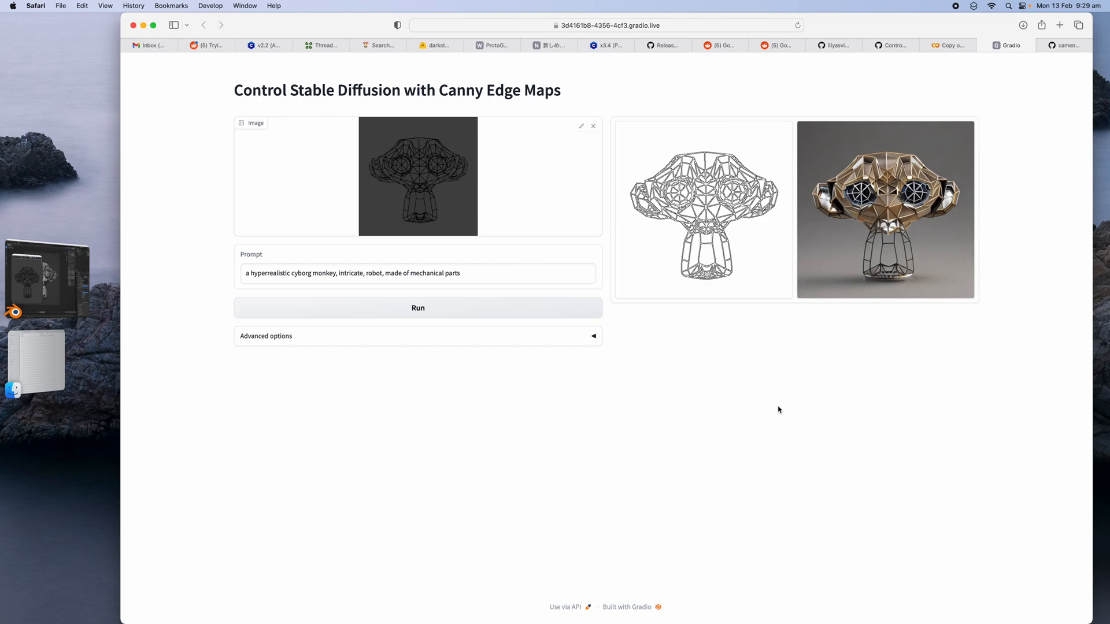
pyautogui.moveTo(502, 219)
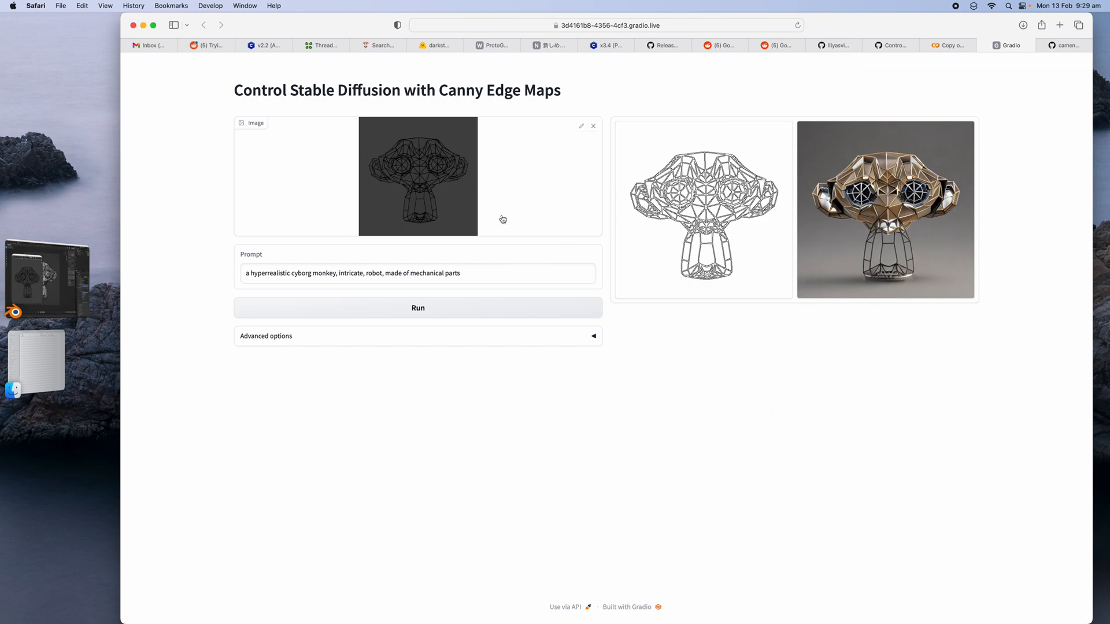
pyautogui.moveTo(375, 129)
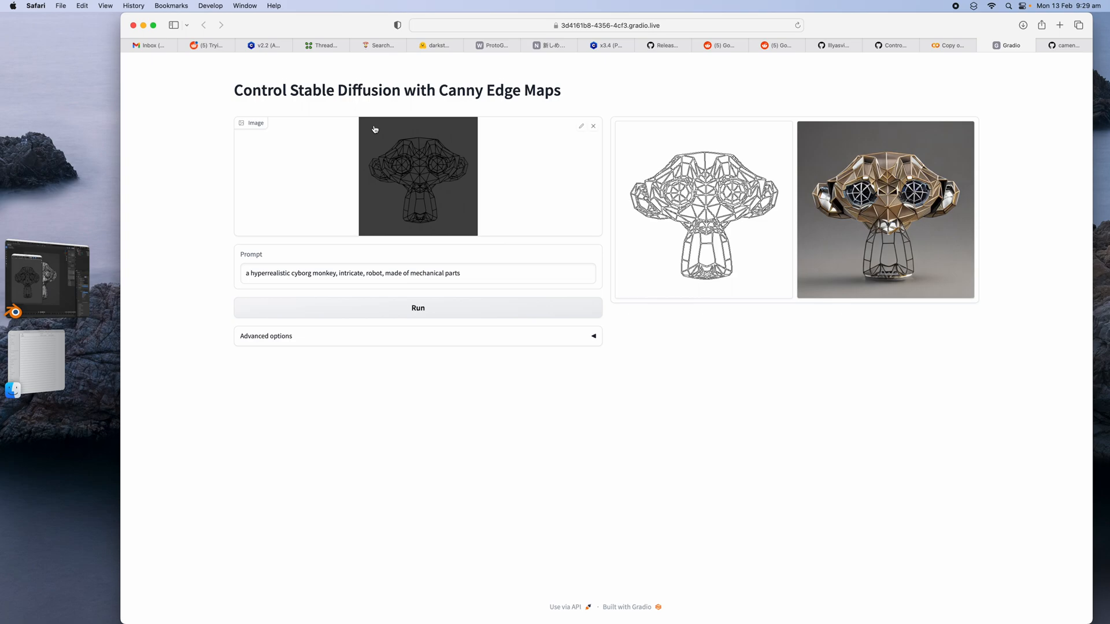
pyautogui.moveTo(387, 123)
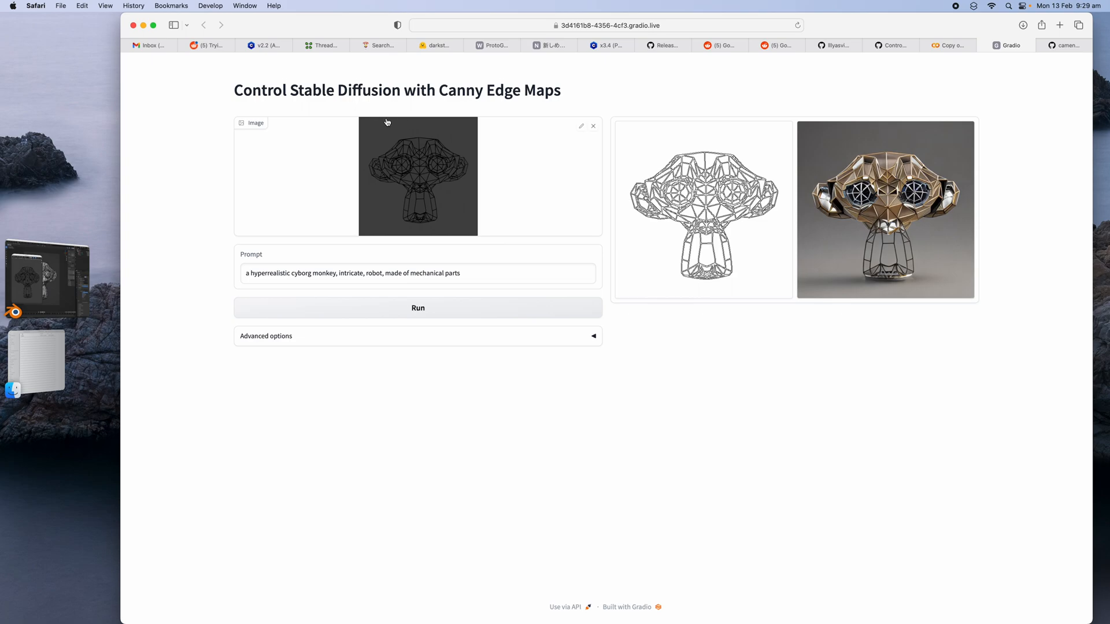
pyautogui.moveTo(239, 91)
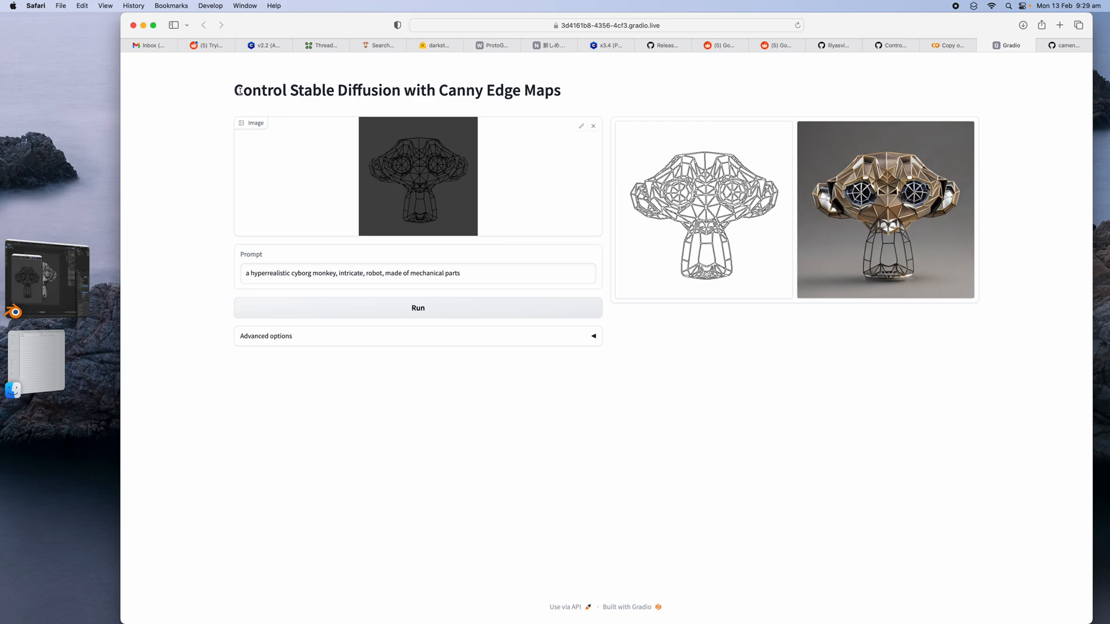
pyautogui.moveTo(381, 92)
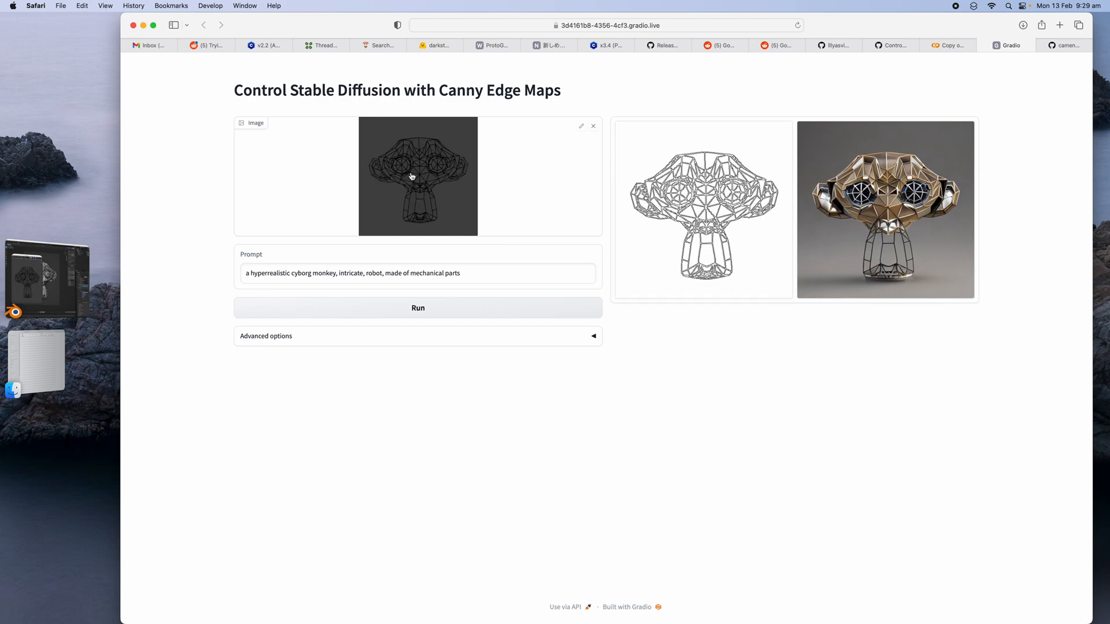
pyautogui.moveTo(445, 239)
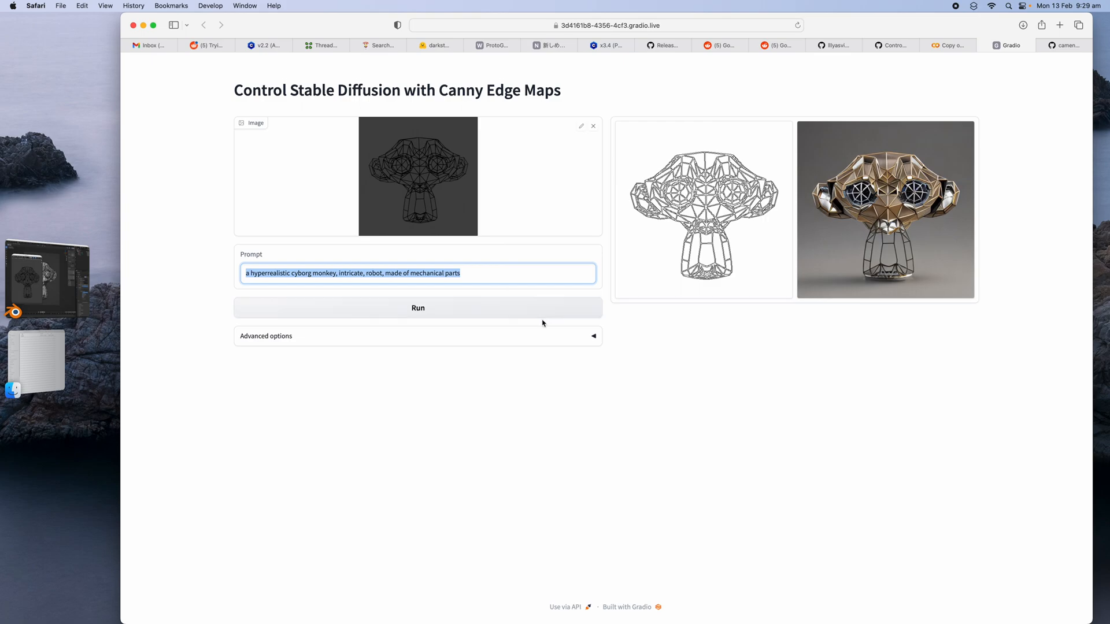
# Expand Advanced options and raise the Images slider to 4 for the cyborg monkey run.
pyautogui.click(266, 335)
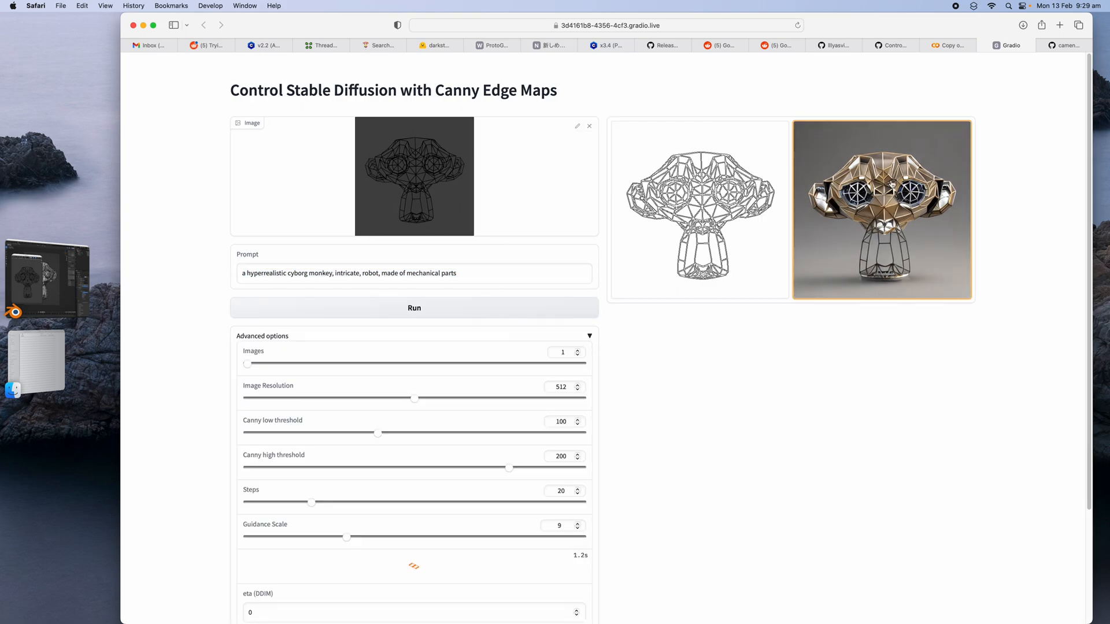
pyautogui.scroll(-3)
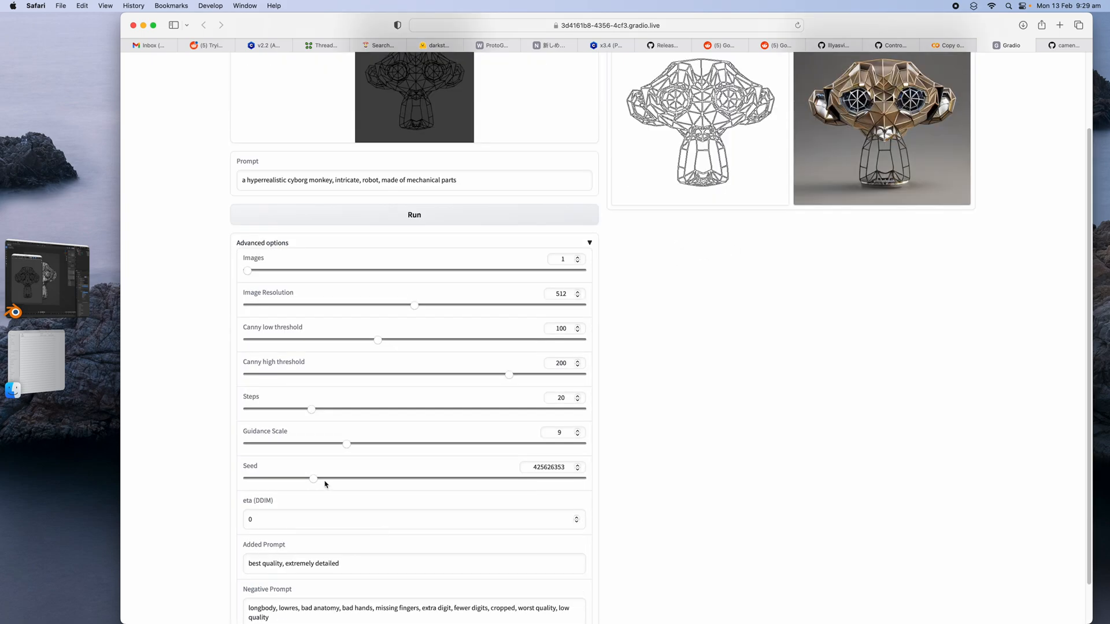
pyautogui.moveTo(246, 271); pyautogui.dragTo(277, 270)
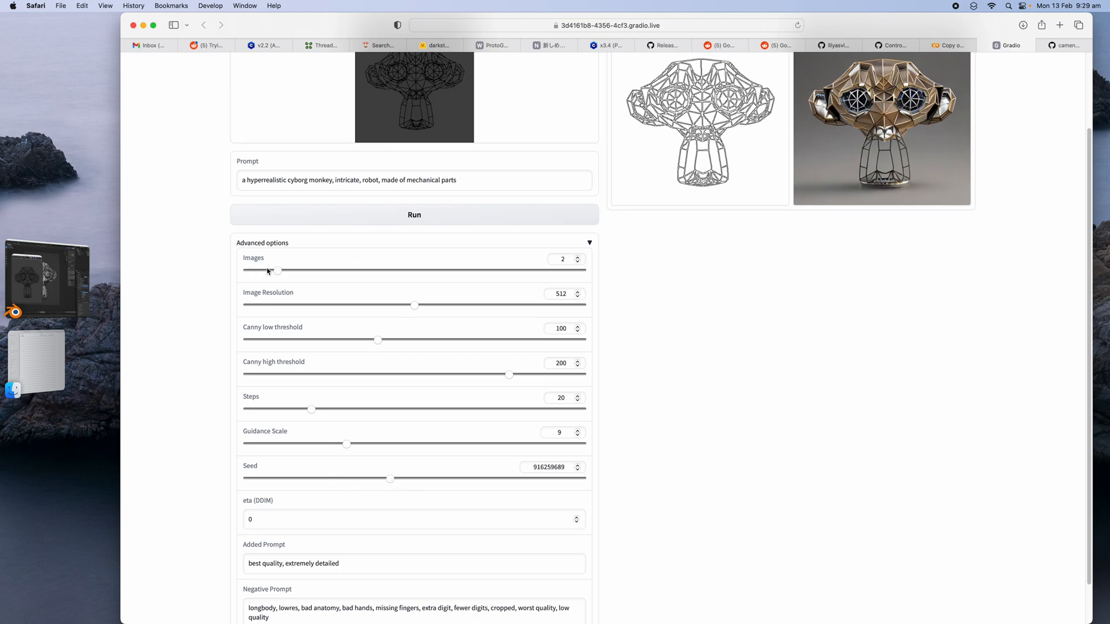
pyautogui.moveTo(278, 270); pyautogui.dragTo(338, 290)
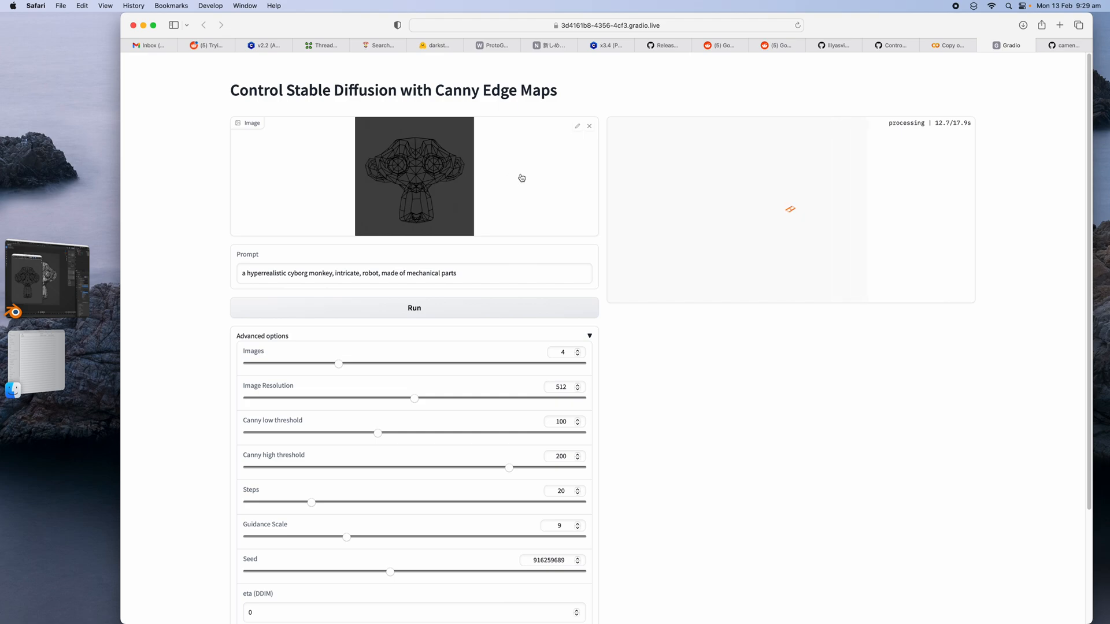
pyautogui.moveTo(691, 123)
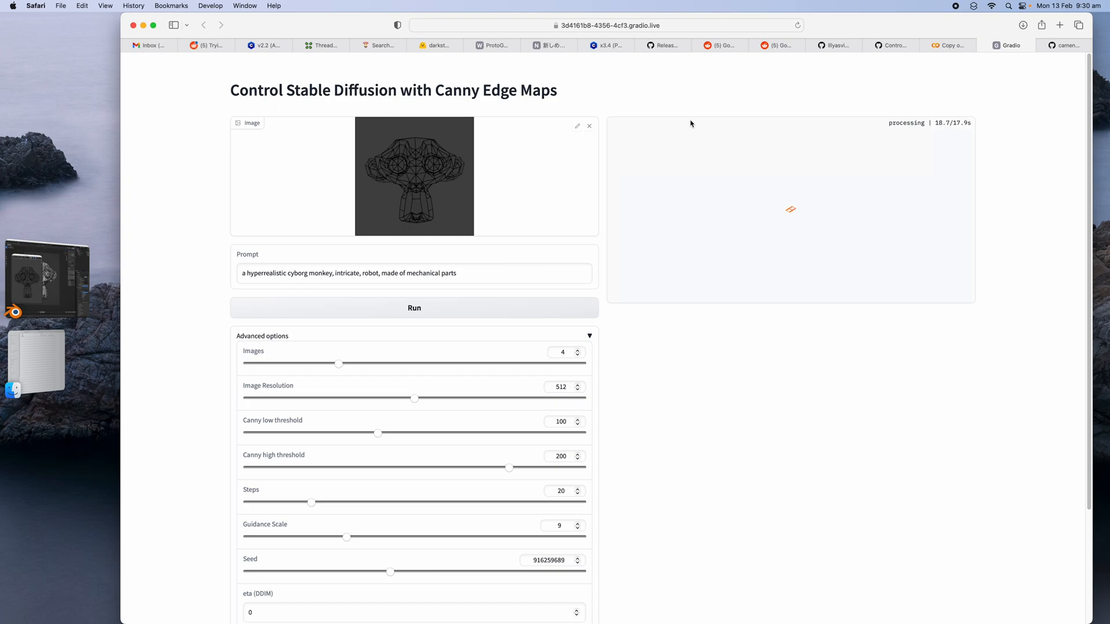
pyautogui.moveTo(388, 161)
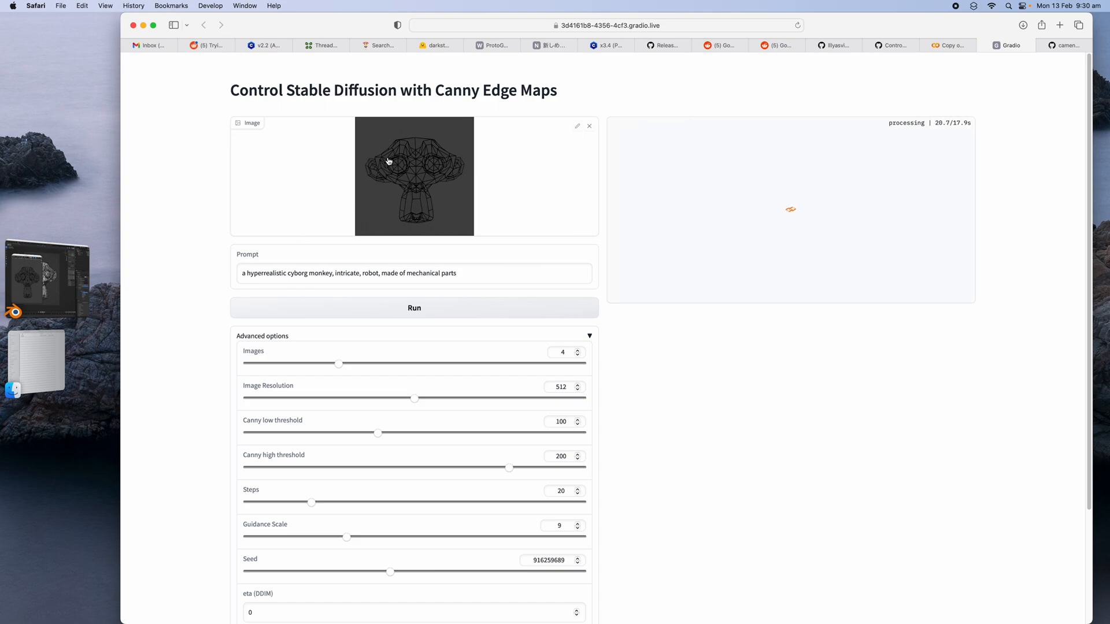
pyautogui.moveTo(466, 168)
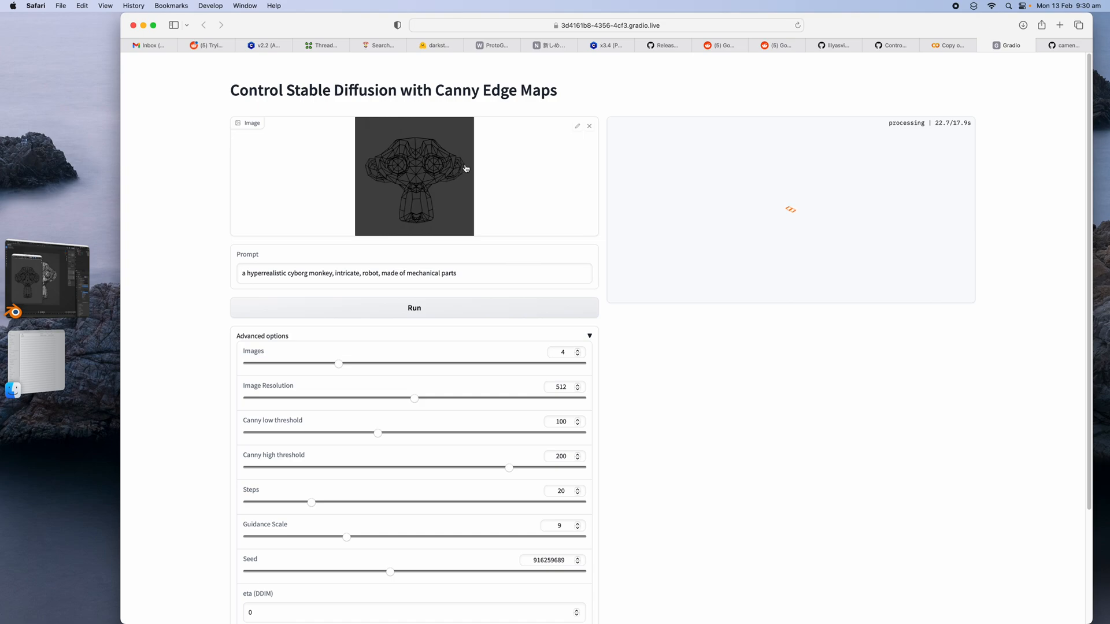
pyautogui.moveTo(708, 150)
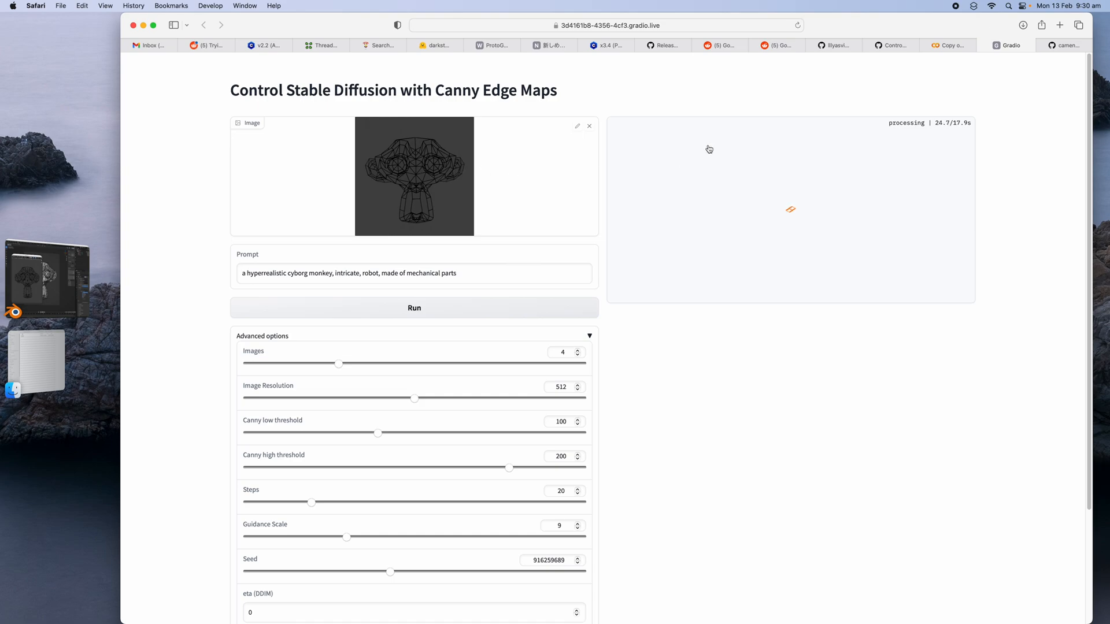
pyautogui.moveTo(734, 130)
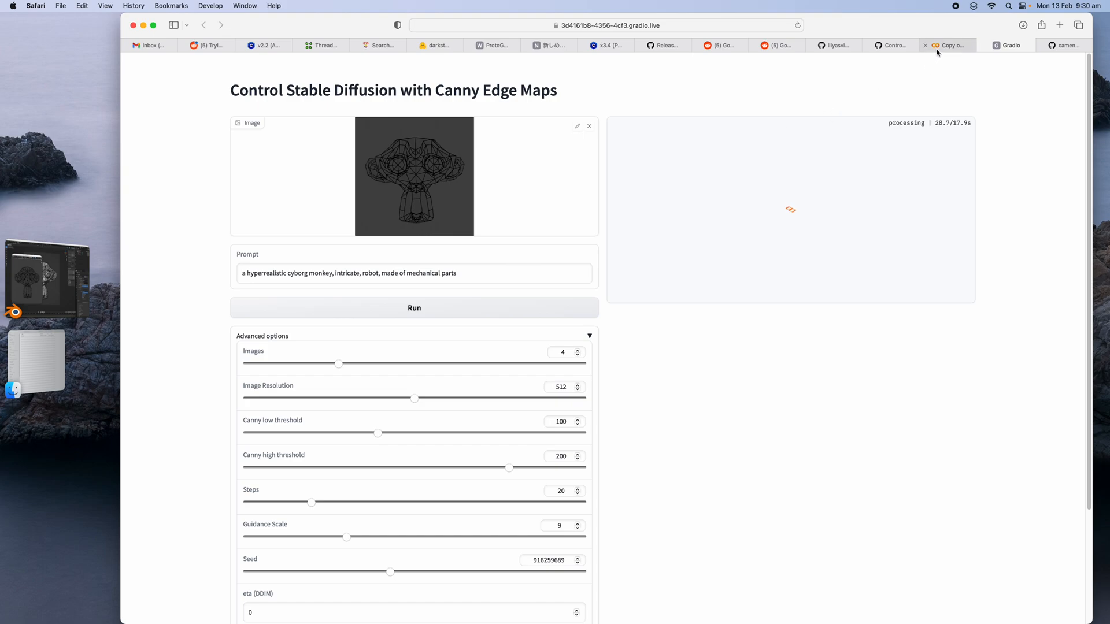
pyautogui.moveTo(948, 45)
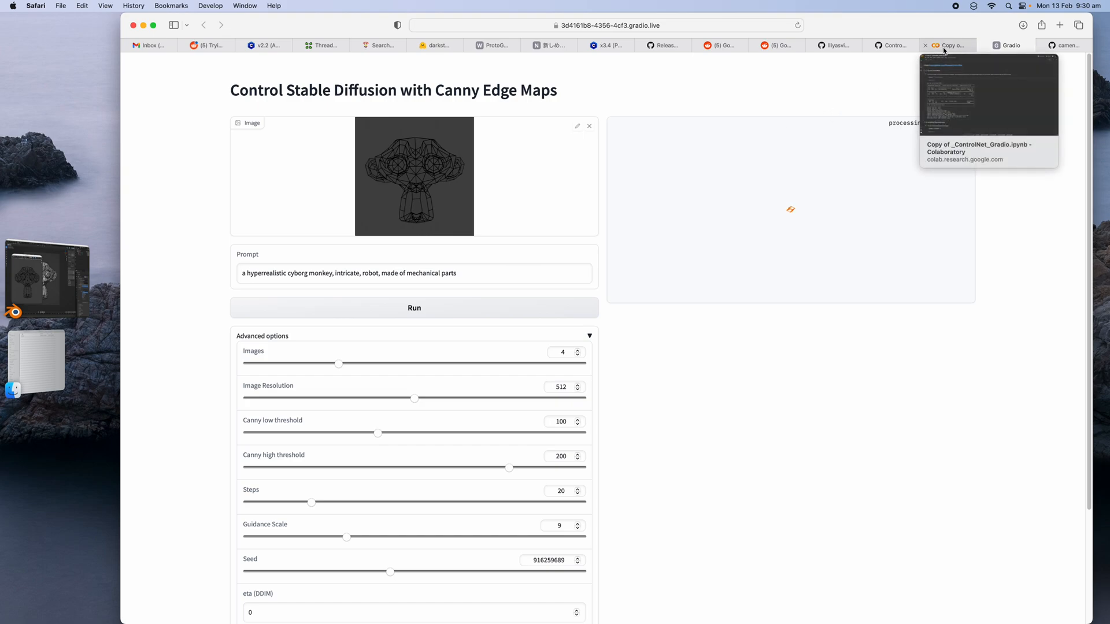
# Check the Colab notebook, return to Gradio, then view the r/StableDiffusion ControlNet post.
pyautogui.click(947, 45)
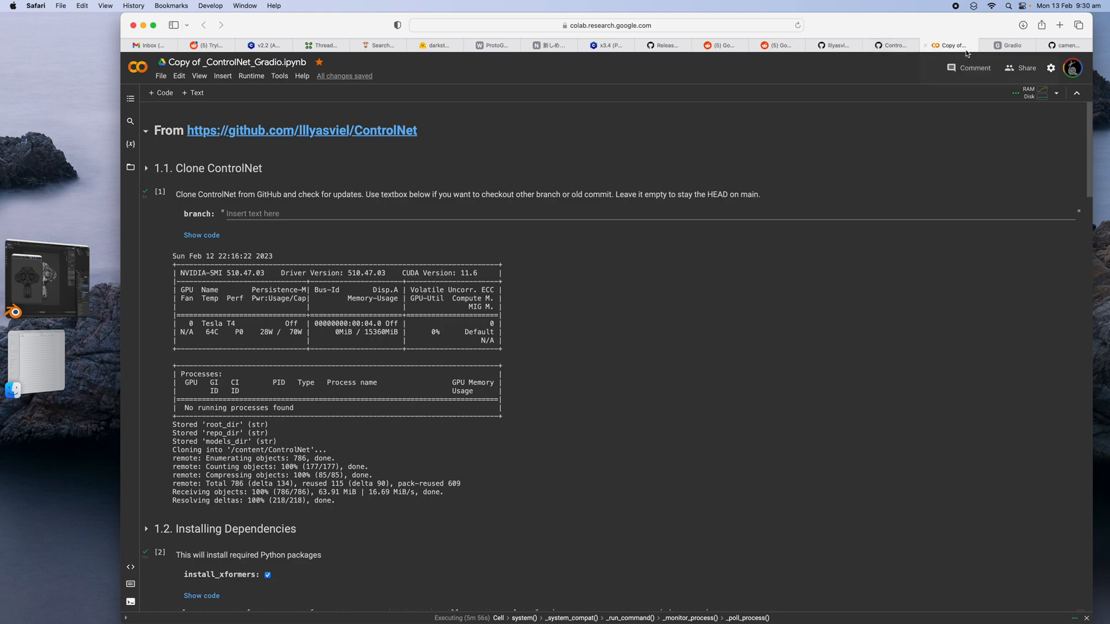
pyautogui.click(1008, 45)
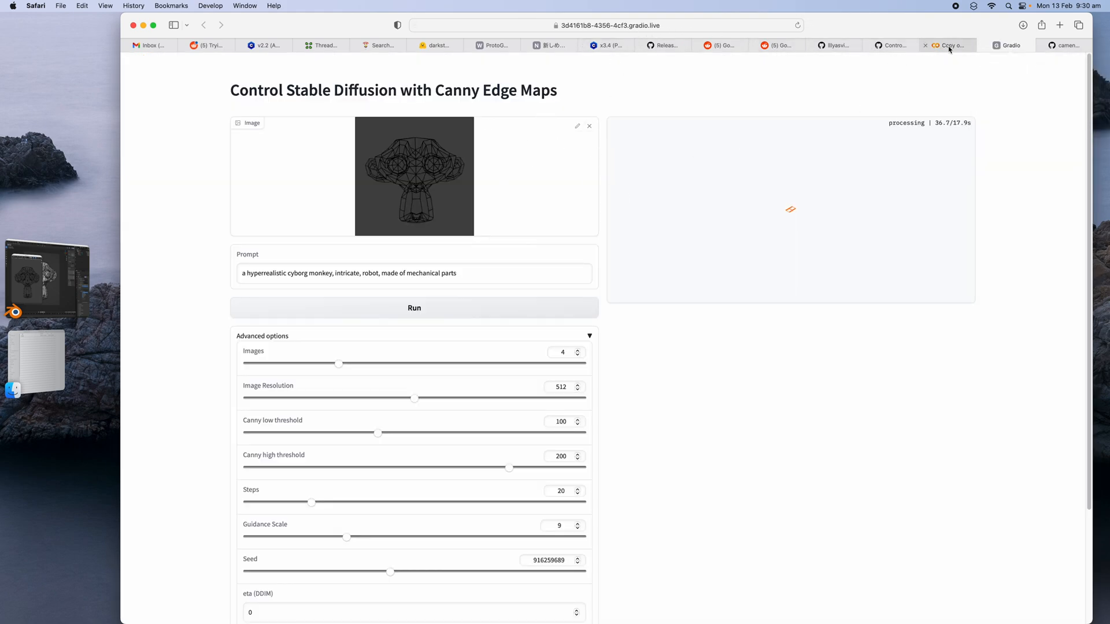
pyautogui.click(949, 45)
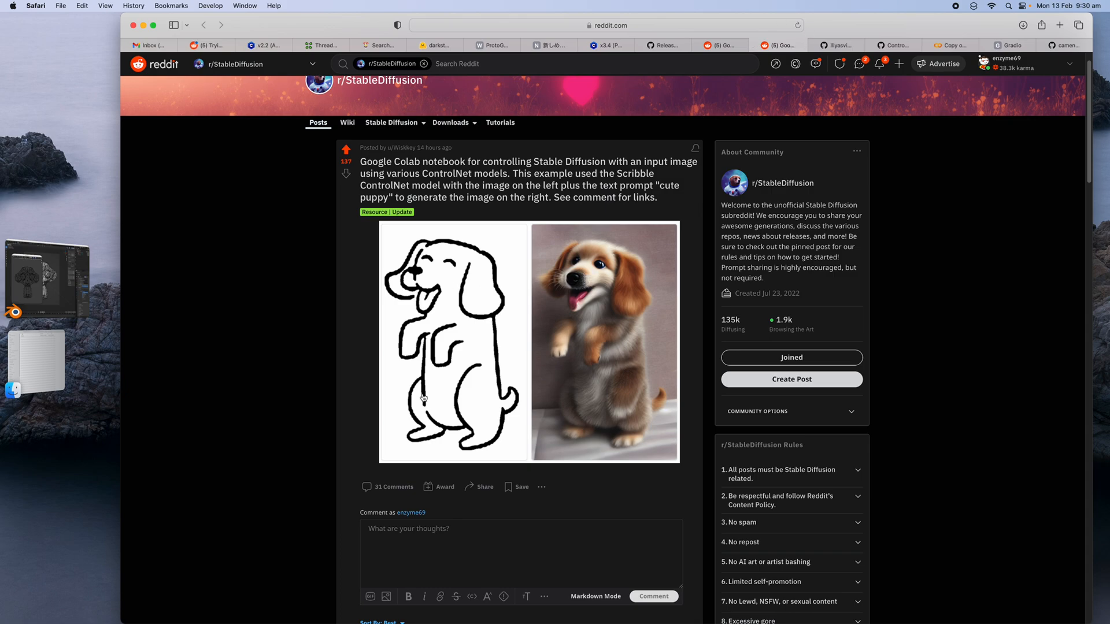
pyautogui.moveTo(435, 287)
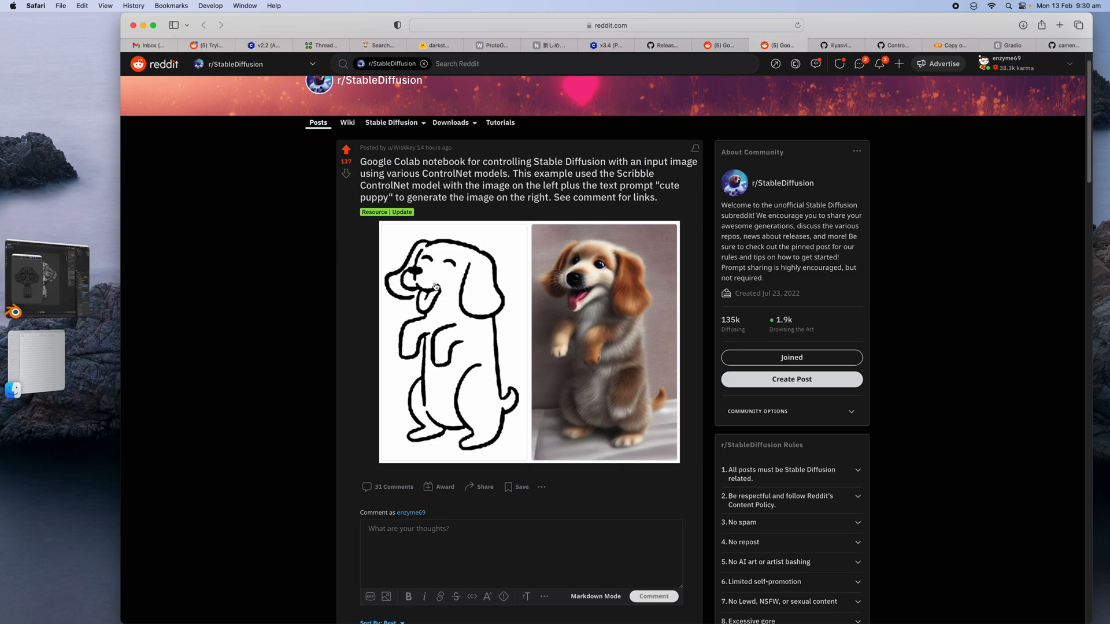
pyautogui.moveTo(495, 293)
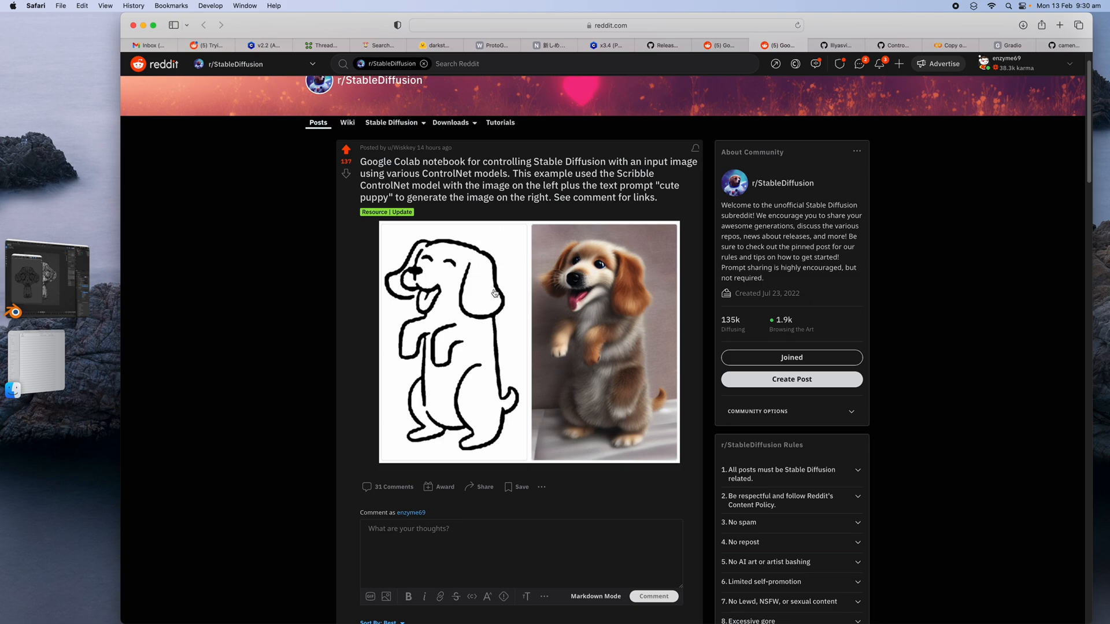
pyautogui.moveTo(457, 331)
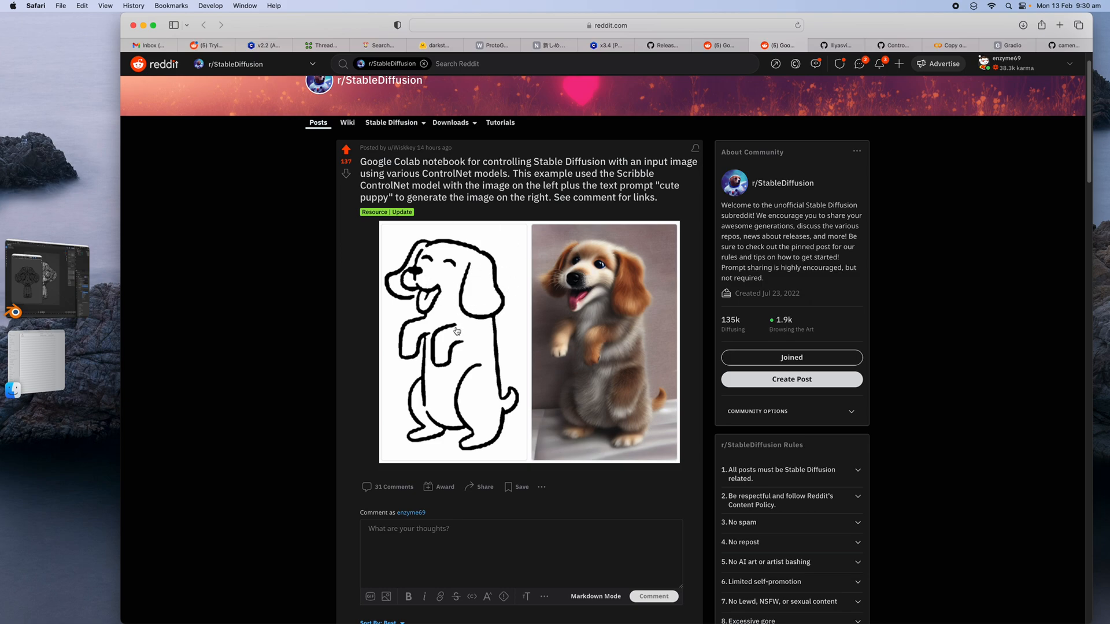
pyautogui.moveTo(541, 315)
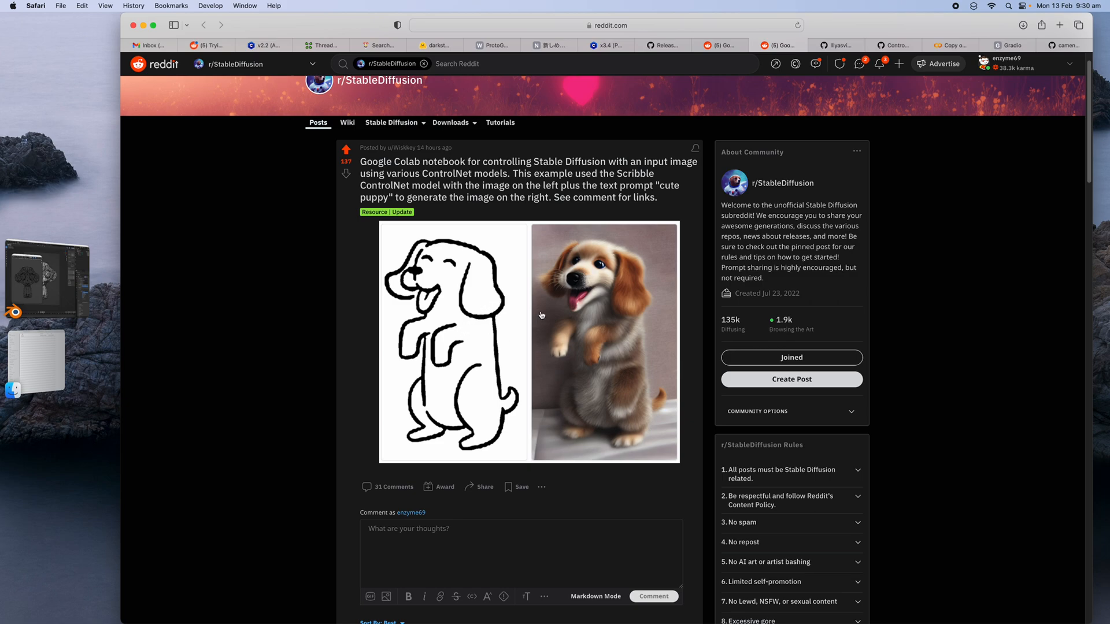
pyautogui.moveTo(612, 389)
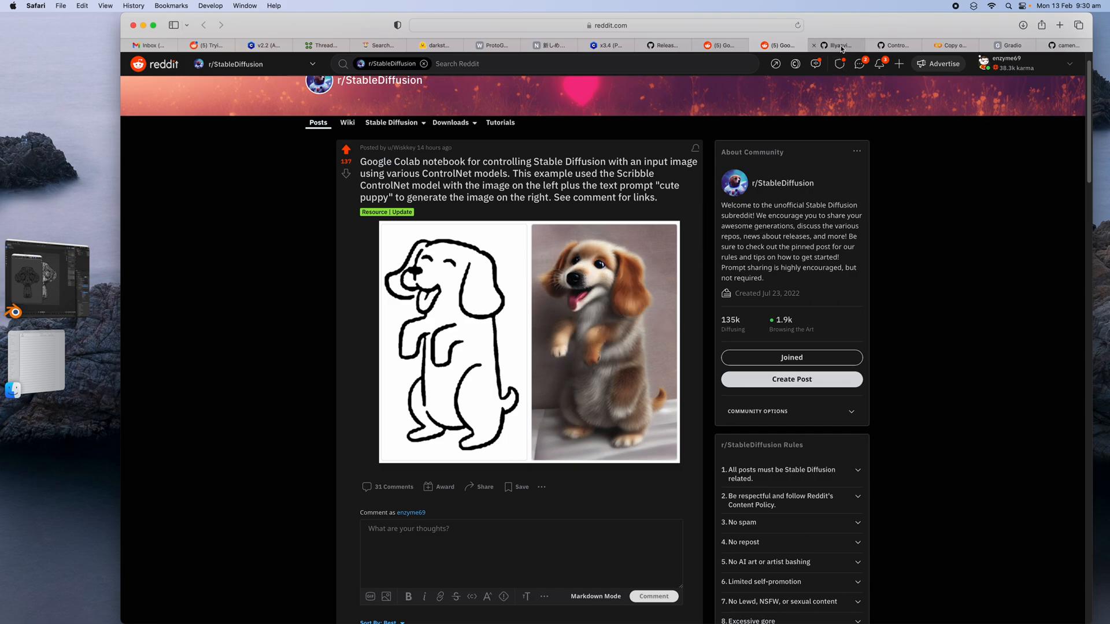
# Scroll through the ControlNet README's HED boundary and scribble map examples.
pyautogui.click(836, 44)
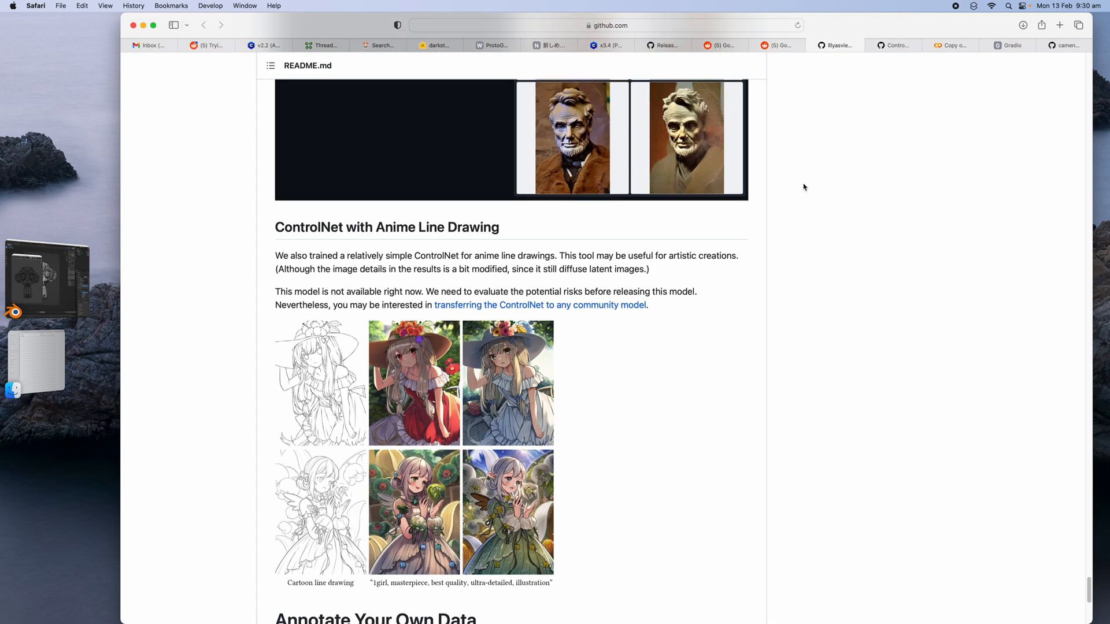
pyautogui.scroll(-3)
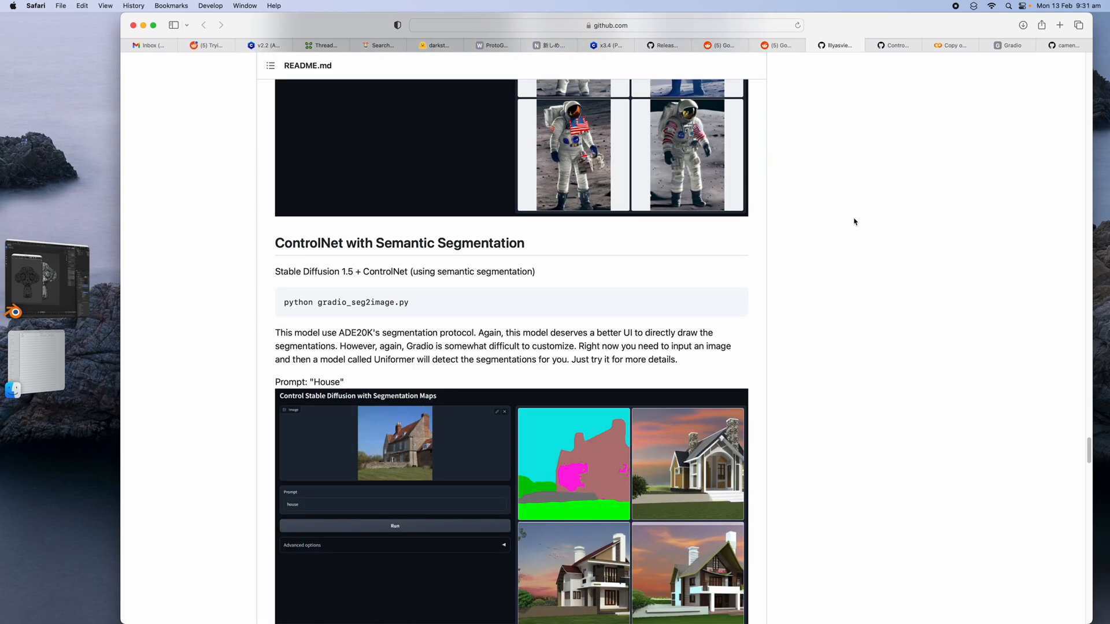
pyautogui.click(892, 44)
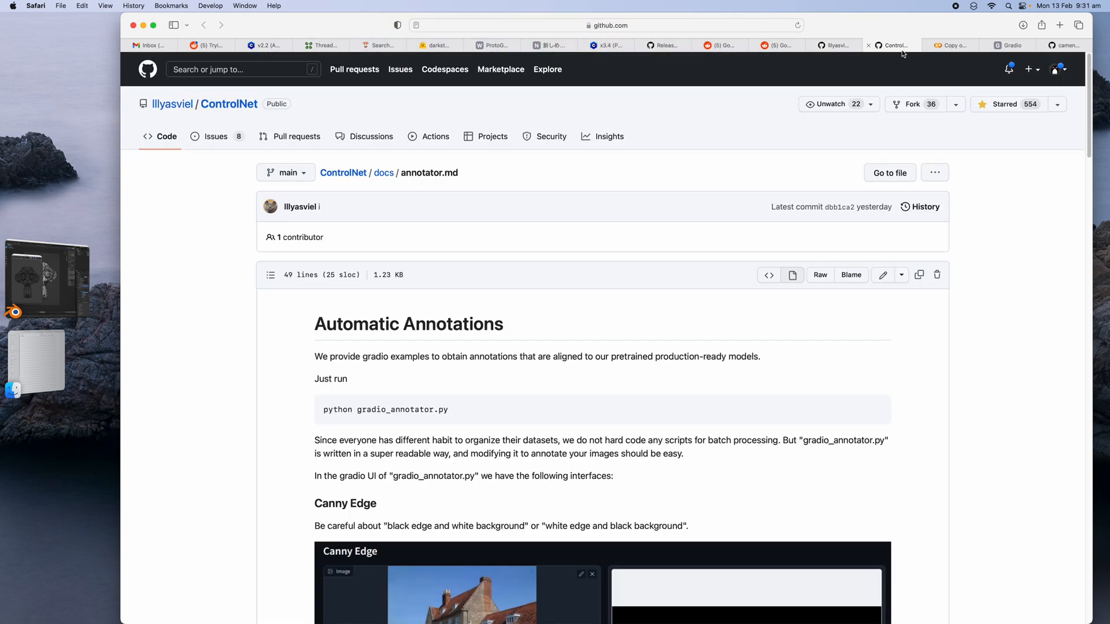
pyautogui.scroll(-3)
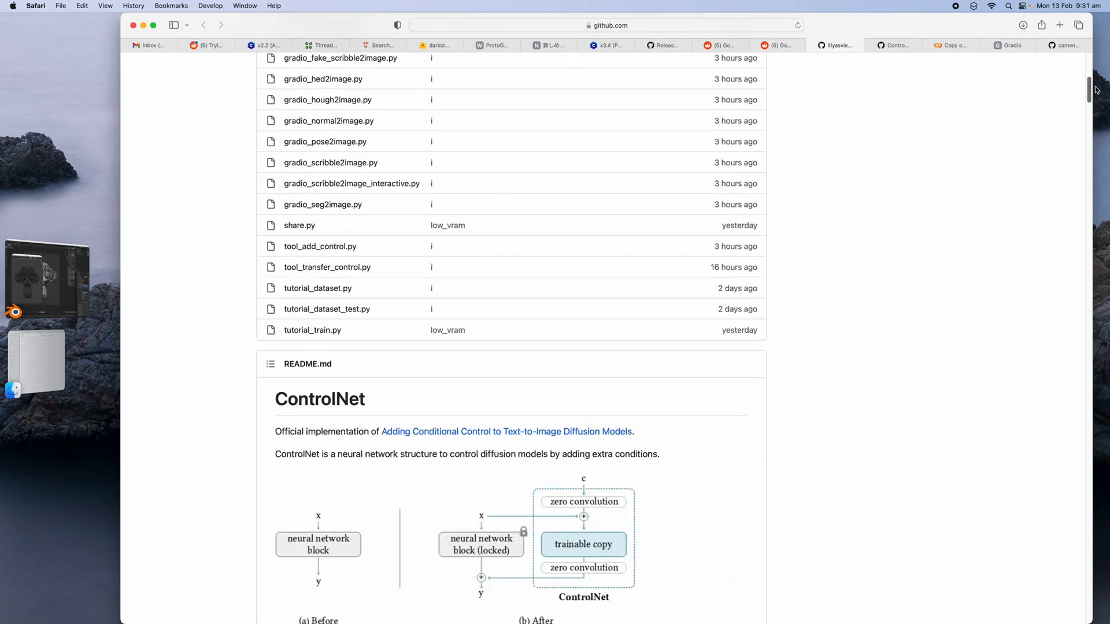
pyautogui.scroll(-3)
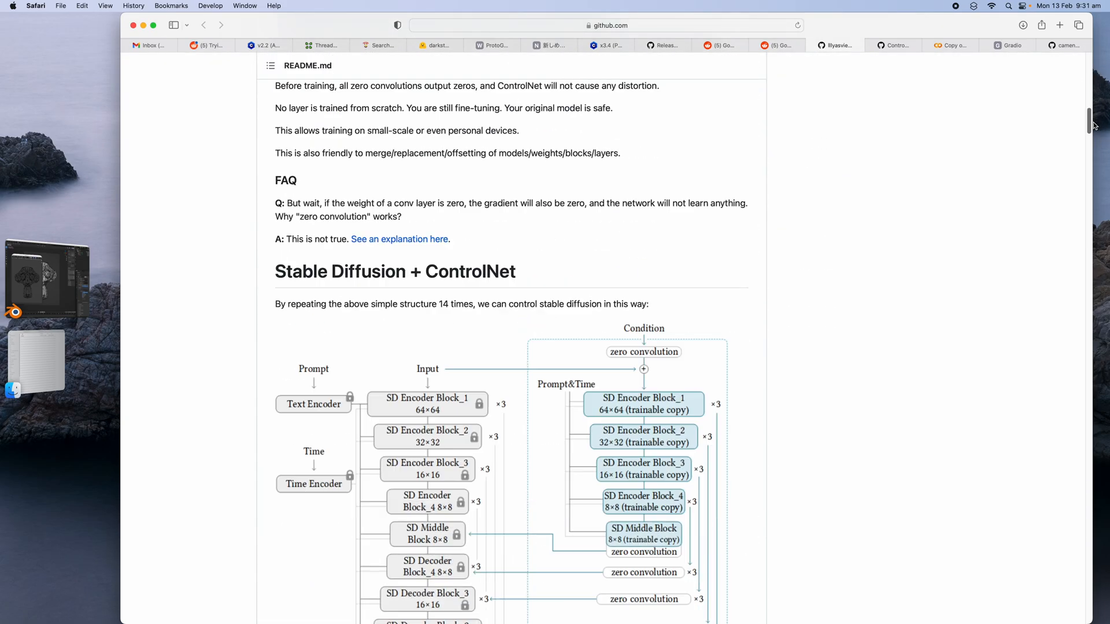
pyautogui.scroll(-3)
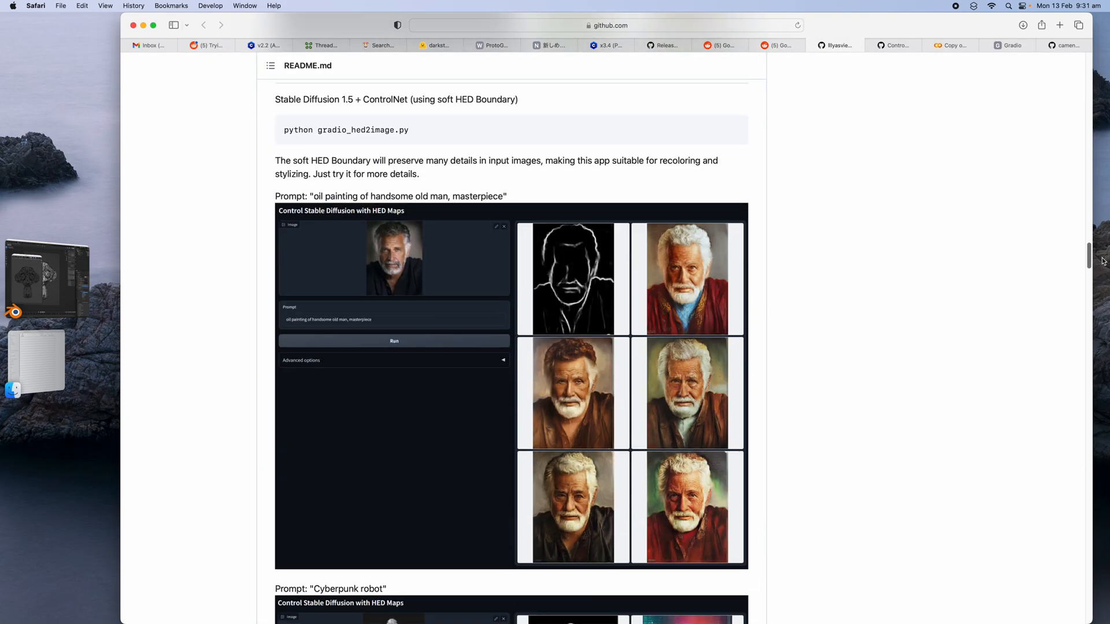
pyautogui.scroll(-3)
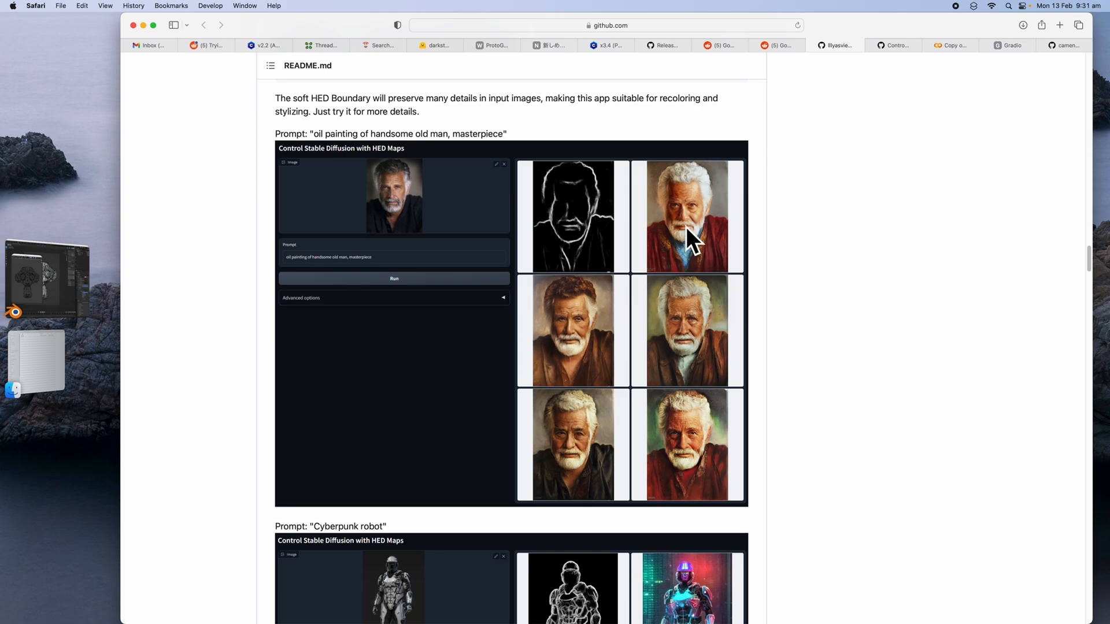
pyautogui.scroll(-3)
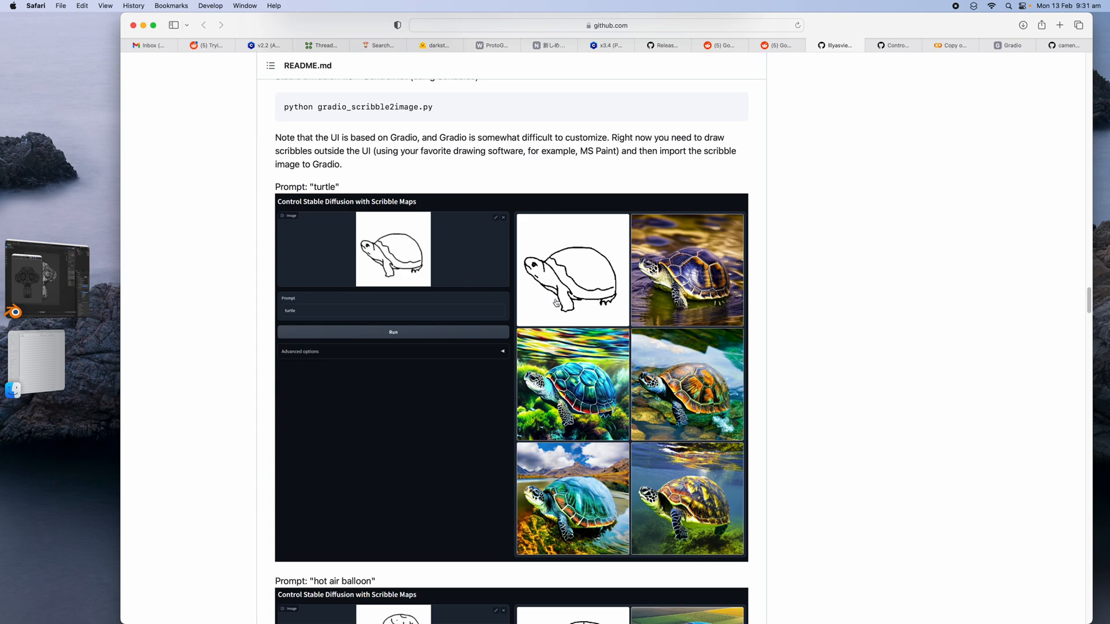
pyautogui.scroll(-3)
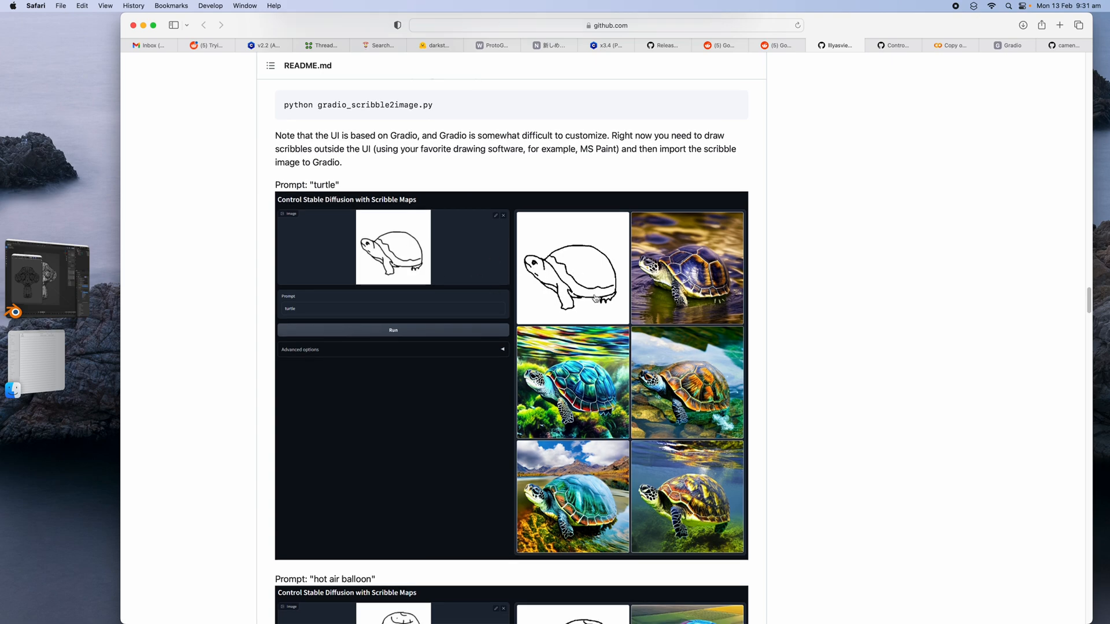
pyautogui.scroll(-3)
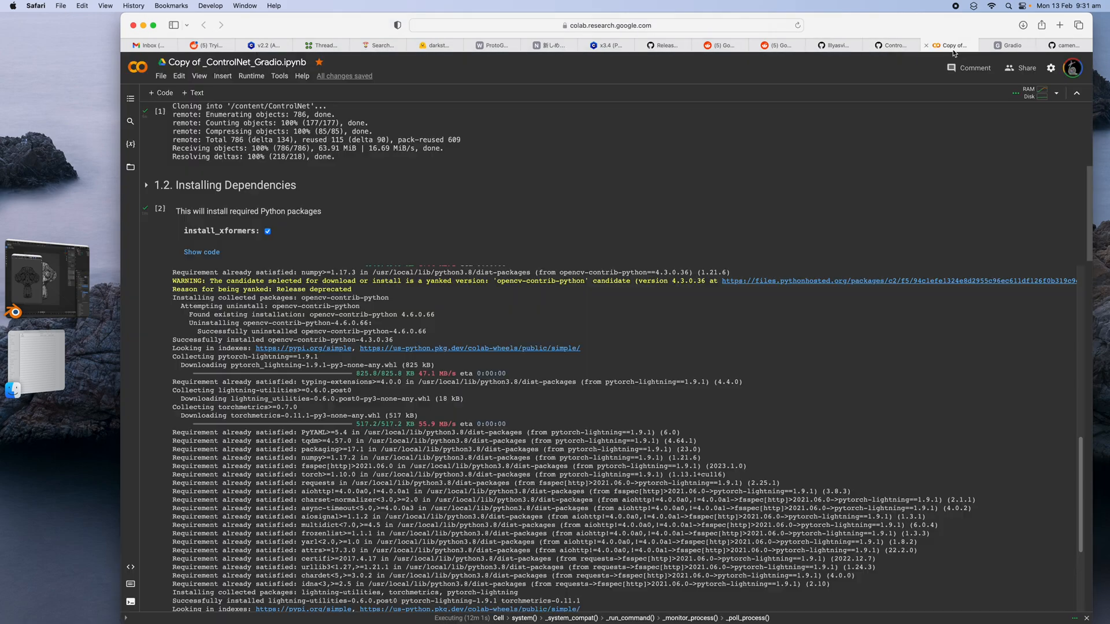
# Lower the Gradio Images slider from 4 to 1 and retry the generation.
pyautogui.click(1010, 45)
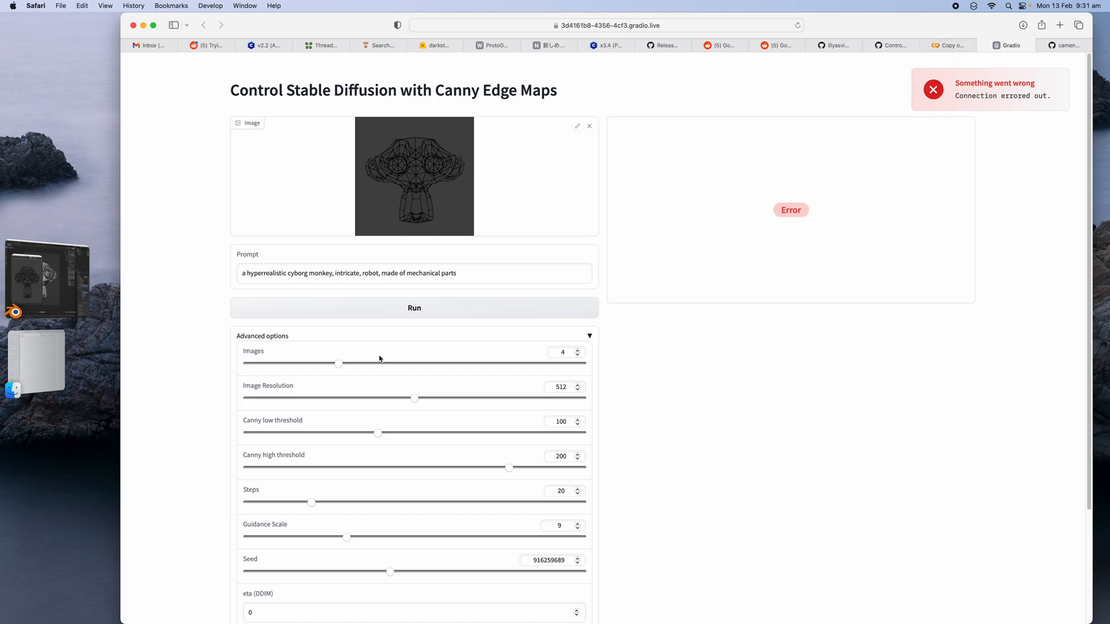
pyautogui.moveTo(338, 363); pyautogui.dragTo(278, 363)
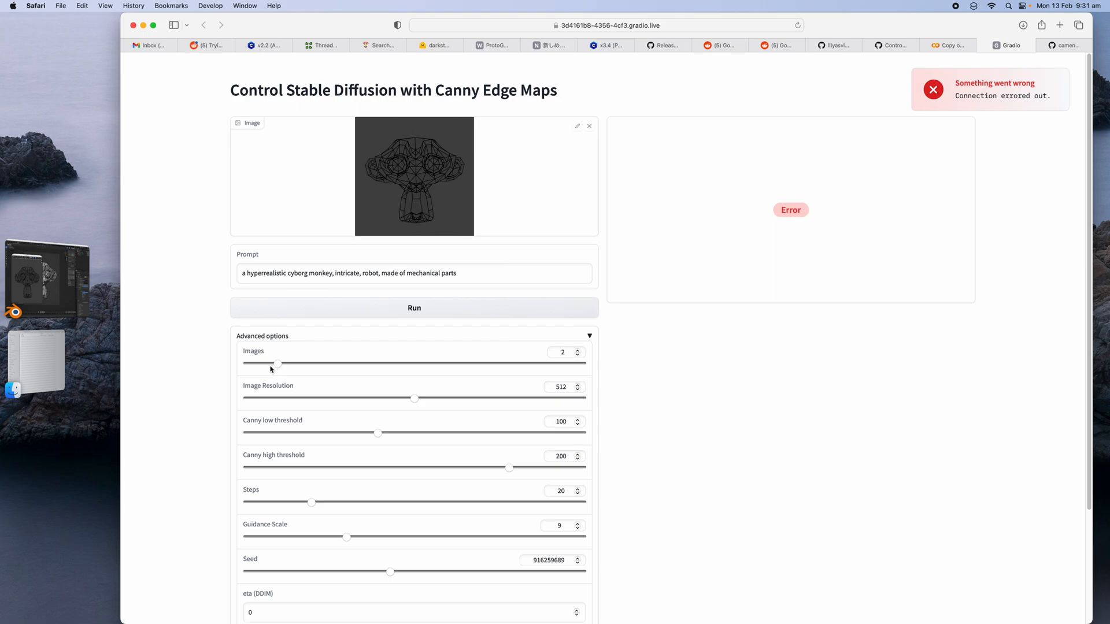
pyautogui.moveTo(278, 363); pyautogui.dragTo(246, 363)
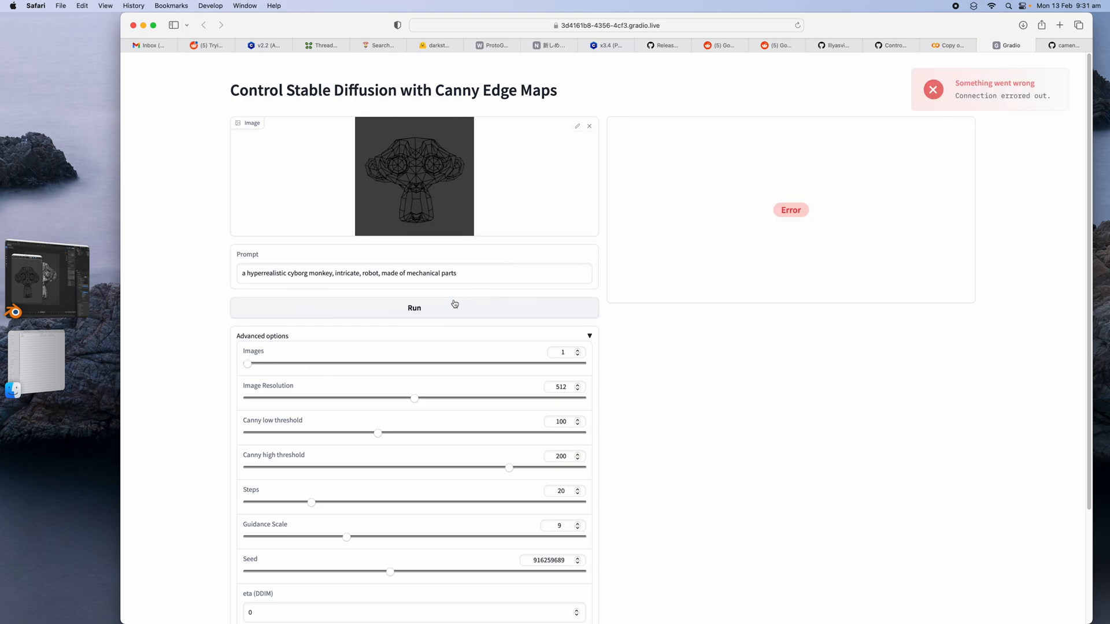
pyautogui.click(954, 46)
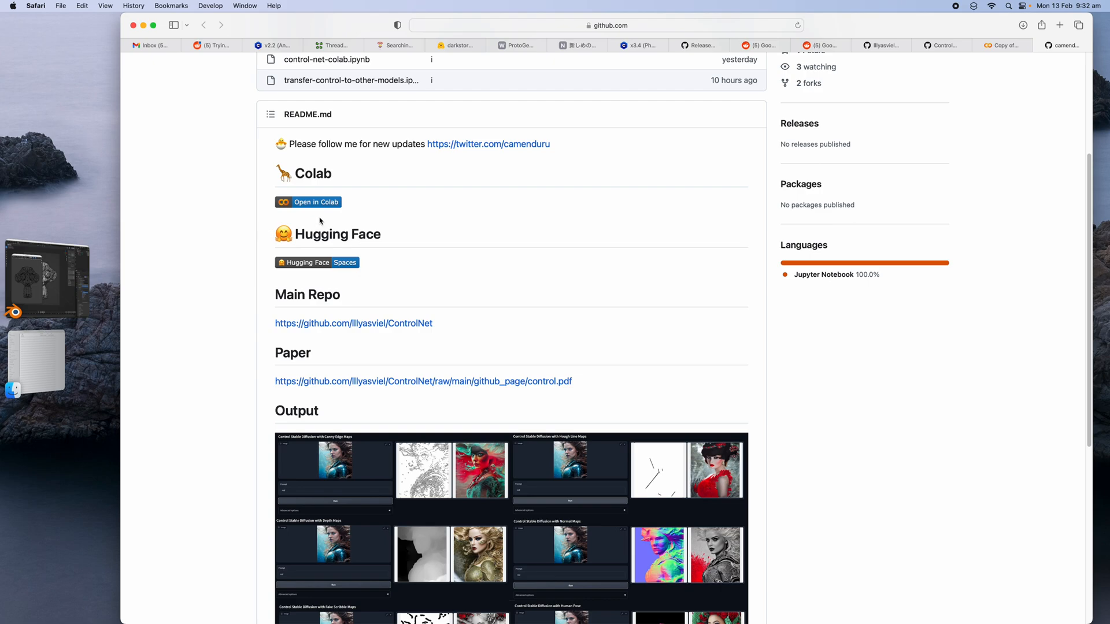
# Open the ControlNet Canny Edge Maps Hugging Face space and bring up Finder.
pyautogui.click(1060, 25)
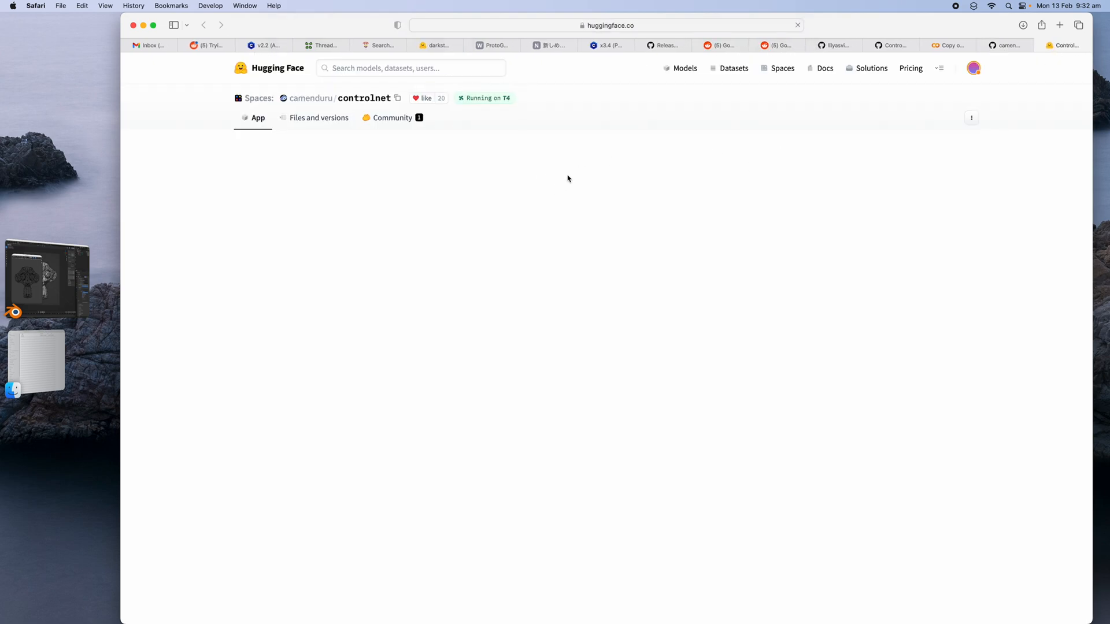
pyautogui.moveTo(523, 189)
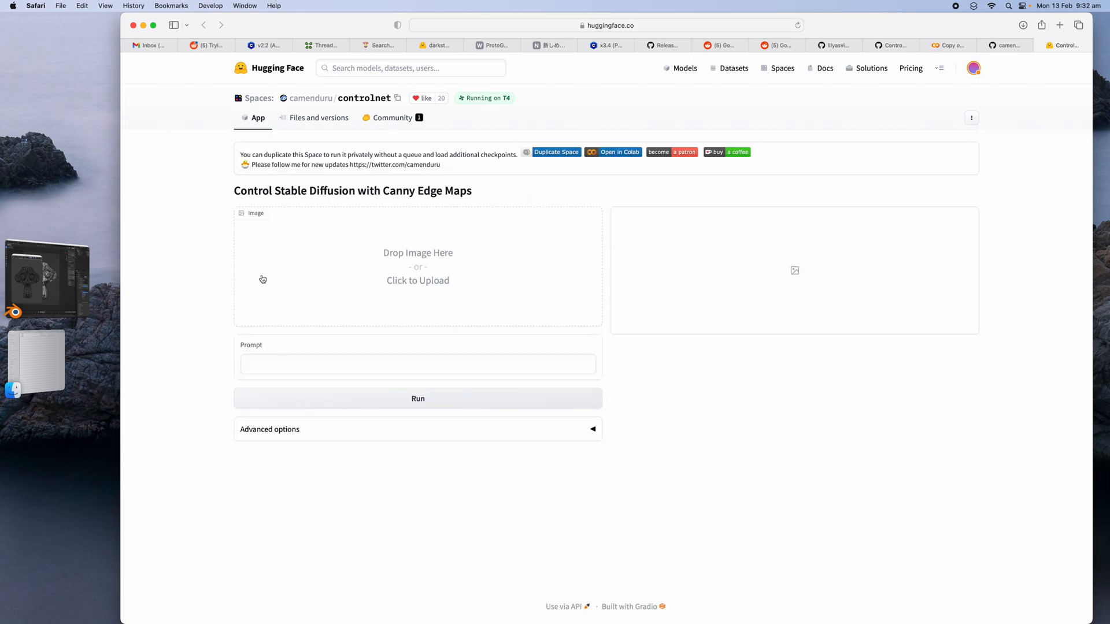
pyautogui.click(417, 280)
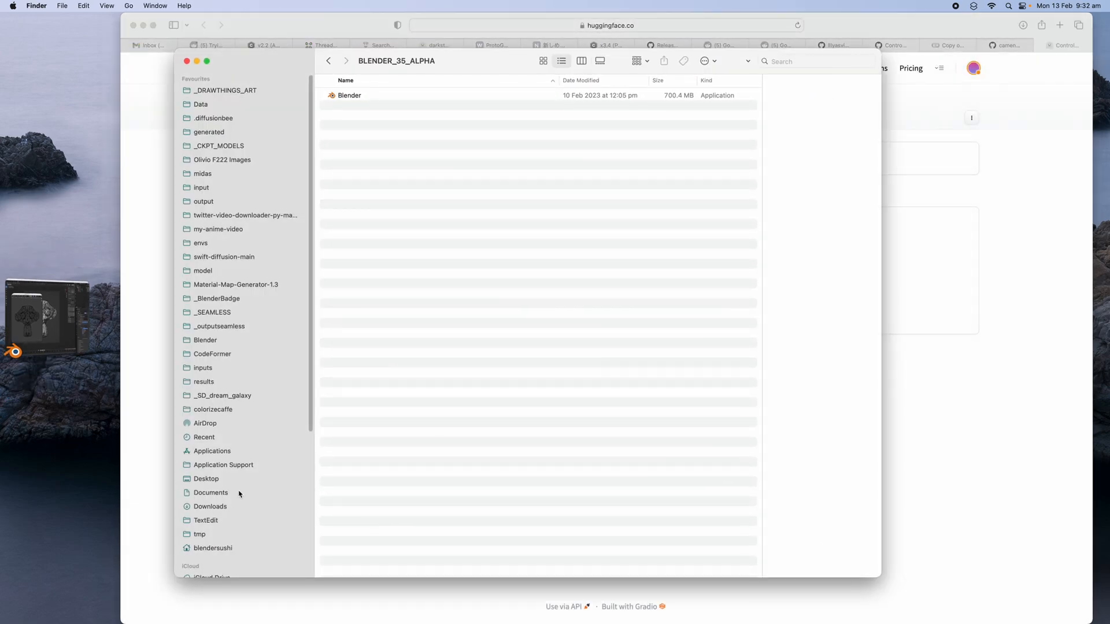
# Launch Blender from the BLENDER_35_ALPHA folder to open the Suzanne line-art scene.
pyautogui.click(205, 478)
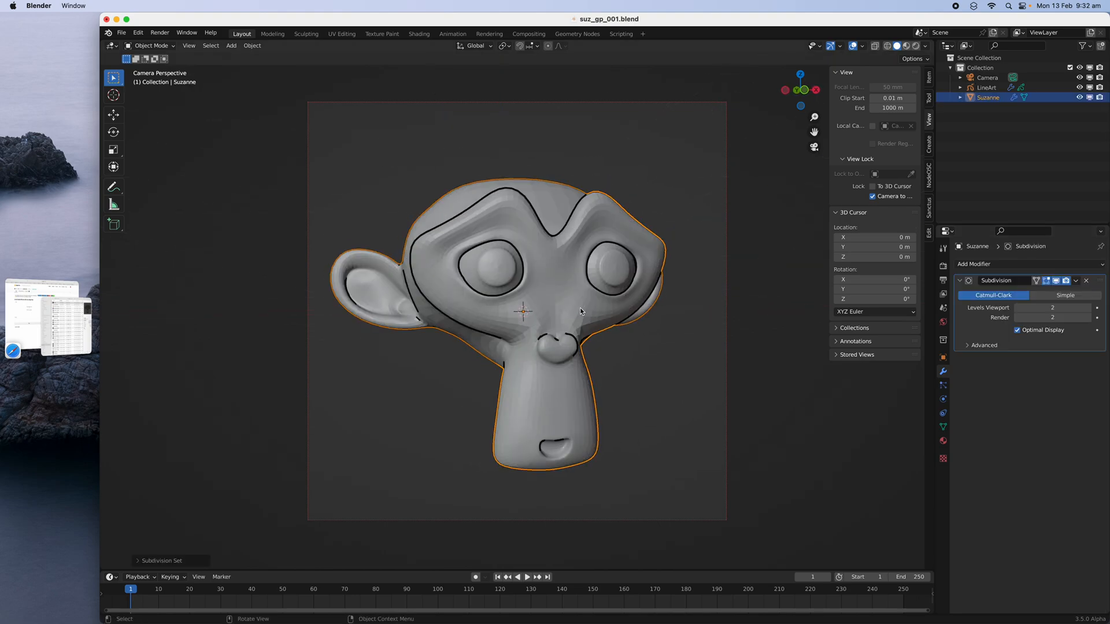
# Shade Suzanne smooth, raise LineArt thickness from 10 to 15, and render the image.
pyautogui.rightClick(580, 312)
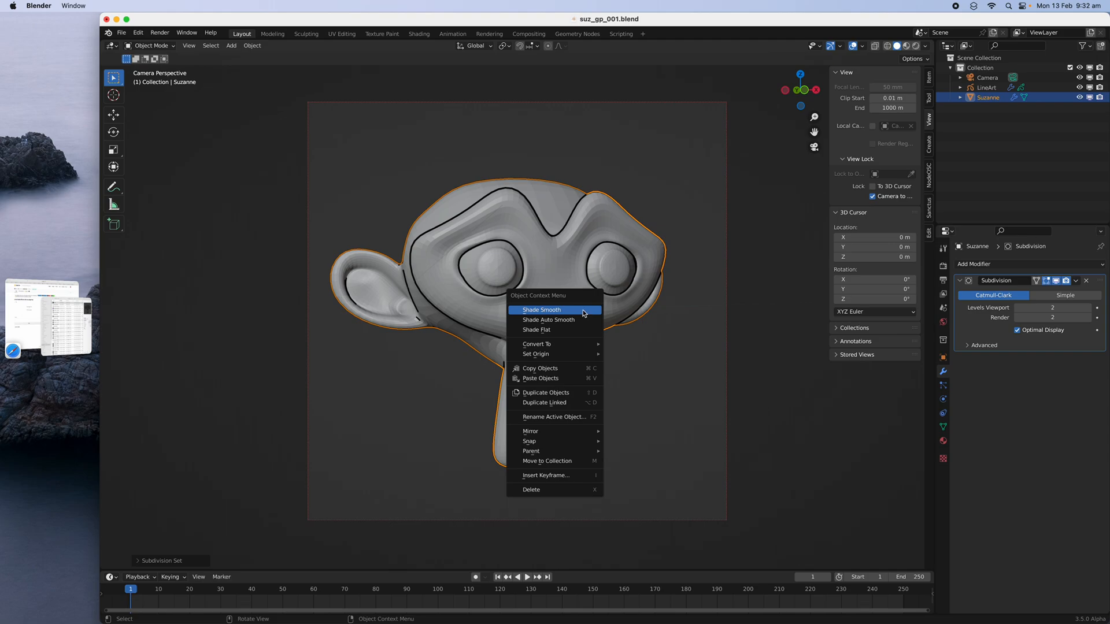
pyautogui.click(542, 310)
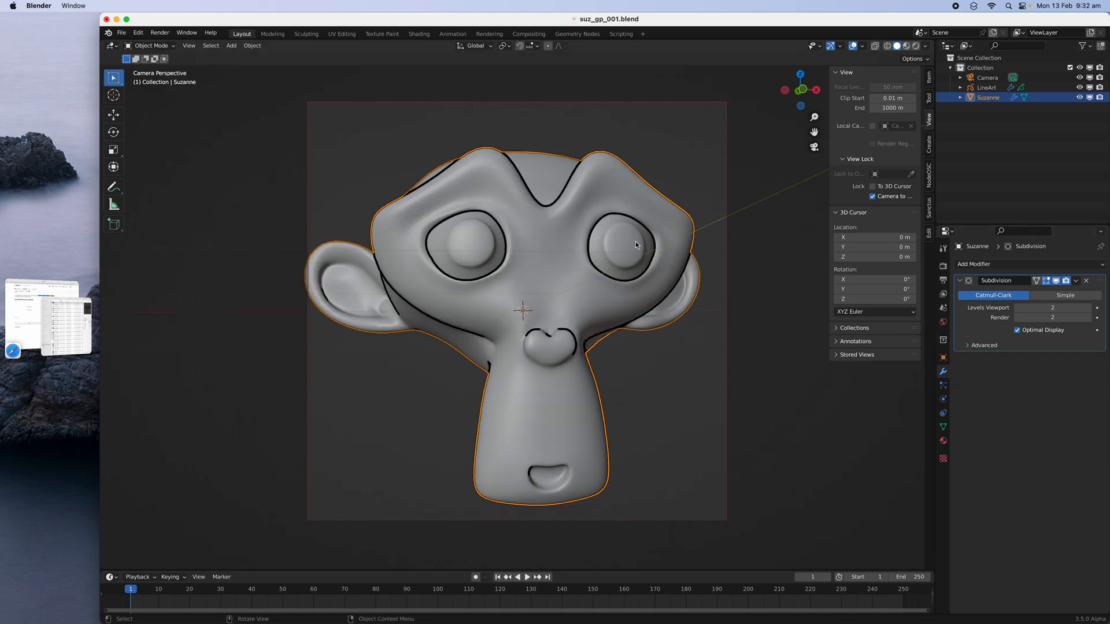
pyautogui.click(986, 87)
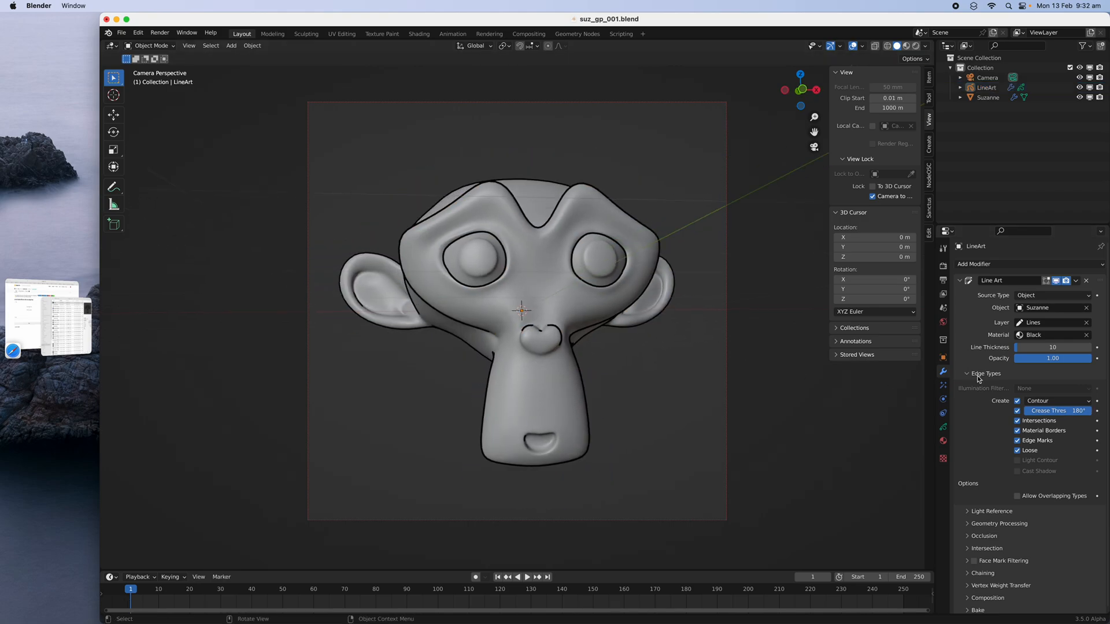
pyautogui.moveTo(1053, 347); pyautogui.dragTo(1076, 347)
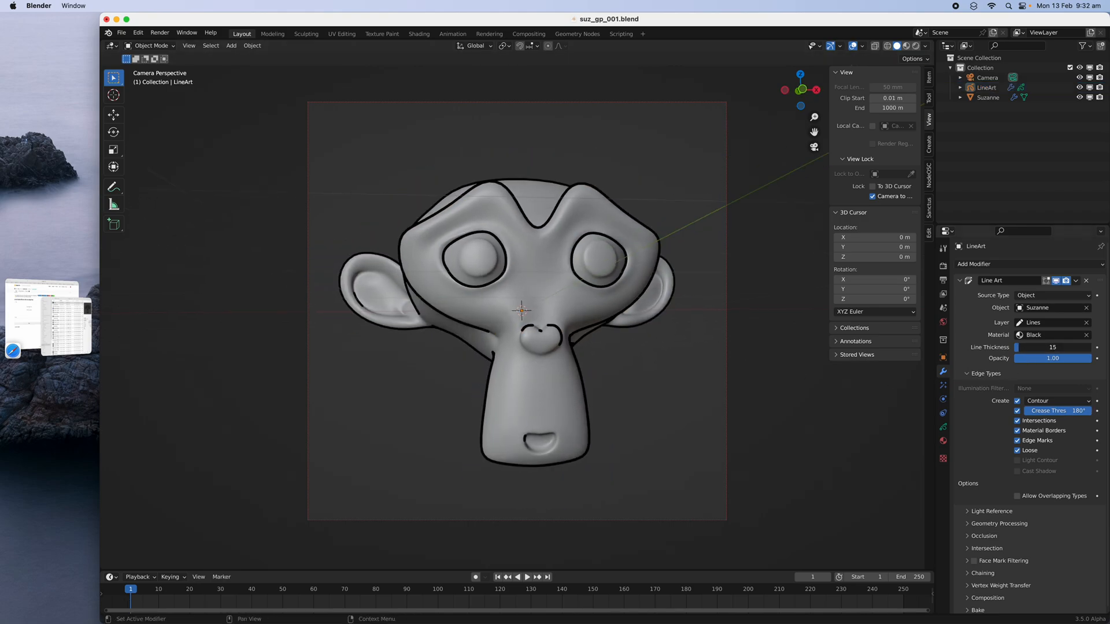
pyautogui.click(160, 33)
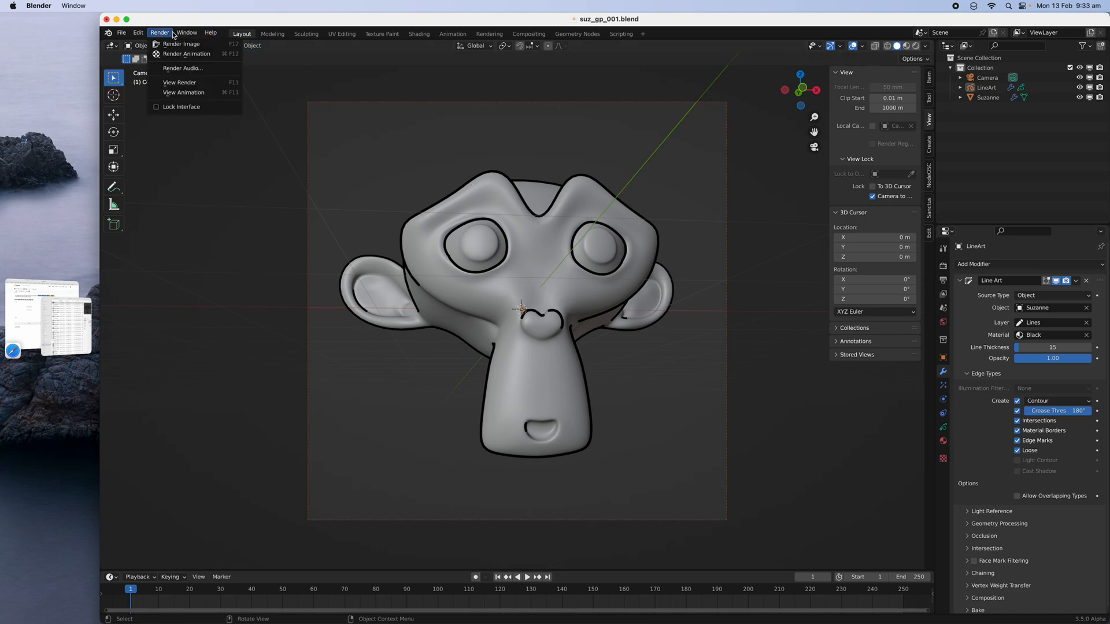
pyautogui.click(181, 43)
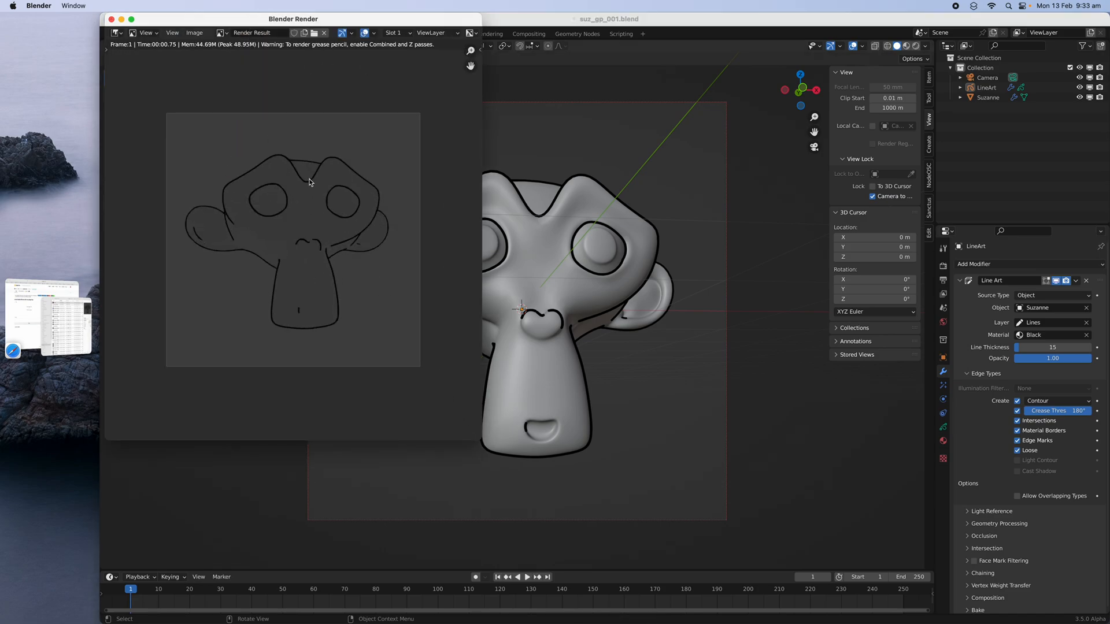
# Save the Suzanne line-art render as a new image file.
pyautogui.click(194, 32)
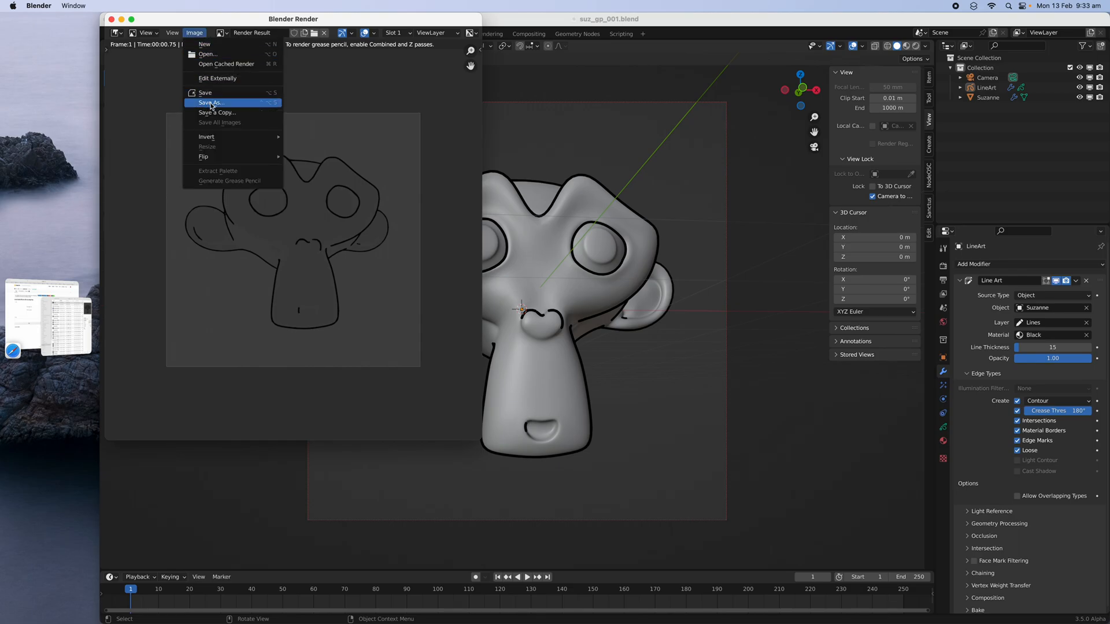
pyautogui.click(210, 103)
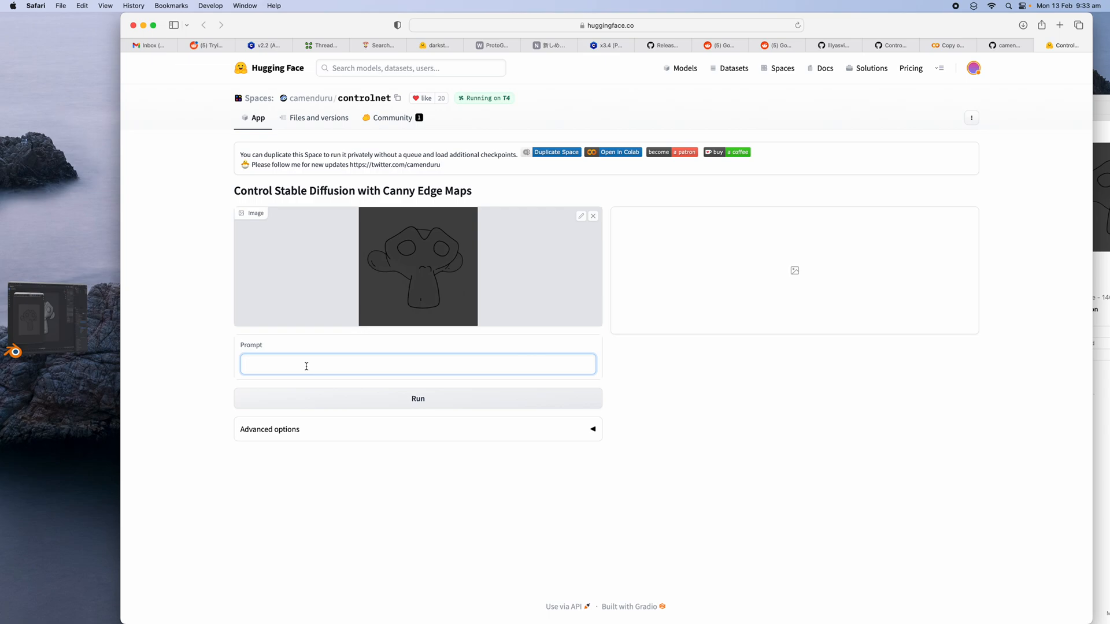
# Prompt 'hyperrealistic chimpanze monkey robot intricate details' on the Suzanne line art and run.
pyautogui.write('hyperrealist')
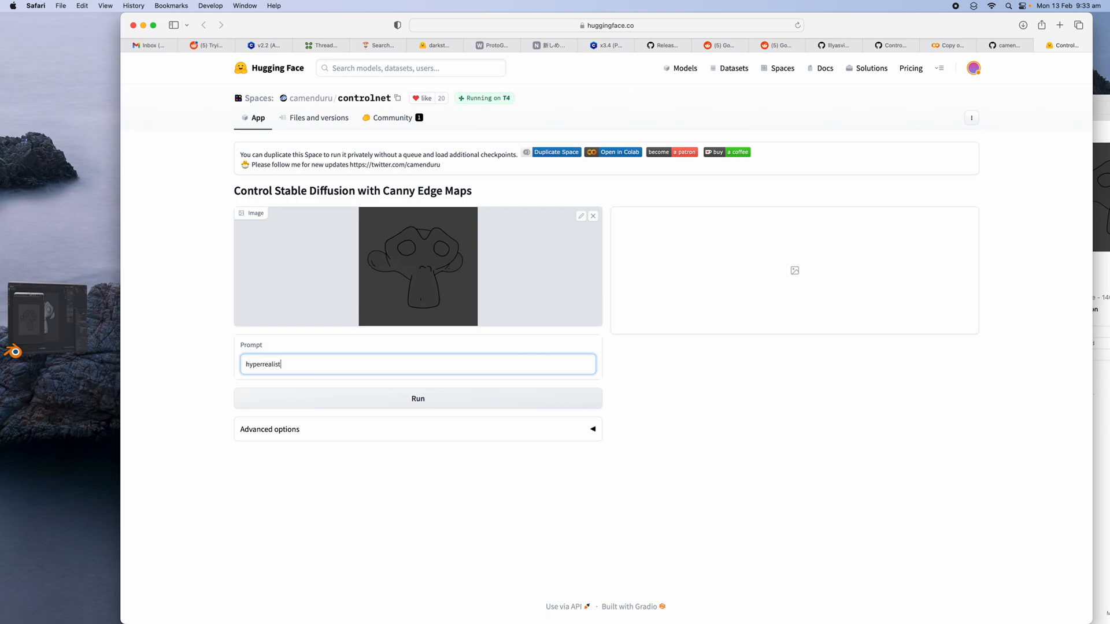
pyautogui.write('ic')
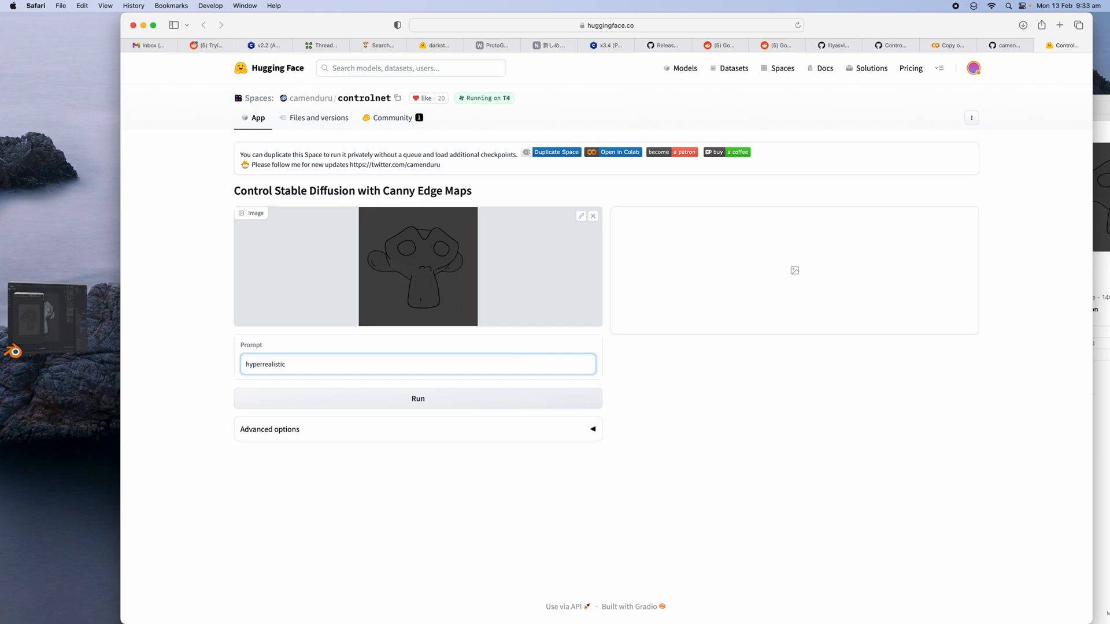
pyautogui.write('chimpanze monkey')
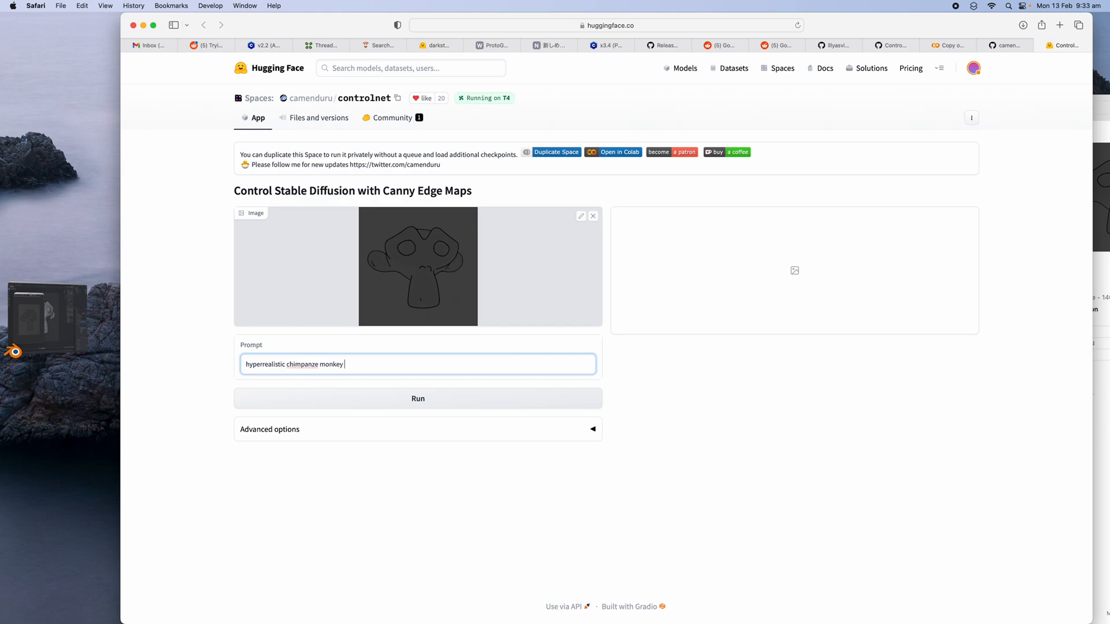
pyautogui.write('robot')
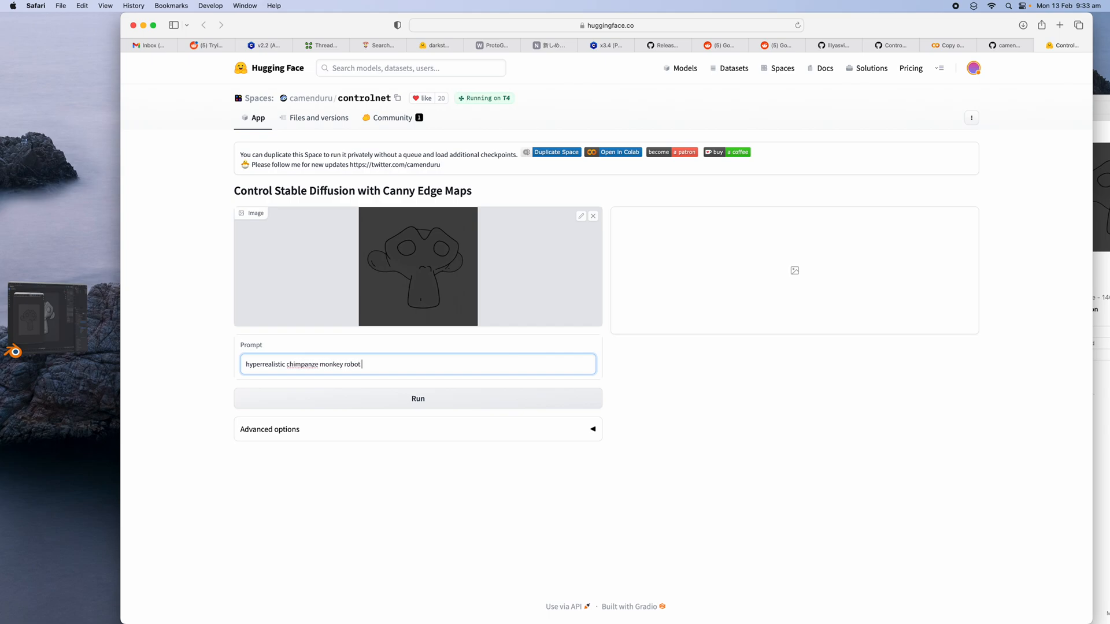
pyautogui.write('intricate details')
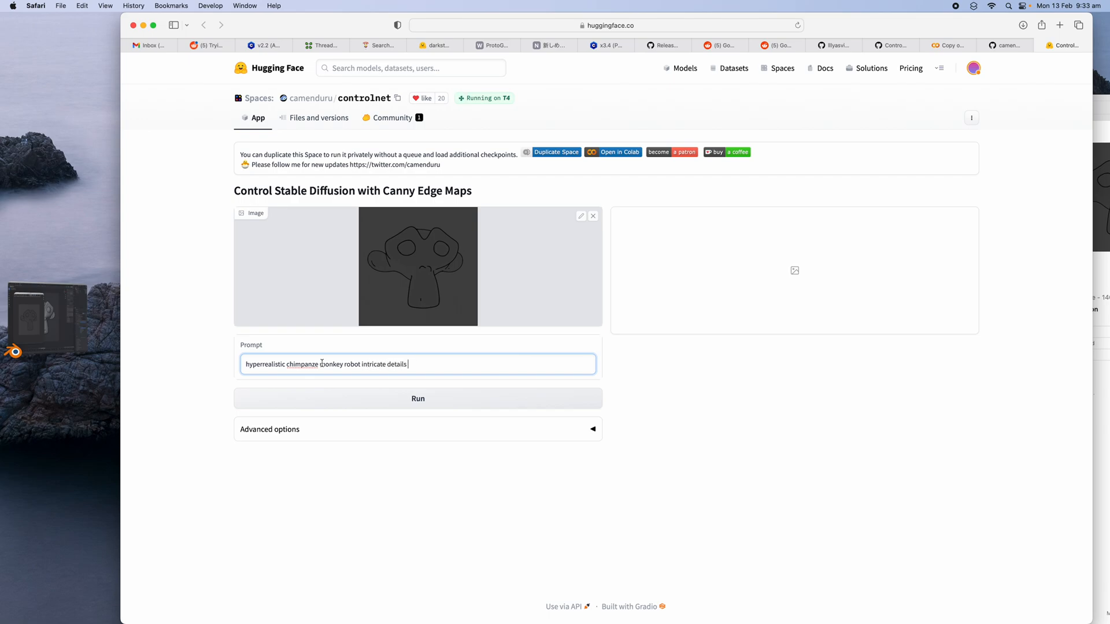
pyautogui.click(417, 399)
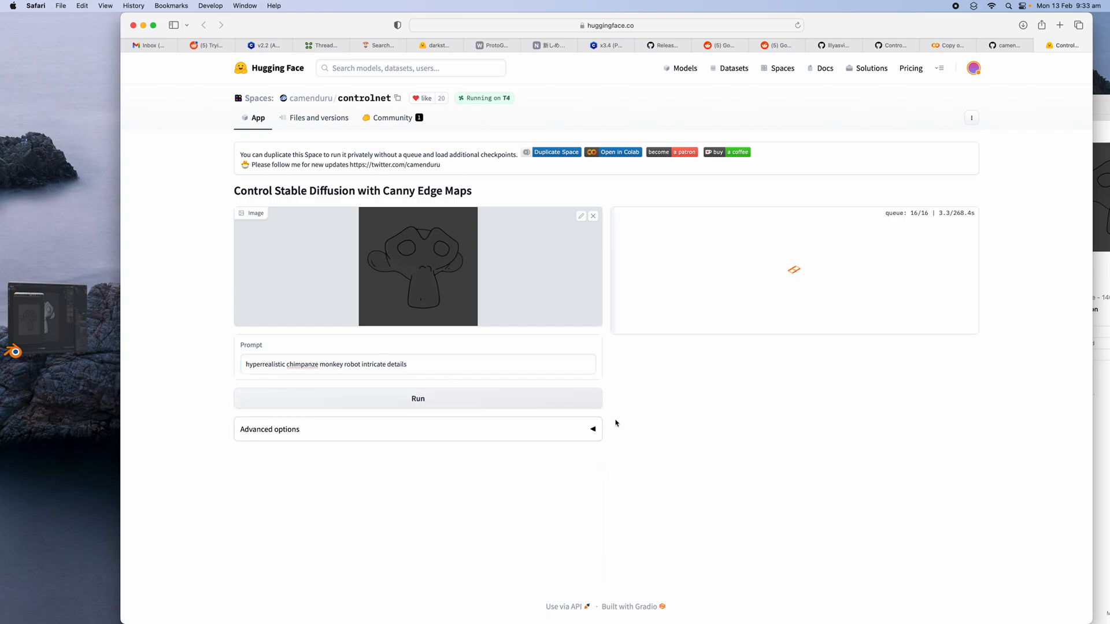
pyautogui.click(269, 429)
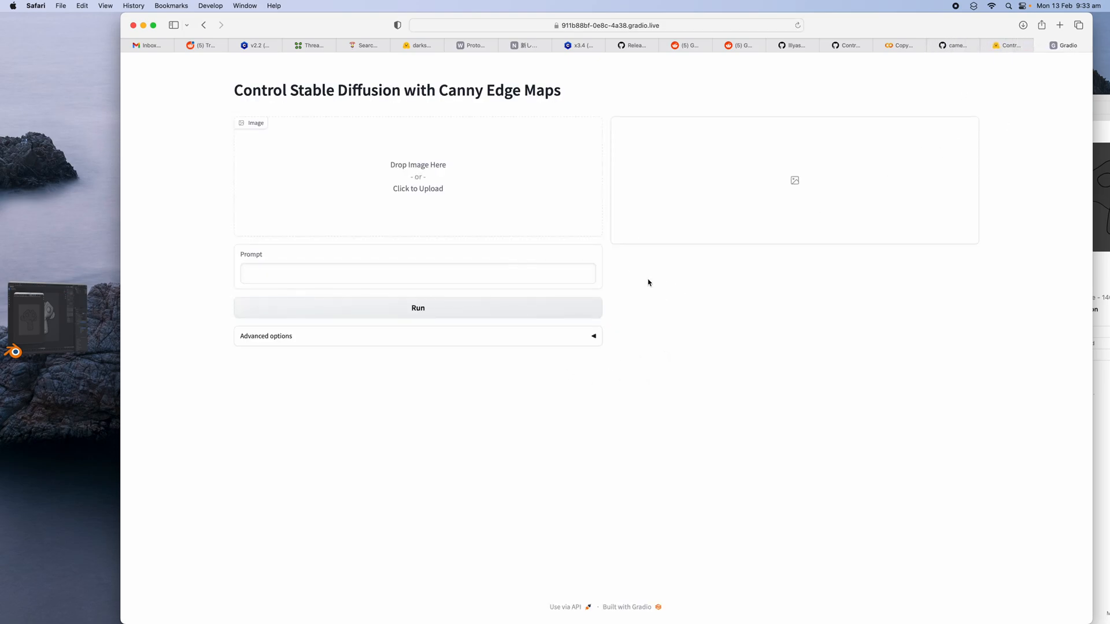
pyautogui.moveTo(448, 208)
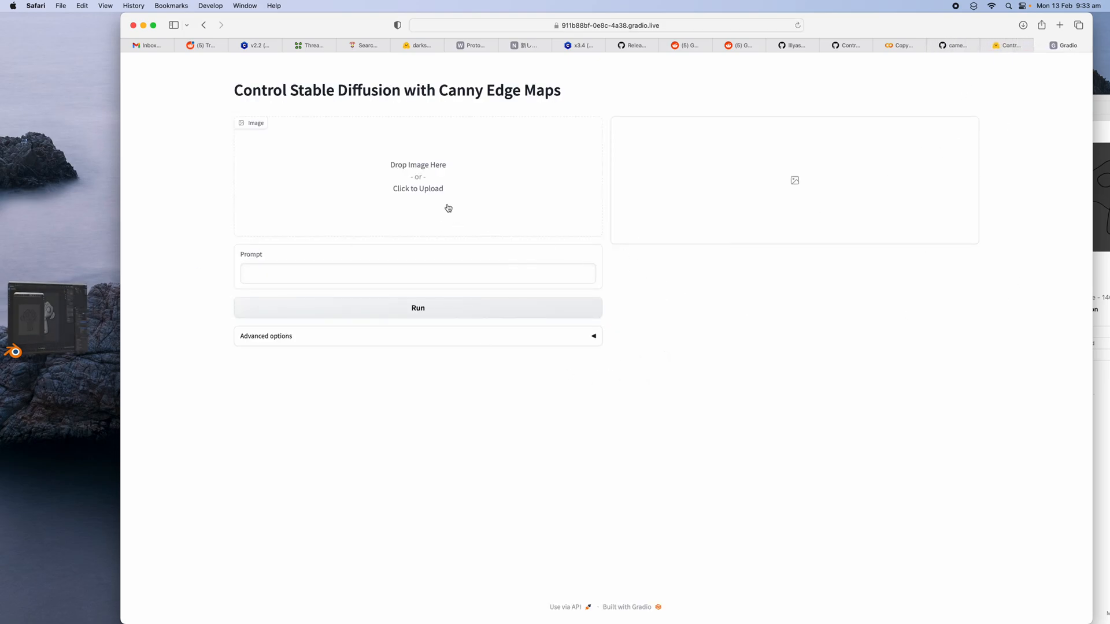
# Upload the Suzanne edge map, prompt 'hyperrealistic monkey head colorful intricate details', and run.
pyautogui.click(418, 176)
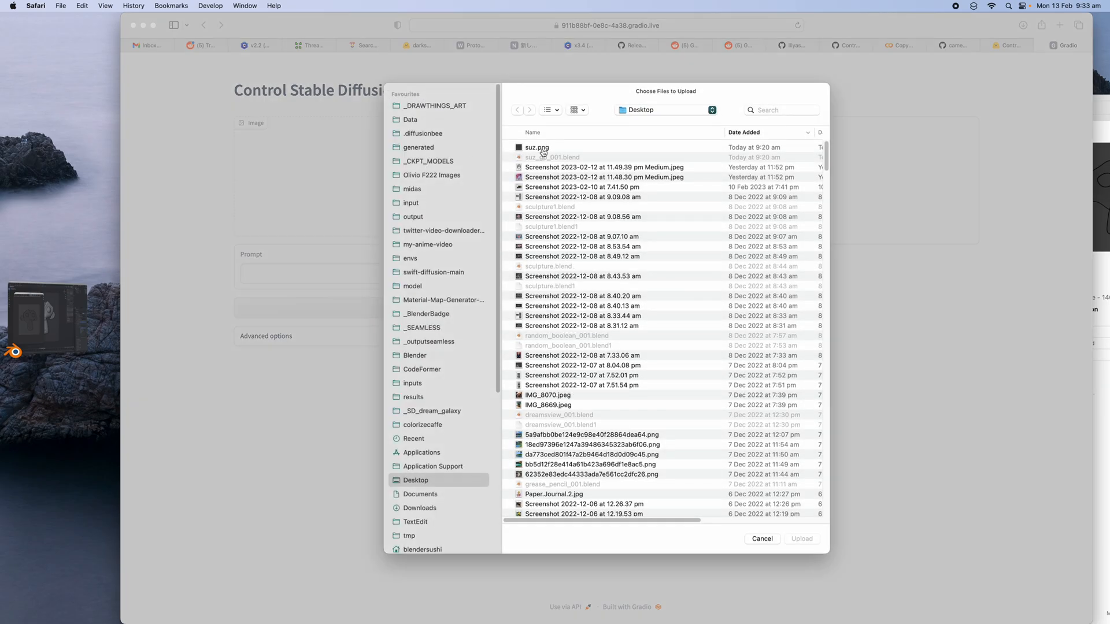
pyautogui.doubleClick(536, 147)
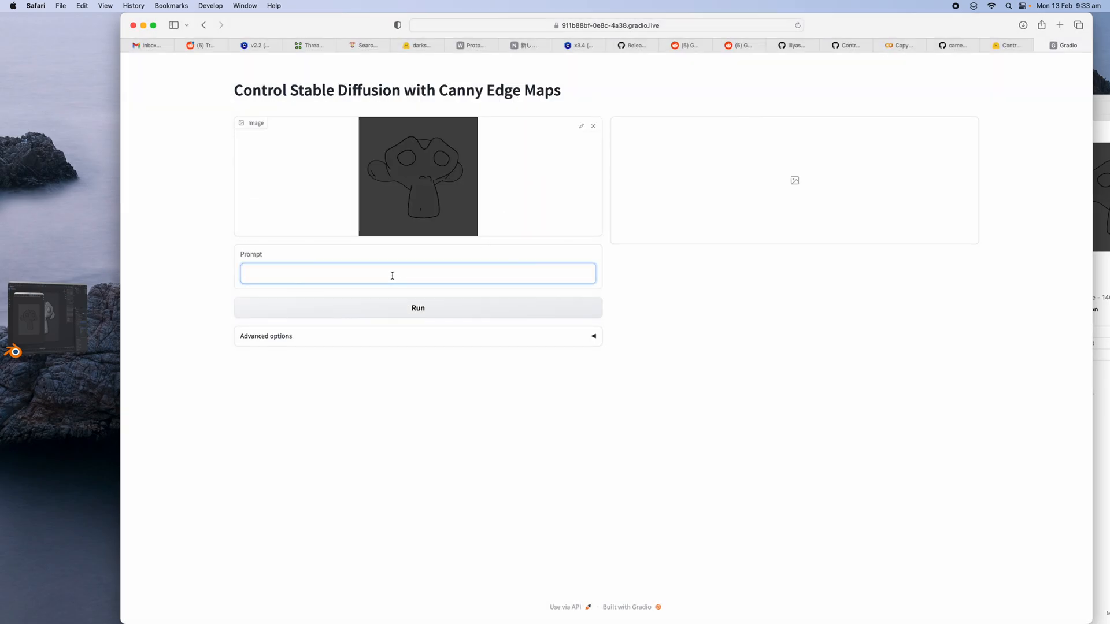
pyautogui.write('hyperrealis')
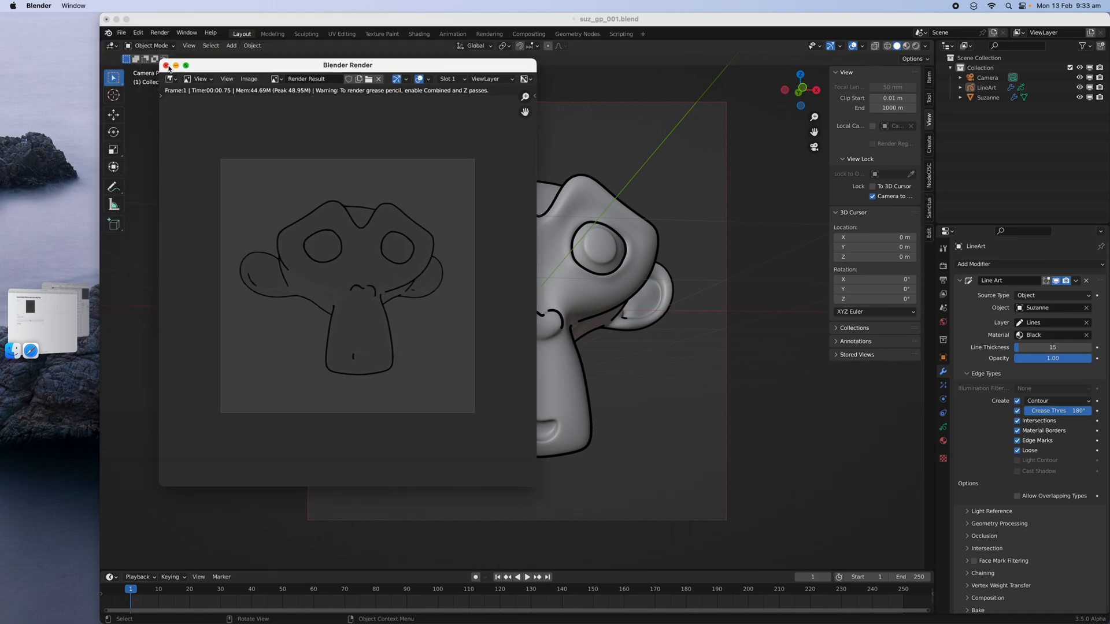
pyautogui.click(165, 65)
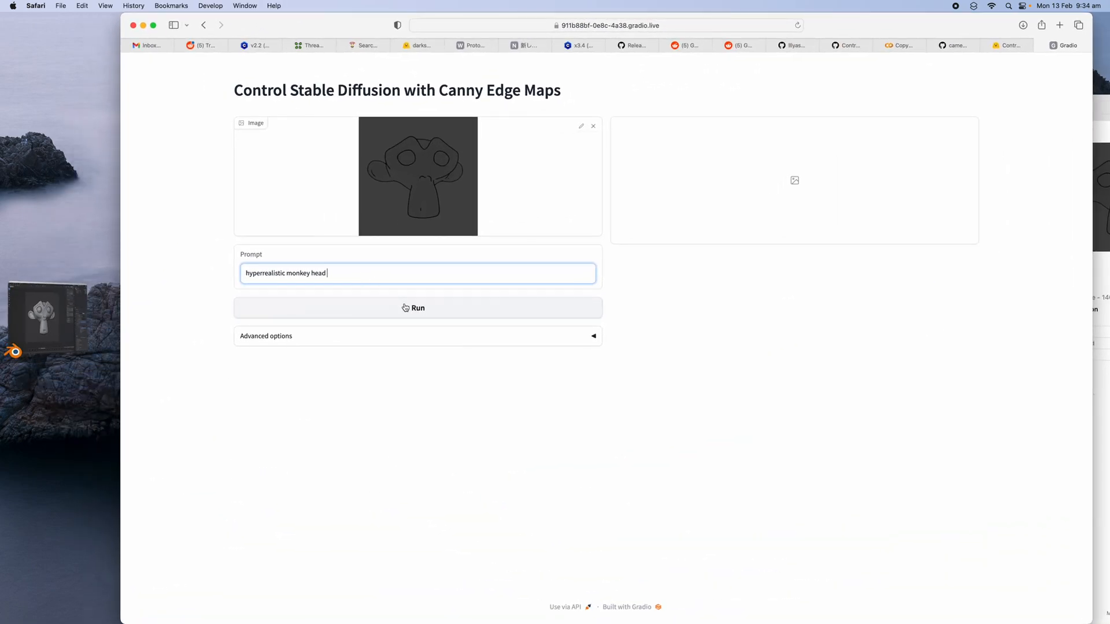
pyautogui.write('colorful intricate details')
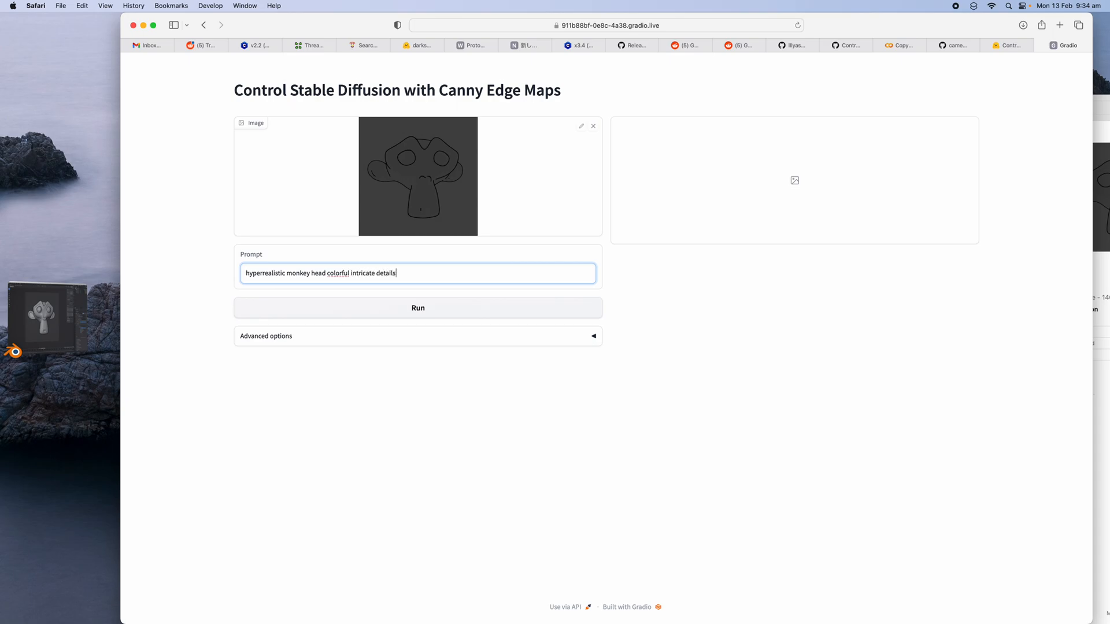
pyautogui.click(417, 308)
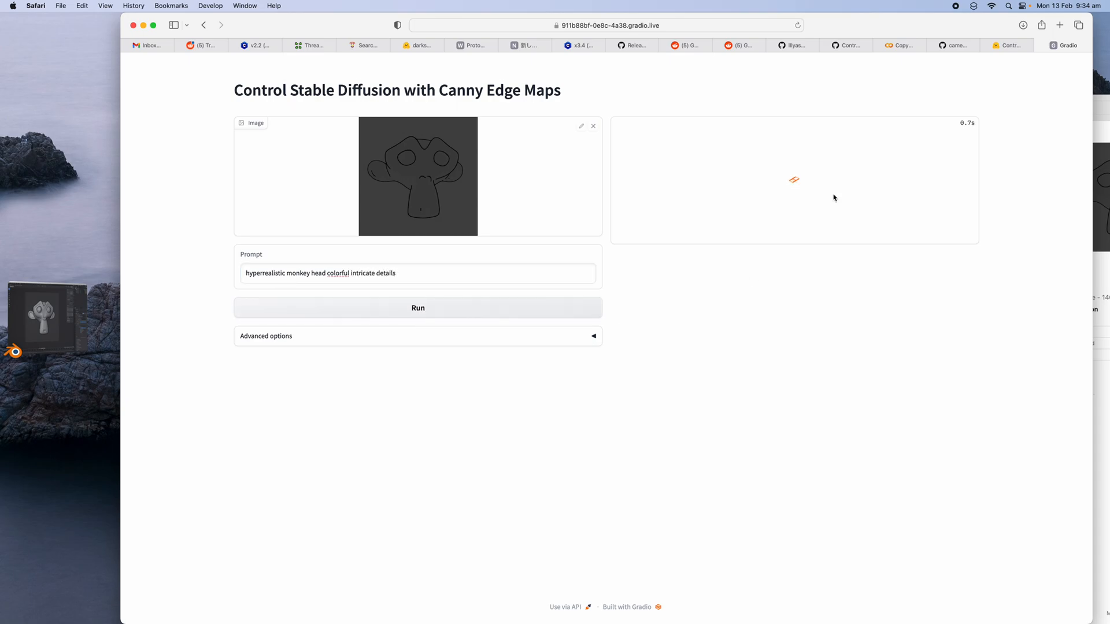
pyautogui.click(417, 306)
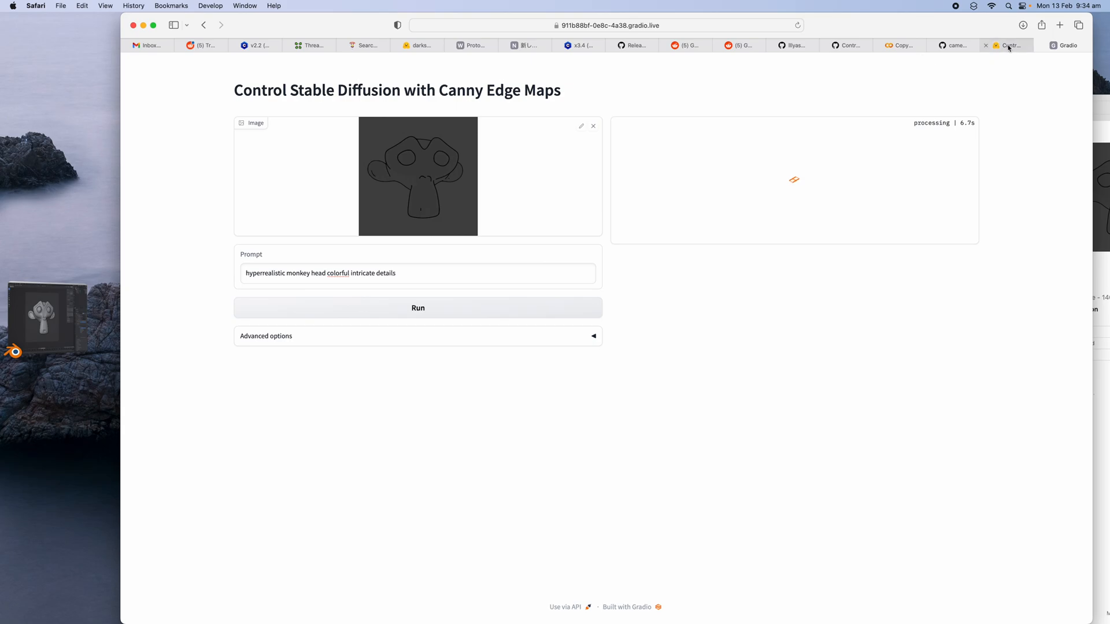
pyautogui.click(1009, 44)
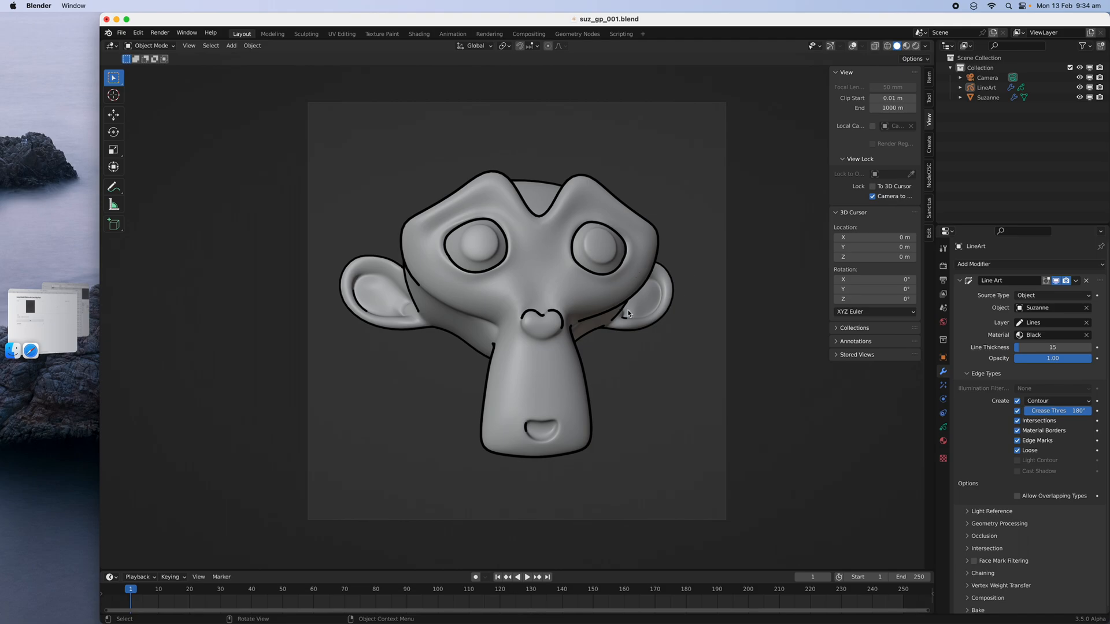
# Orbit Suzanne to a three-quarter angle and raise the line-art thickness to 28.
pyautogui.moveTo(628, 313); pyautogui.dragTo(663, 317)
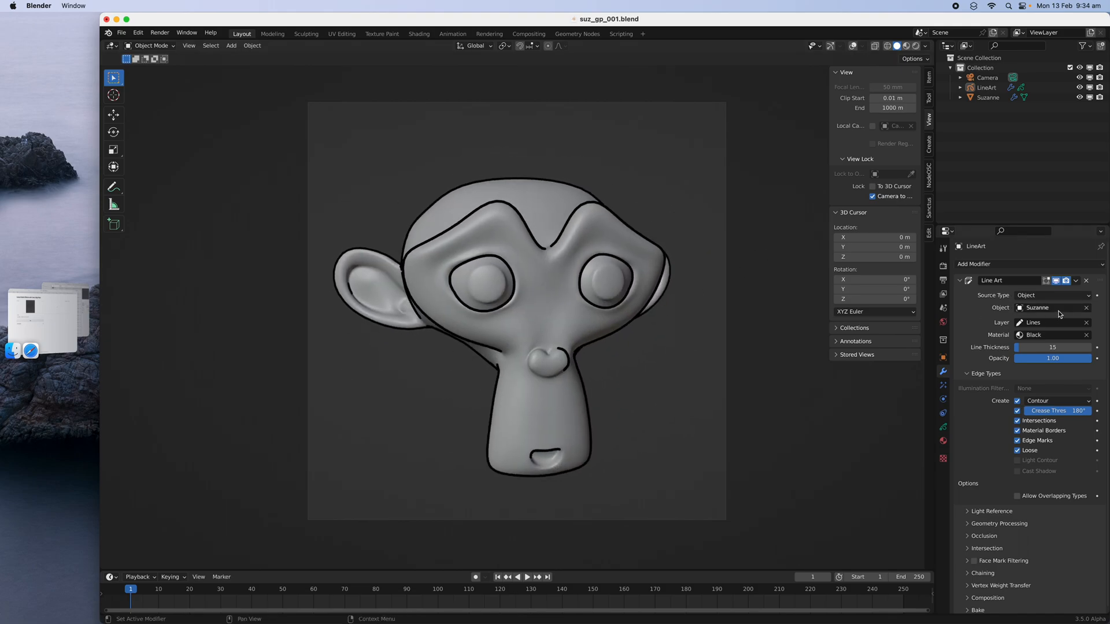
pyautogui.moveTo(1027, 347); pyautogui.dragTo(1054, 347)
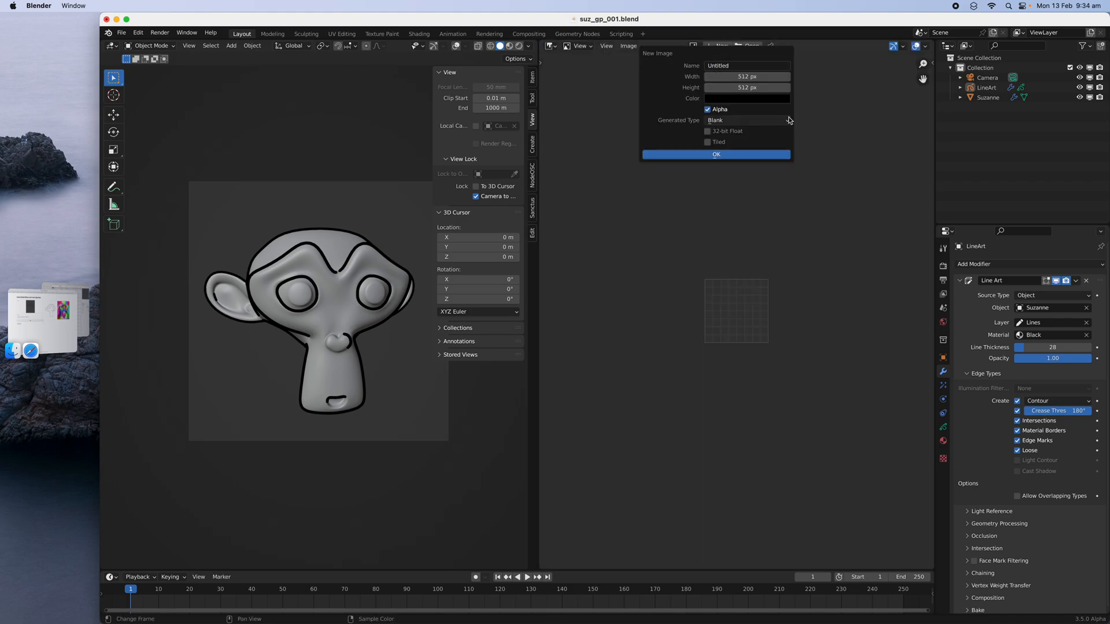
# Create a new white 512 px image (Untitled.001) and switch the Image Editor to Paint mode.
pyautogui.click(715, 155)
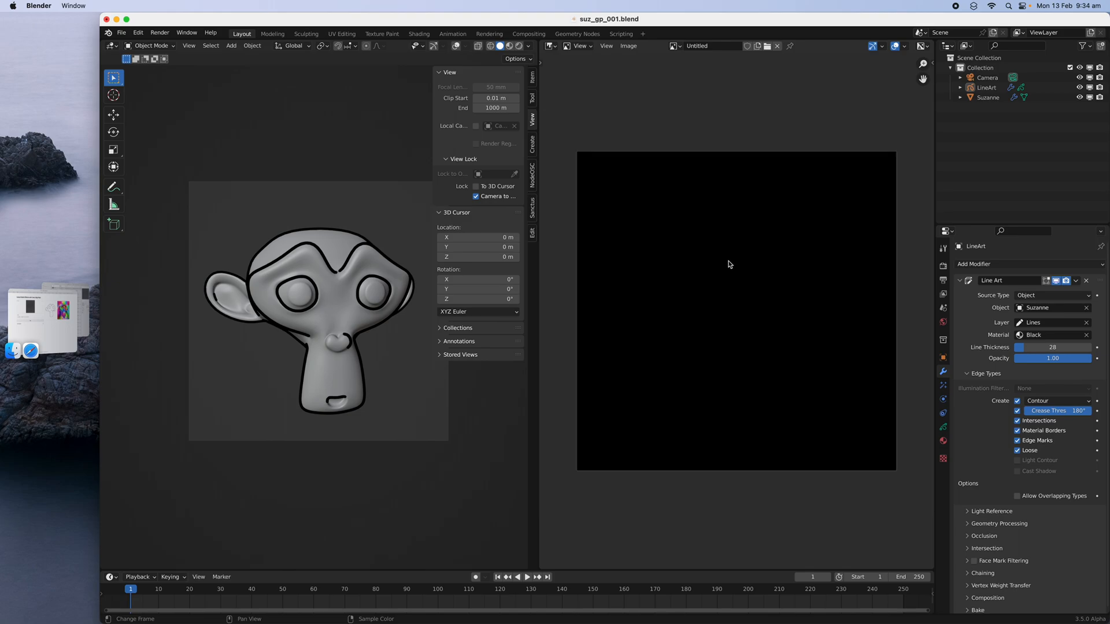
pyautogui.click(627, 46)
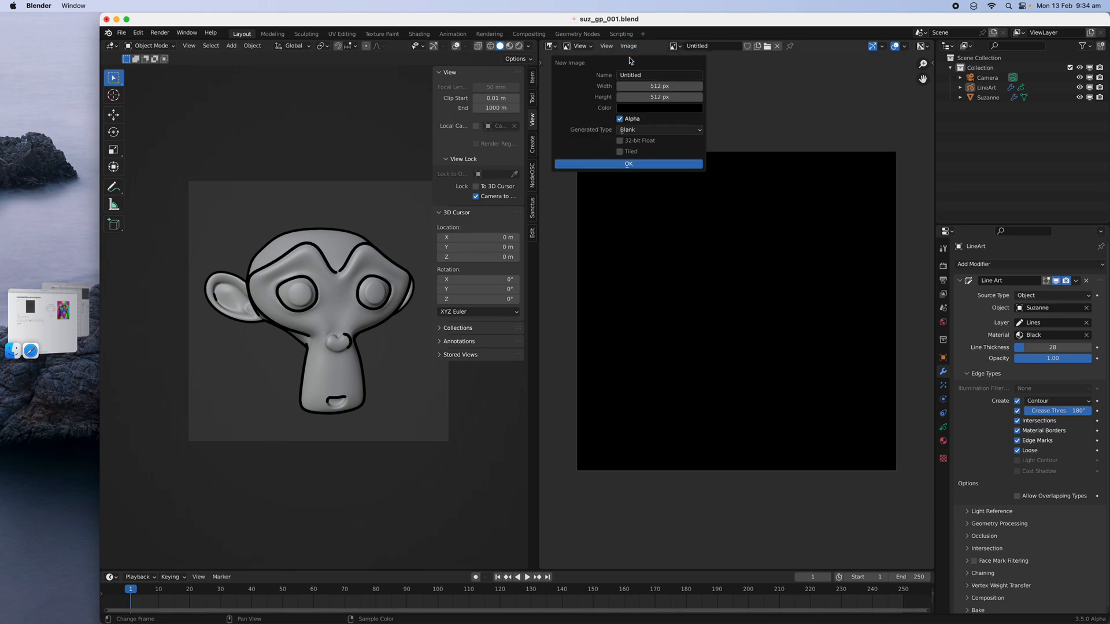
pyautogui.click(658, 107)
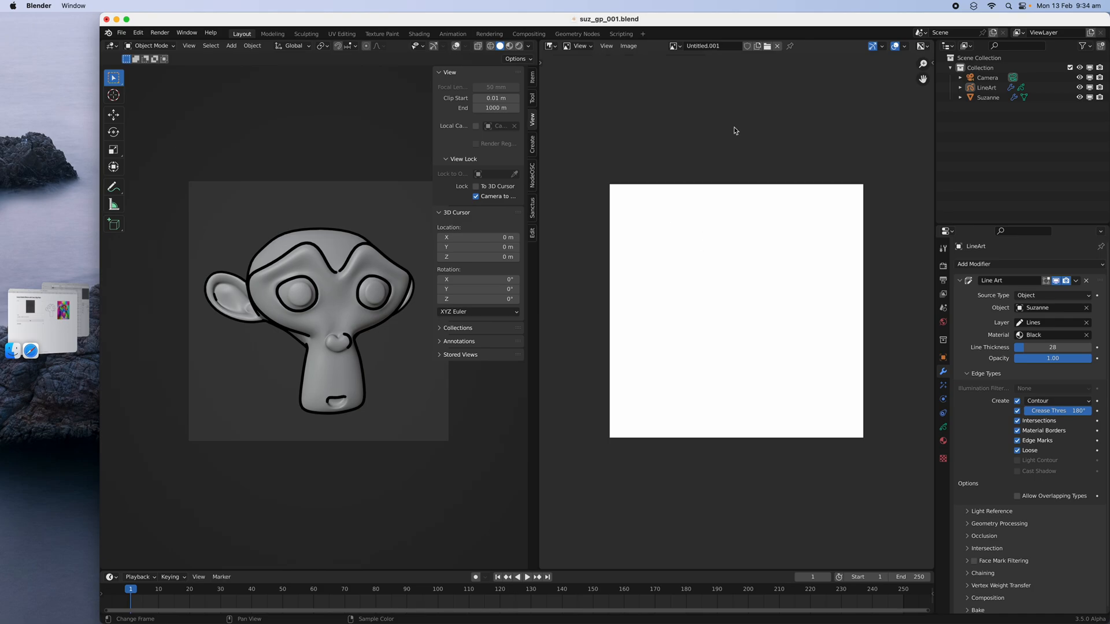
pyautogui.click(929, 63)
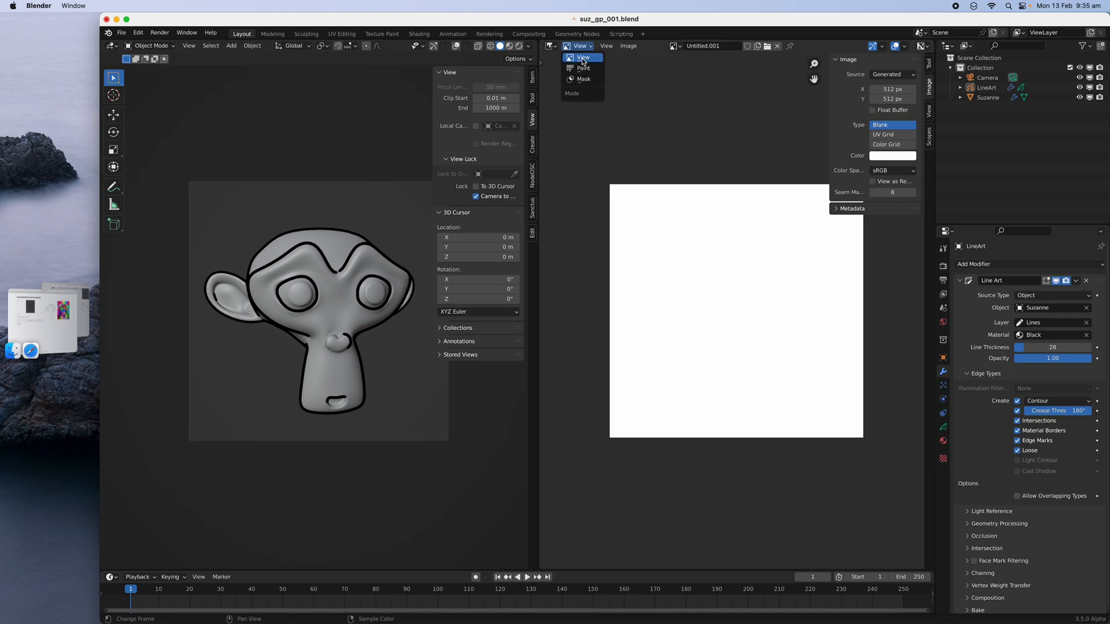
pyautogui.click(583, 69)
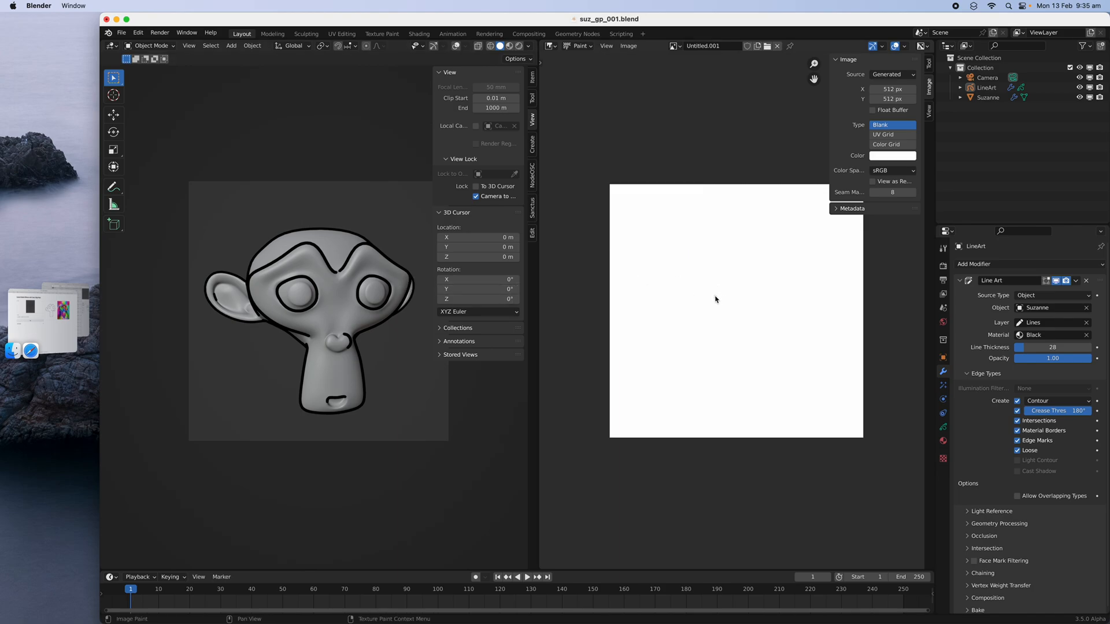
pyautogui.moveTo(697, 326)
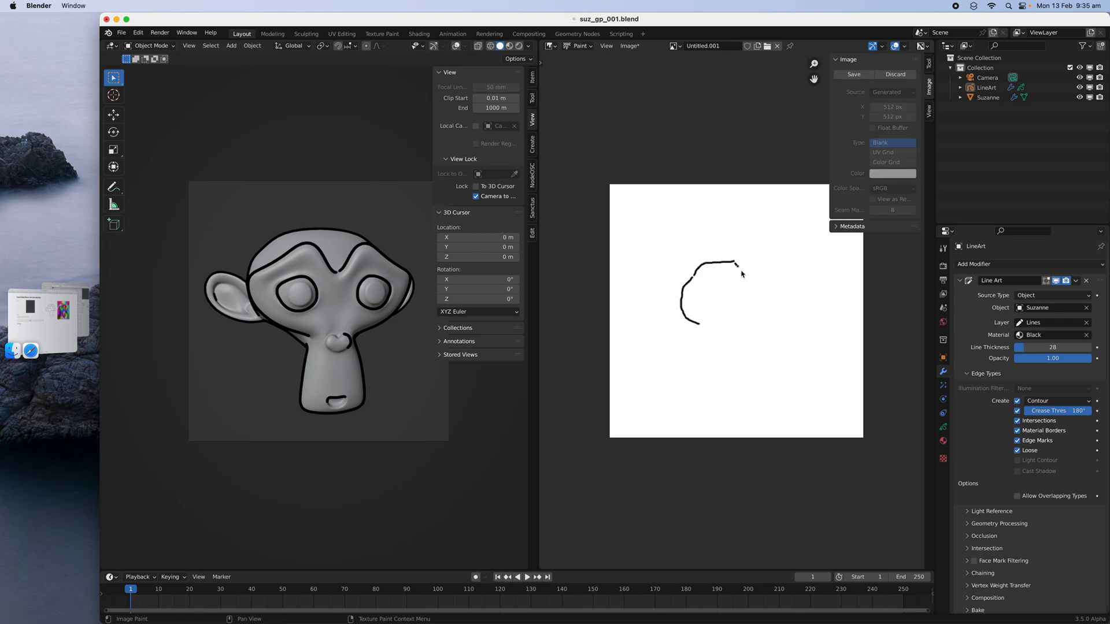
# Paint the monkey head outline, muzzle, eye and ears, then save the sketch as a Desktop PNG.
pyautogui.moveTo(736, 265); pyautogui.dragTo(803, 300)
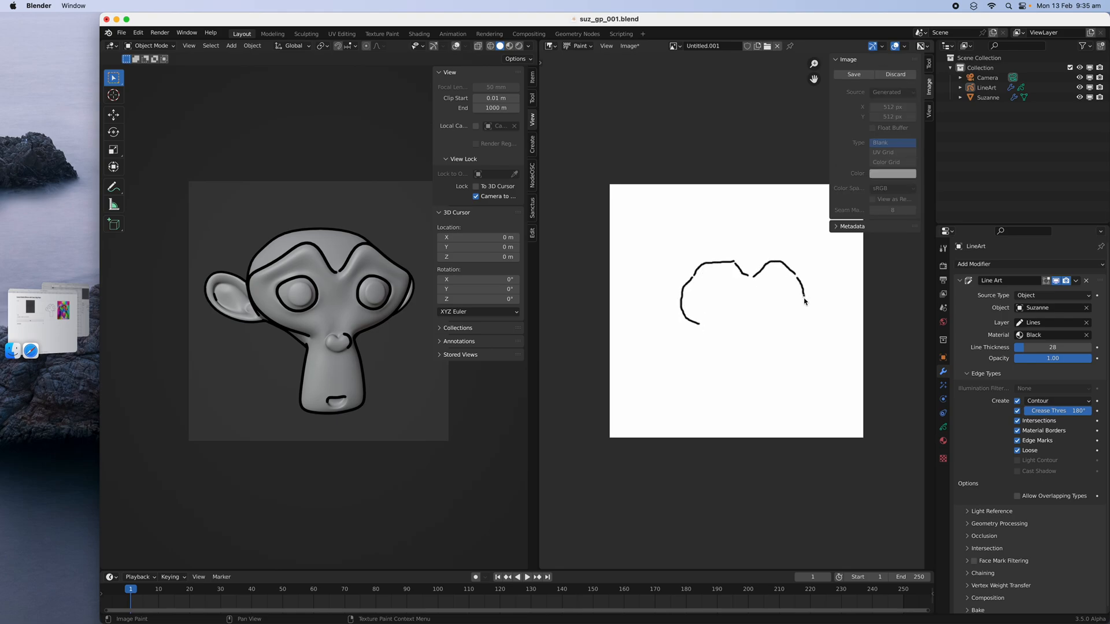
pyautogui.moveTo(803, 293); pyautogui.dragTo(764, 337)
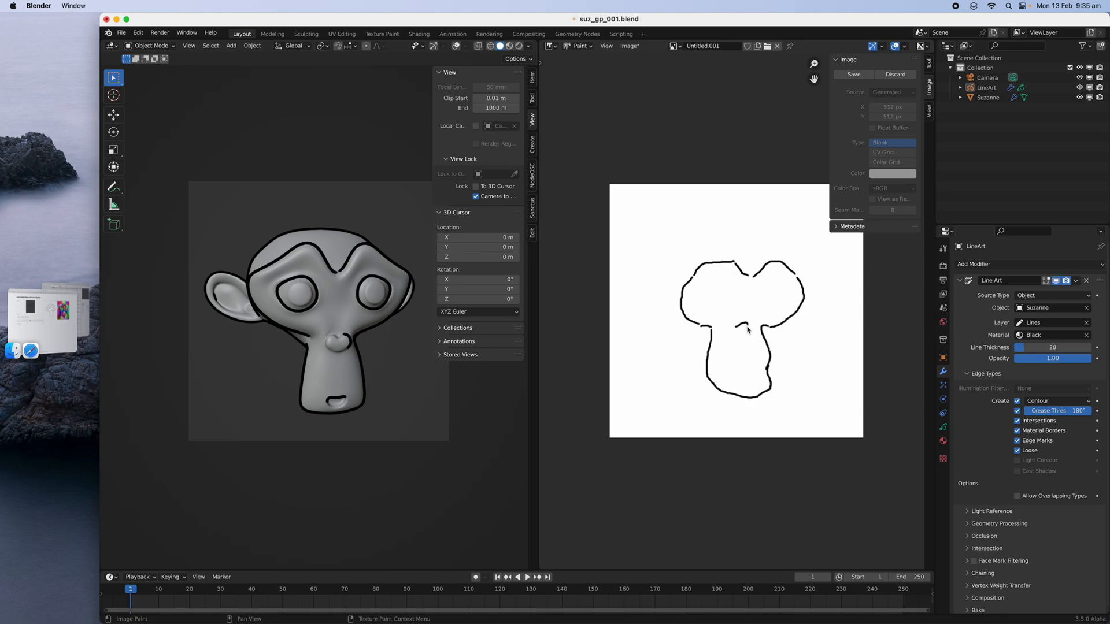
pyautogui.moveTo(741, 326); pyautogui.dragTo(743, 364)
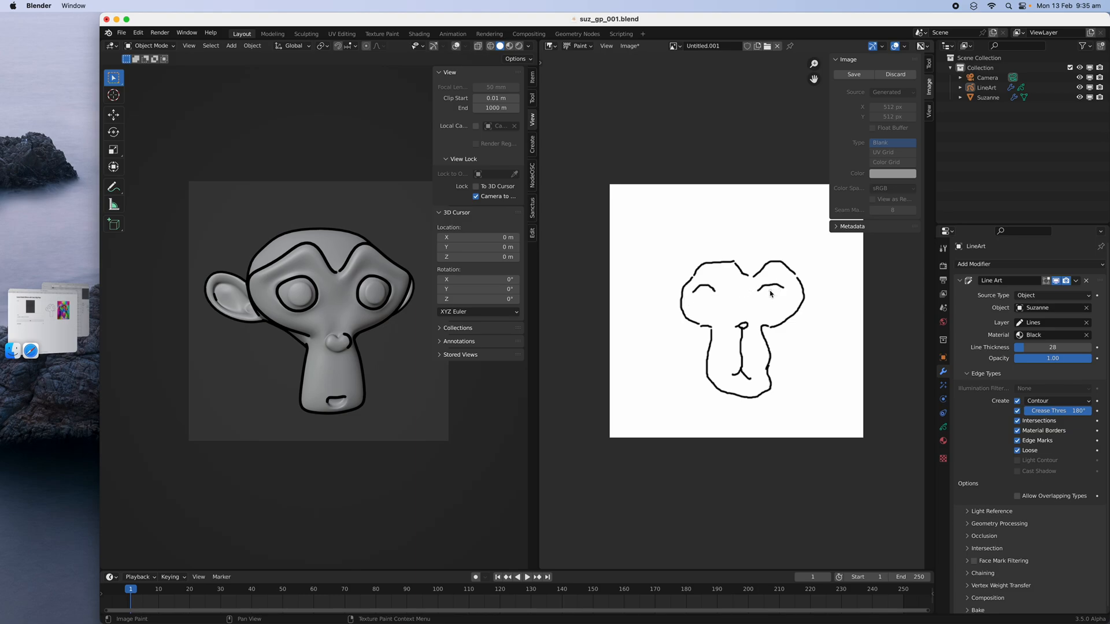
pyautogui.click(766, 296)
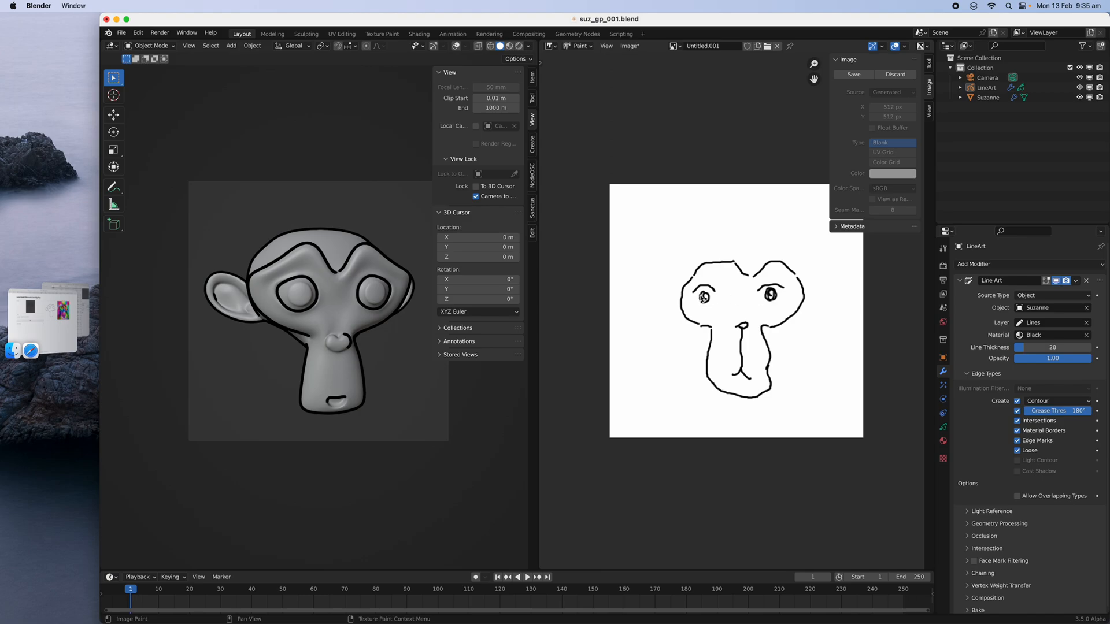
pyautogui.moveTo(687, 279)
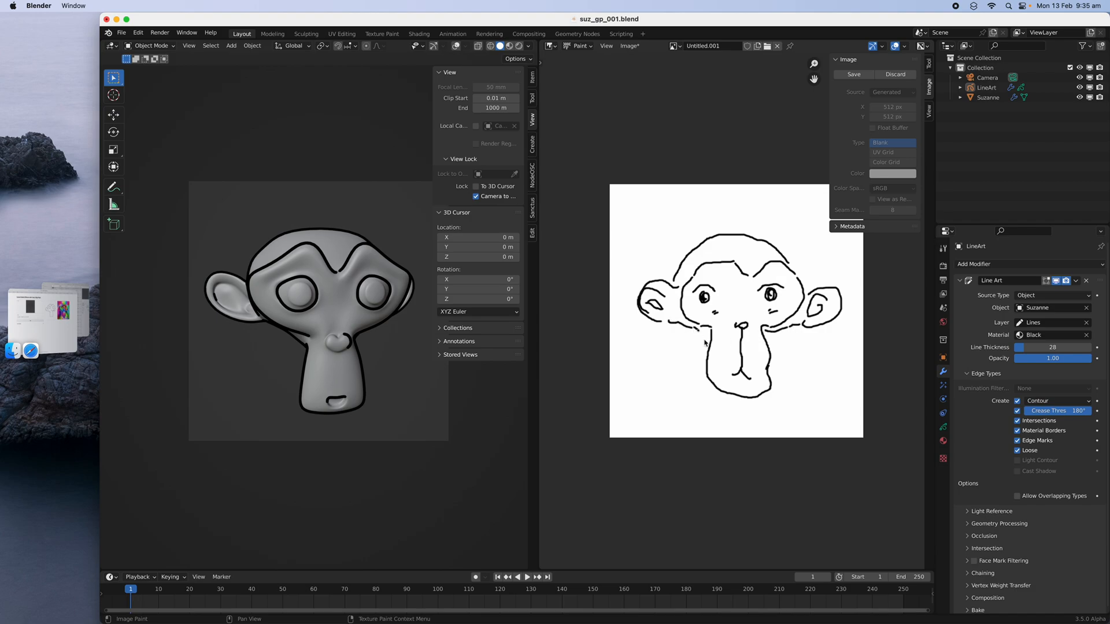
pyautogui.moveTo(697, 337); pyautogui.dragTo(700, 386)
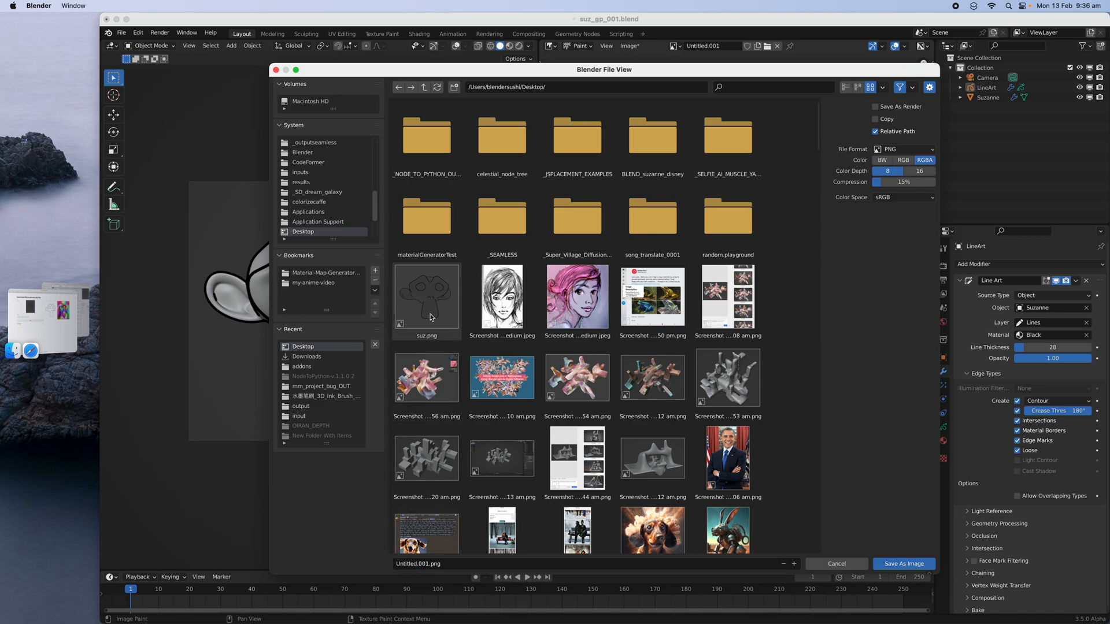
pyautogui.click(427, 296)
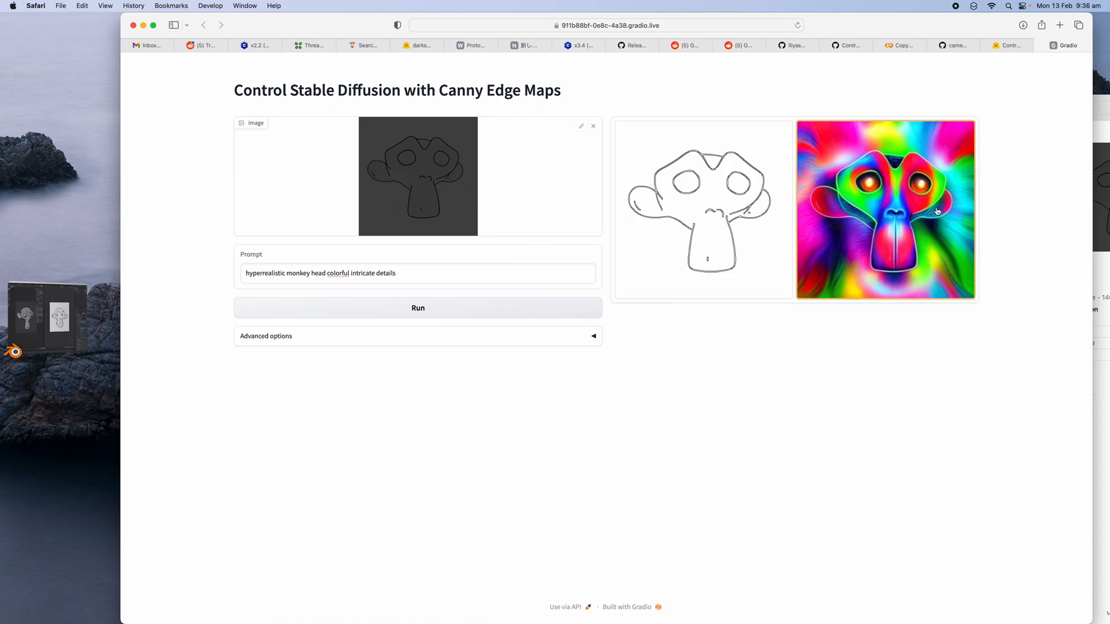
# Swap the Canny demo's input edge map for the saved hand-drawn monkey sketch.
pyautogui.rightClick(884, 209)
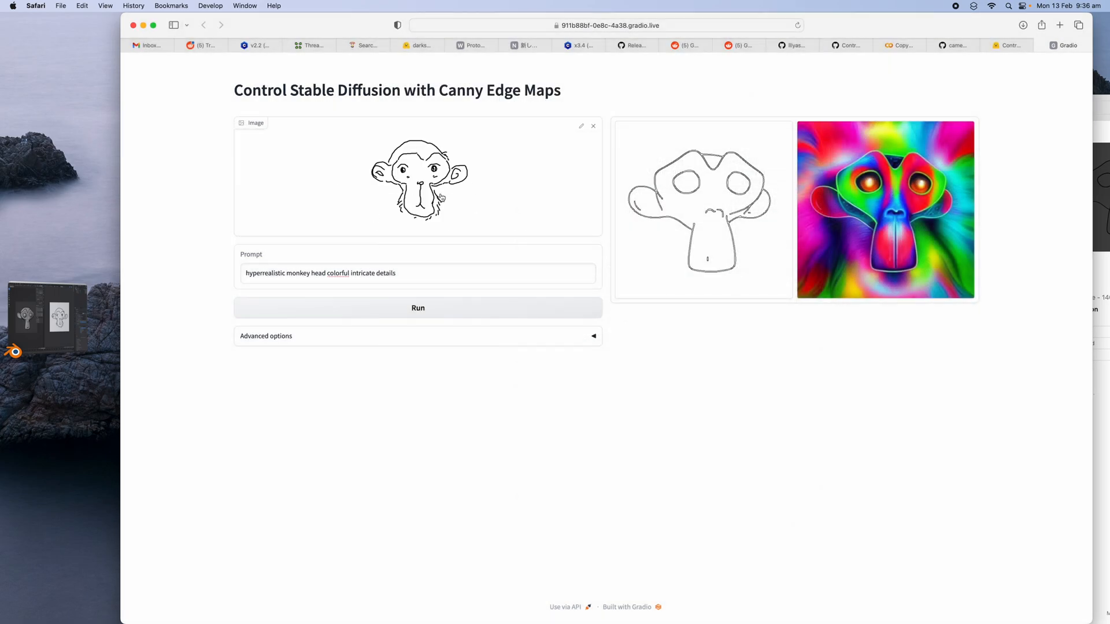
pyautogui.click(417, 307)
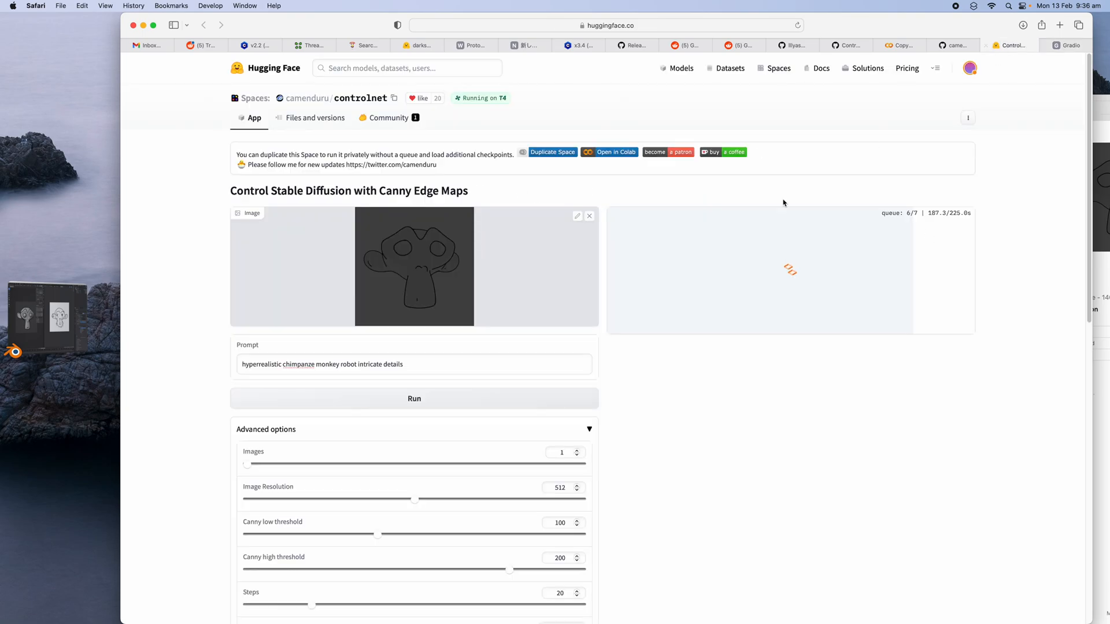
pyautogui.moveTo(632, 246)
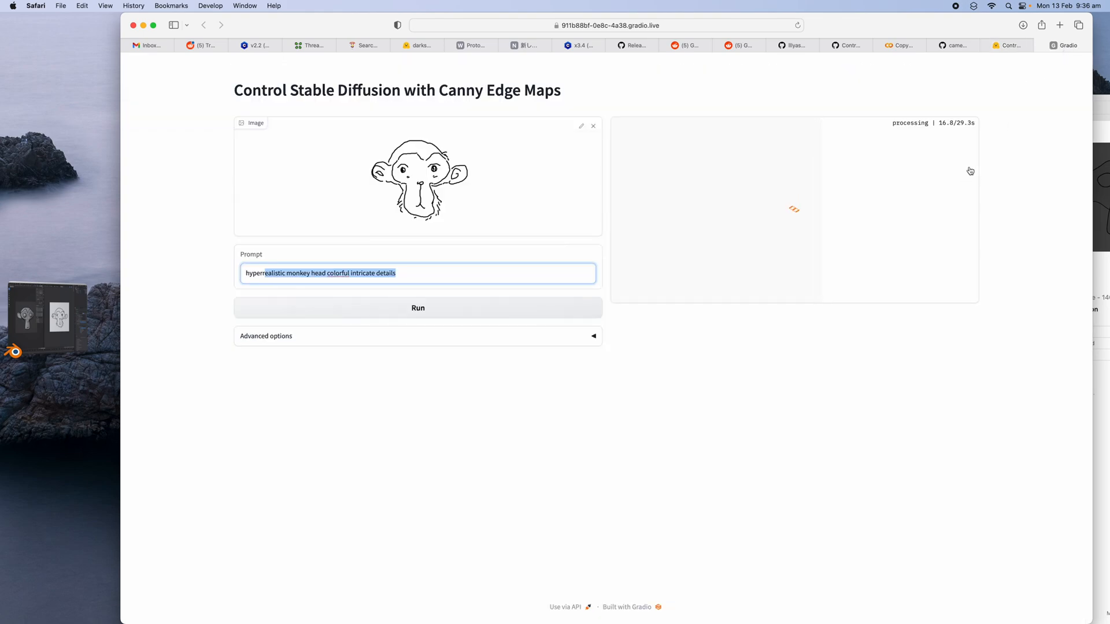
pyautogui.moveTo(913, 56)
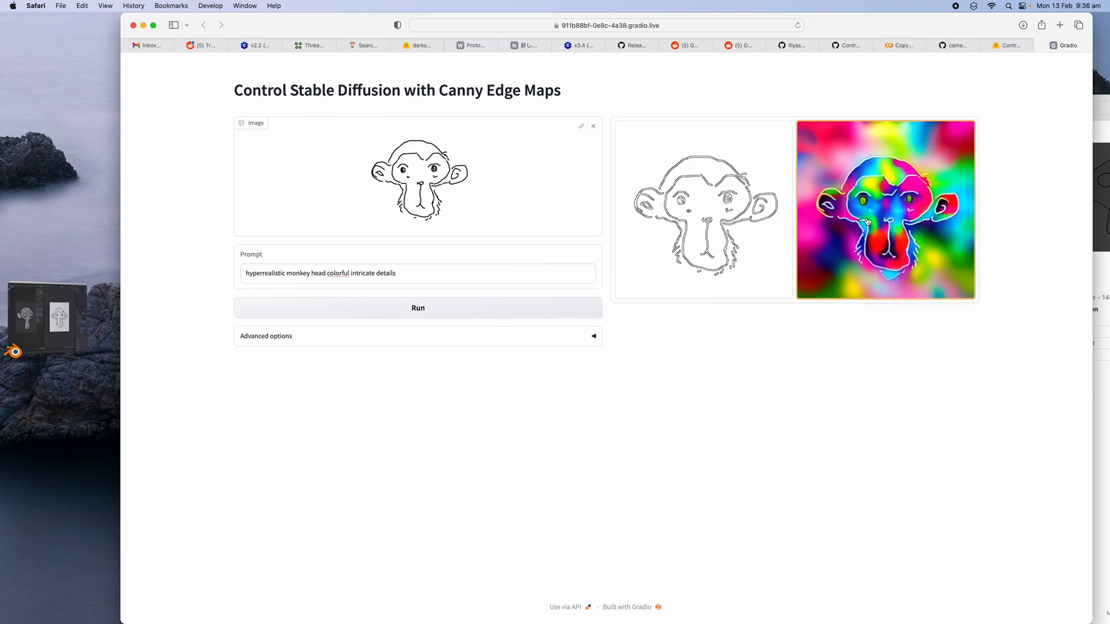
# Reword the prompt to 'masterpiece painting hyperrealistic monkey head, colorful fur, intricate details' and run again.
pyautogui.click(704, 209)
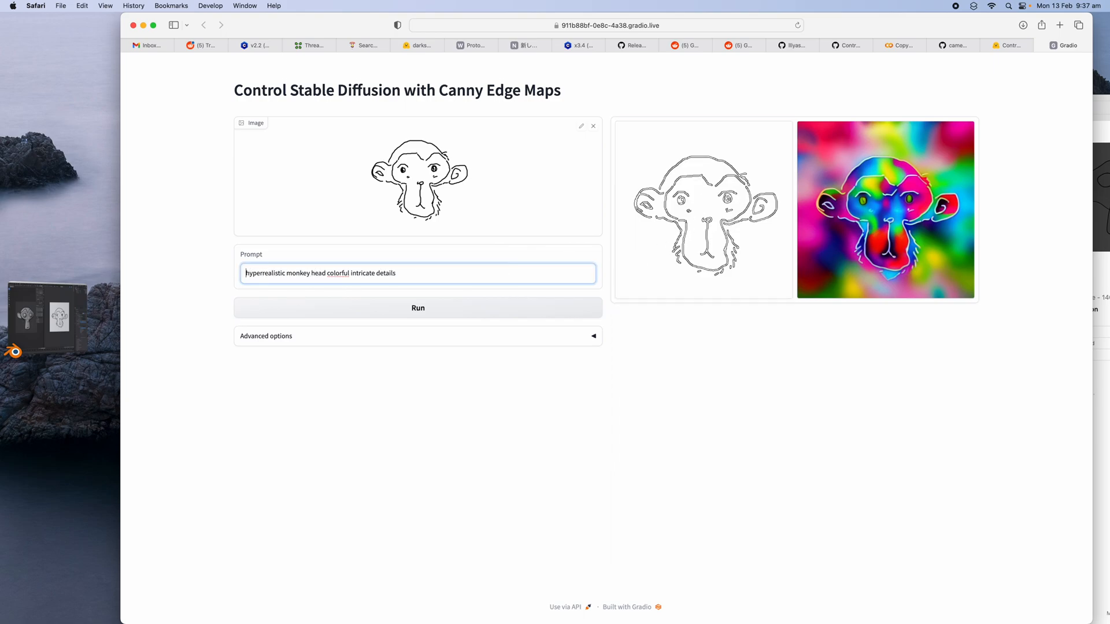
pyautogui.write('painting')
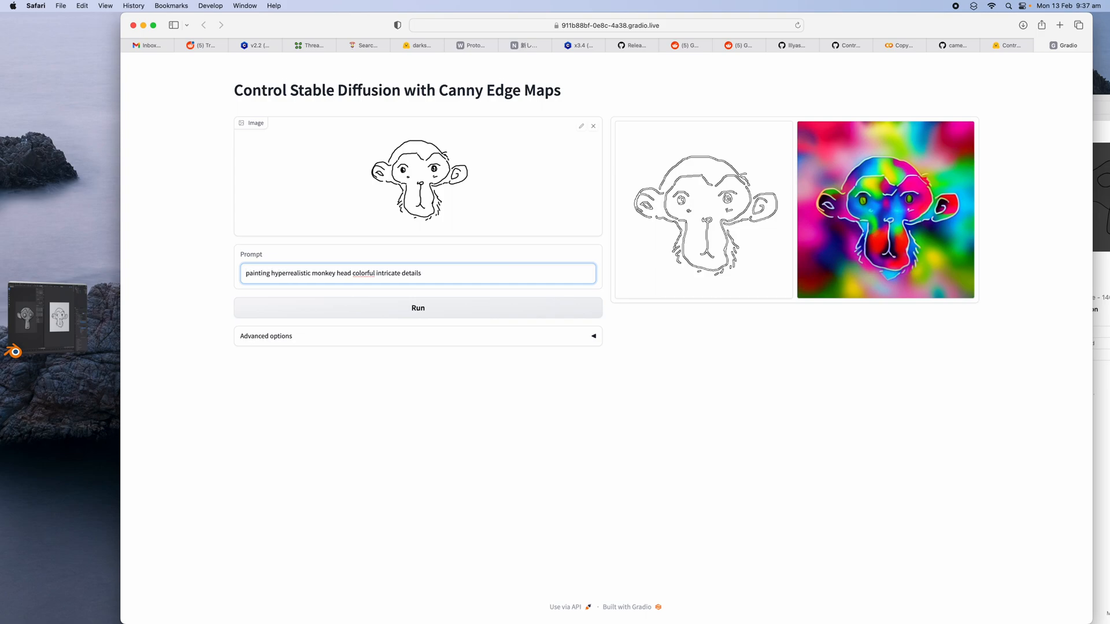
pyautogui.write('masterpiece')
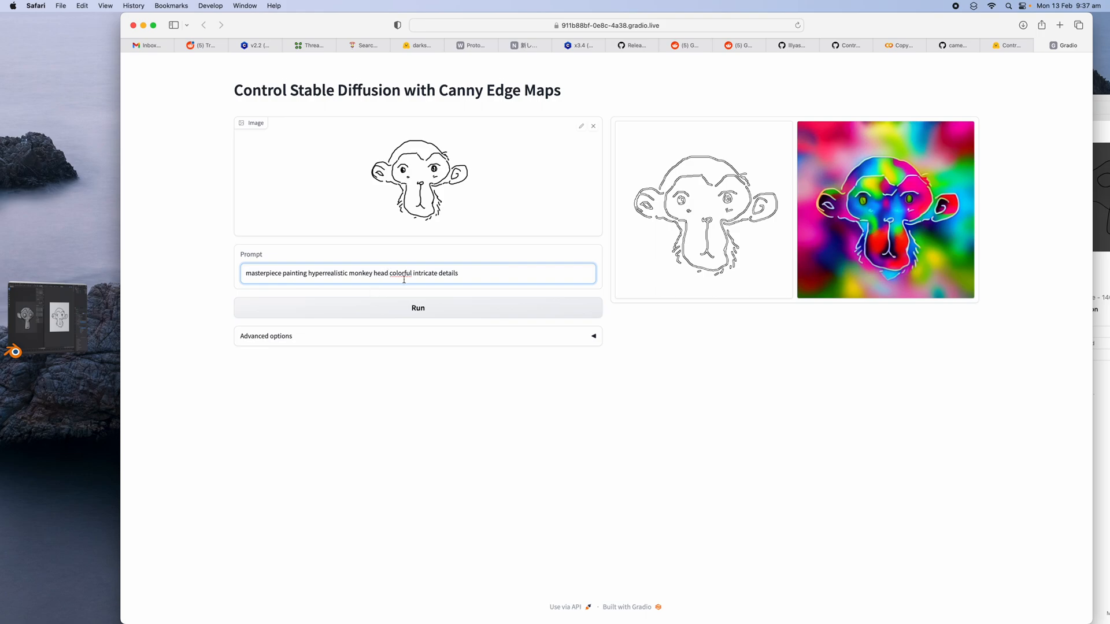
pyautogui.write(',')
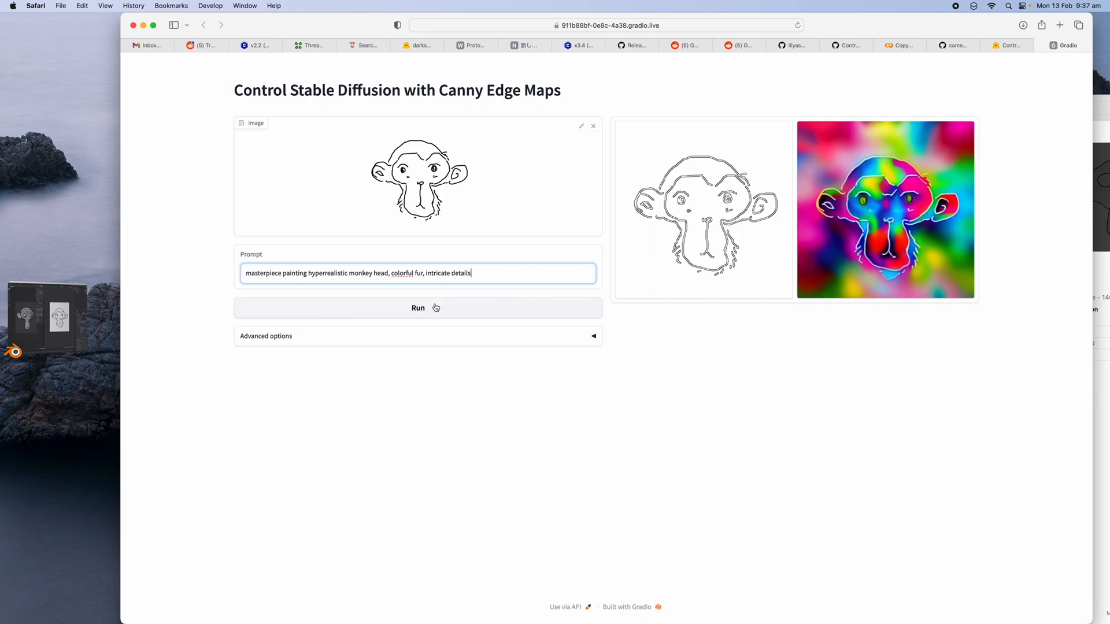
pyautogui.click(417, 308)
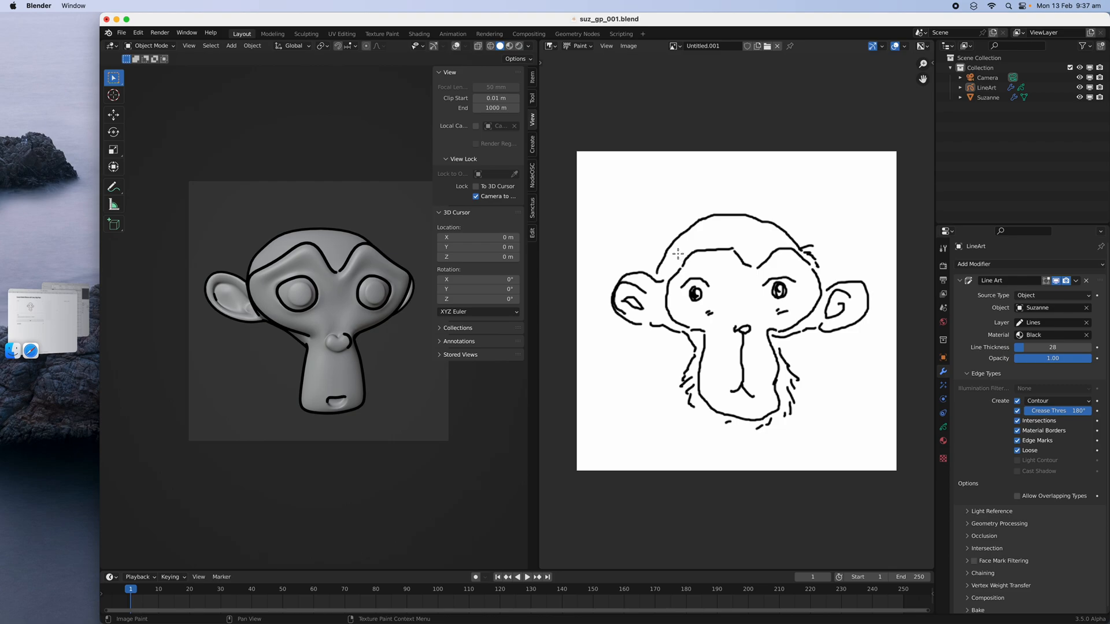
# Brush short scruffy fur strokes around the monkey sketch's chin and cheeks.
pyautogui.moveTo(676, 253); pyautogui.dragTo(658, 311)
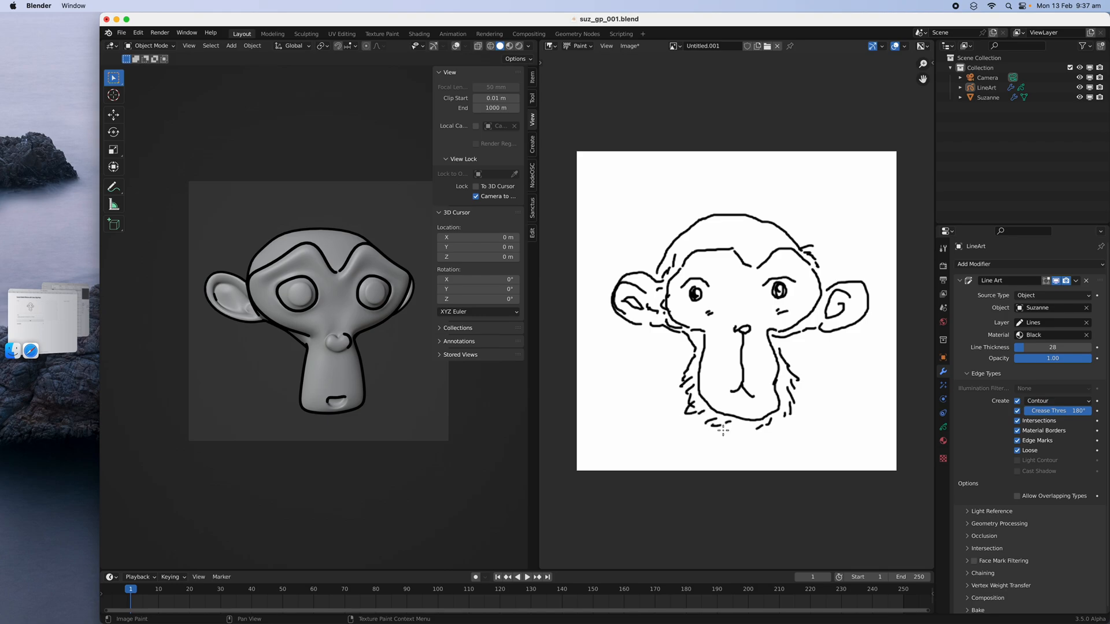
pyautogui.moveTo(707, 424); pyautogui.dragTo(771, 429)
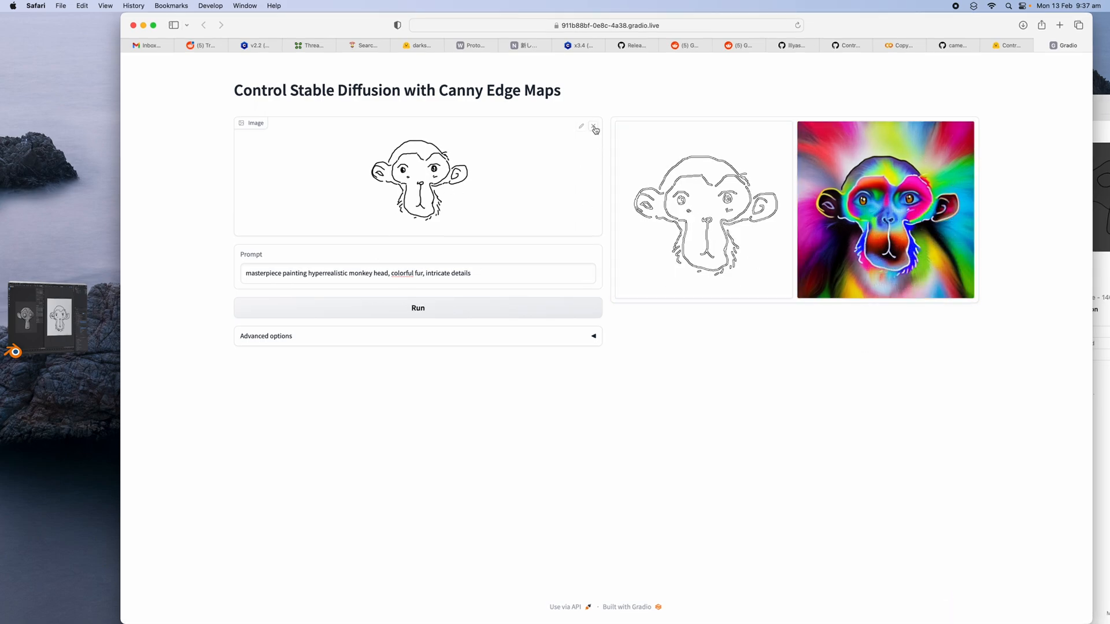
# Remove the monkey sketch from the Image input, cancel the file picker, and return to Blender.
pyautogui.click(581, 127)
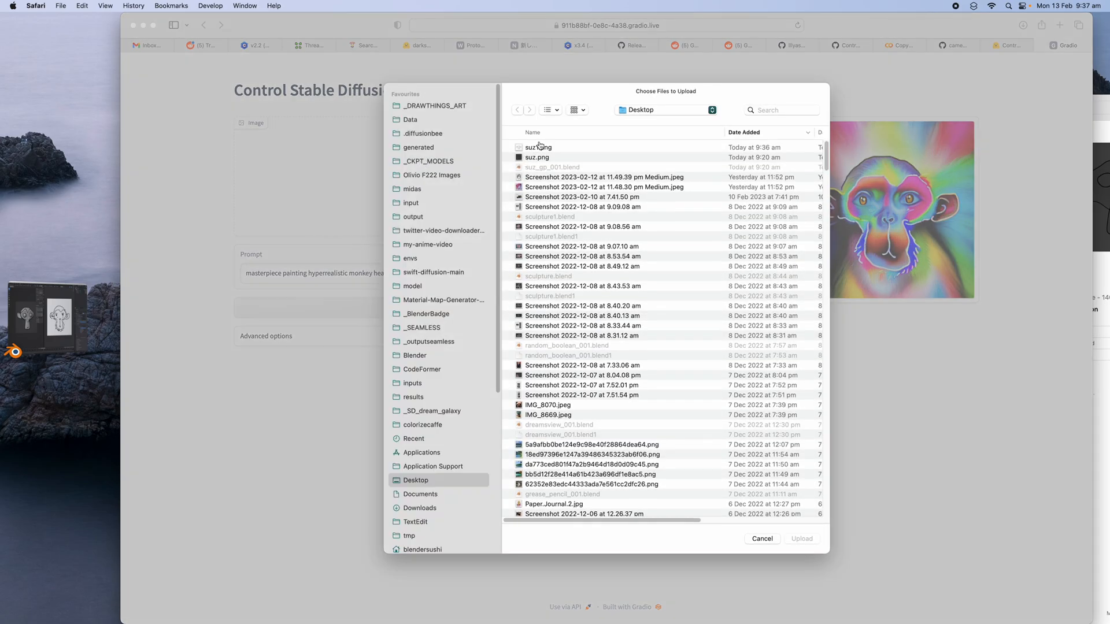
pyautogui.click(538, 147)
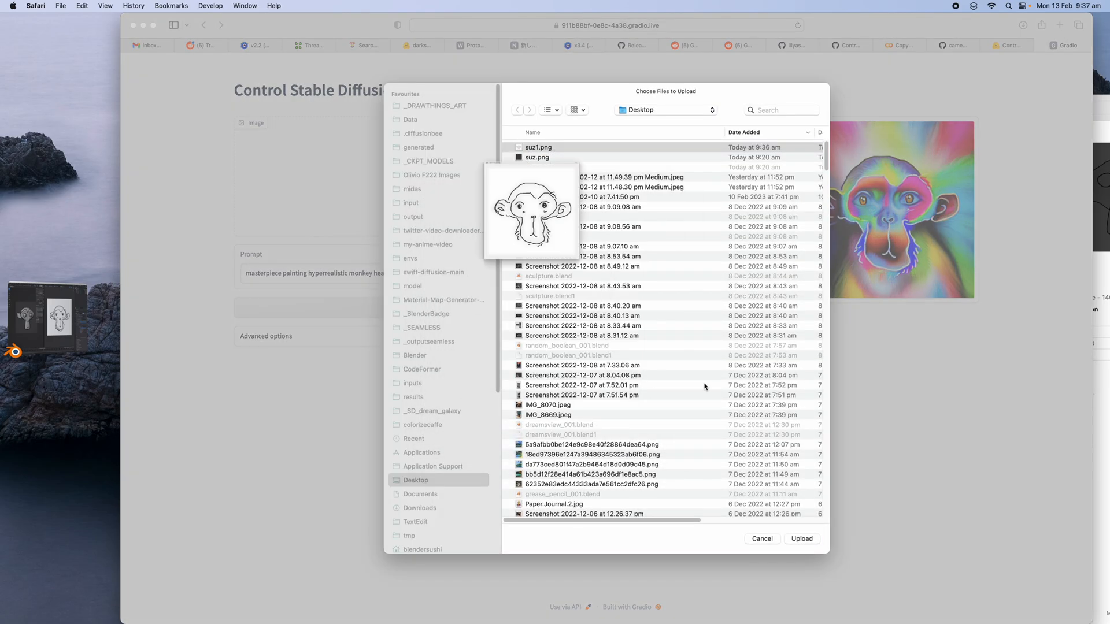
pyautogui.click(762, 539)
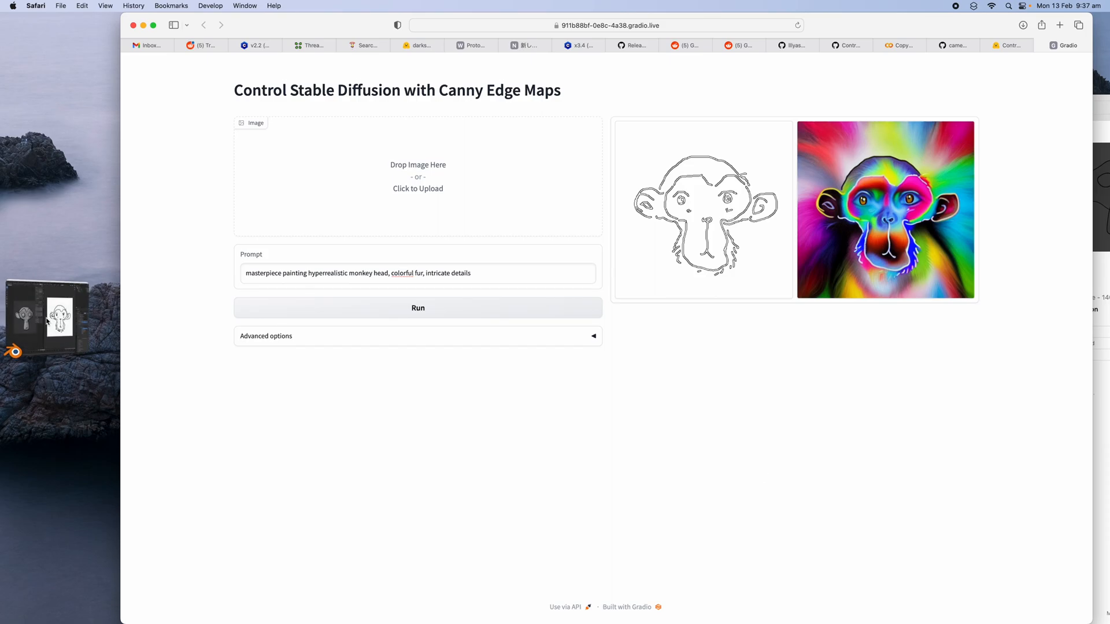
pyautogui.click(13, 350)
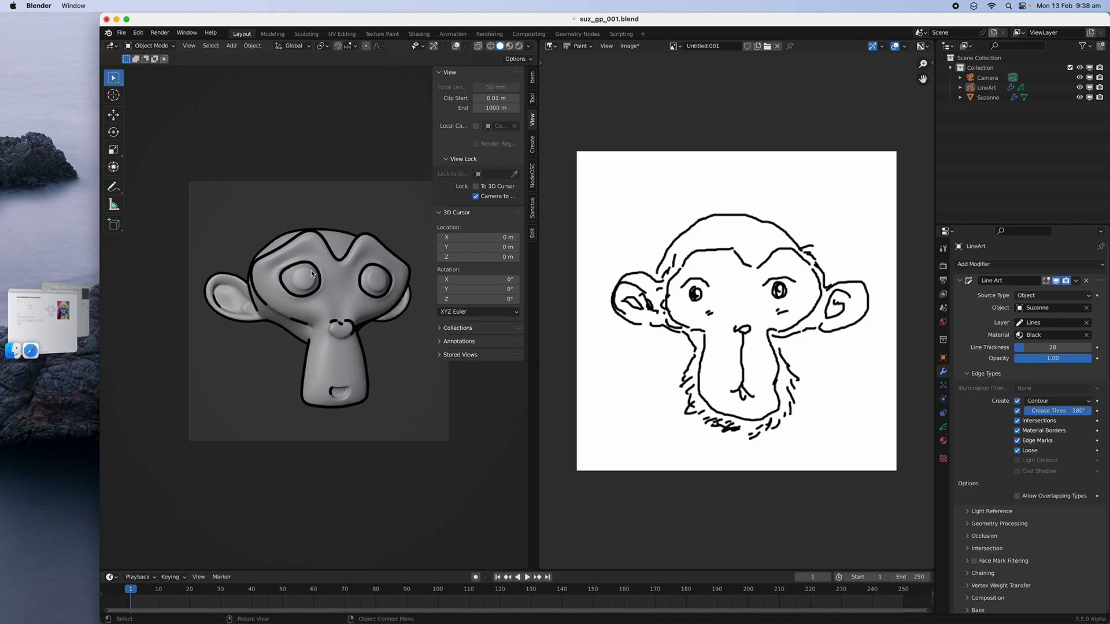
pyautogui.moveTo(341, 239)
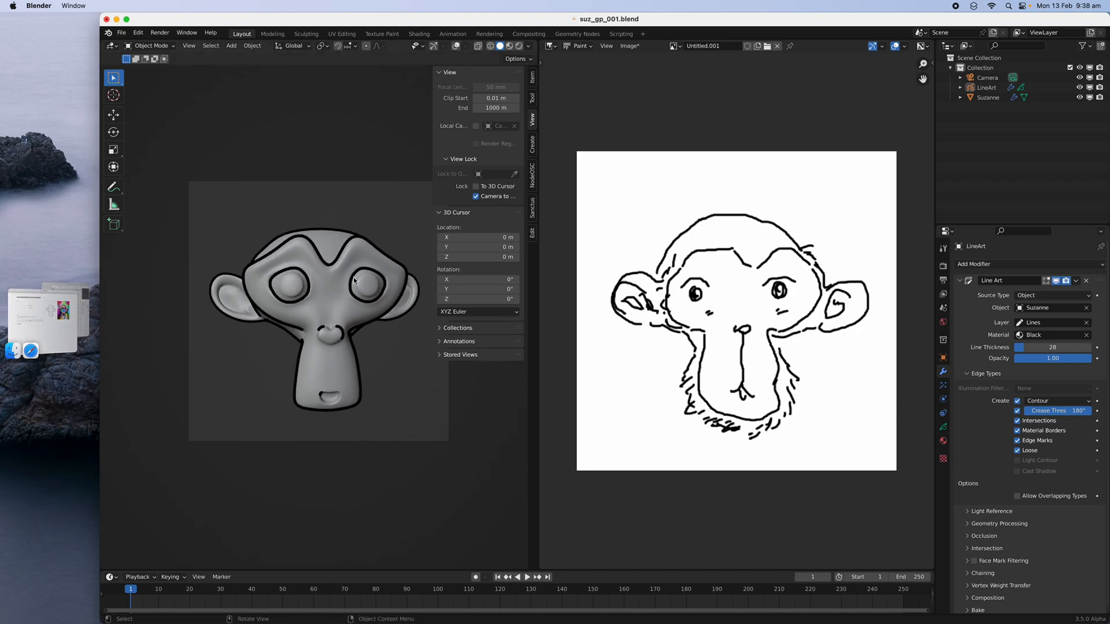
pyautogui.moveTo(297, 322)
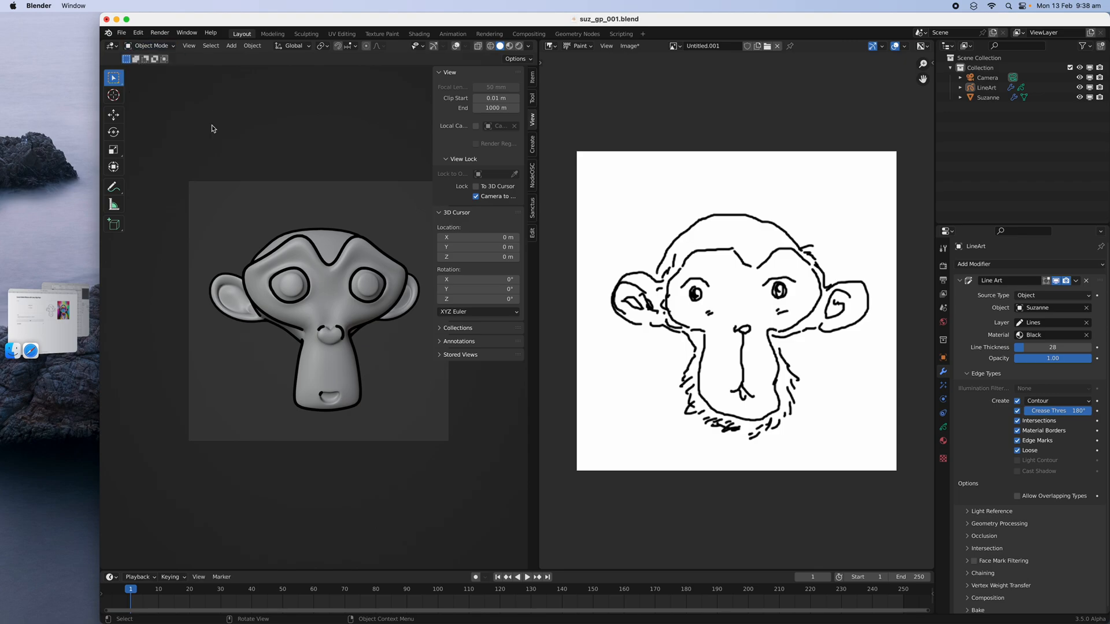
# Select Suzanne in the Outliner to view its empty material settings.
pyautogui.click(986, 97)
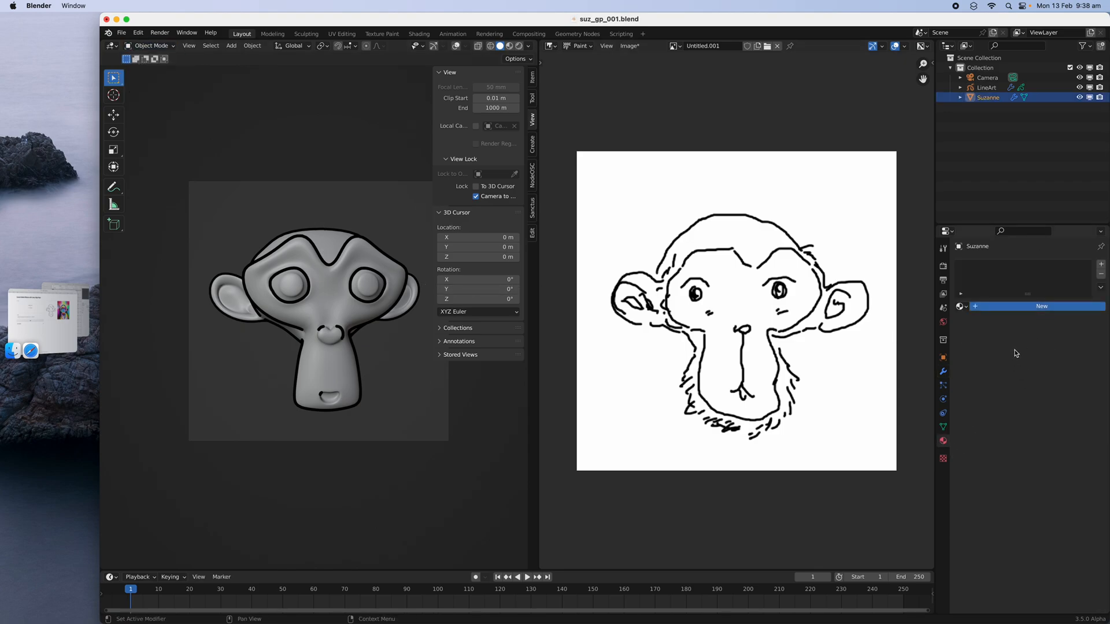
# Add a new light cyan material to Suzanne, render it with outlines, and close the render.
pyautogui.click(1040, 306)
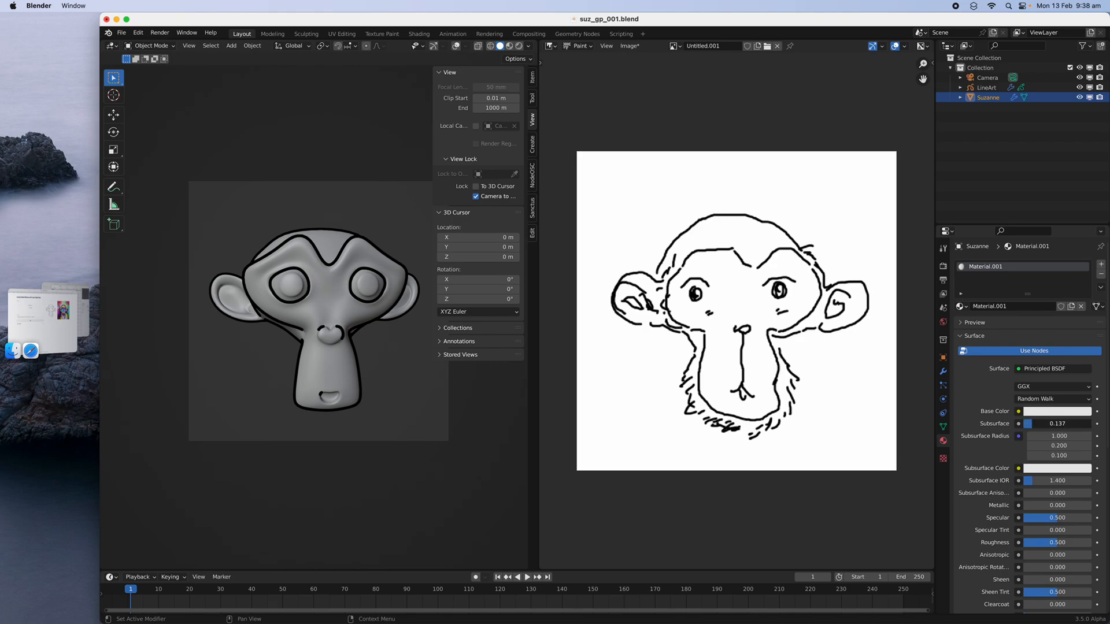
pyautogui.moveTo(1054, 423); pyautogui.dragTo(1060, 423)
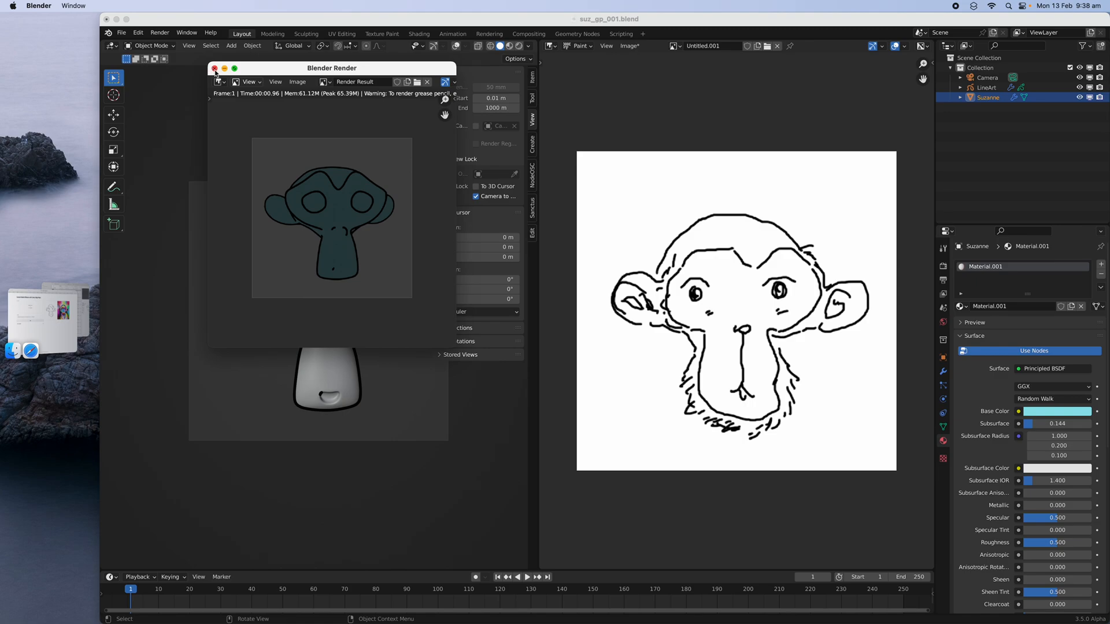
pyautogui.click(215, 68)
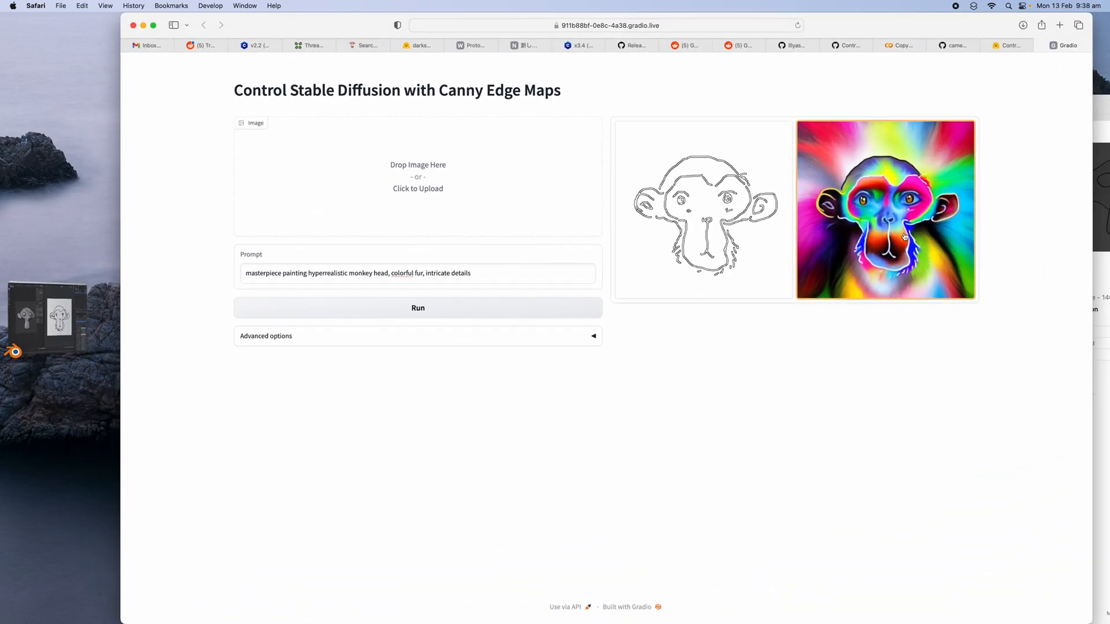
# Review the earlier colourful monkey output, then open the Image menu in Blender's render window.
pyautogui.click(702, 209)
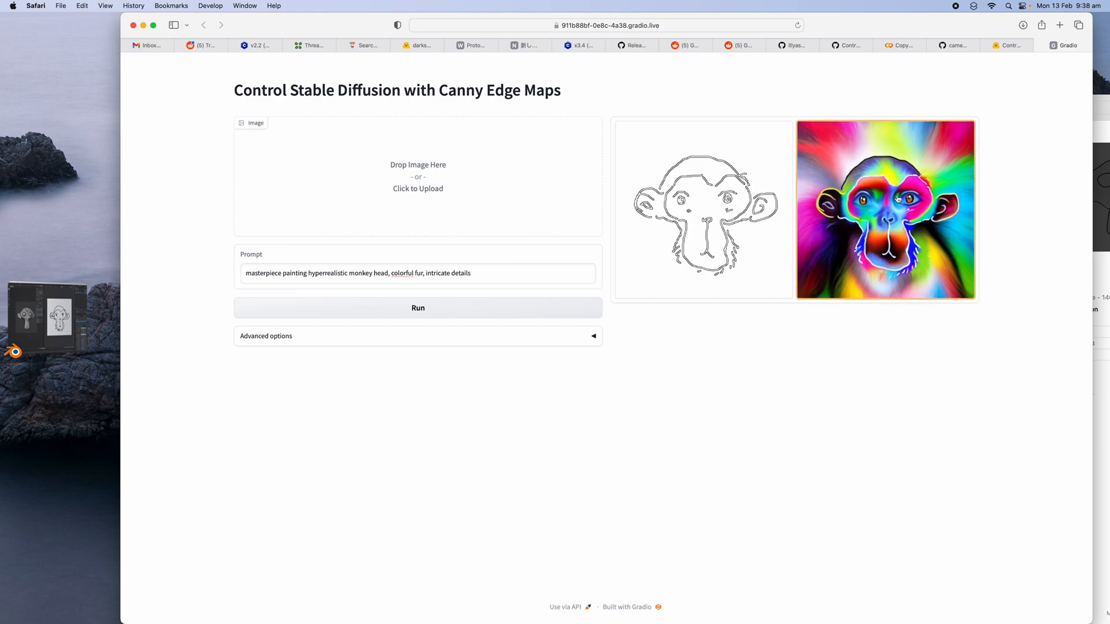
pyautogui.moveTo(828, 167)
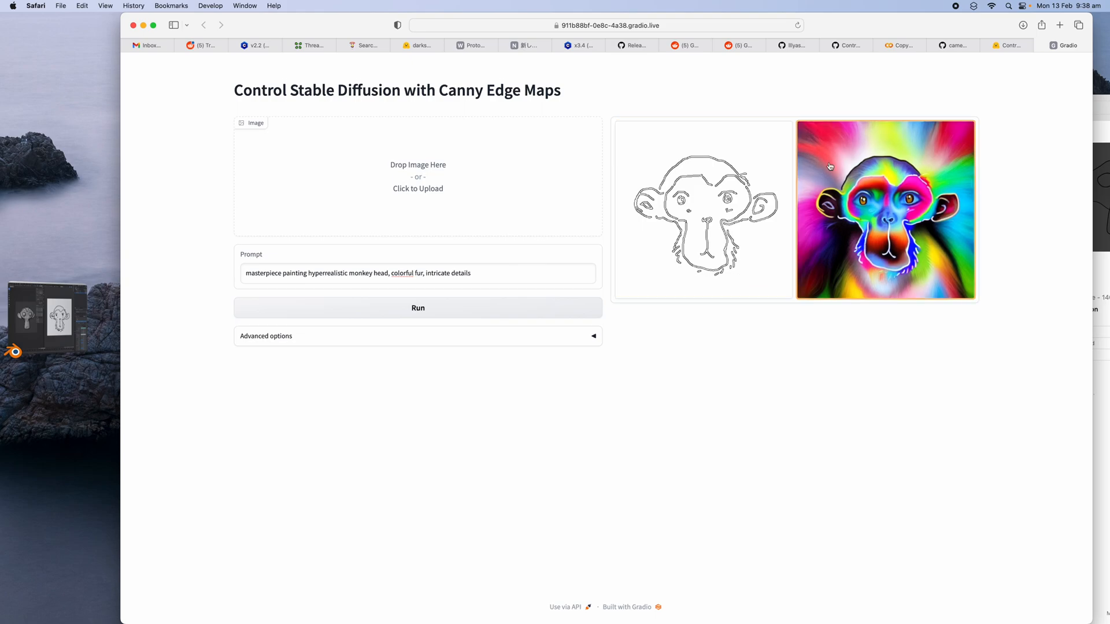
pyautogui.click(1059, 25)
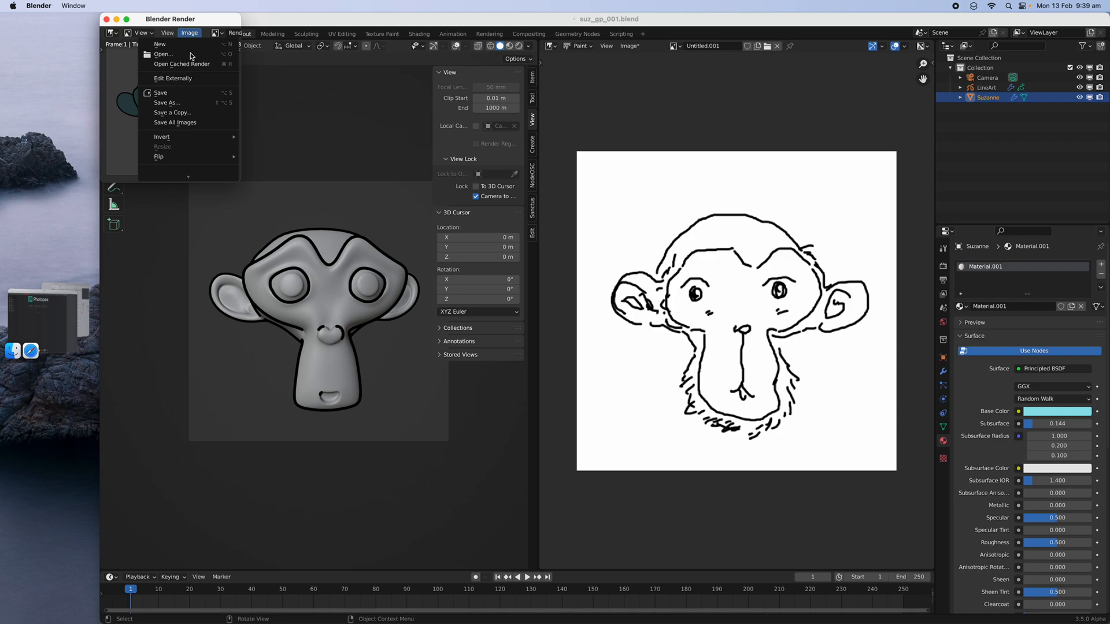
# Save the cyan Suzanne render to the Desktop as suz2.png.
pyautogui.click(167, 102)
pyautogui.write('suz2.png')
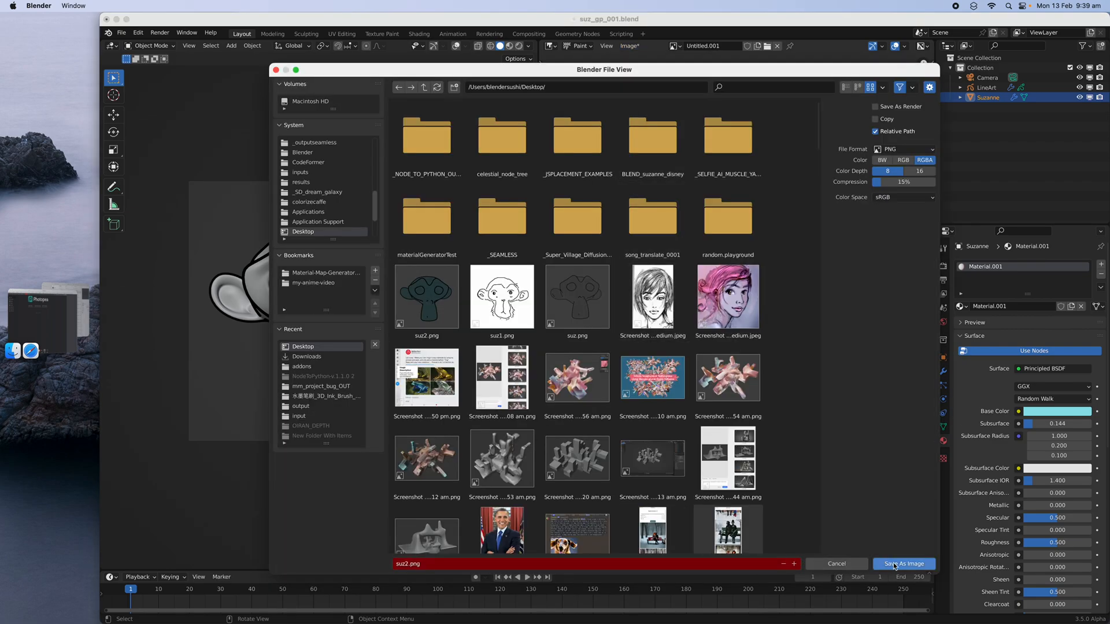
pyautogui.click(902, 563)
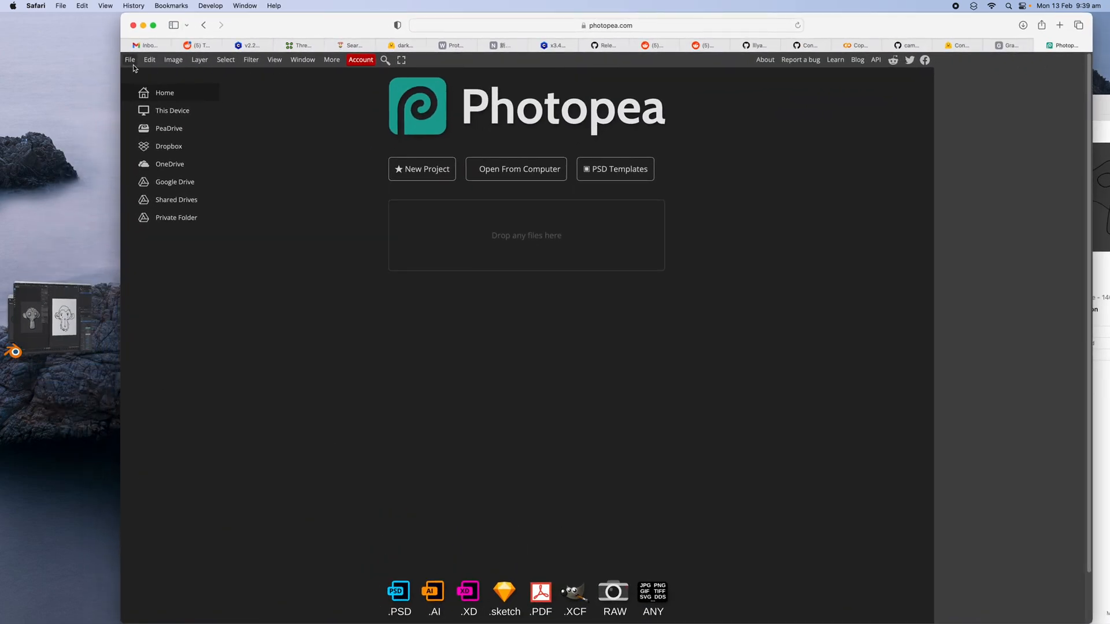
# Start a blank Photopea project with the canvas size set to 512 pixels.
pyautogui.click(422, 169)
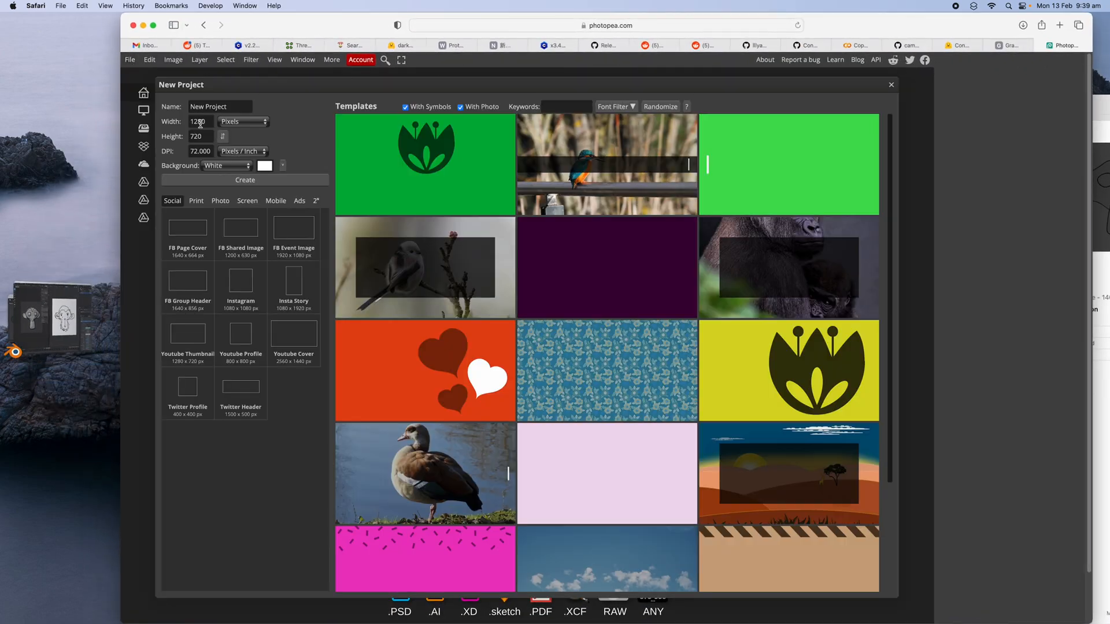
pyautogui.rightClick(199, 121)
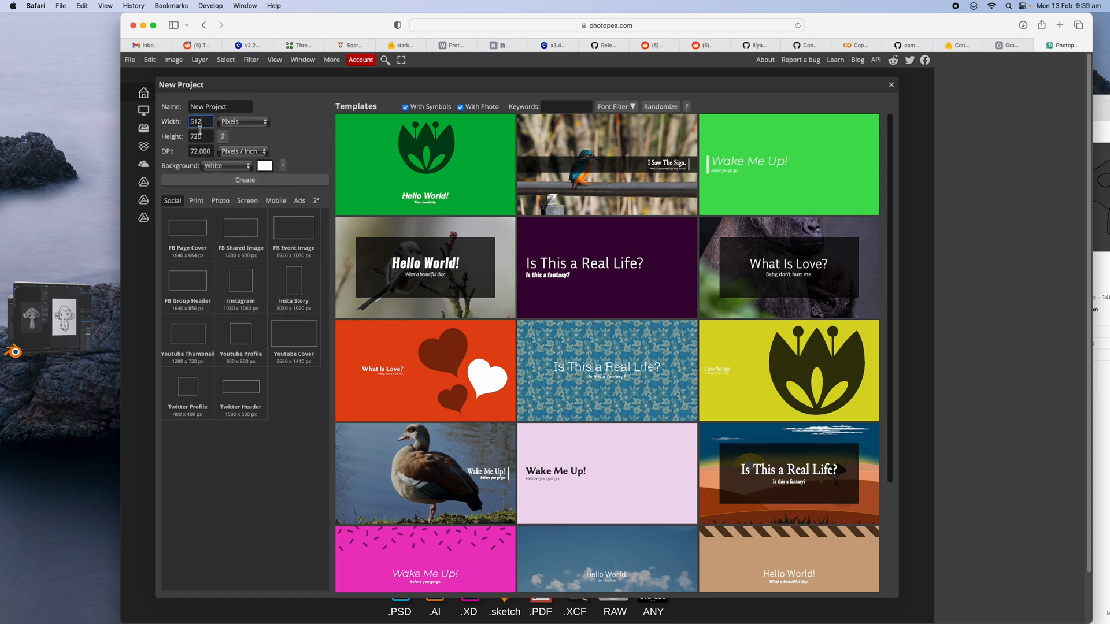
pyautogui.write('512')
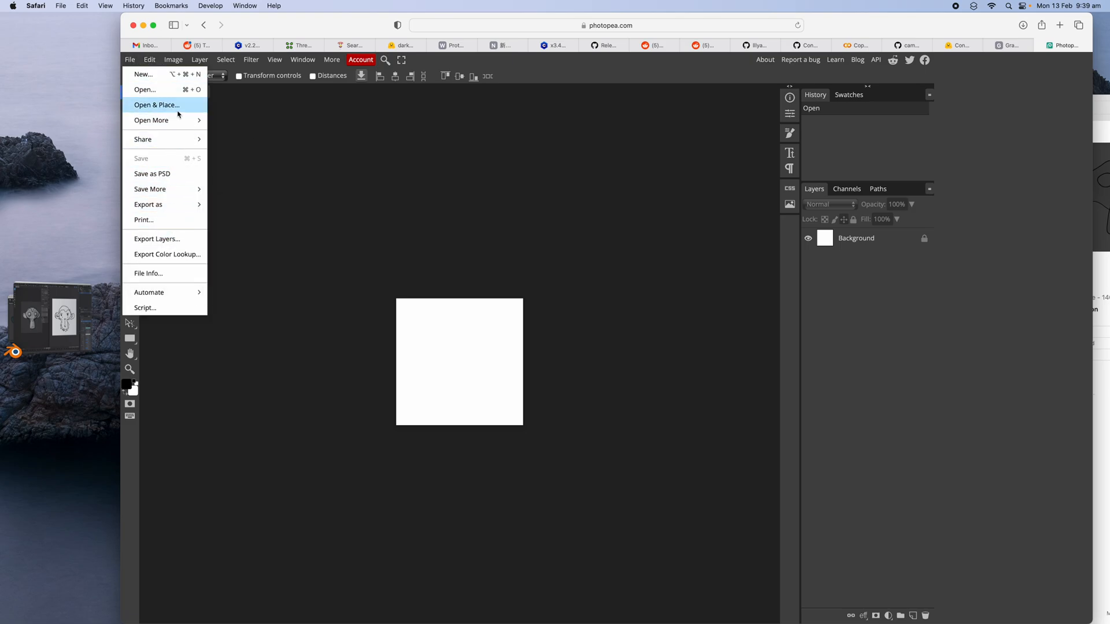
# Place suz2.png and suz3.png as layers, ordering the suz3 sketch above the render.
pyautogui.click(156, 105)
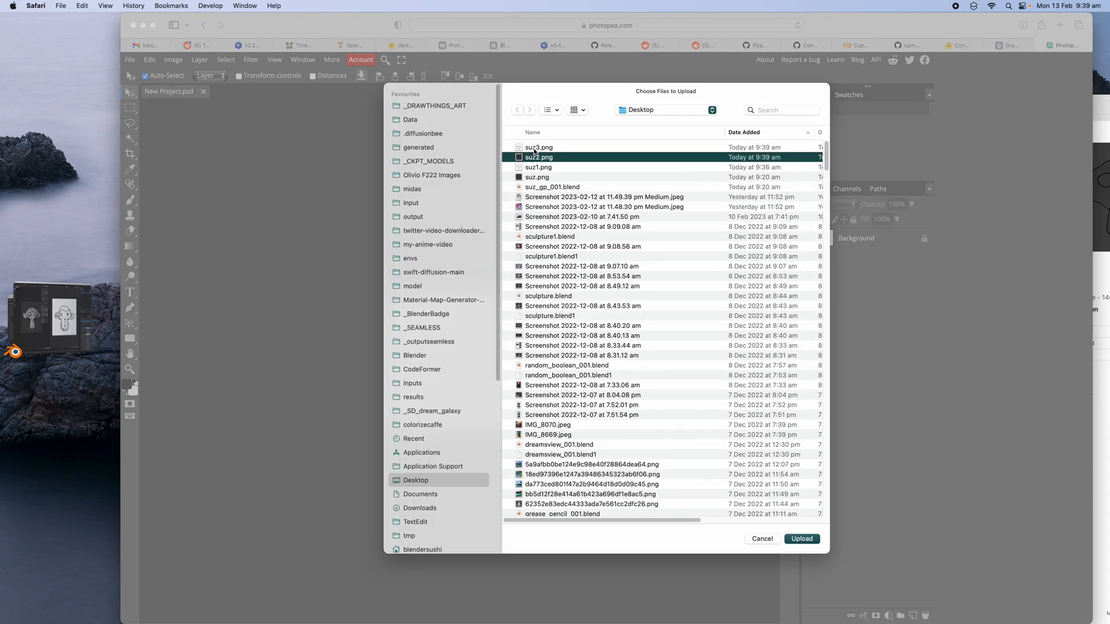
pyautogui.click(800, 539)
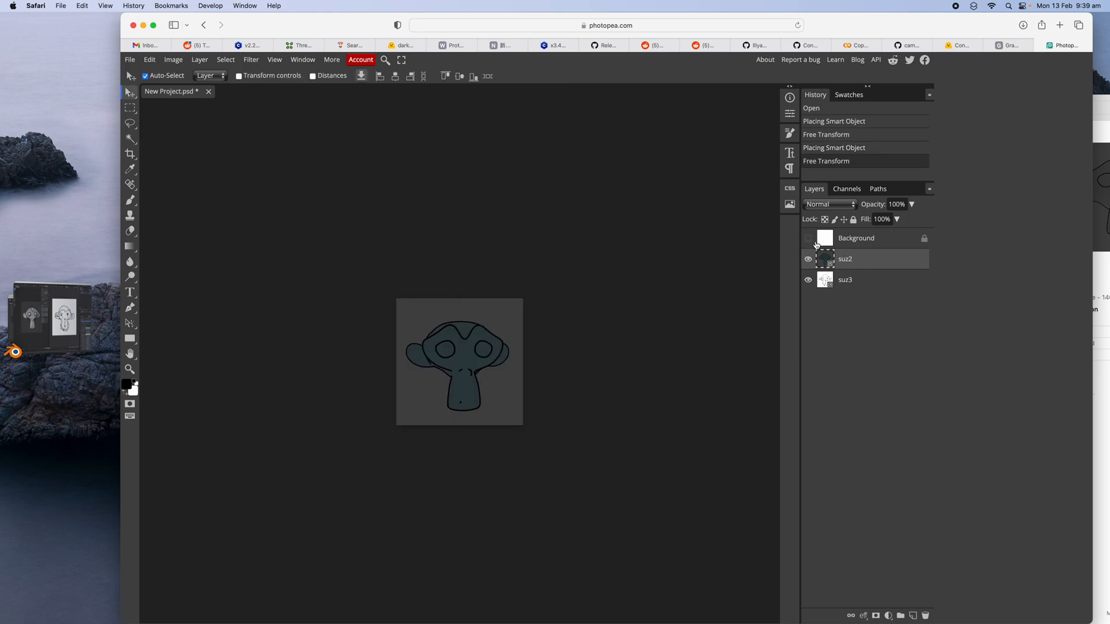
pyautogui.moveTo(845, 258); pyautogui.dragTo(845, 237)
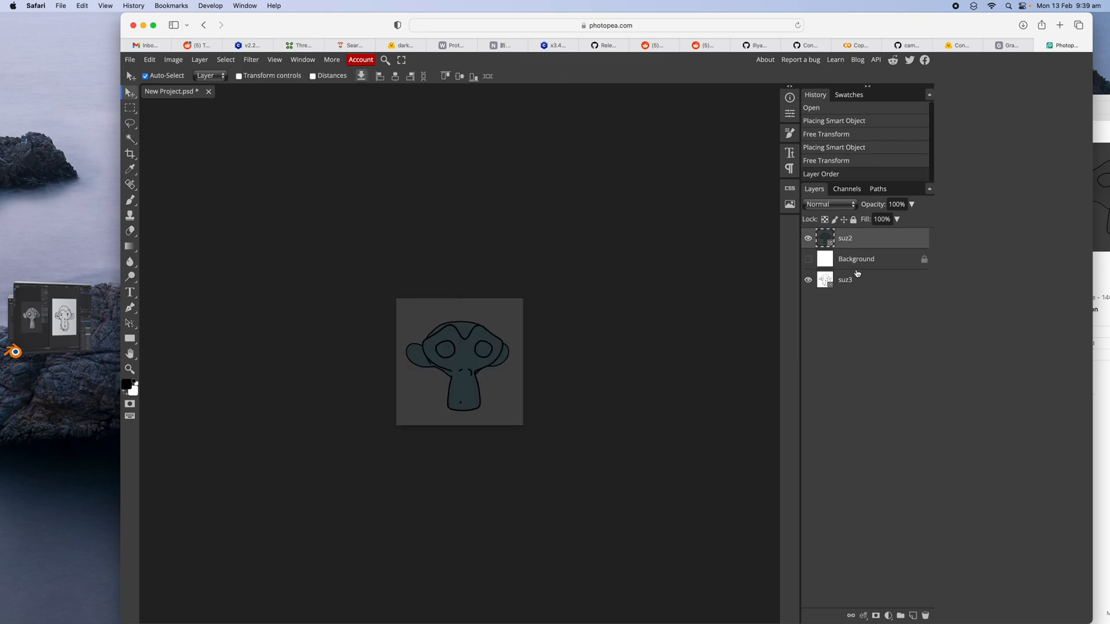
pyautogui.click(845, 279)
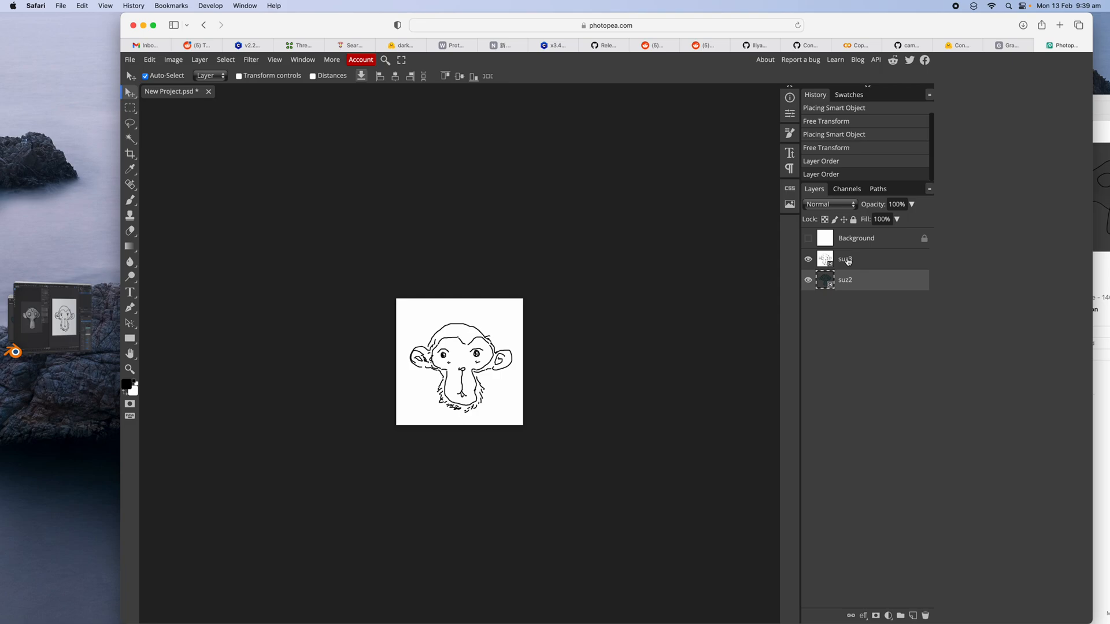
pyautogui.click(845, 259)
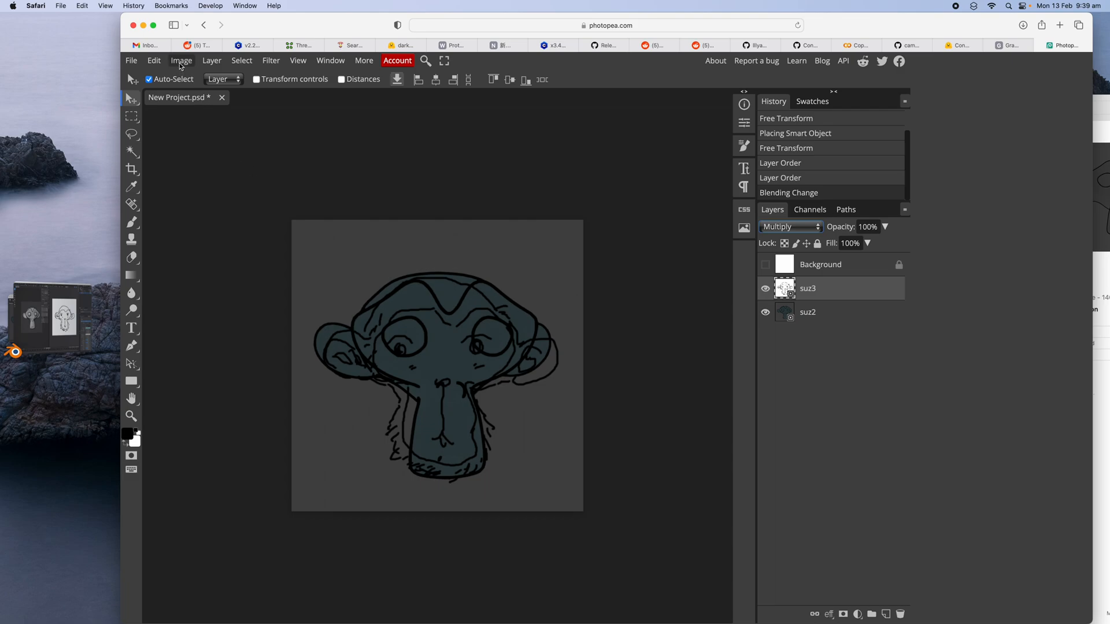
pyautogui.click(131, 60)
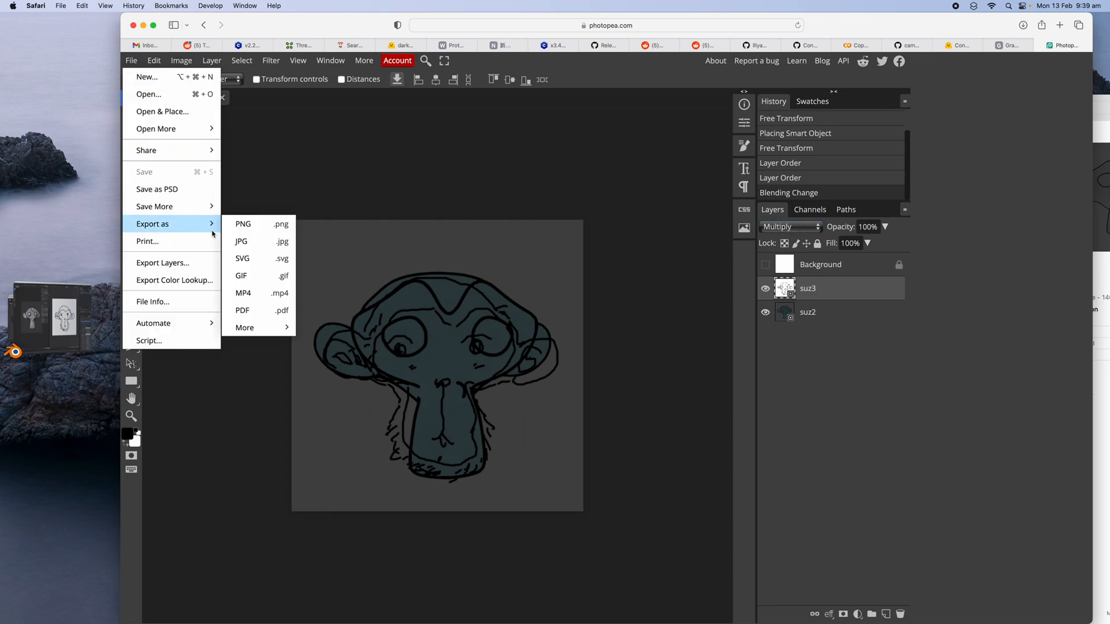
# Export the combined monkey image as a 512×512 JPG at 70% quality.
pyautogui.click(240, 241)
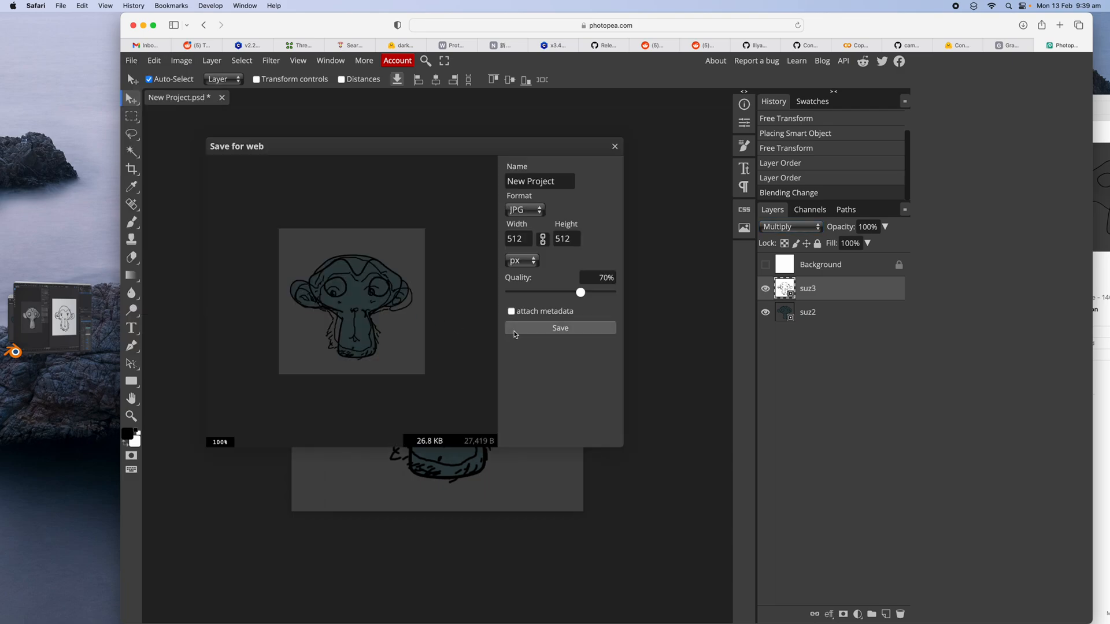
pyautogui.click(559, 328)
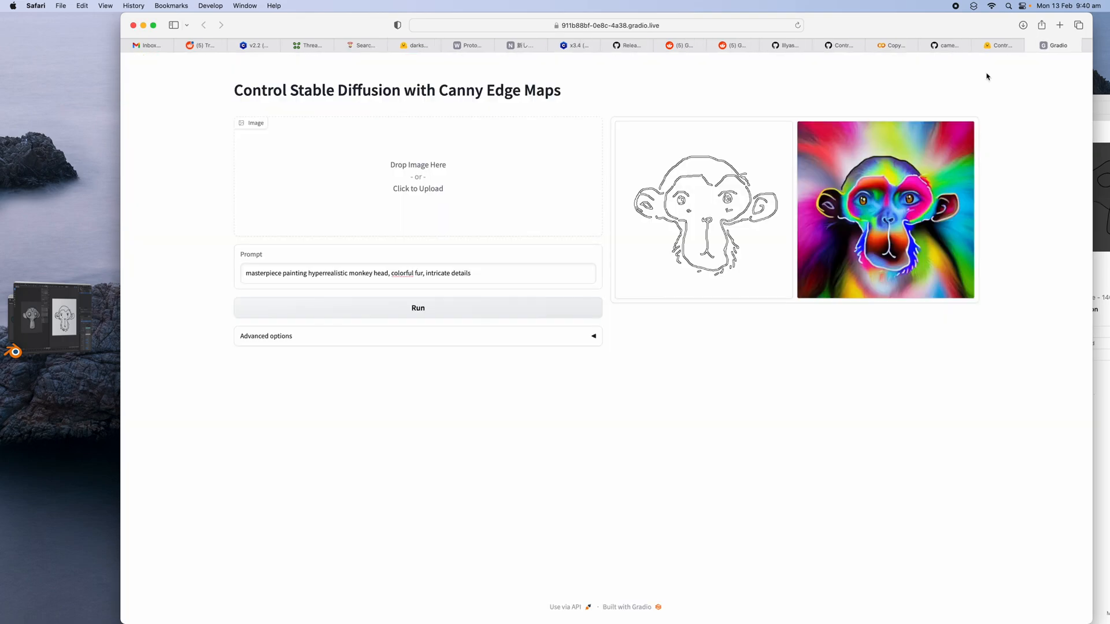
pyautogui.moveTo(417, 165)
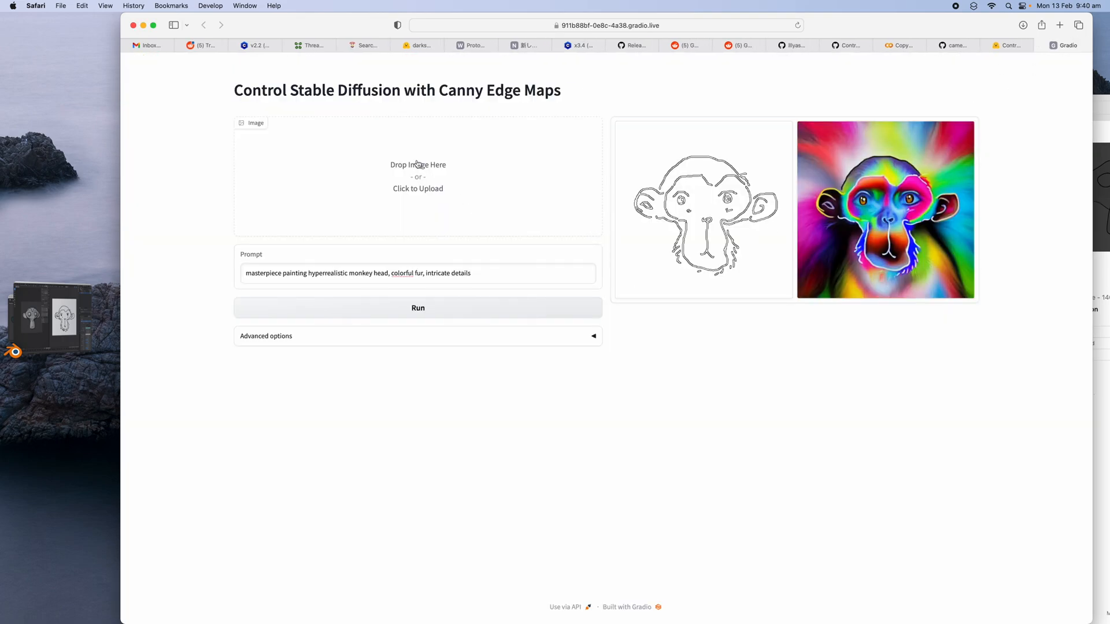
# Upload the combined monkey line art and run a new generation.
pyautogui.click(417, 177)
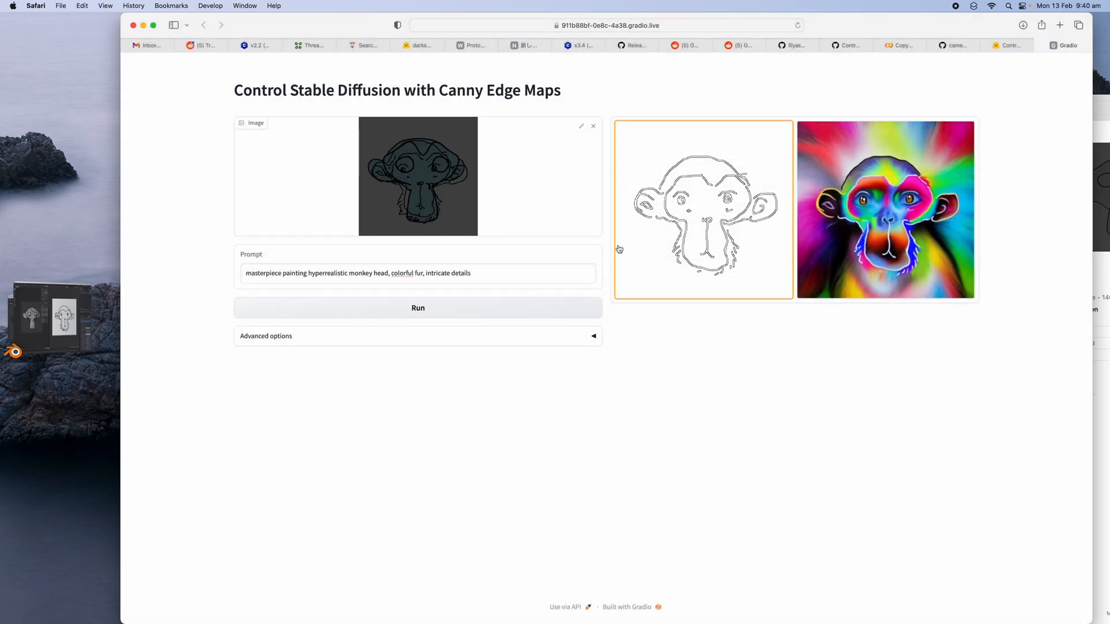
pyautogui.click(417, 308)
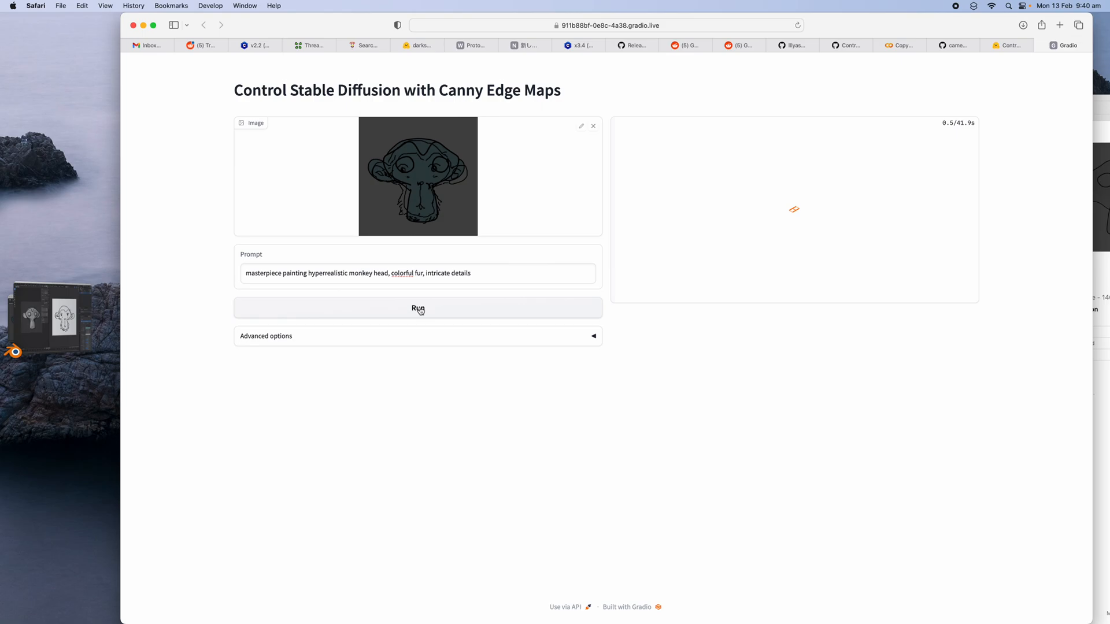
pyautogui.click(417, 308)
pyautogui.write(' of')
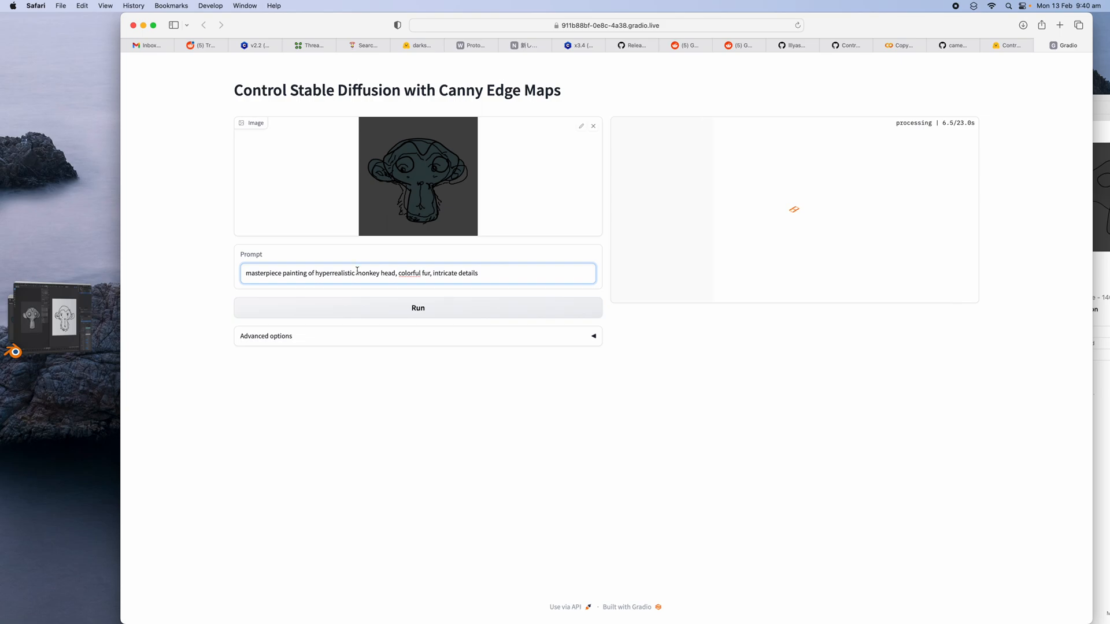
# Rework the prompt to add 'cyber robots, concept art by WLOP' and select it.
pyautogui.write('cyber robots')
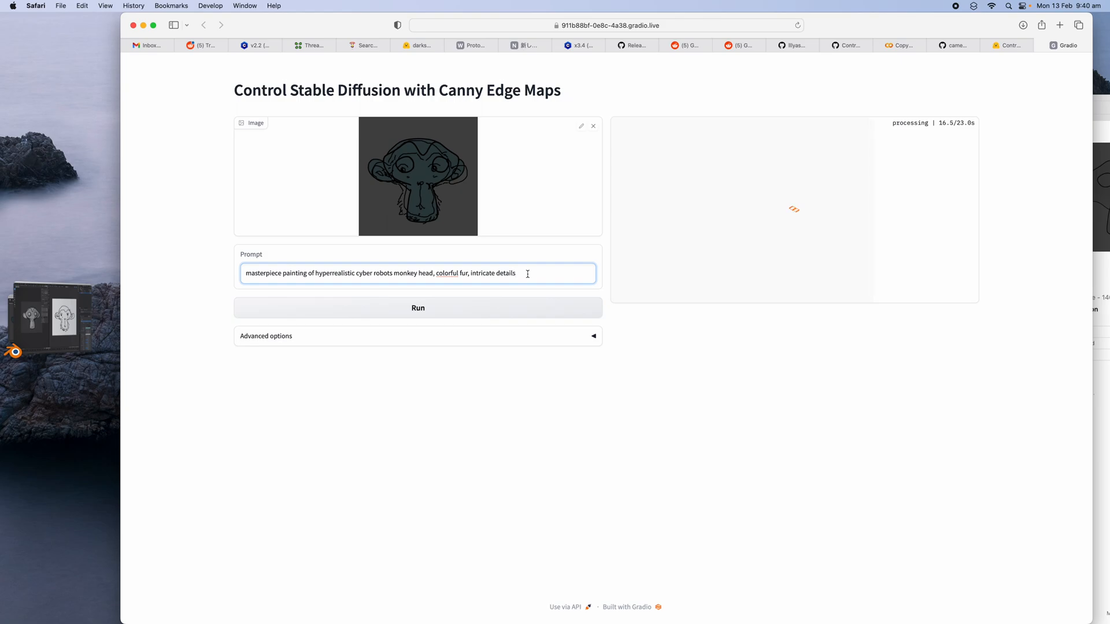
pyautogui.write(', concept art')
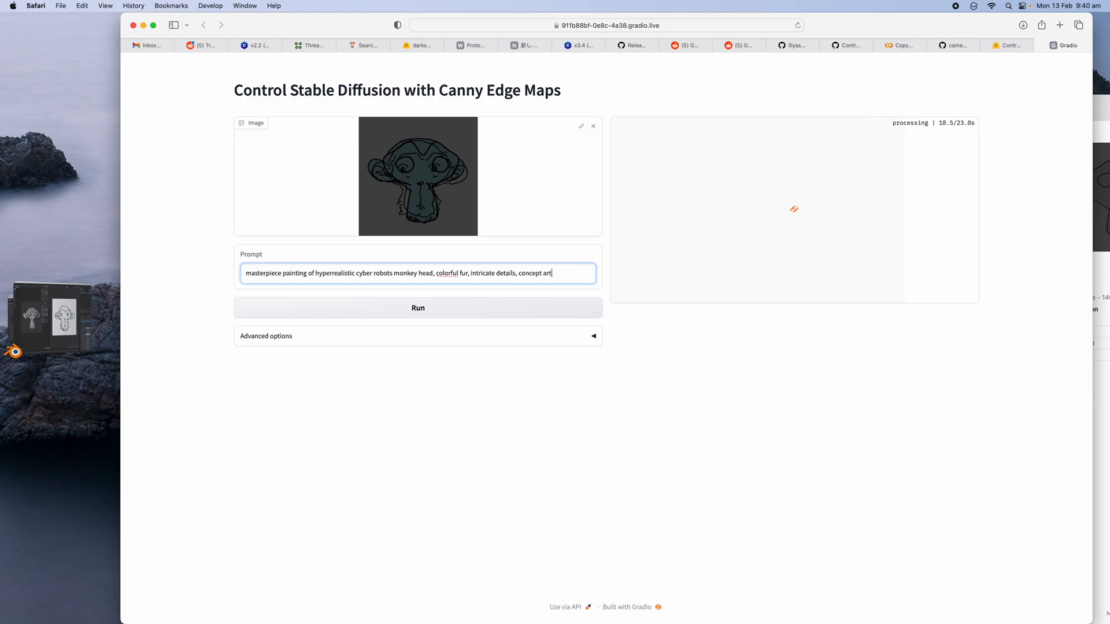
pyautogui.write('by')
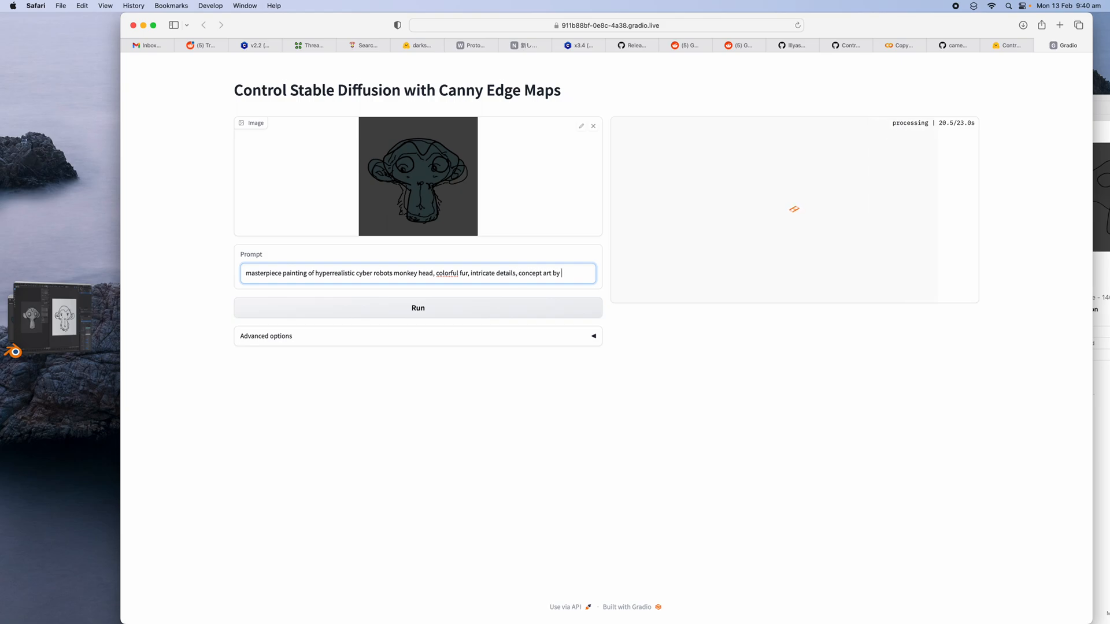
pyautogui.write('WLOP')
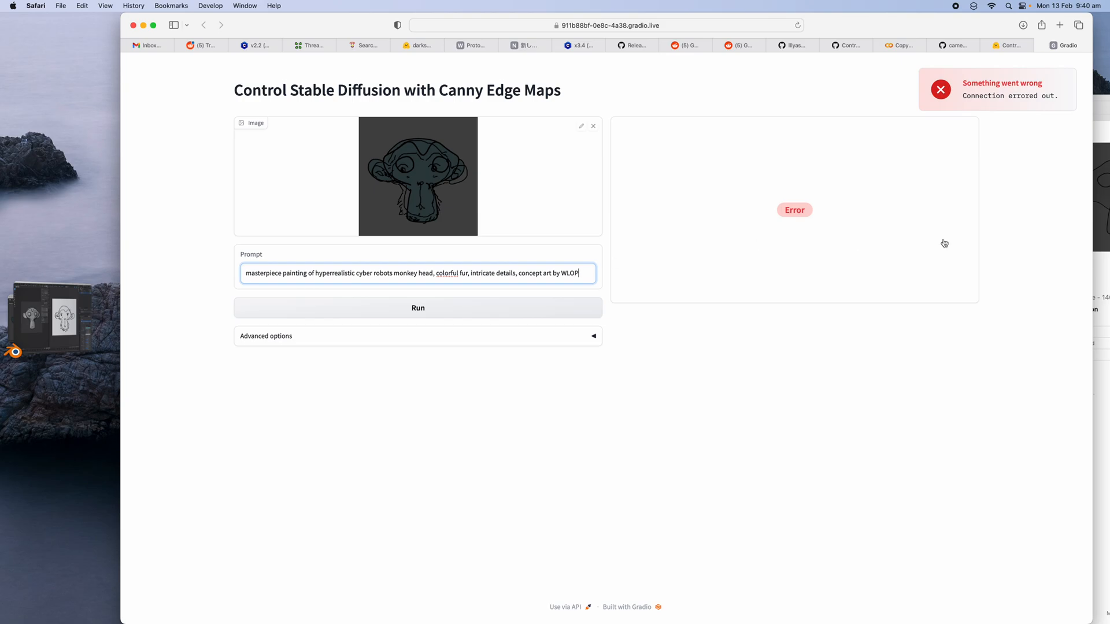
pyautogui.tripleClick(417, 273)
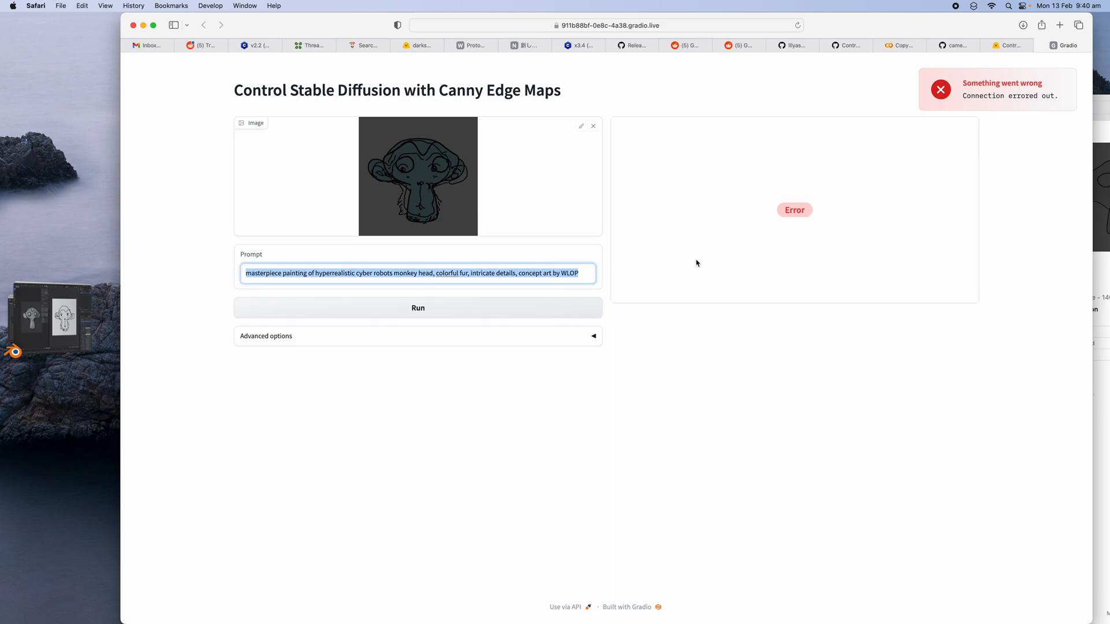
pyautogui.click(1011, 44)
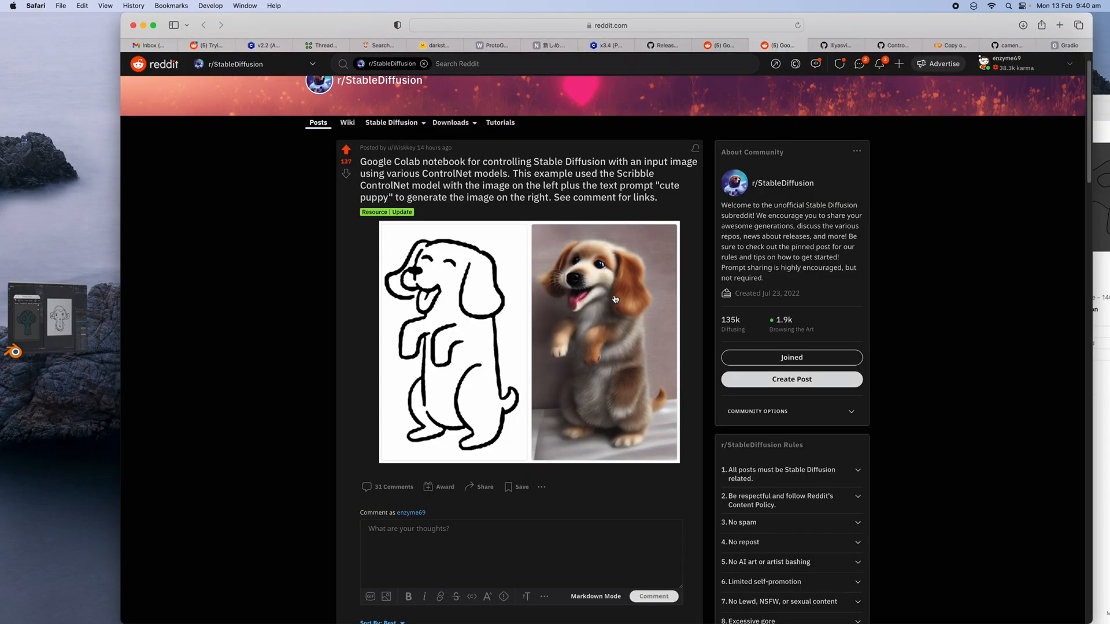
pyautogui.moveTo(515, 319)
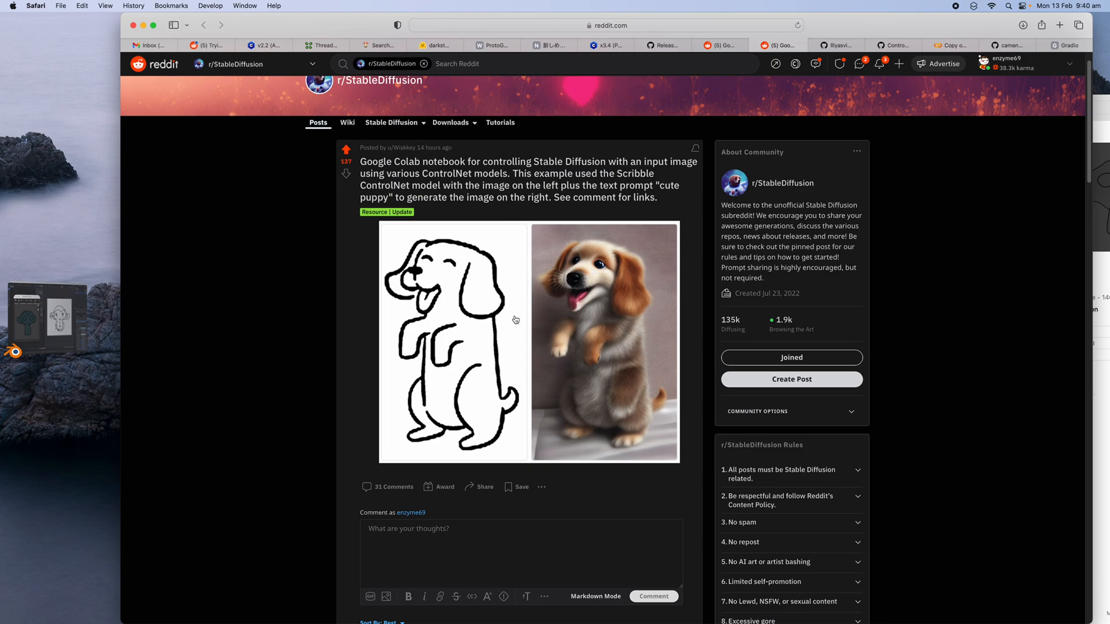
# Scroll down the r/StableDiffusion ControlNet Colab post to read its comments.
pyautogui.scroll(-3)
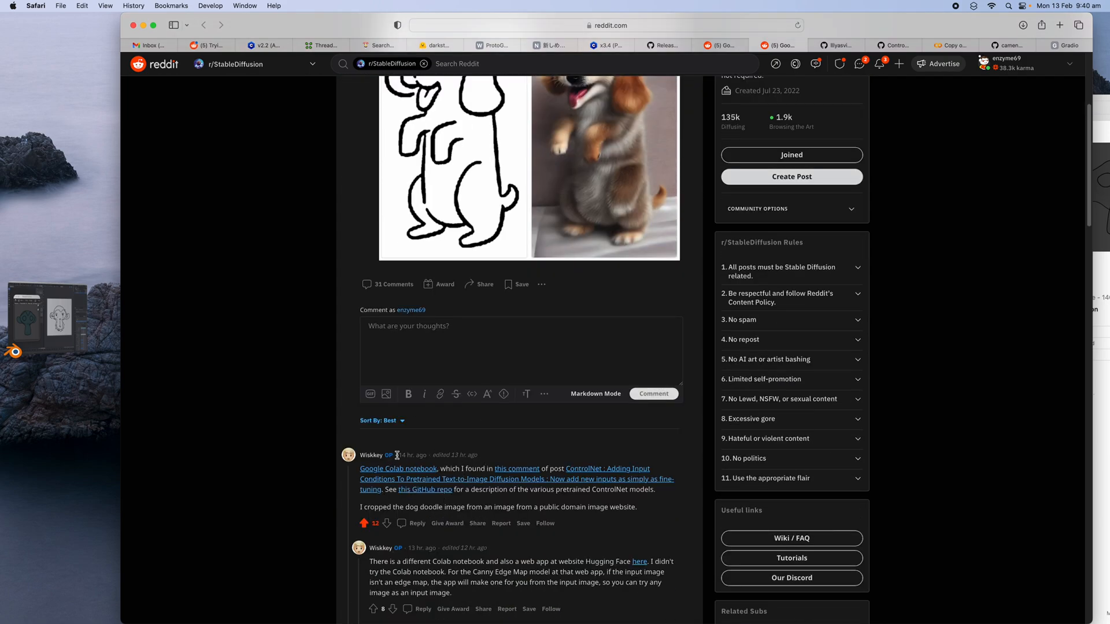
pyautogui.scroll(-3)
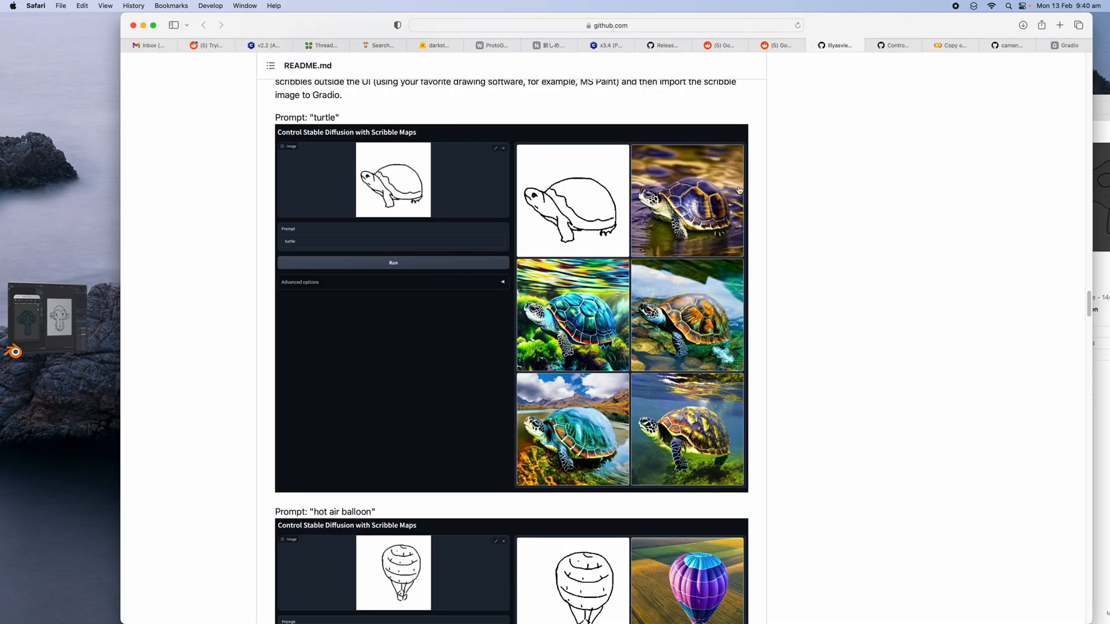
pyautogui.moveTo(344, 204)
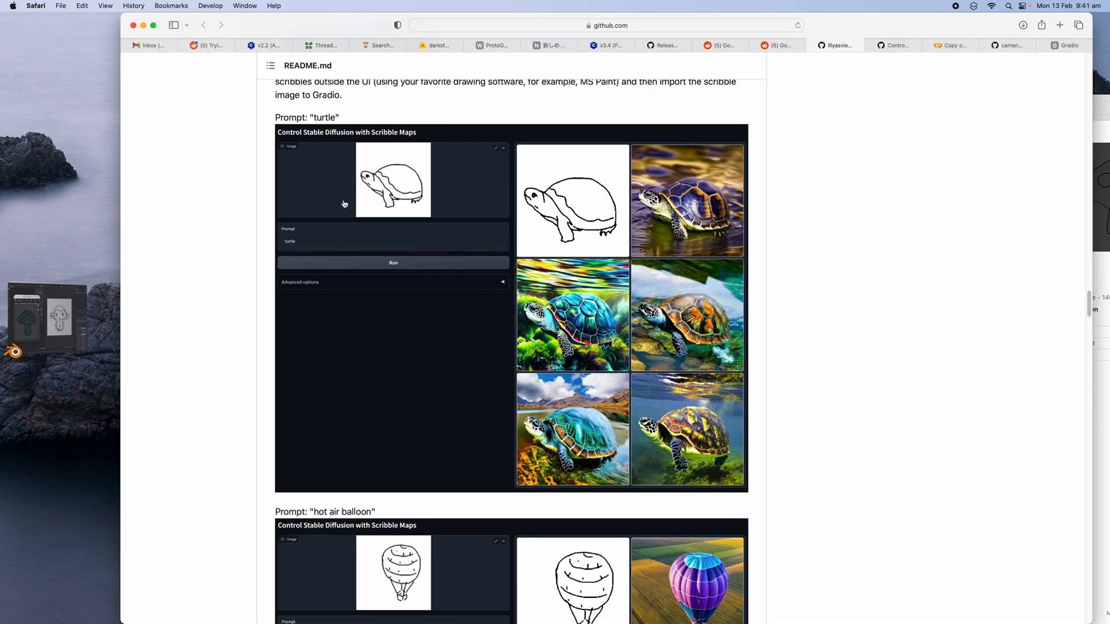
# Scroll the ControlNet README past the turtle and balloon scribbles to the interactive dog demo.
pyautogui.scroll(-3)
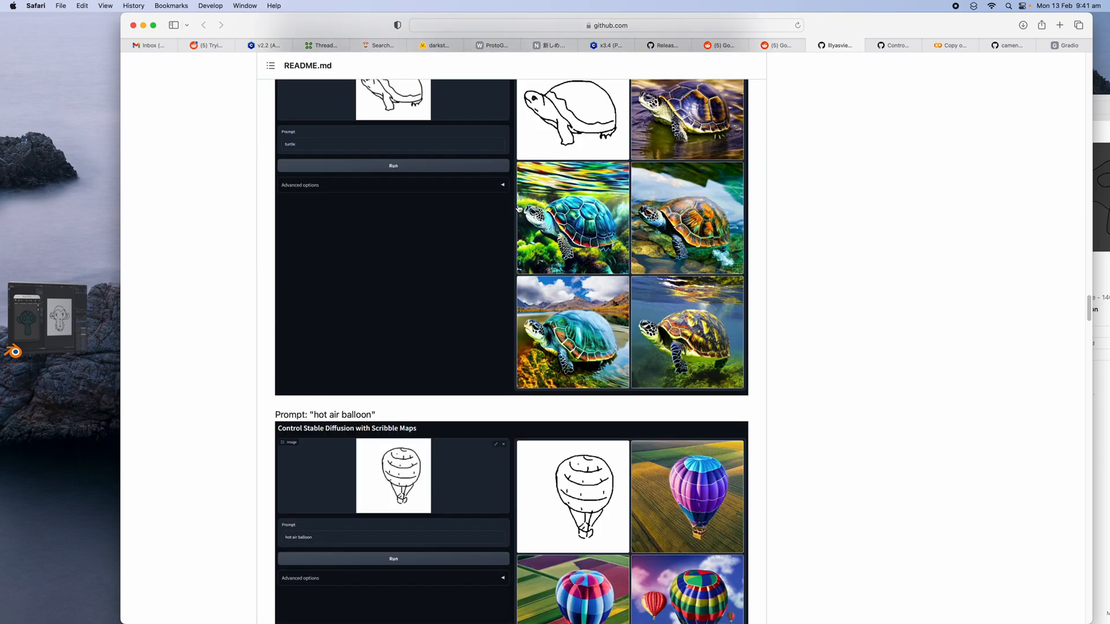
pyautogui.scroll(-3)
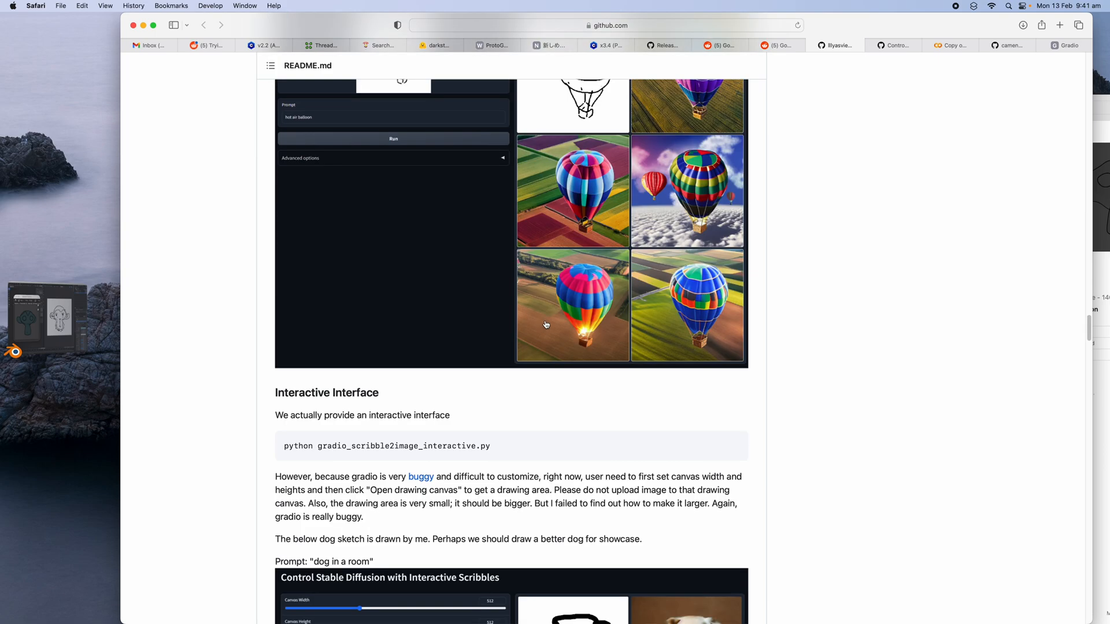
pyautogui.scroll(-3)
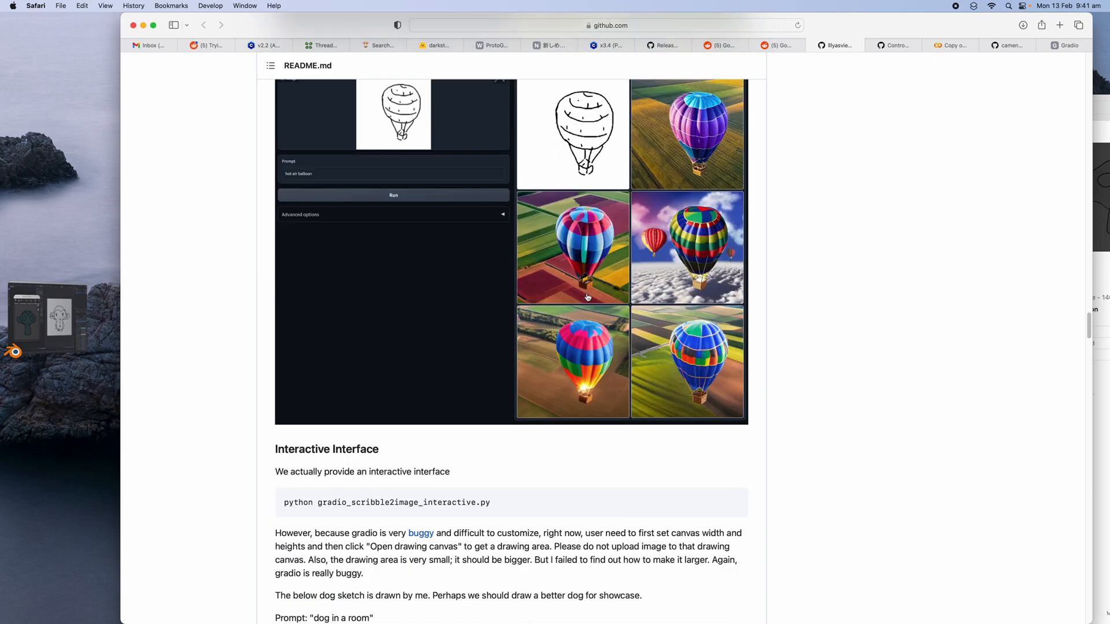
pyautogui.scroll(-3)
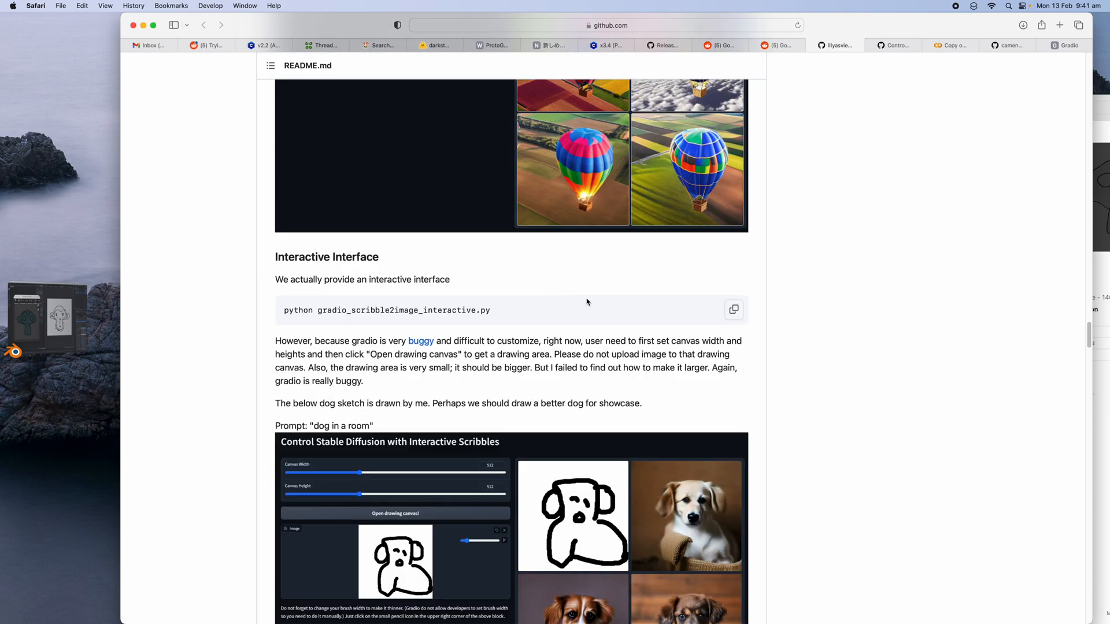
pyautogui.scroll(-3)
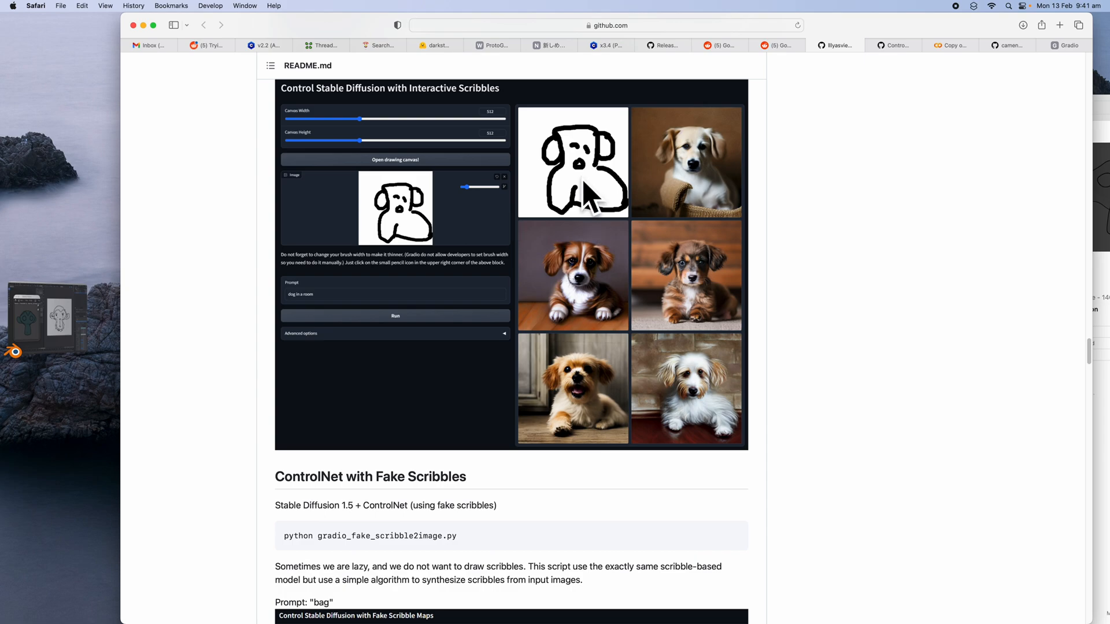
pyautogui.moveTo(391, 181)
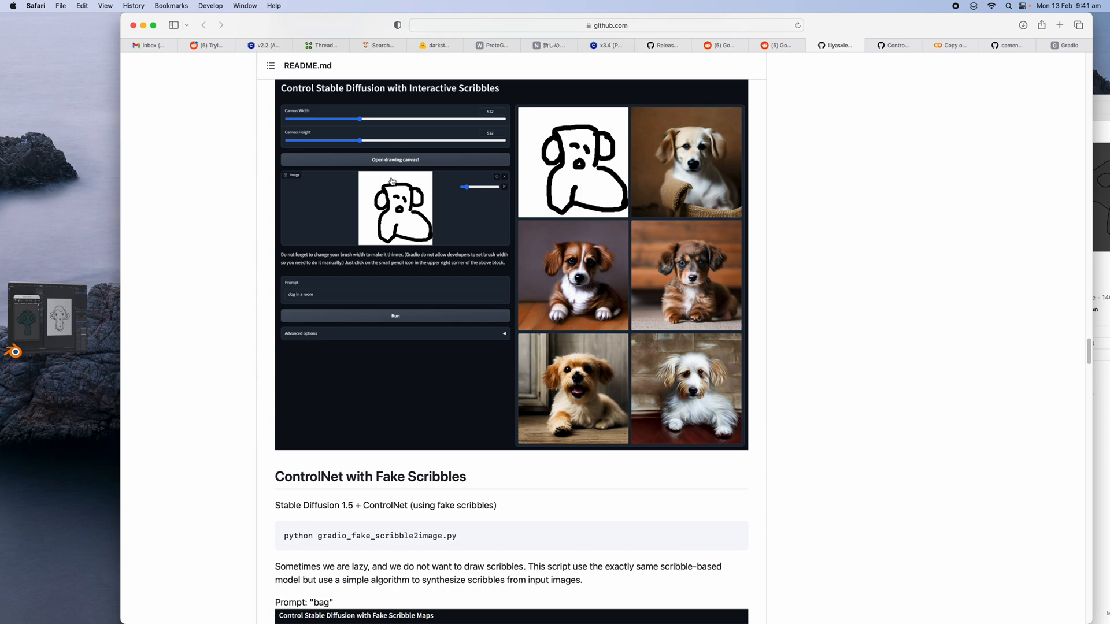
pyautogui.scroll(-3)
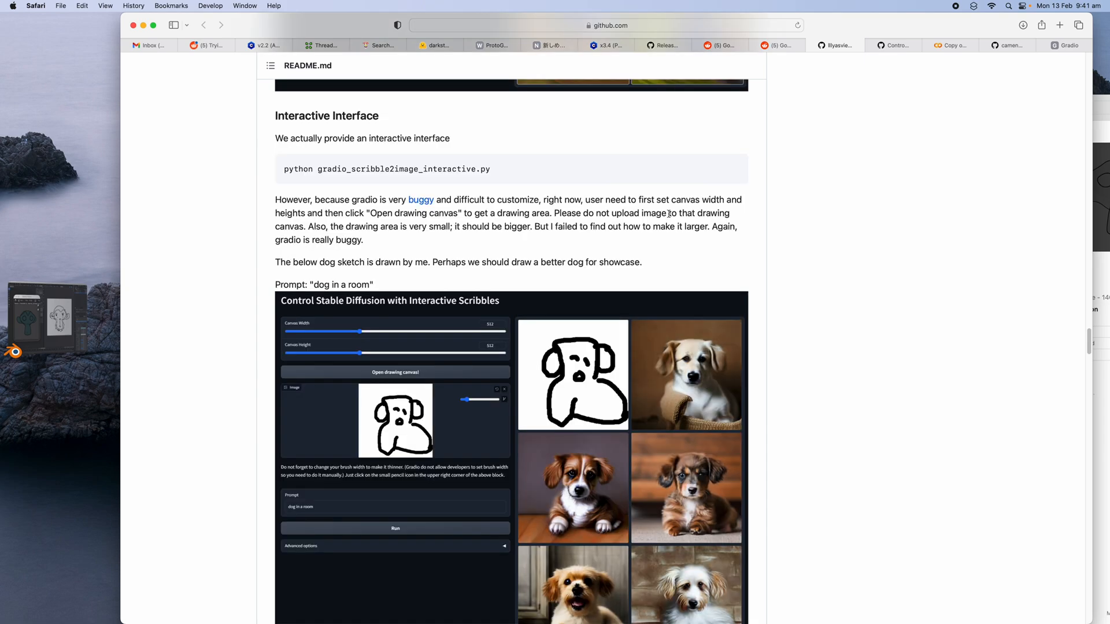
pyautogui.click(948, 46)
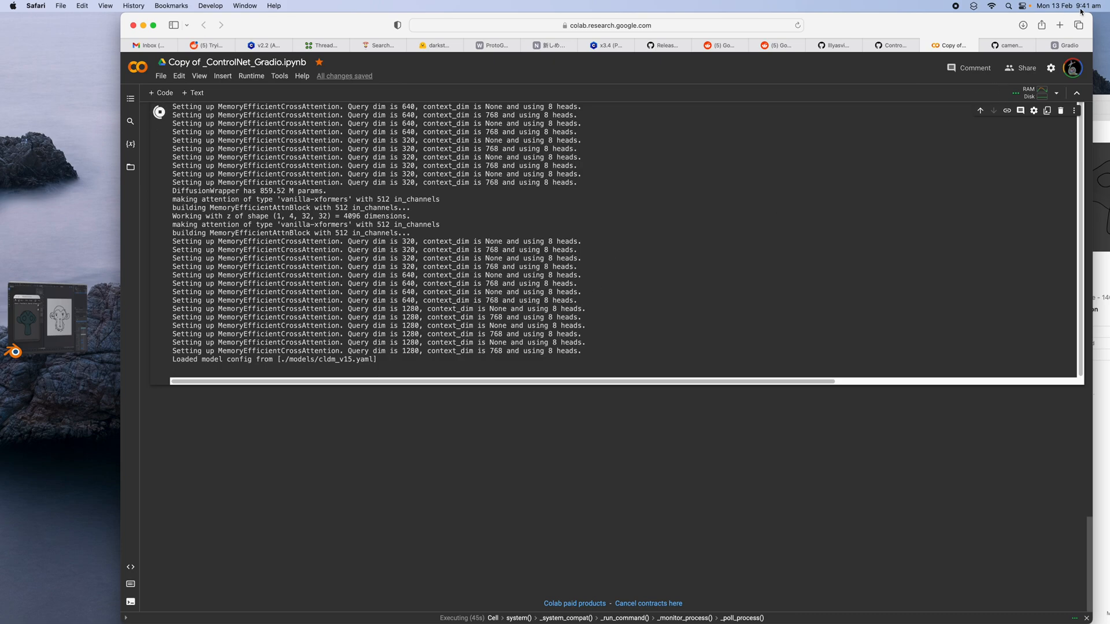
# Check the Colab notebook's model loading, then bring up the Sketchfab newsfeed.
pyautogui.click(1059, 25)
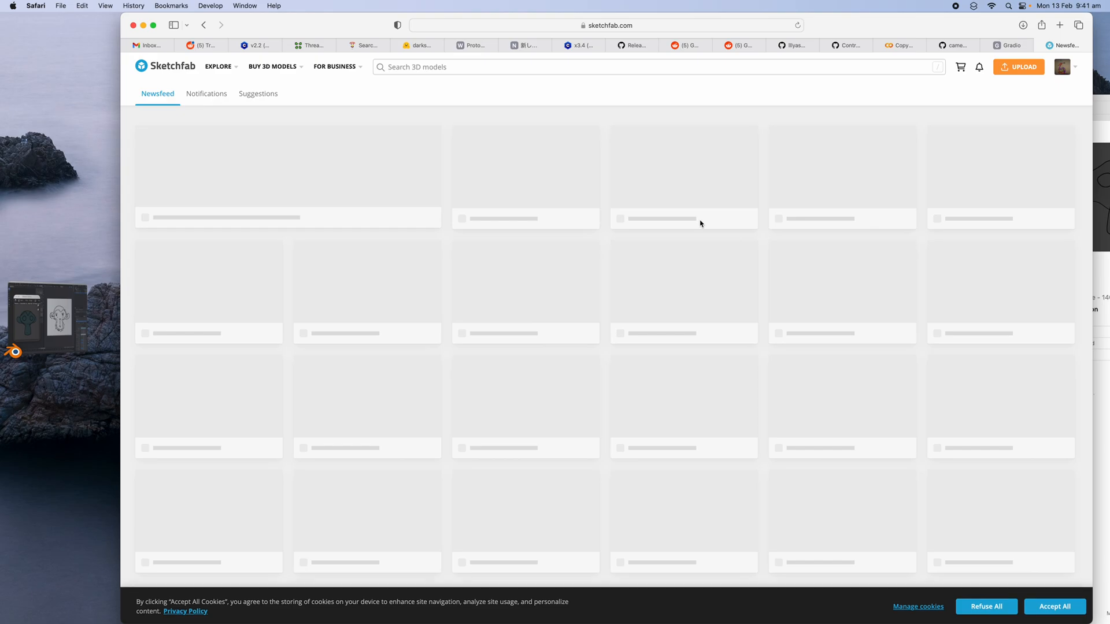
# Go to the account's Models gallery on Sketchfab and scroll toward the Wing Car.
pyautogui.click(1063, 67)
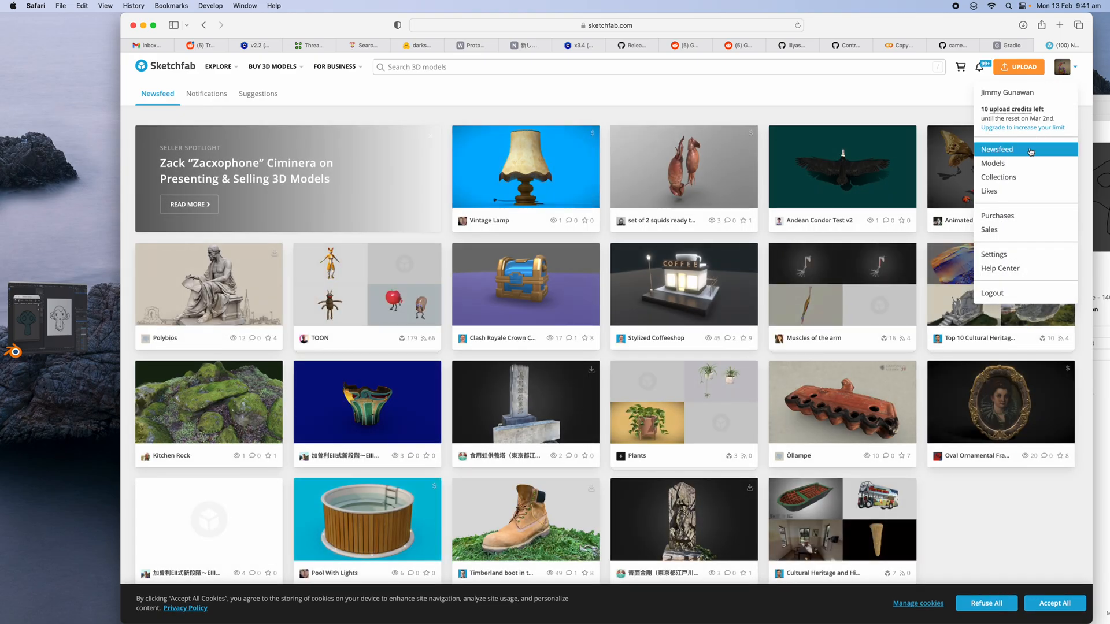
pyautogui.moveTo(993, 164)
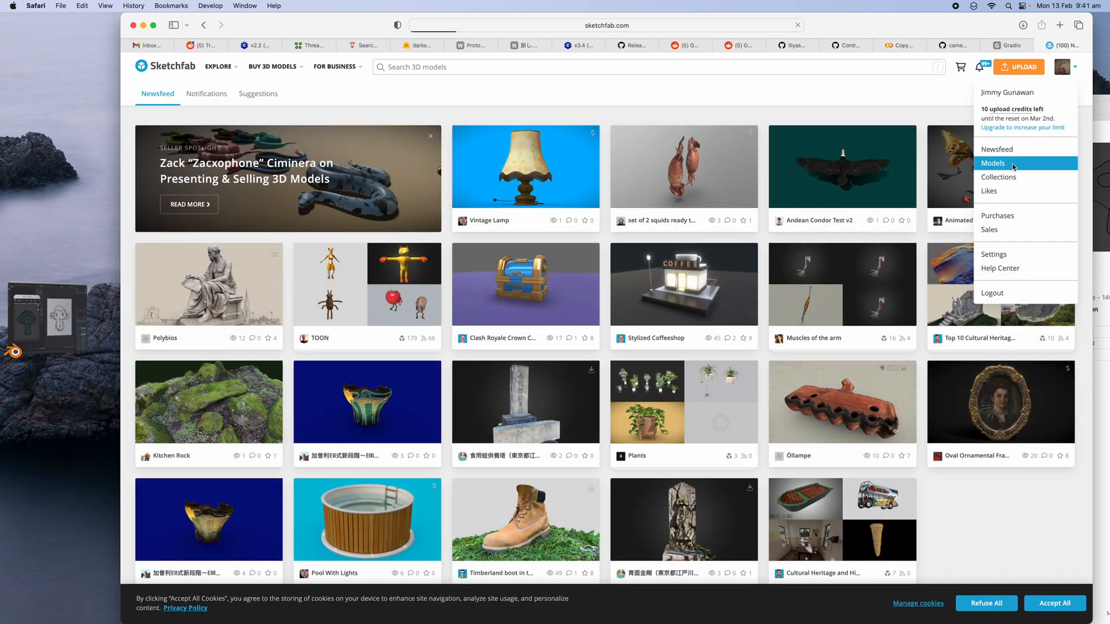
pyautogui.click(993, 163)
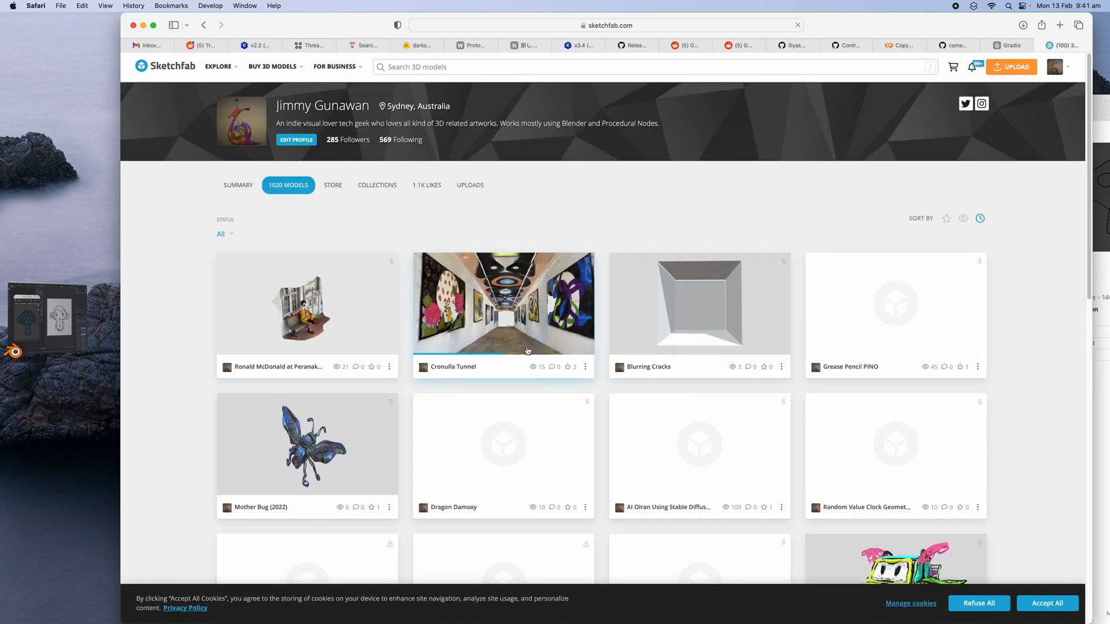
pyautogui.scroll(-3)
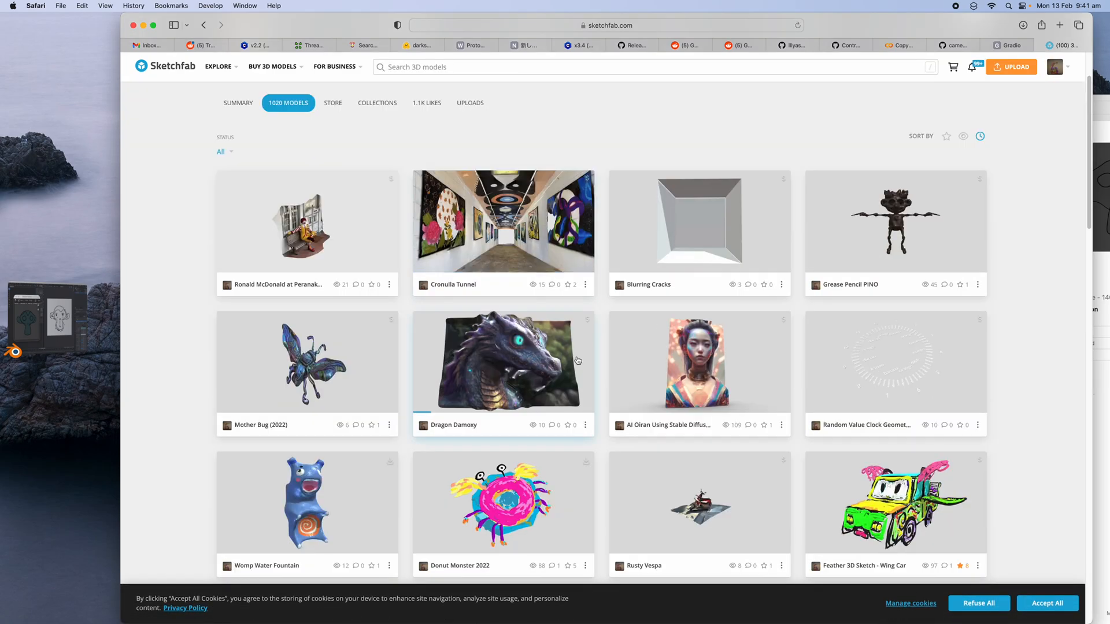
pyautogui.moveTo(883, 254)
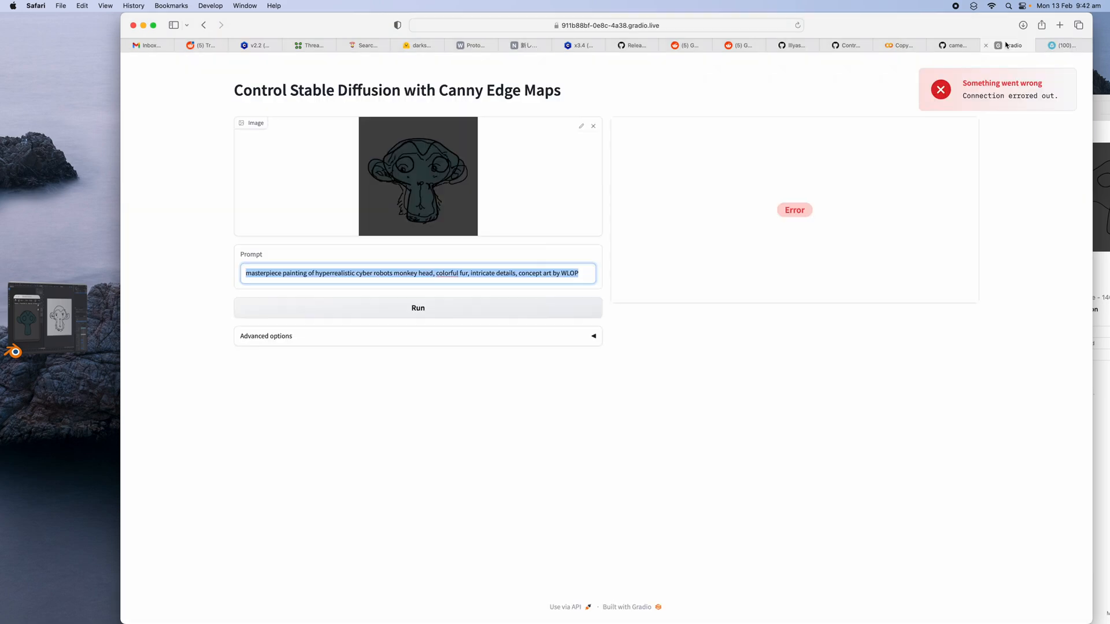
# Close the errored demo and upload New Project-2.jpg as the input image.
pyautogui.click(955, 45)
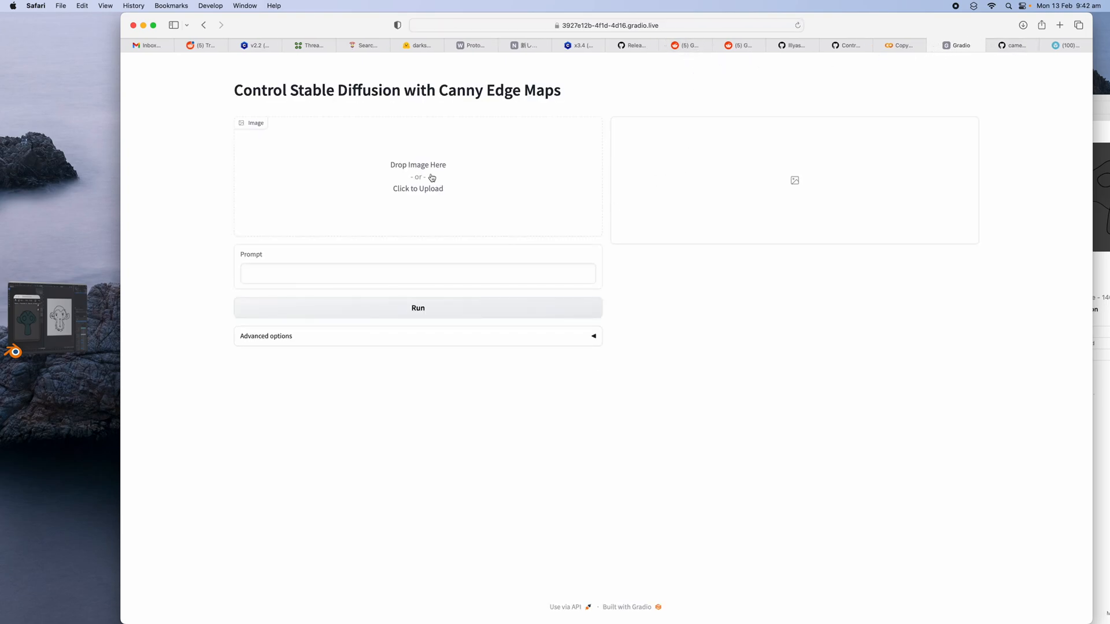
pyautogui.click(417, 177)
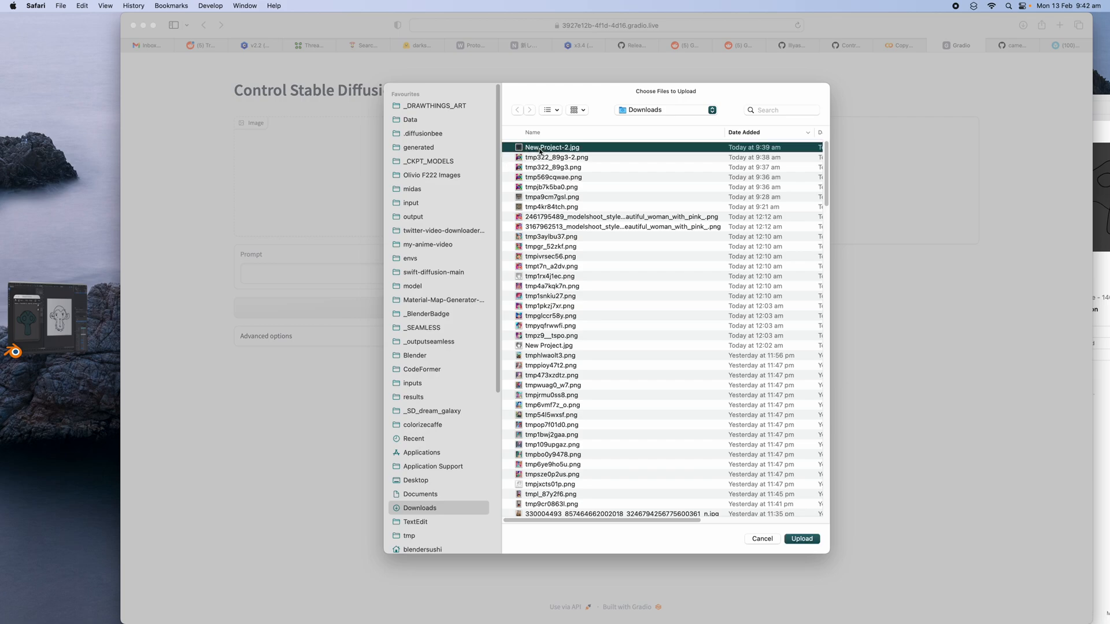
pyautogui.click(801, 539)
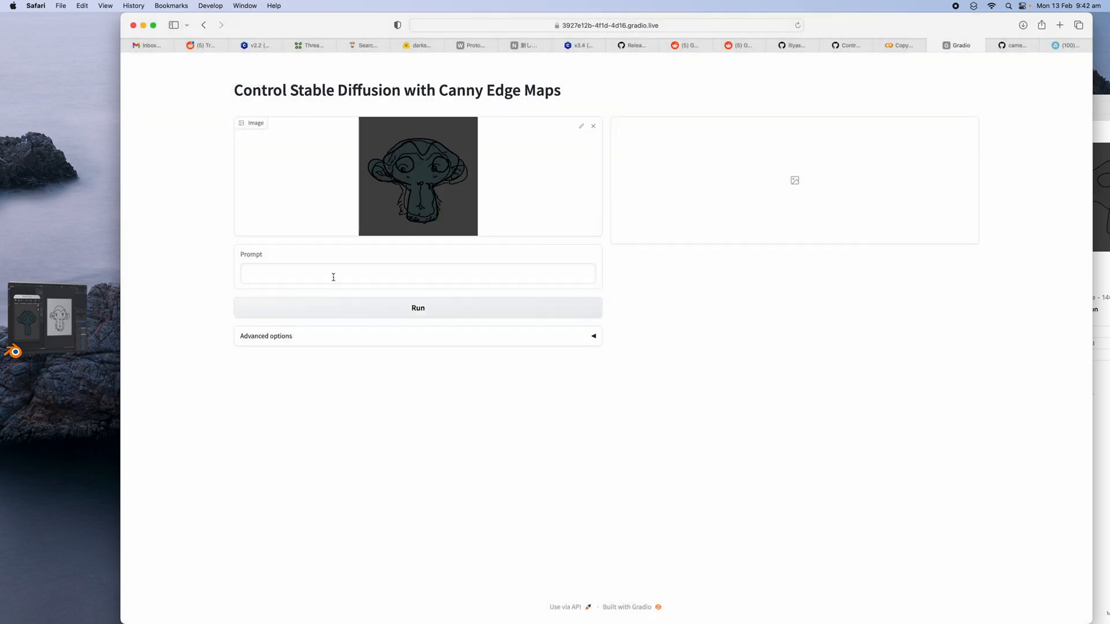
# Enter a masterpiece hyperrealistic cyberpunk monkey head prompt with intricate details and run it.
pyautogui.write('masterpiece hype')
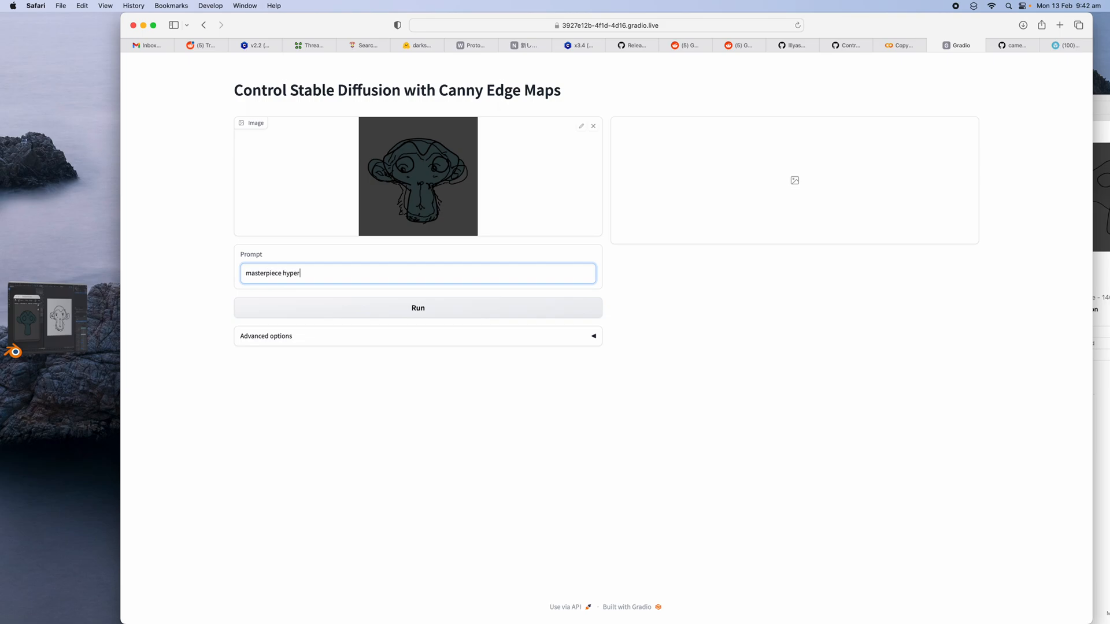
pyautogui.write('realistic')
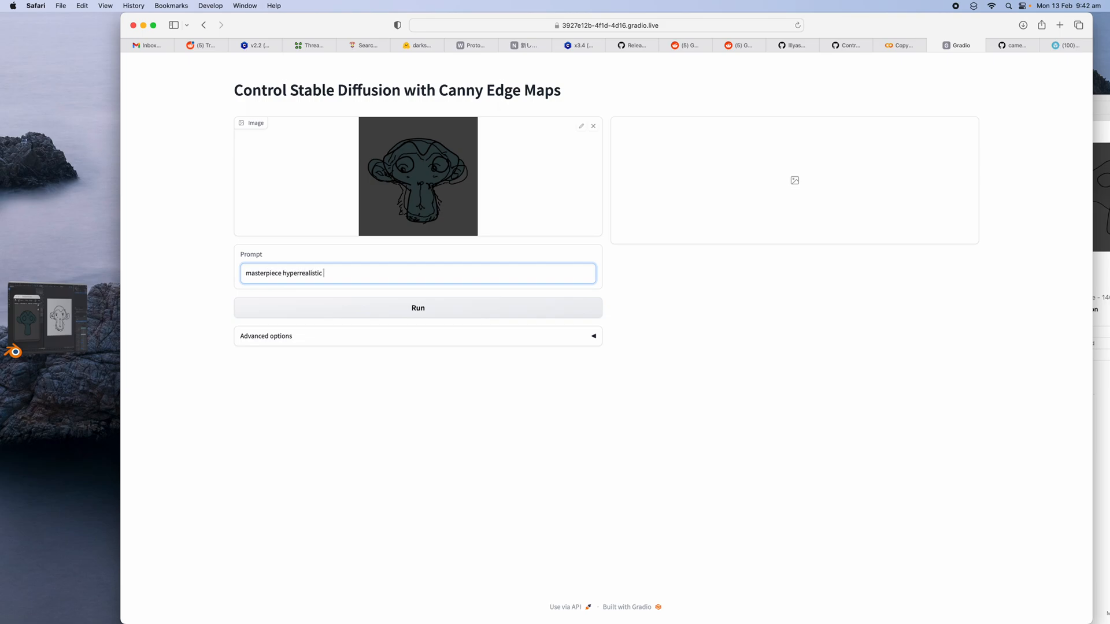
pyautogui.write('monkey head')
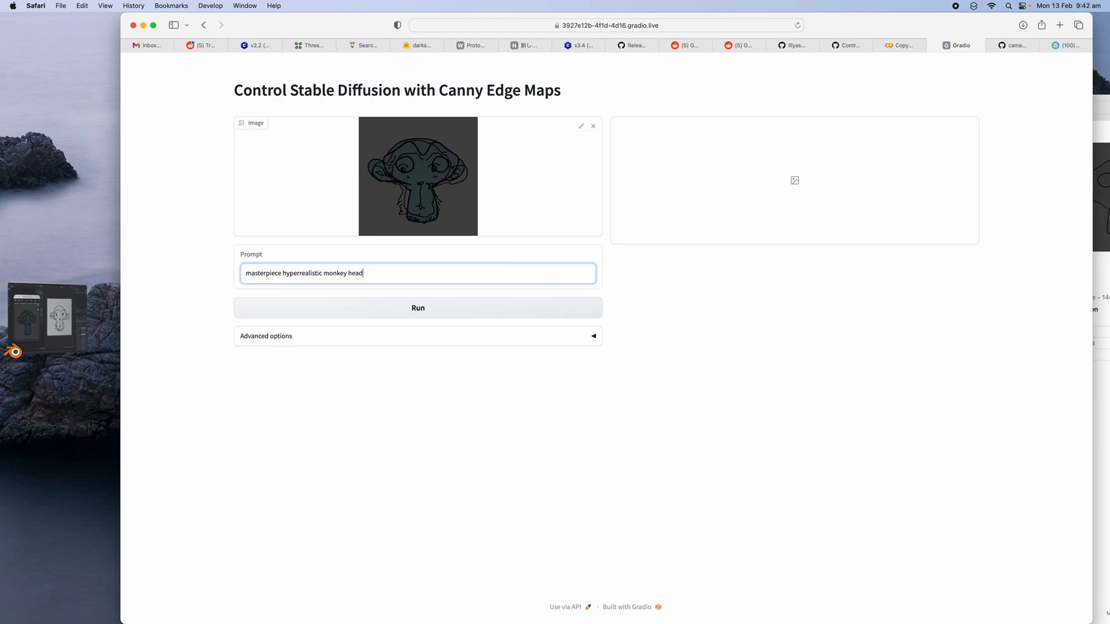
pyautogui.write(', cyber robots,')
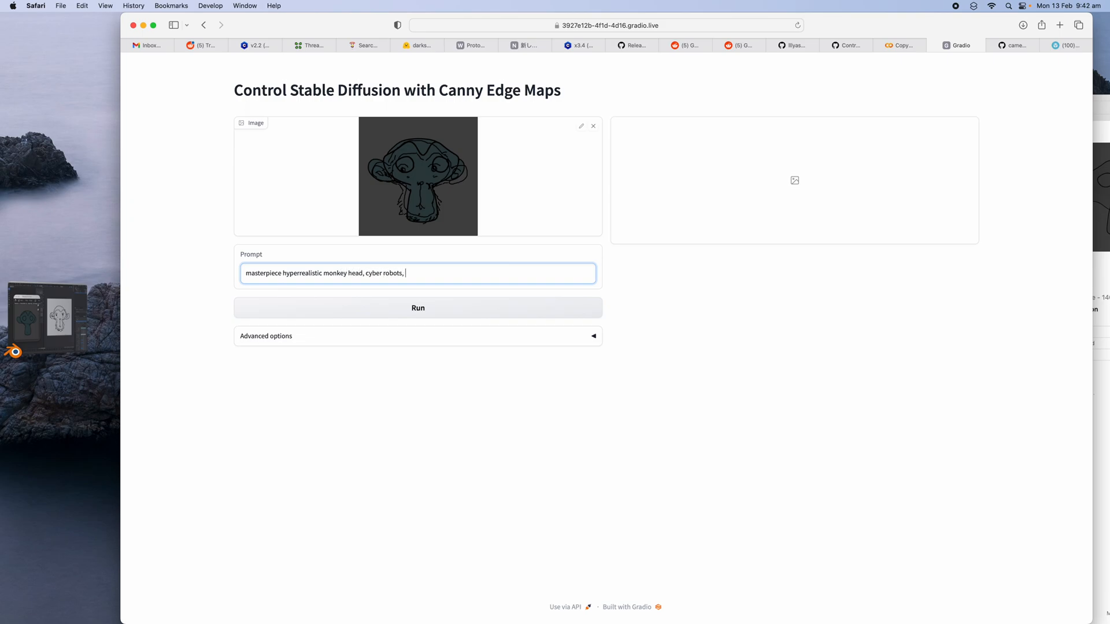
pyautogui.write('intricate')
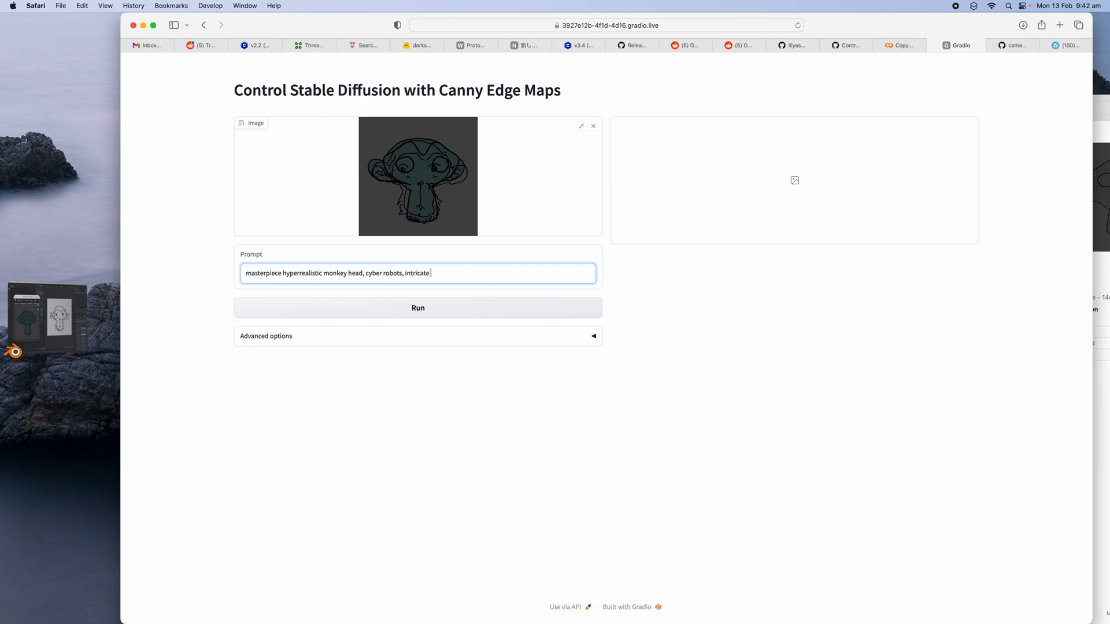
pyautogui.write('details, cyberpun')
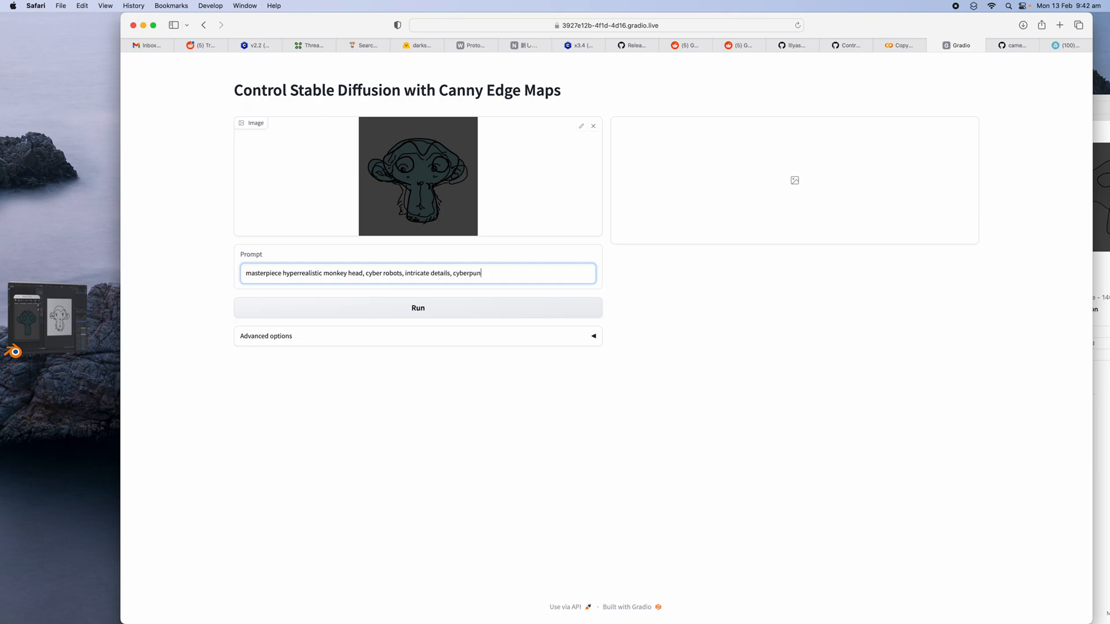
pyautogui.click(417, 307)
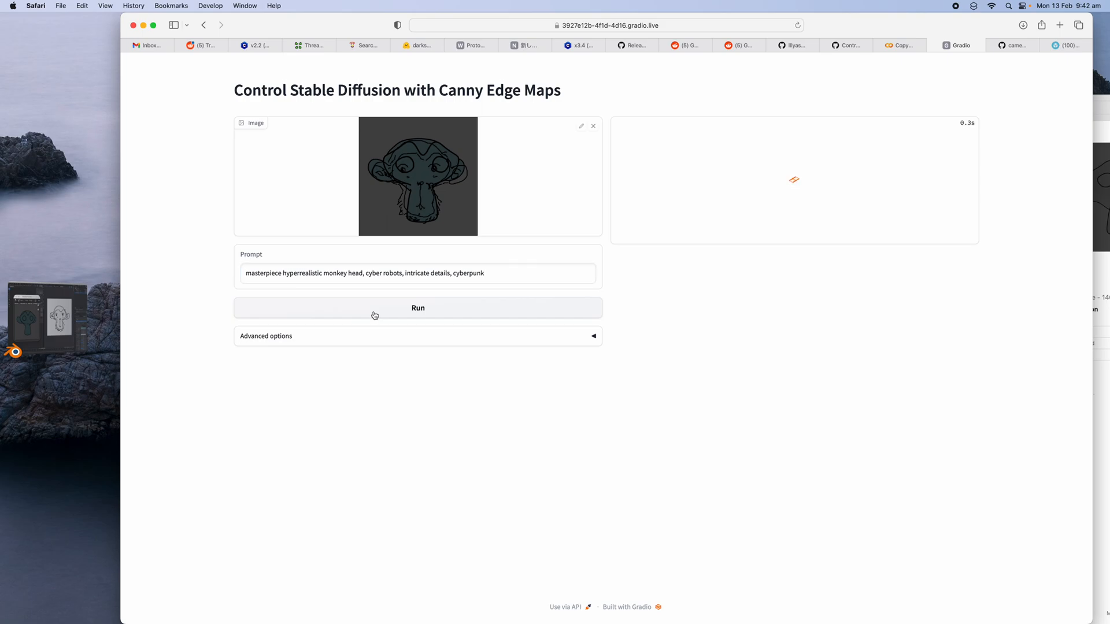
# Check the Colab log for the run's new global seed, then return to the Sketchfab gallery.
pyautogui.click(417, 307)
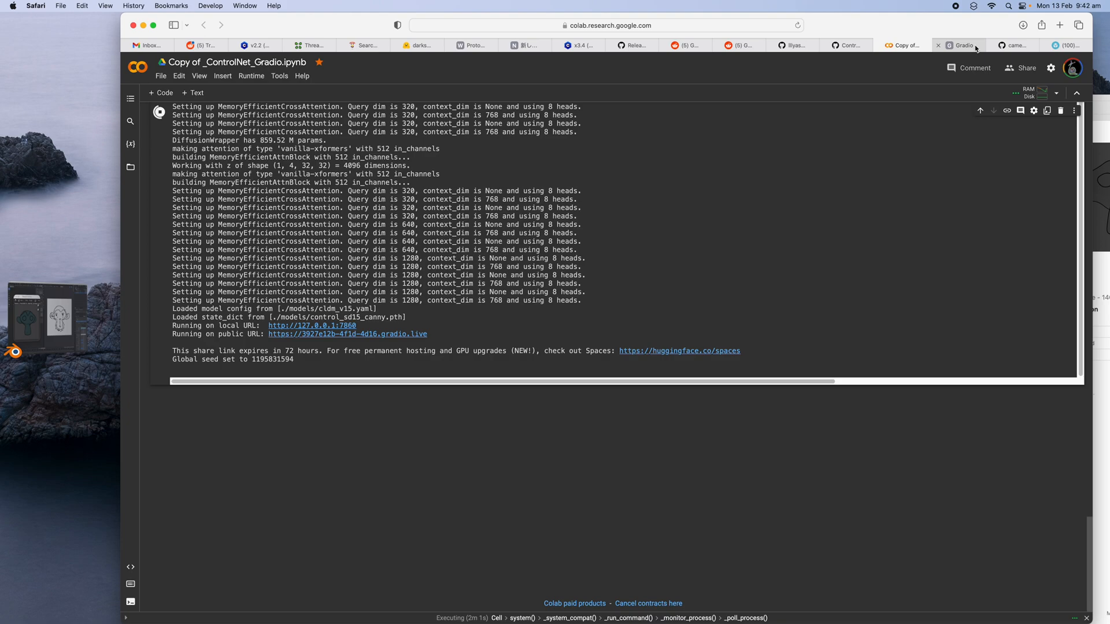
pyautogui.click(960, 45)
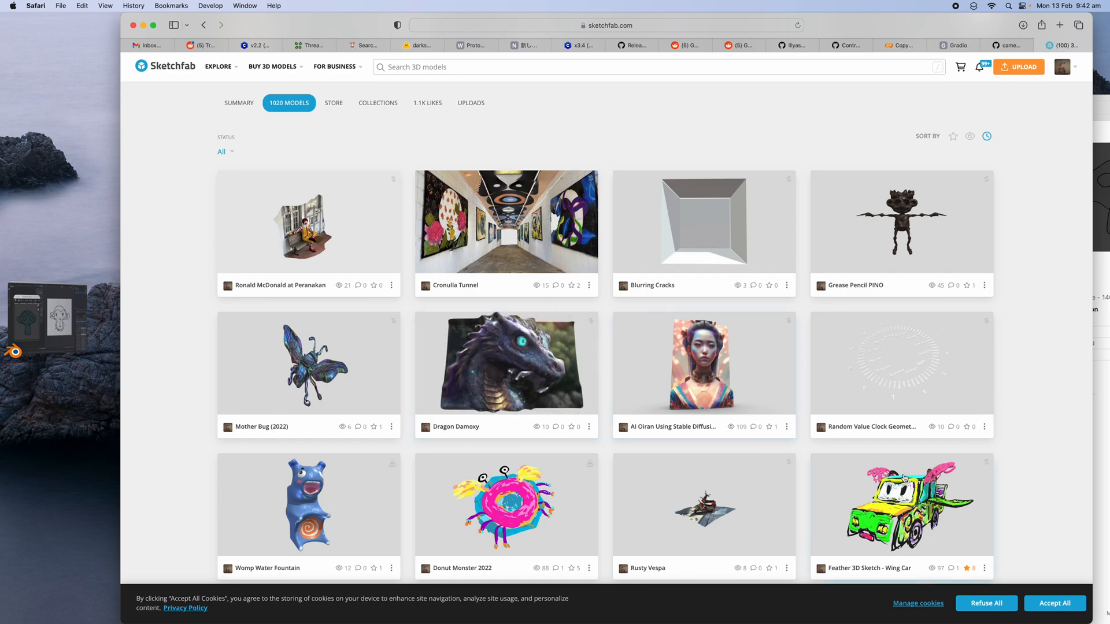
pyautogui.moveTo(826, 484)
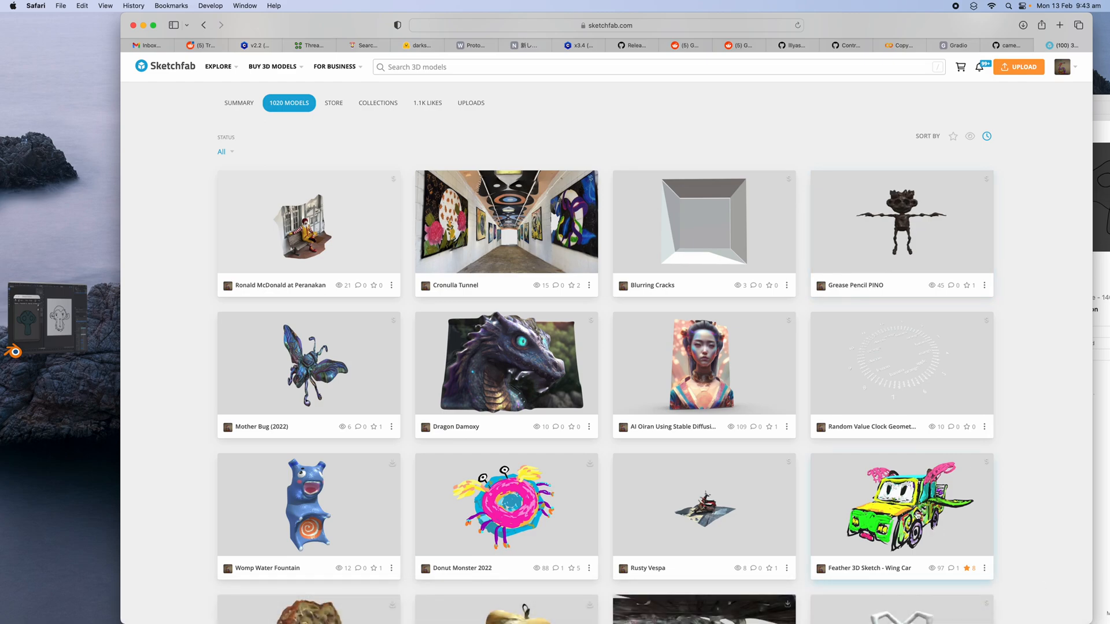
pyautogui.moveTo(917, 23)
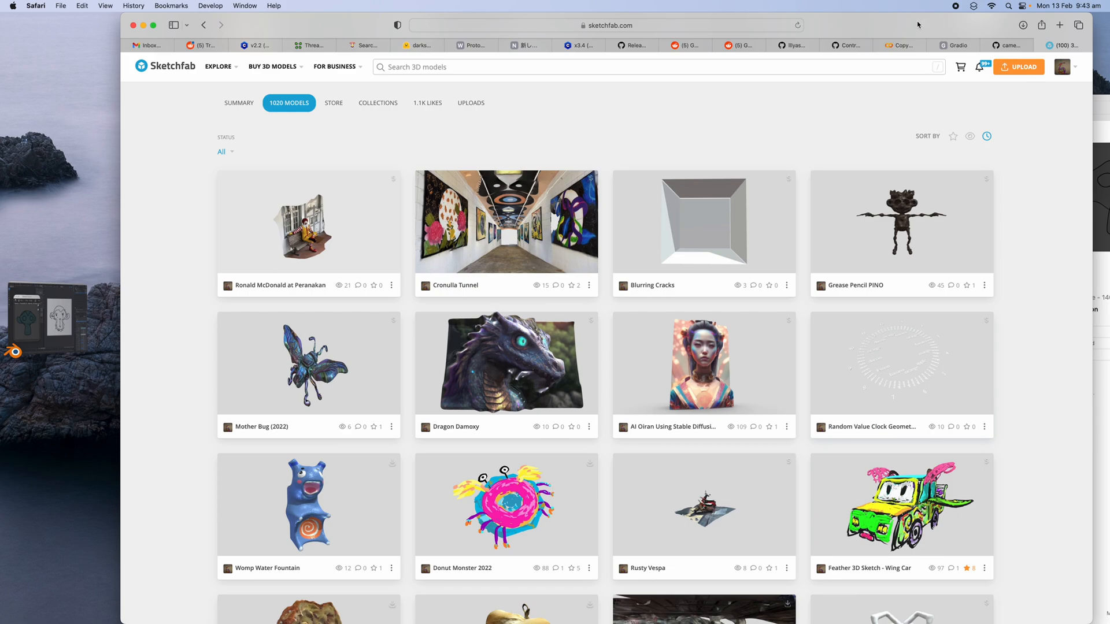
# Open the Feather 3D Sketch - Wing Car model page from the models grid.
pyautogui.click(606, 25)
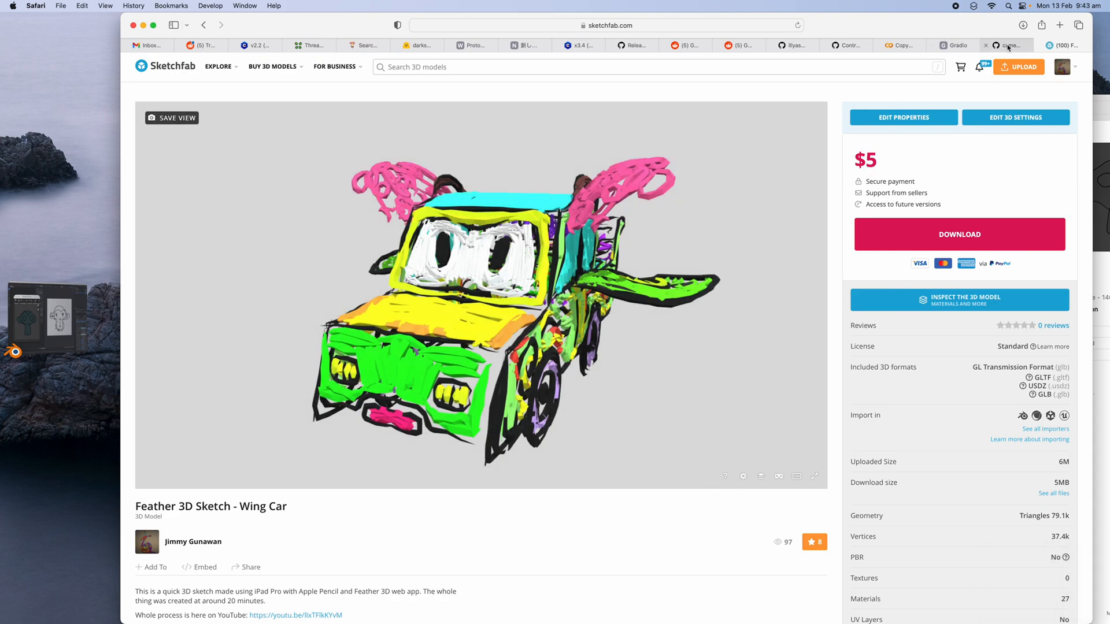
# Glance at the controlnet-colab repo, view the cyberpunk monkey head result, and open a blank tab.
pyautogui.click(1006, 44)
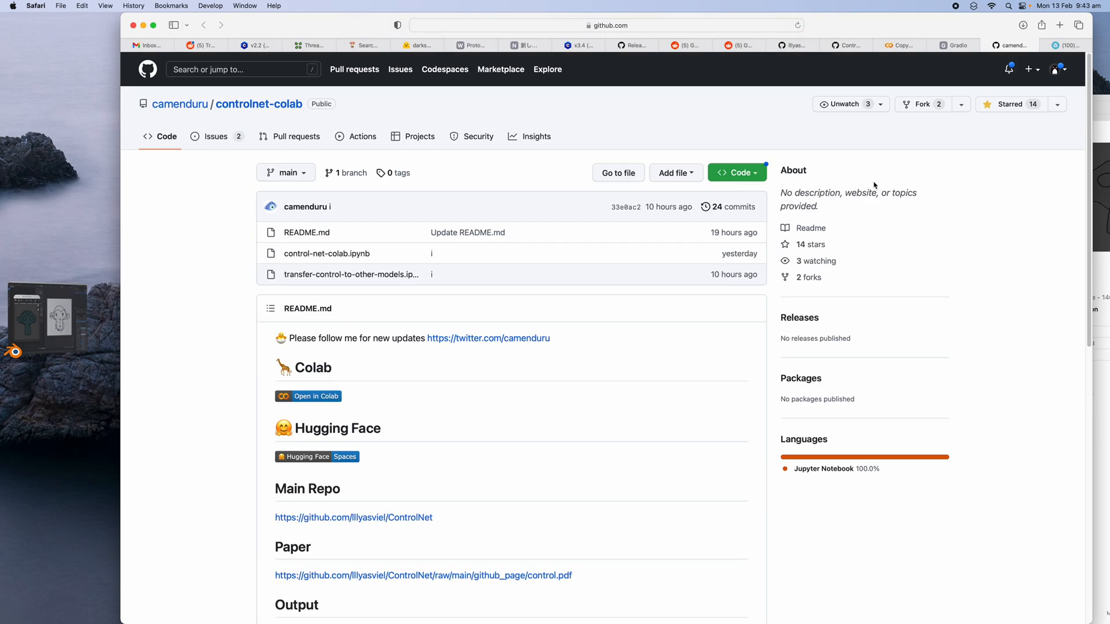
pyautogui.click(957, 45)
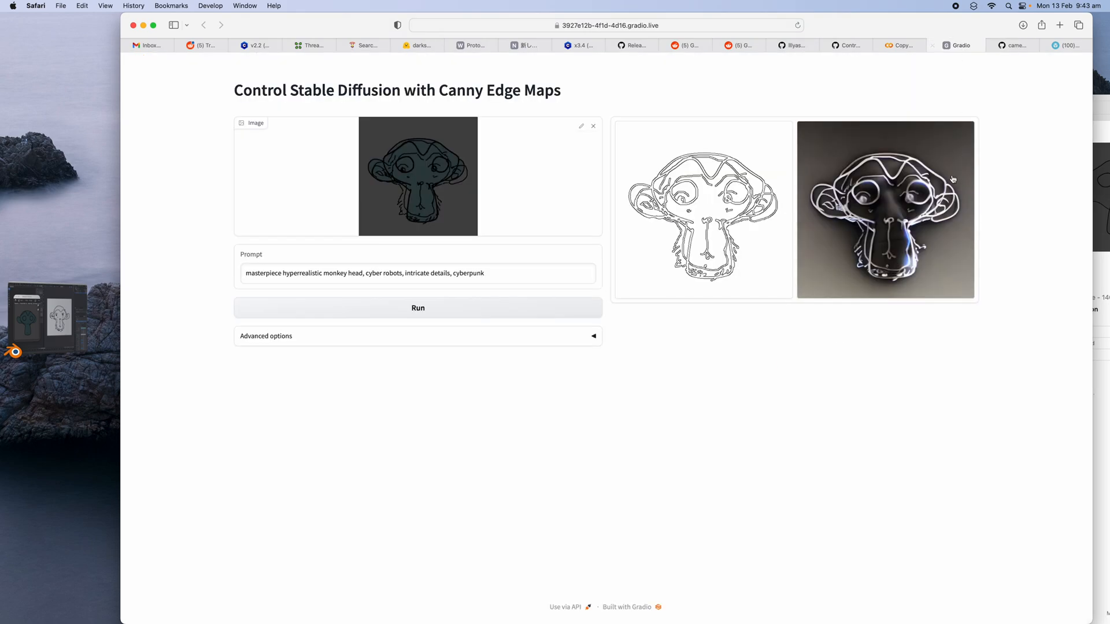
pyautogui.click(883, 209)
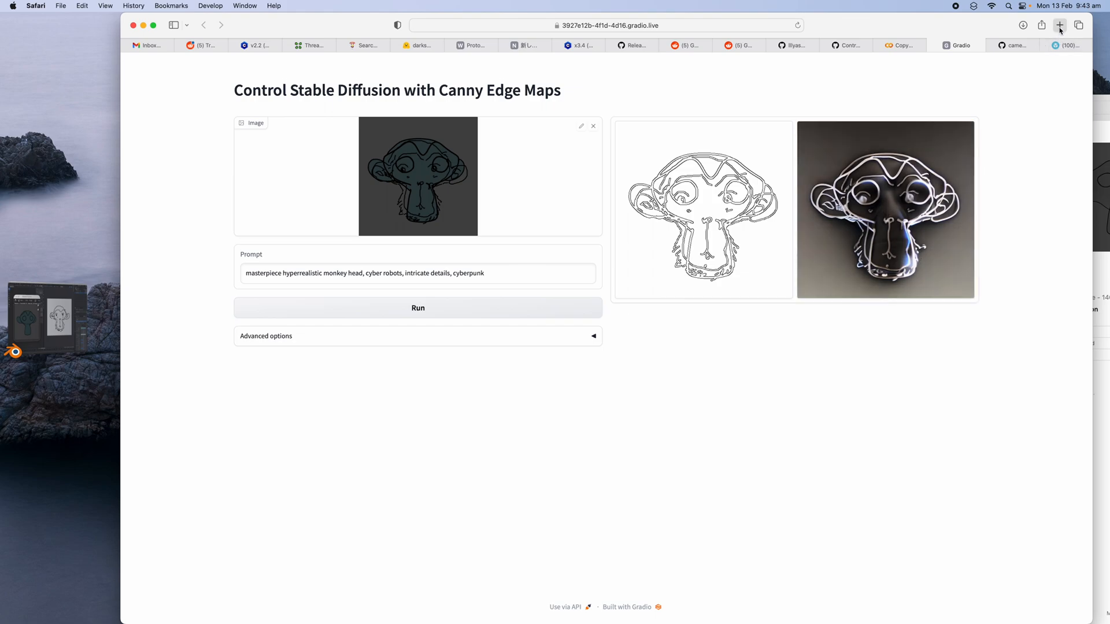
pyautogui.click(1059, 25)
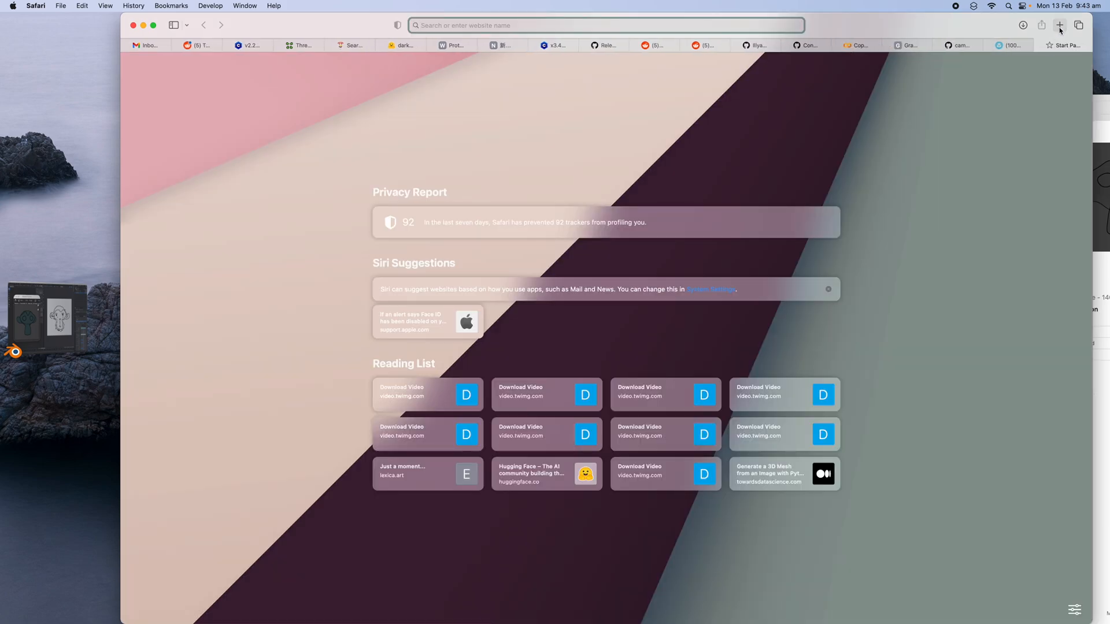
# Open the Wing Car screenshot in Photopea at photopea.com.
pyautogui.write('photopea.com')
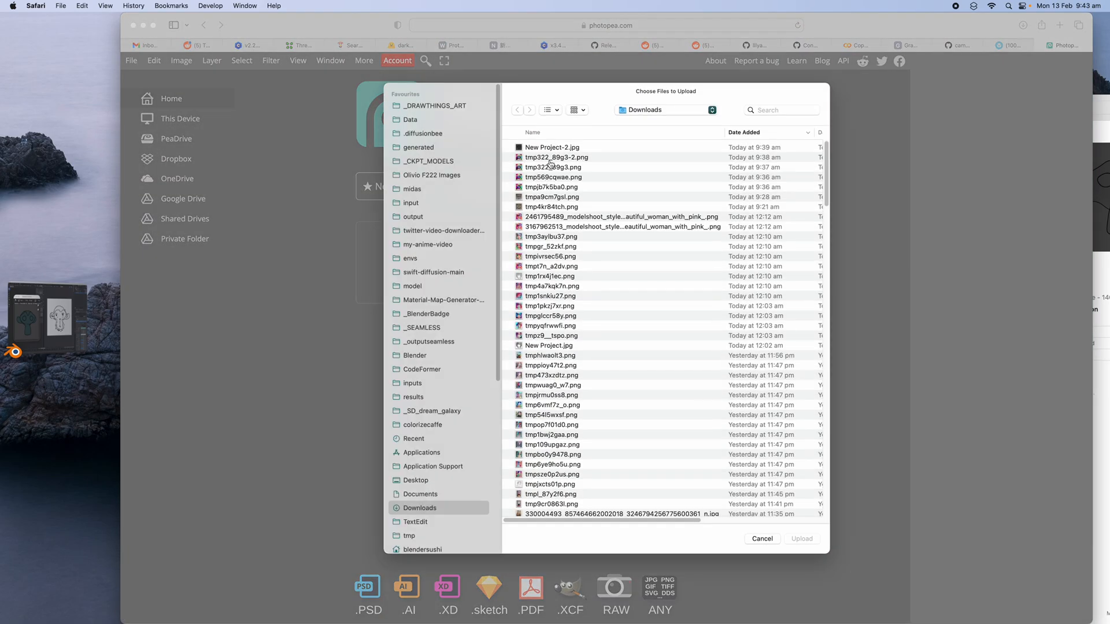
pyautogui.click(552, 147)
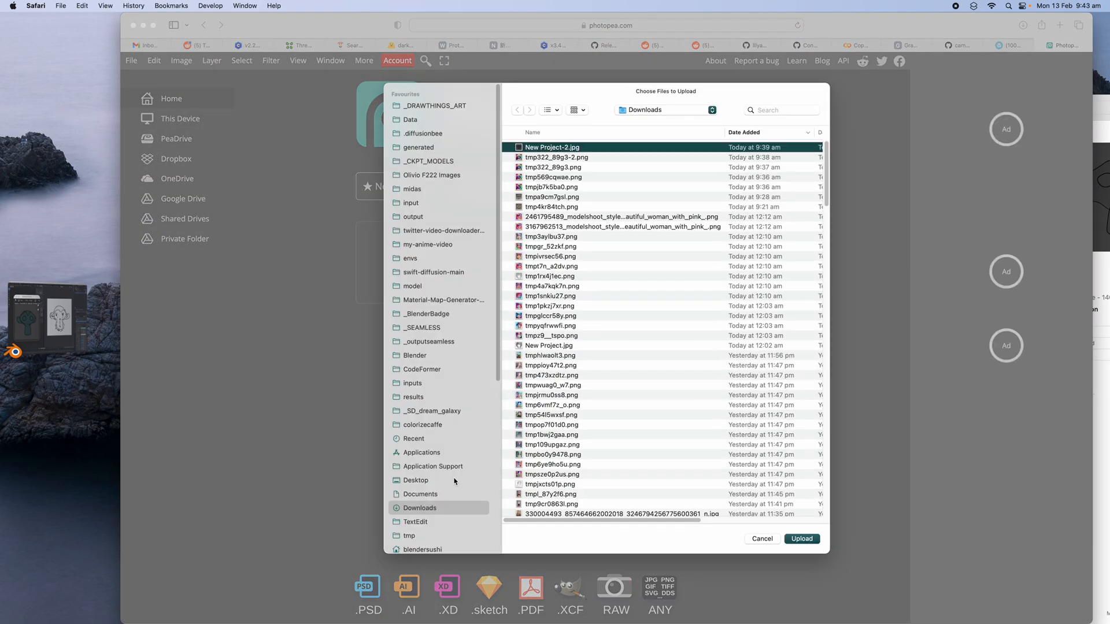
pyautogui.click(801, 538)
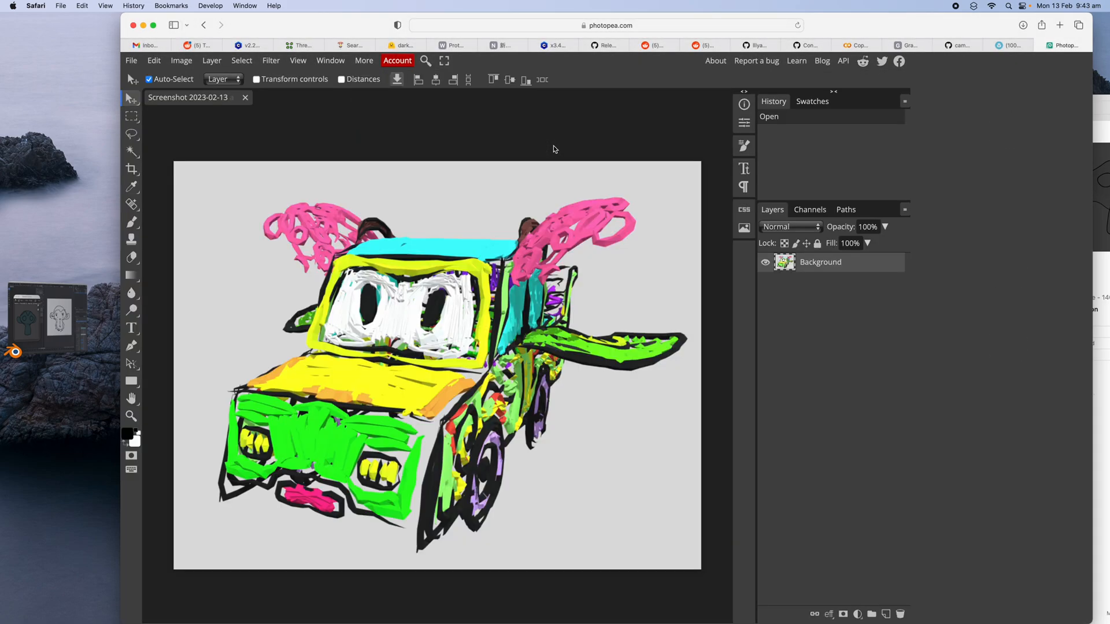
# Resize the canvas to 512×512, place the screenshot as a layer, and fill the background light grey.
pyautogui.click(181, 61)
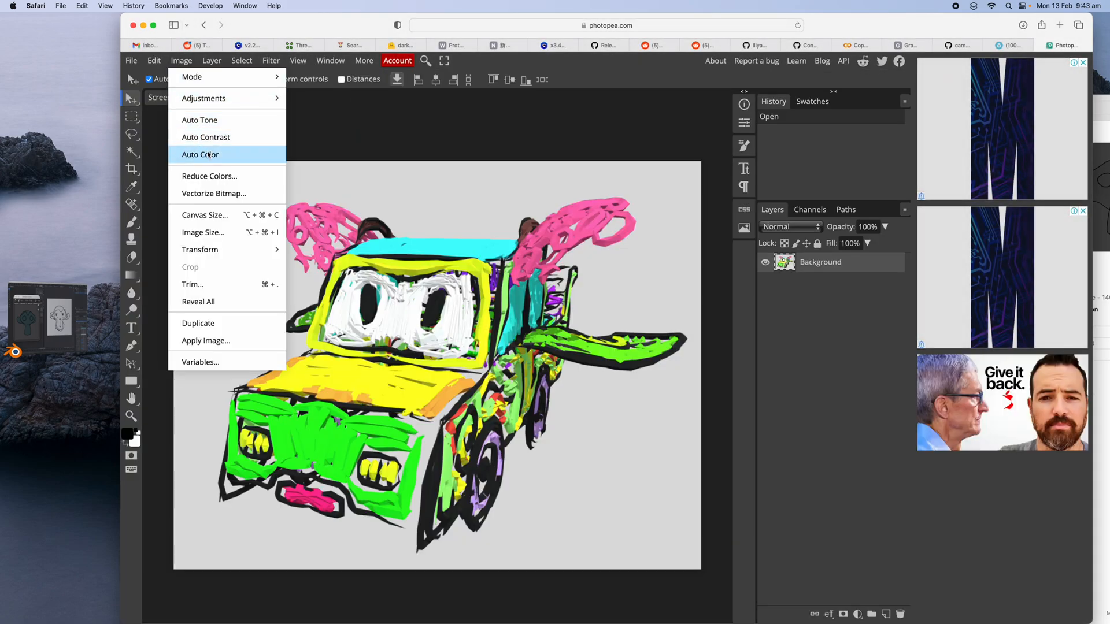
pyautogui.click(204, 215)
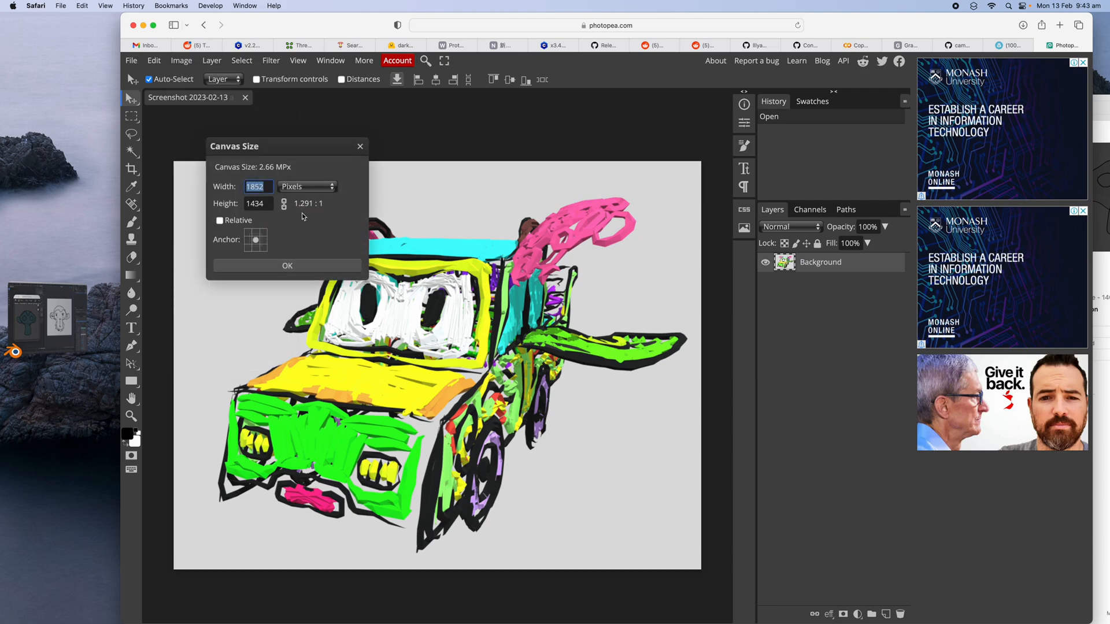
pyautogui.write('512')
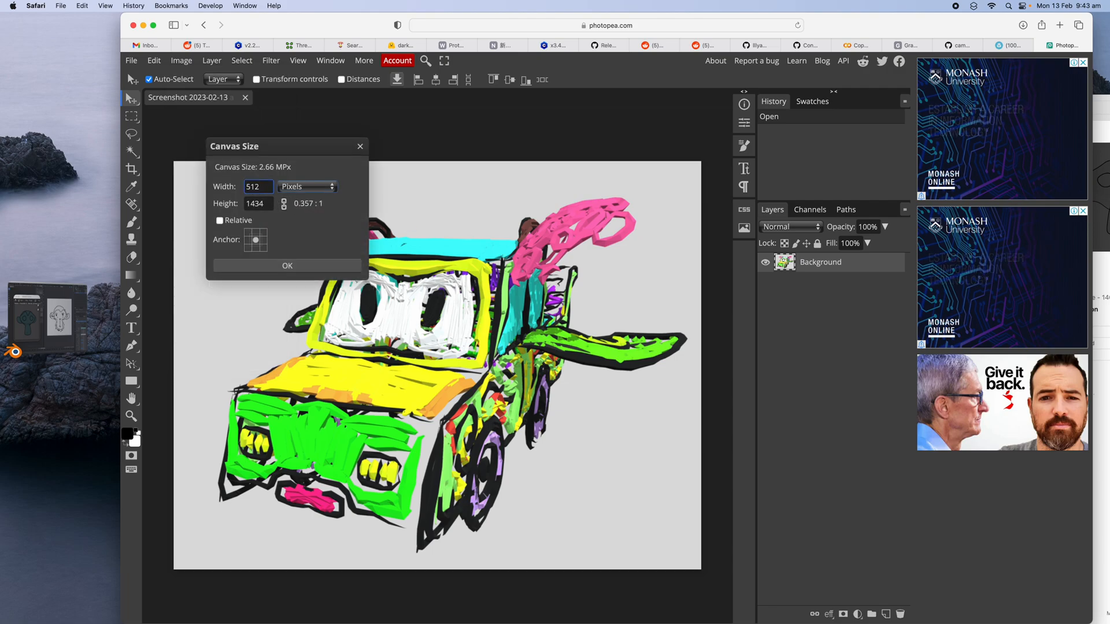
pyautogui.click(257, 204)
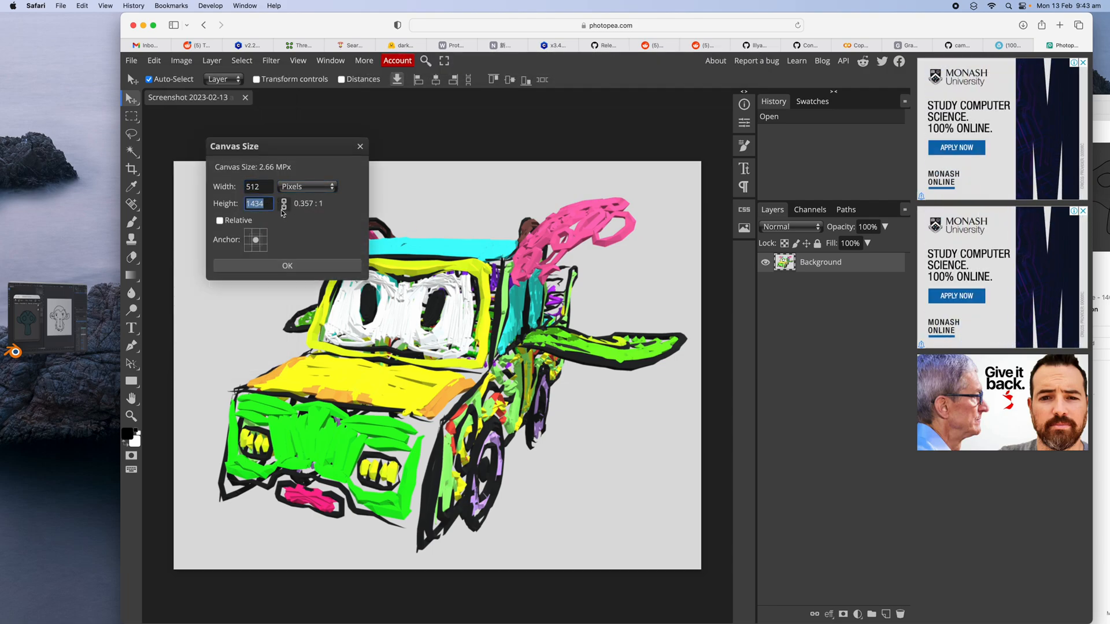
pyautogui.write('512')
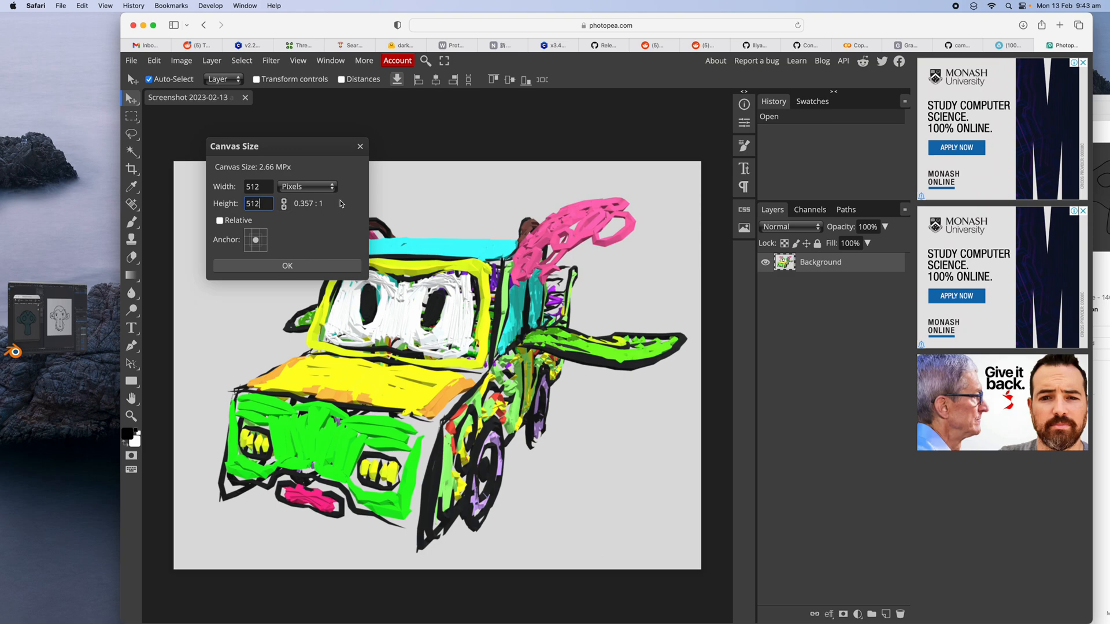
pyautogui.click(287, 266)
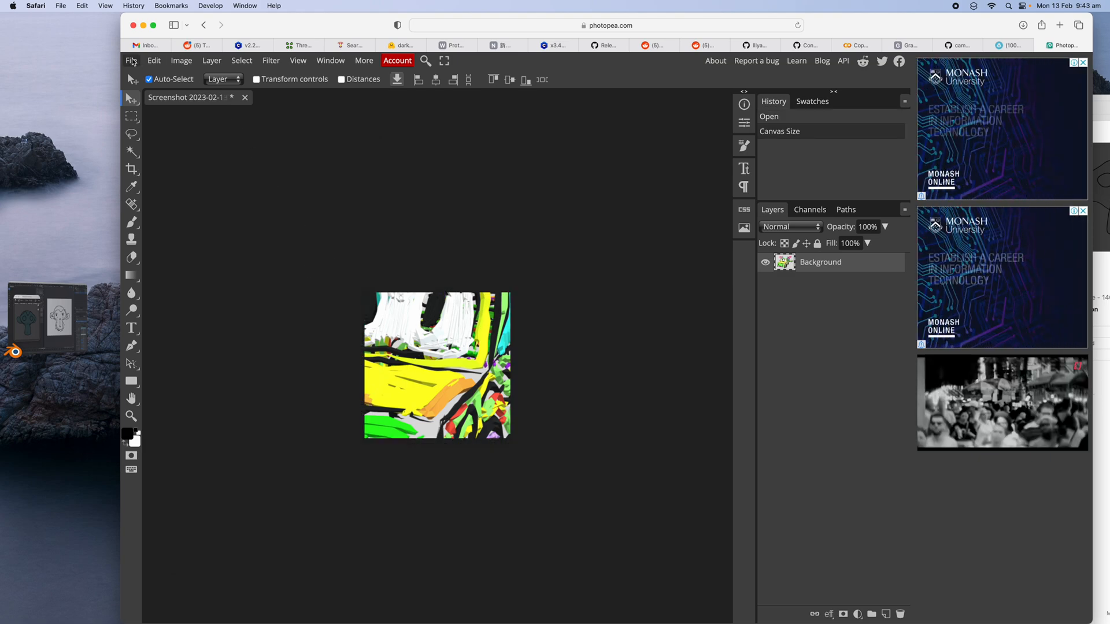
pyautogui.click(131, 61)
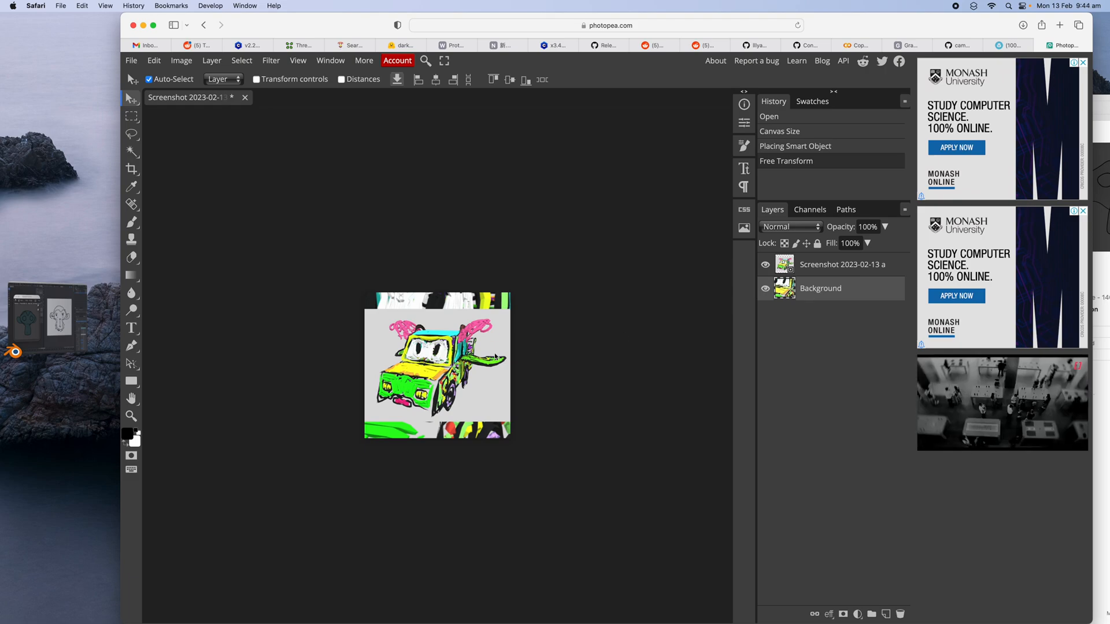
pyautogui.click(131, 187)
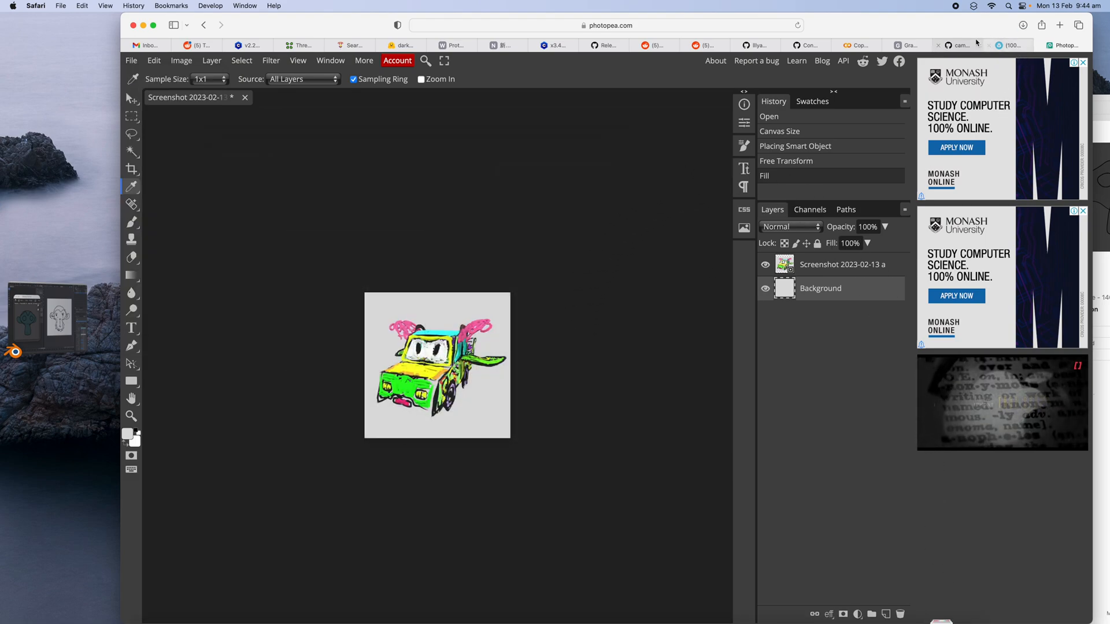
# Replace the monkey sketch with the wing car image, add 'with wings' to the prompt, and run.
pyautogui.click(955, 45)
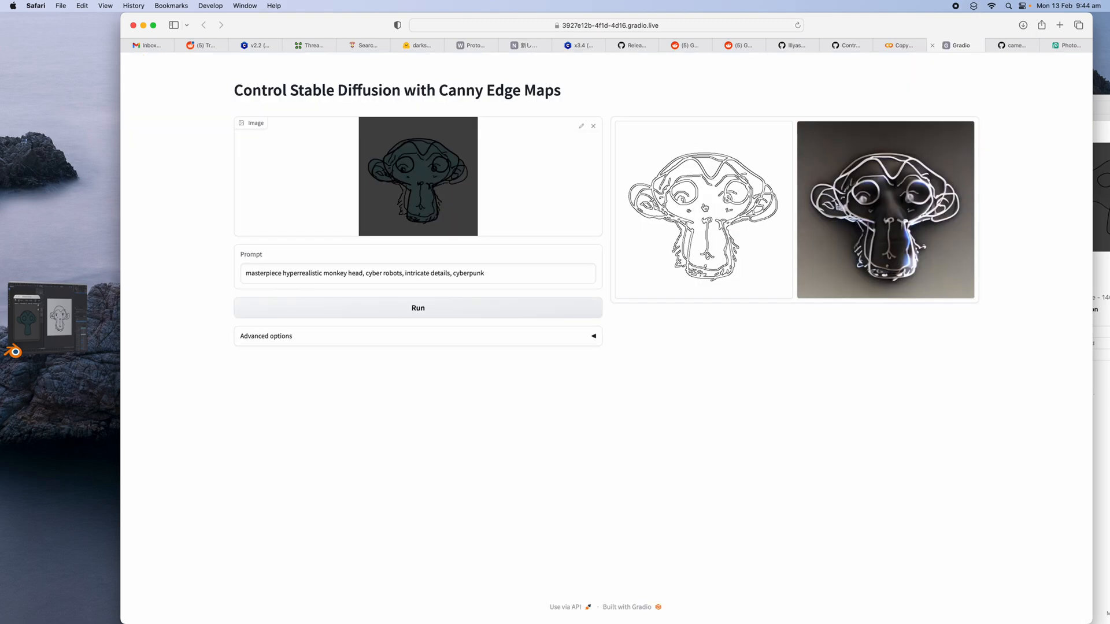
pyautogui.click(593, 125)
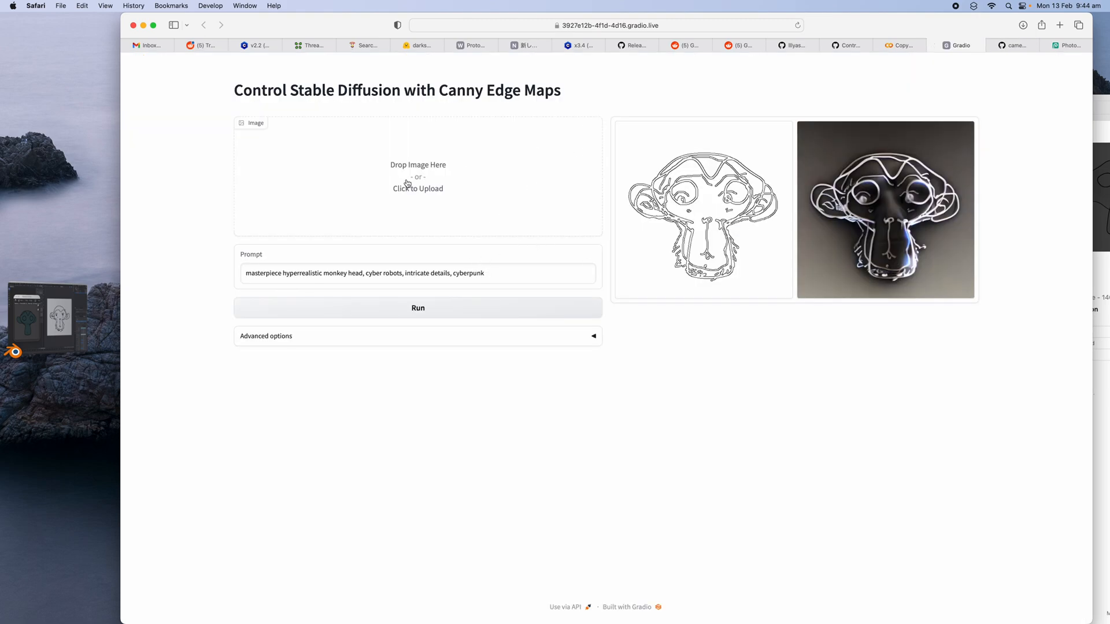
pyautogui.click(417, 177)
pyautogui.write('car')
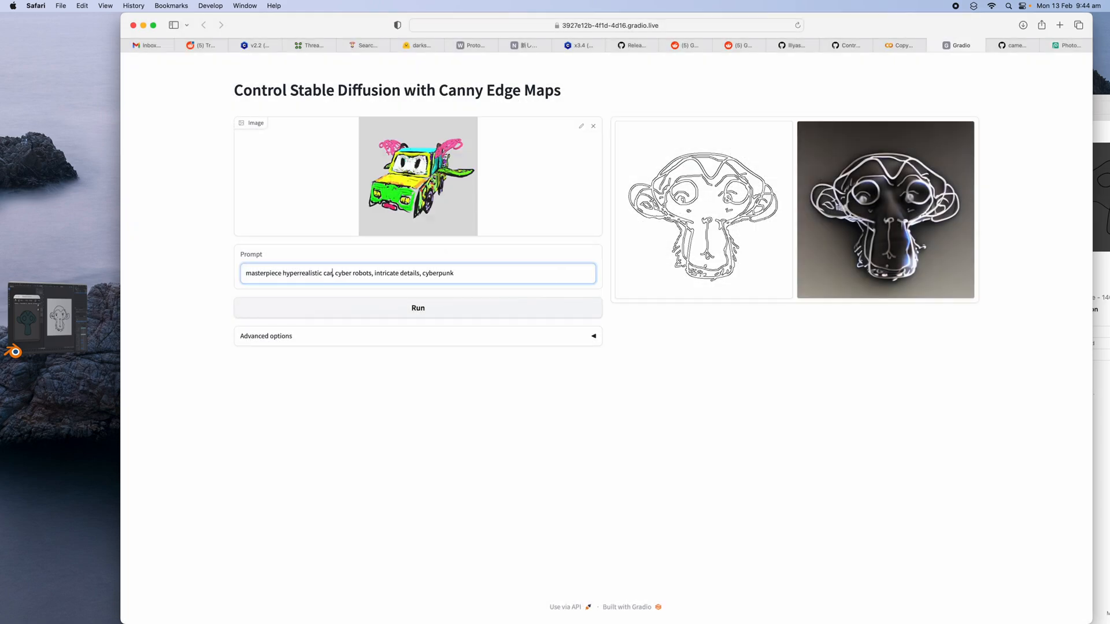
pyautogui.write('with wings')
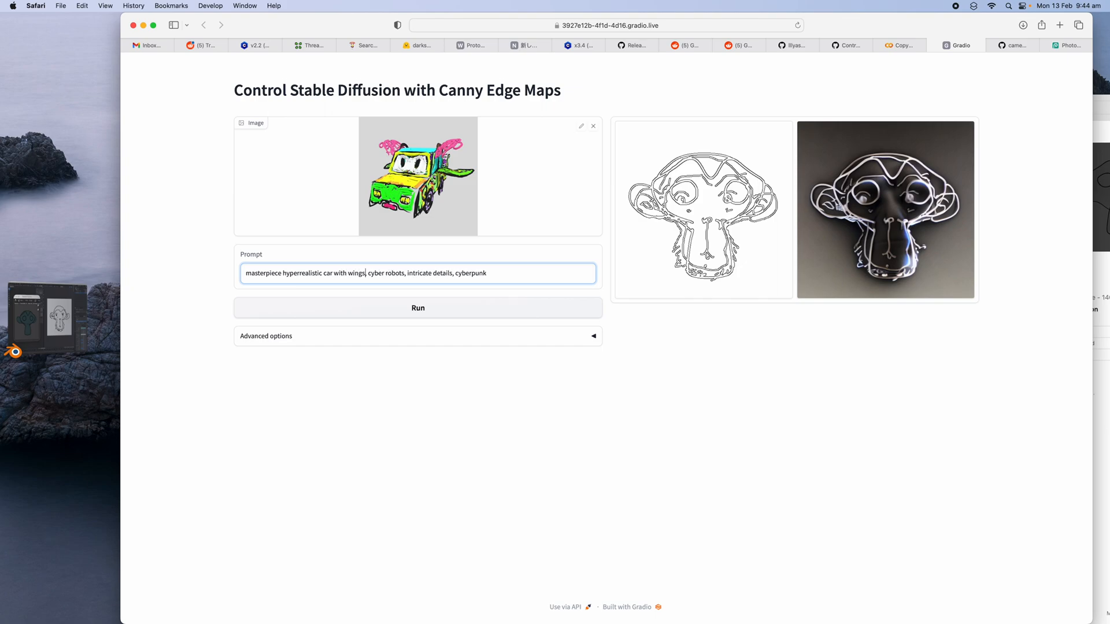
pyautogui.click(417, 307)
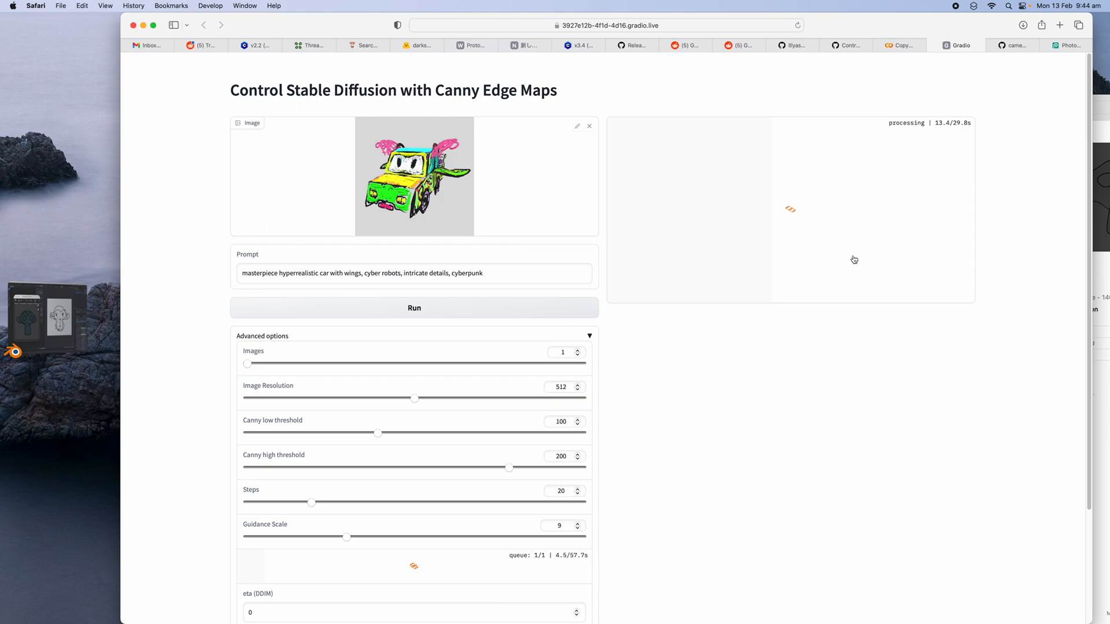
pyautogui.moveTo(439, 215)
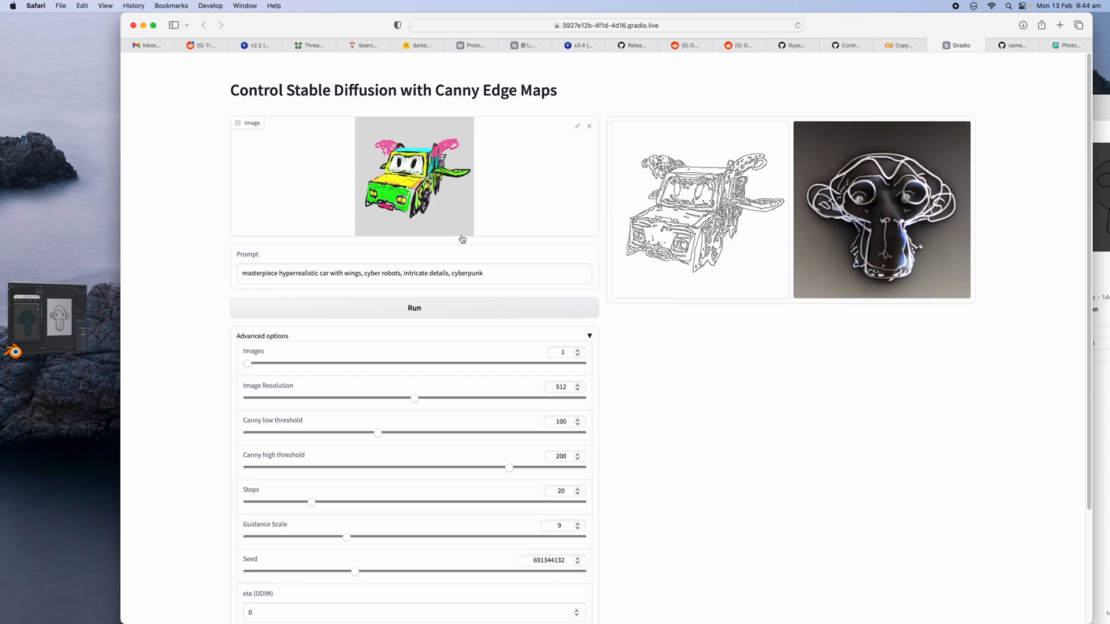
# Enlarge the blue cyber car result, raise Images to 4, and check Colab progress.
pyautogui.click(414, 307)
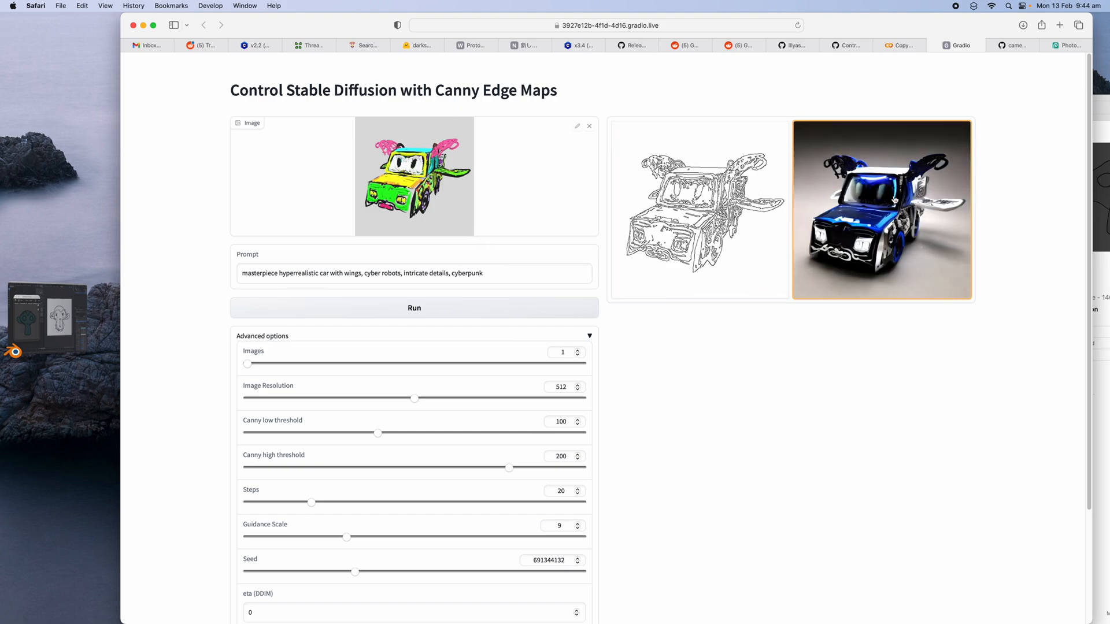
pyautogui.rightClick(881, 209)
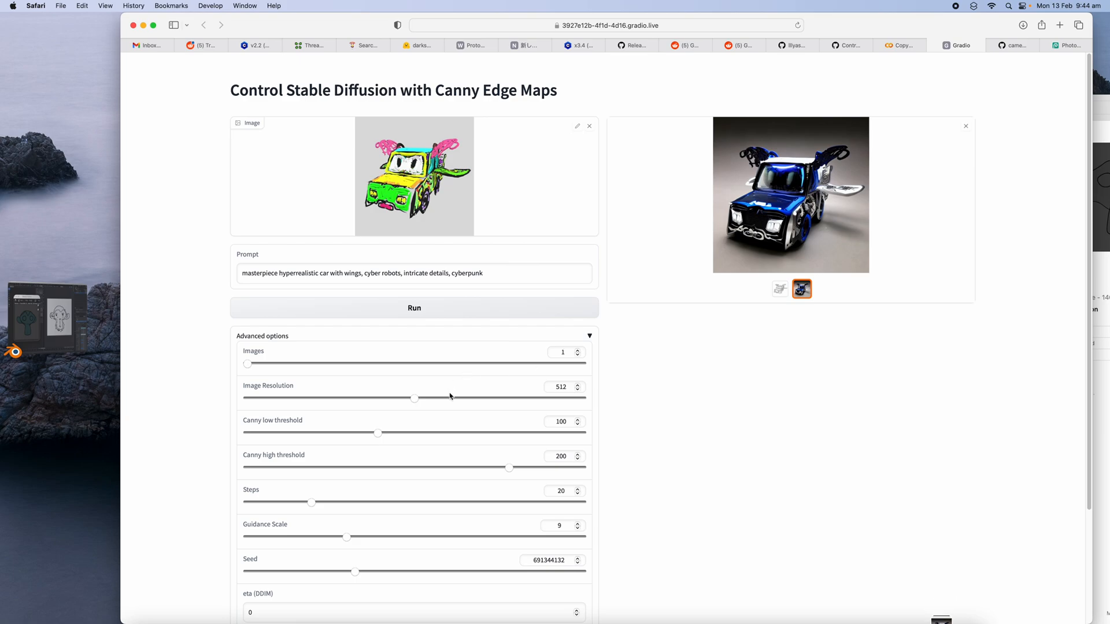
pyautogui.moveTo(246, 363); pyautogui.dragTo(308, 363)
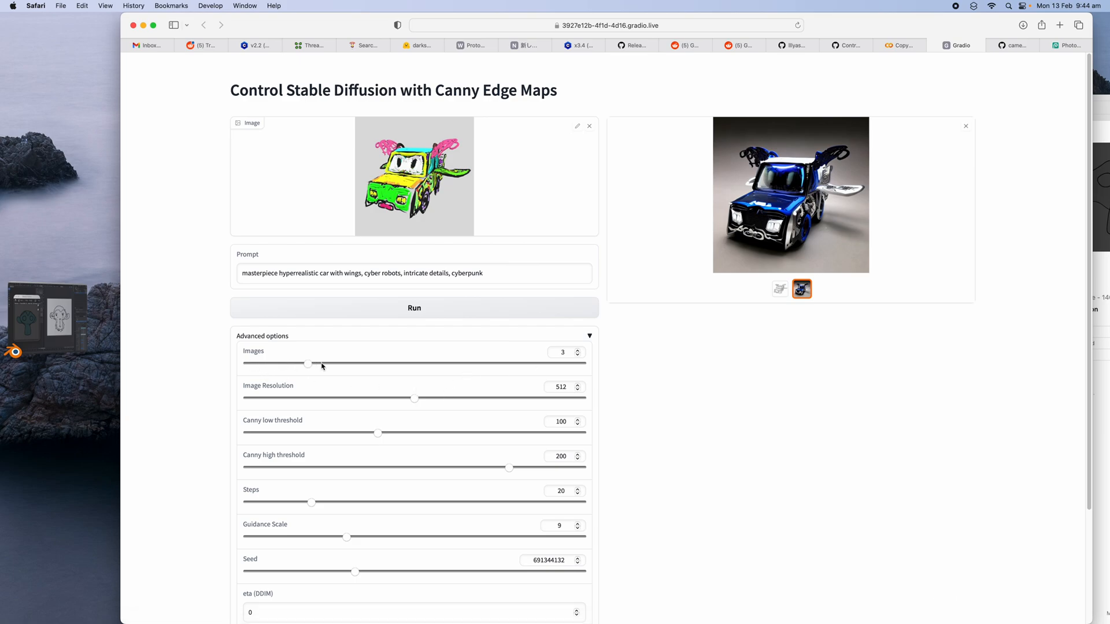
pyautogui.moveTo(306, 363); pyautogui.dragTo(338, 364)
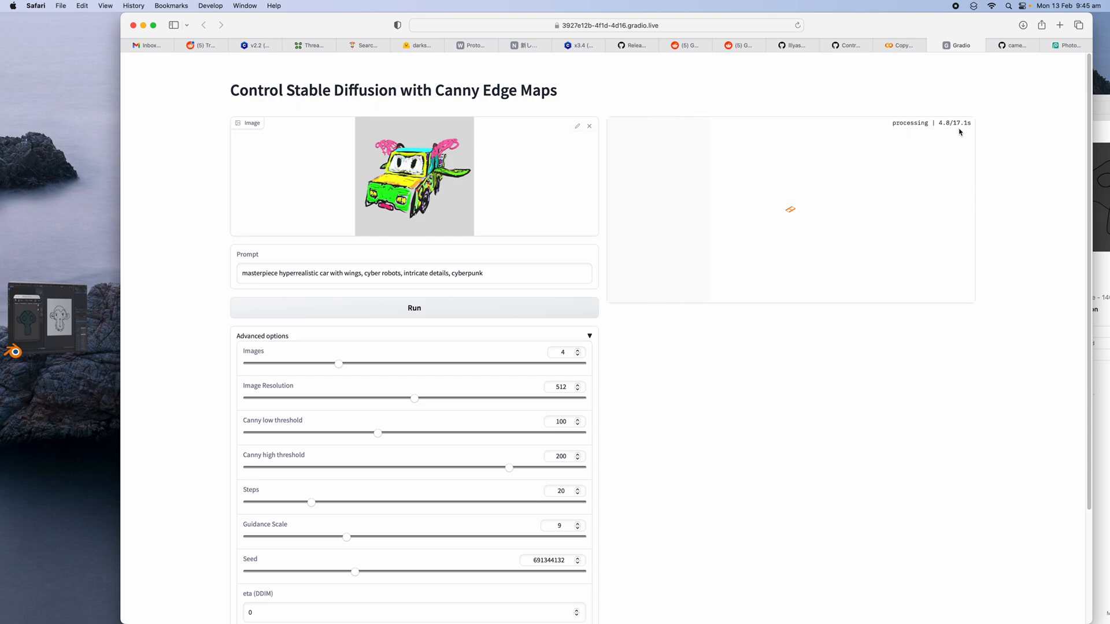
pyautogui.click(900, 45)
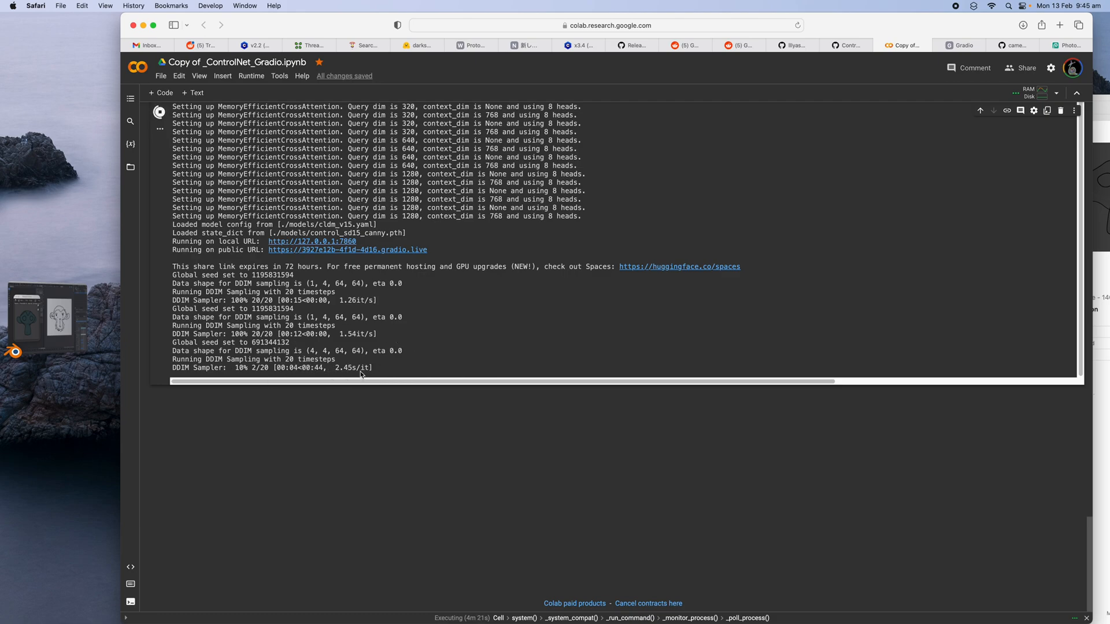
pyautogui.moveTo(767, 105)
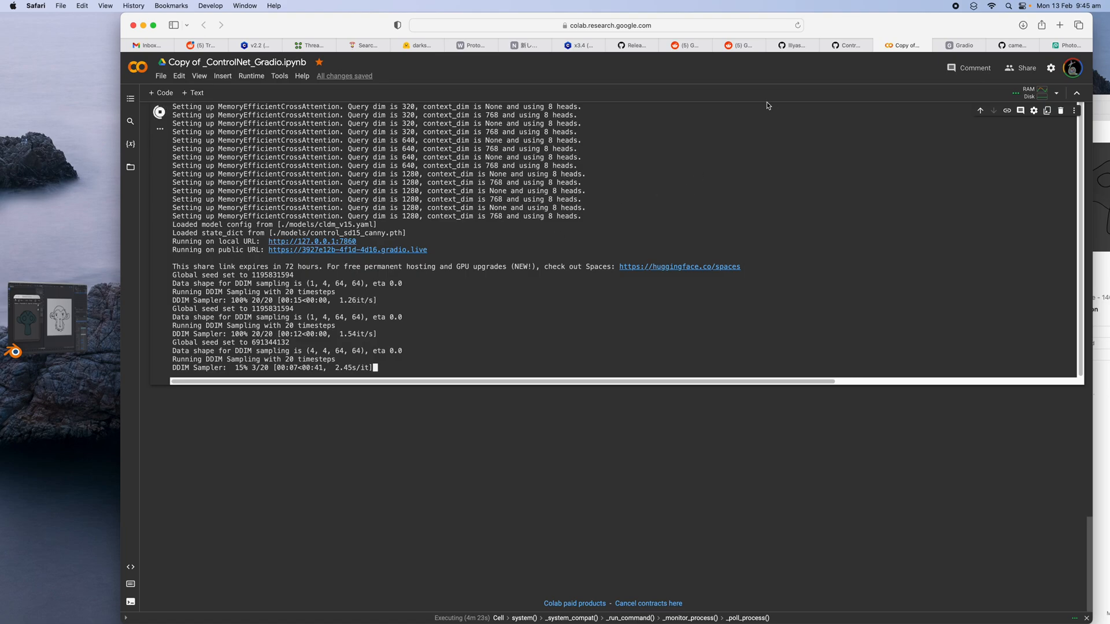
pyautogui.click(848, 45)
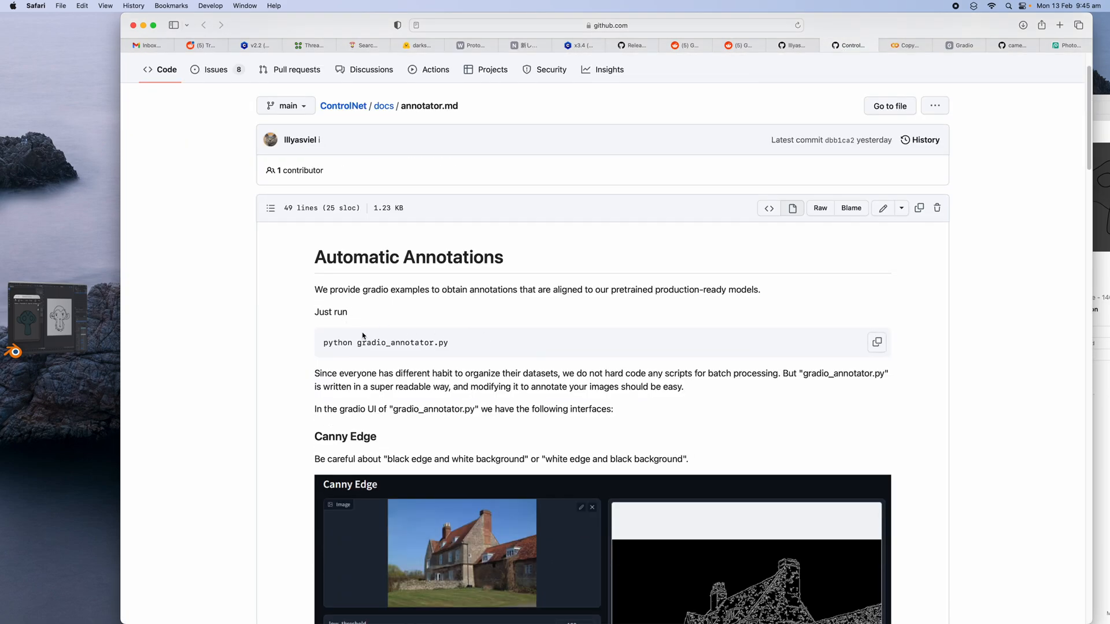
# Scroll annotator.md through the depth, pose and segmentation examples, then return to the Colab log.
pyautogui.scroll(-3)
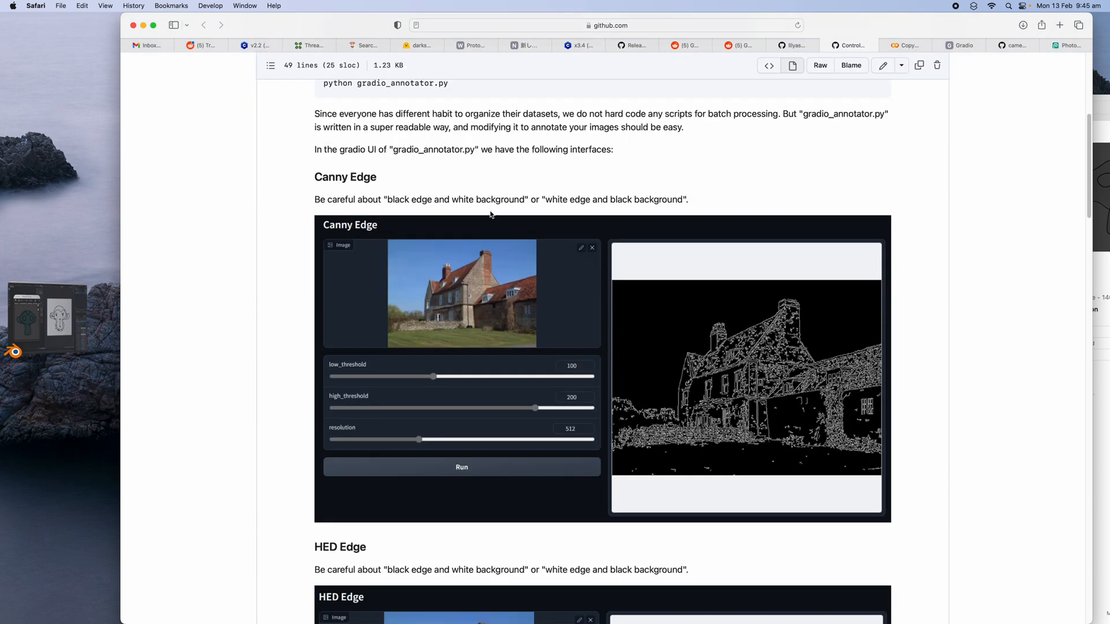
pyautogui.moveTo(490, 294)
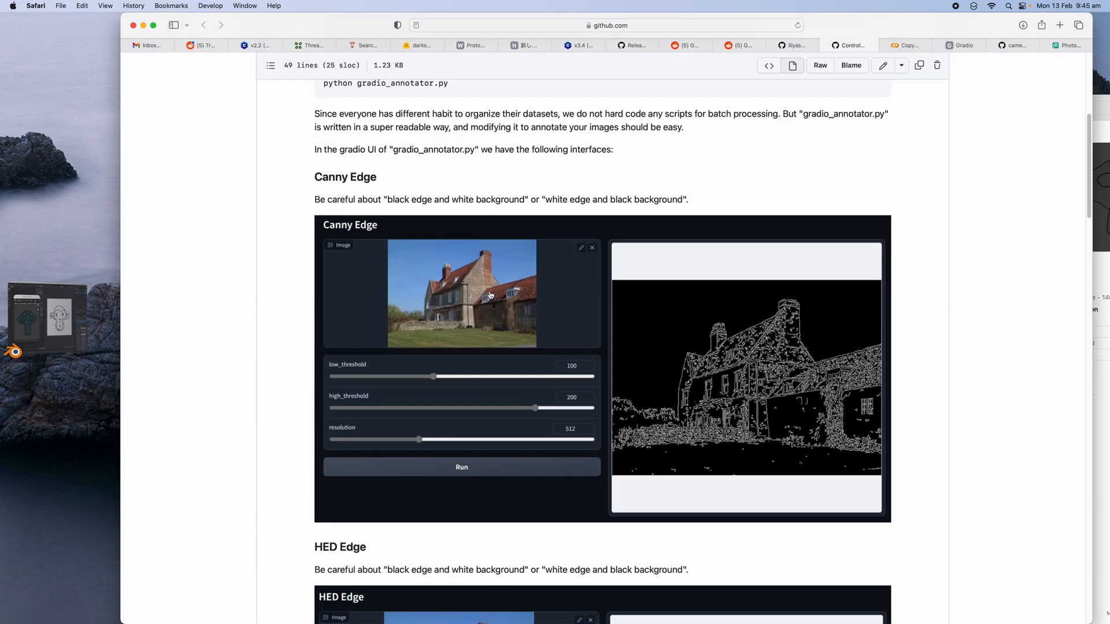
pyautogui.scroll(-3)
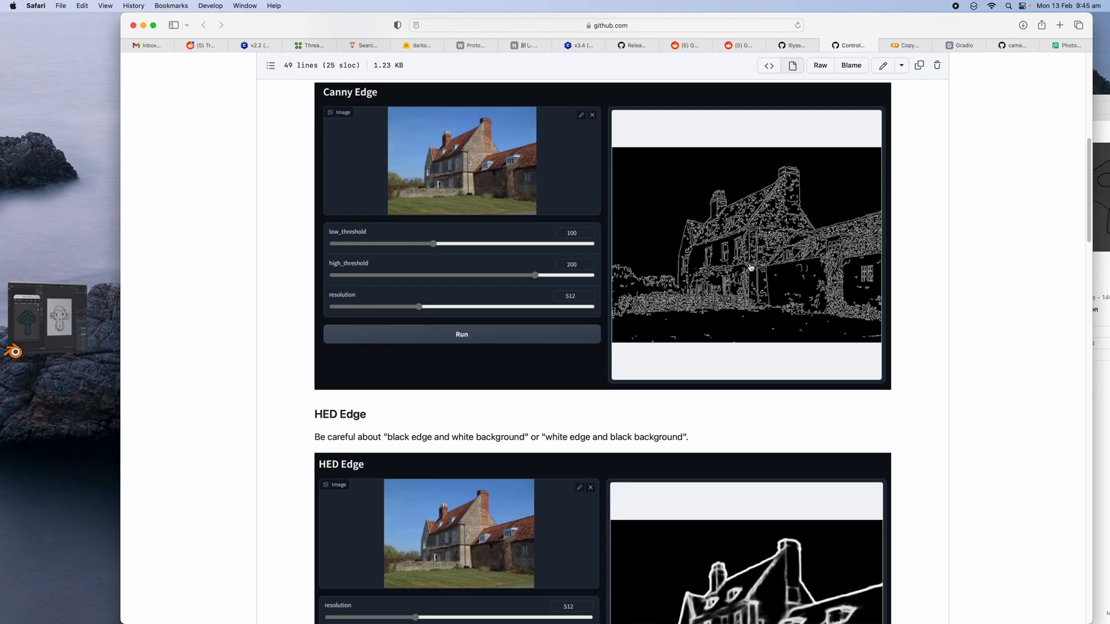
pyautogui.moveTo(453, 117)
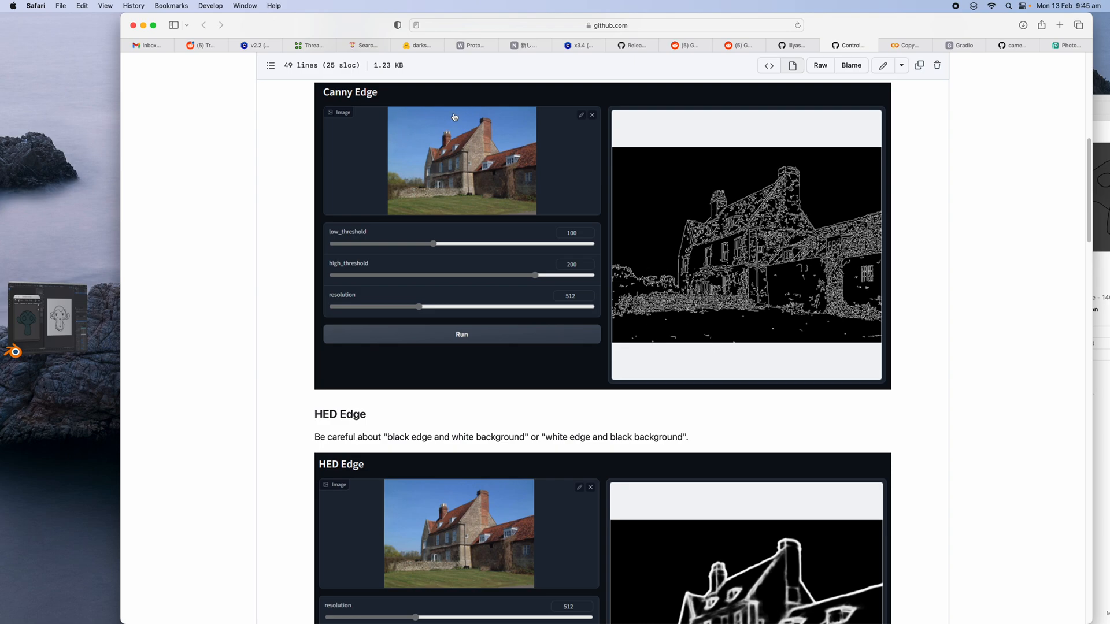
pyautogui.scroll(-3)
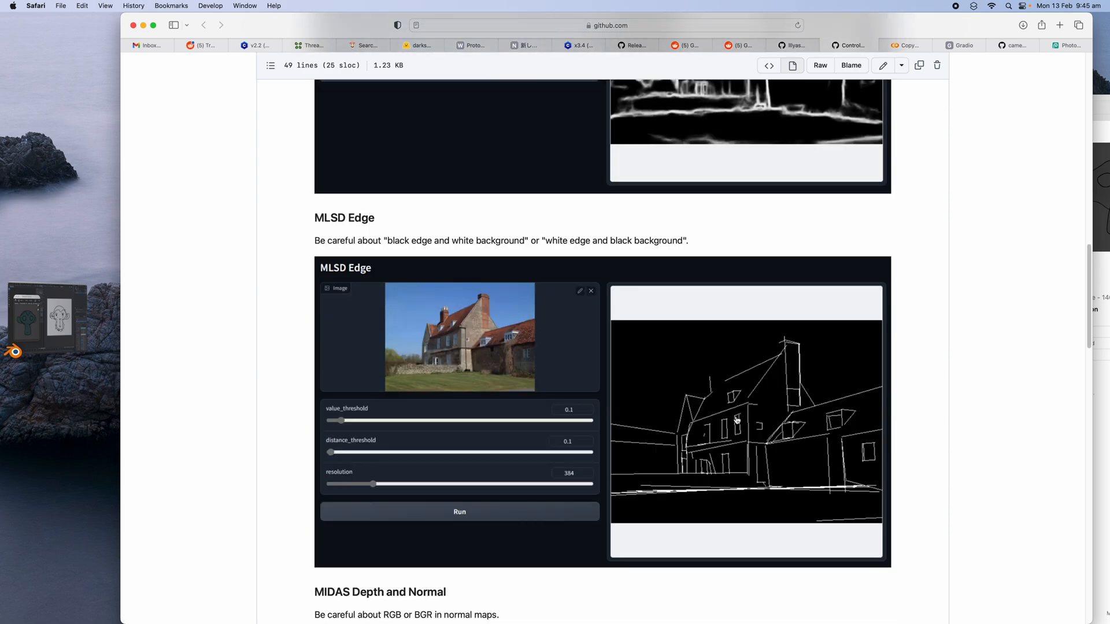
pyautogui.scroll(-3)
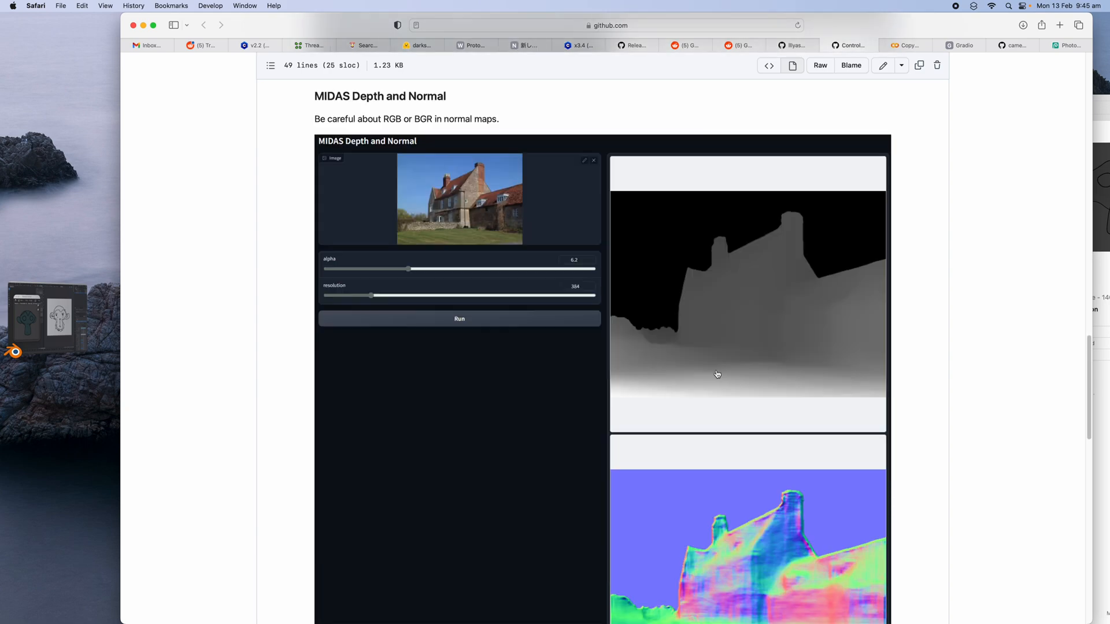
pyautogui.scroll(-3)
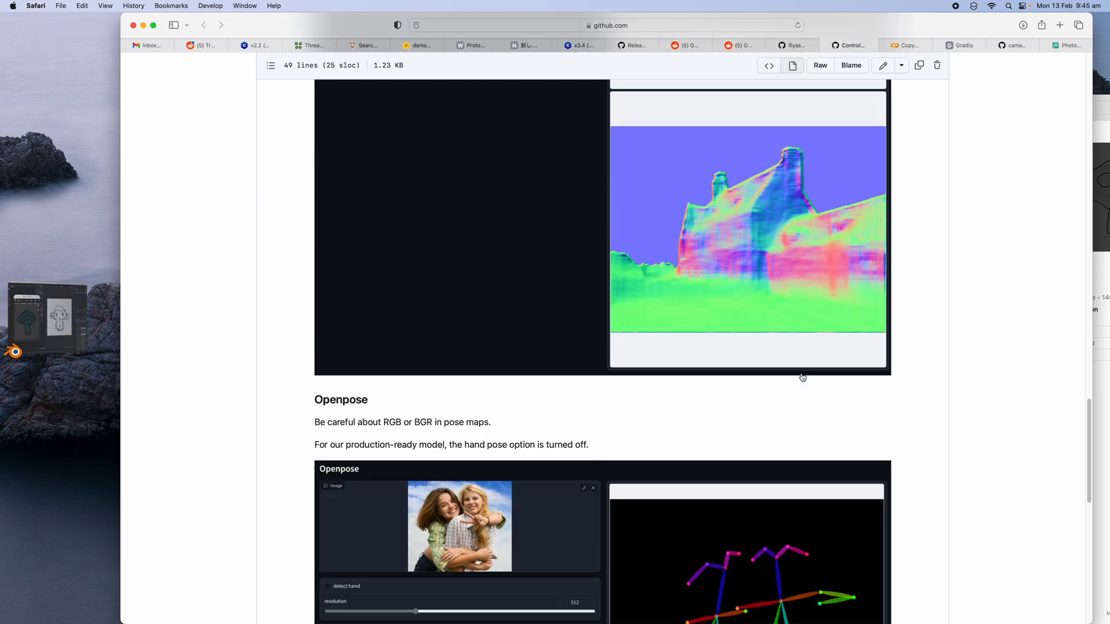
pyautogui.scroll(-3)
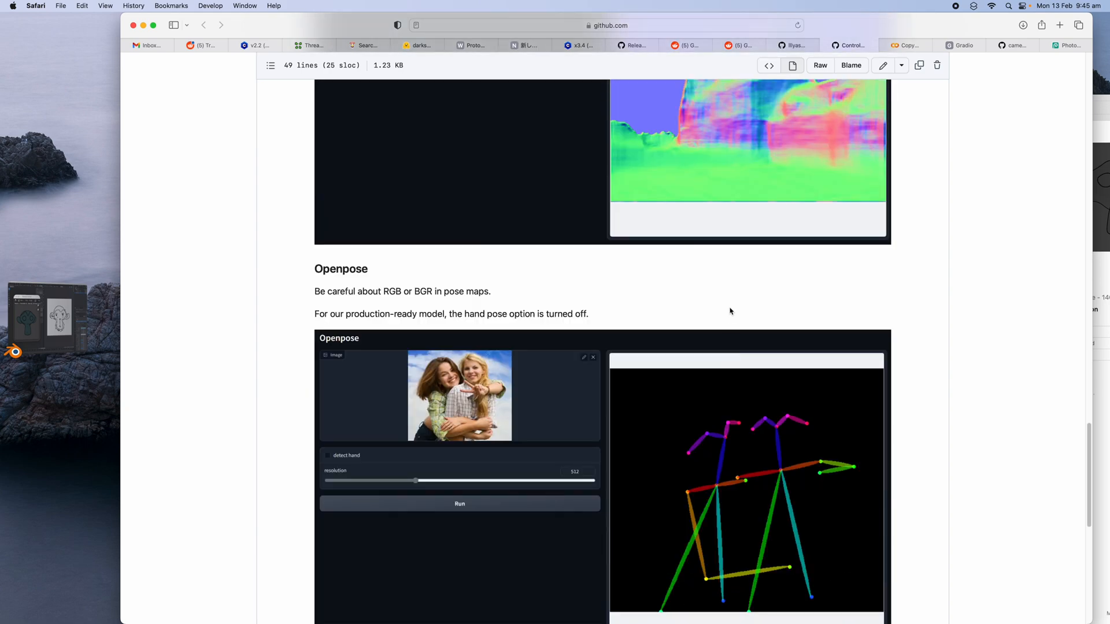
pyautogui.scroll(-3)
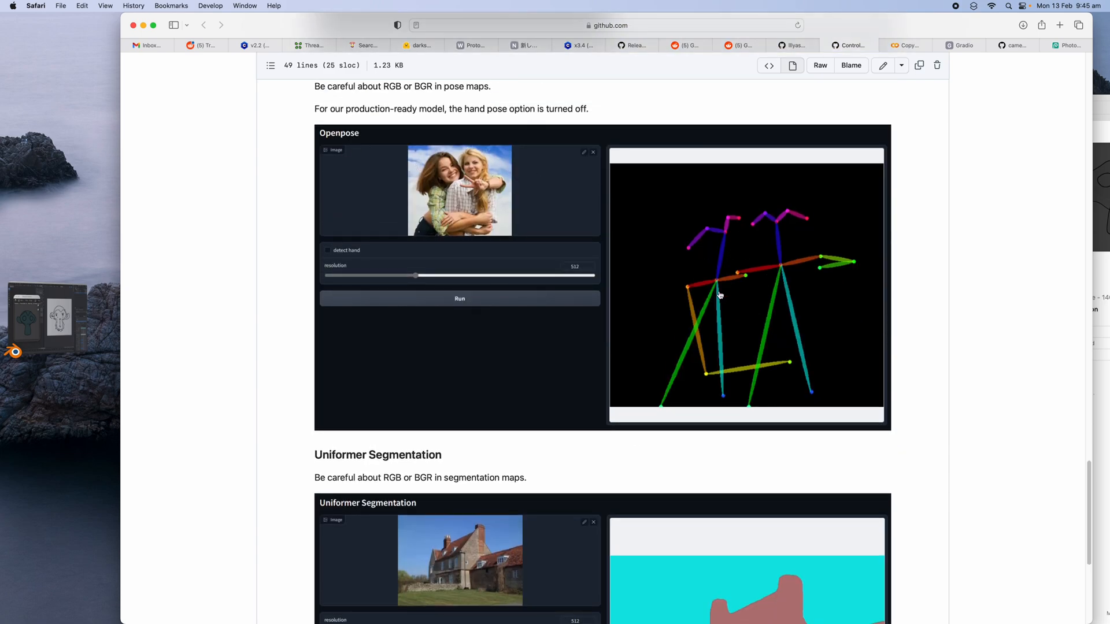
pyautogui.scroll(-3)
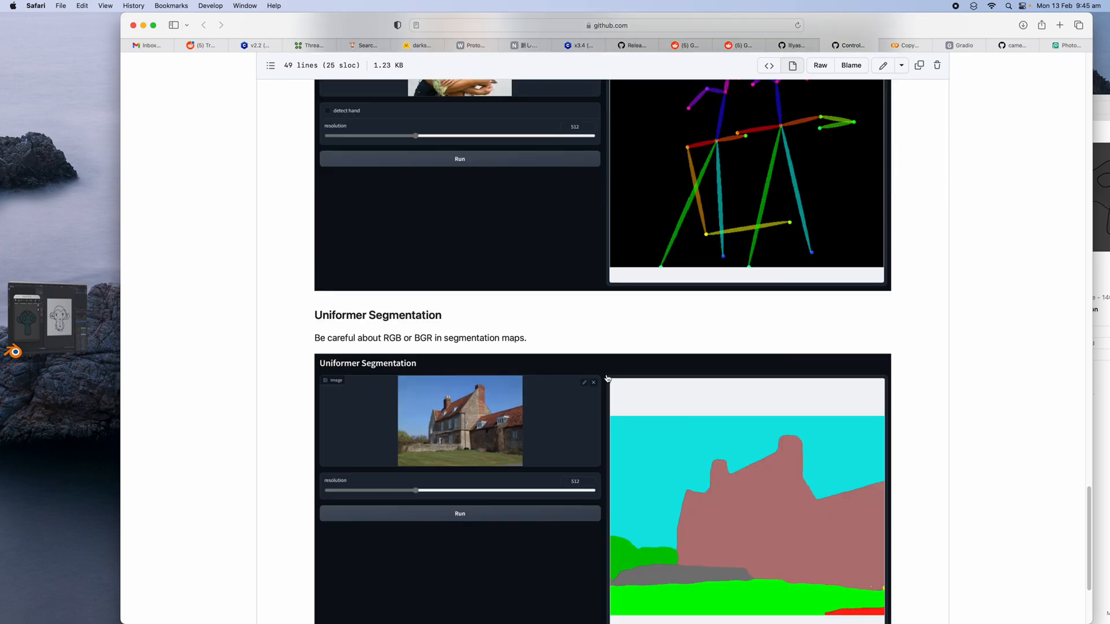
pyautogui.scroll(-3)
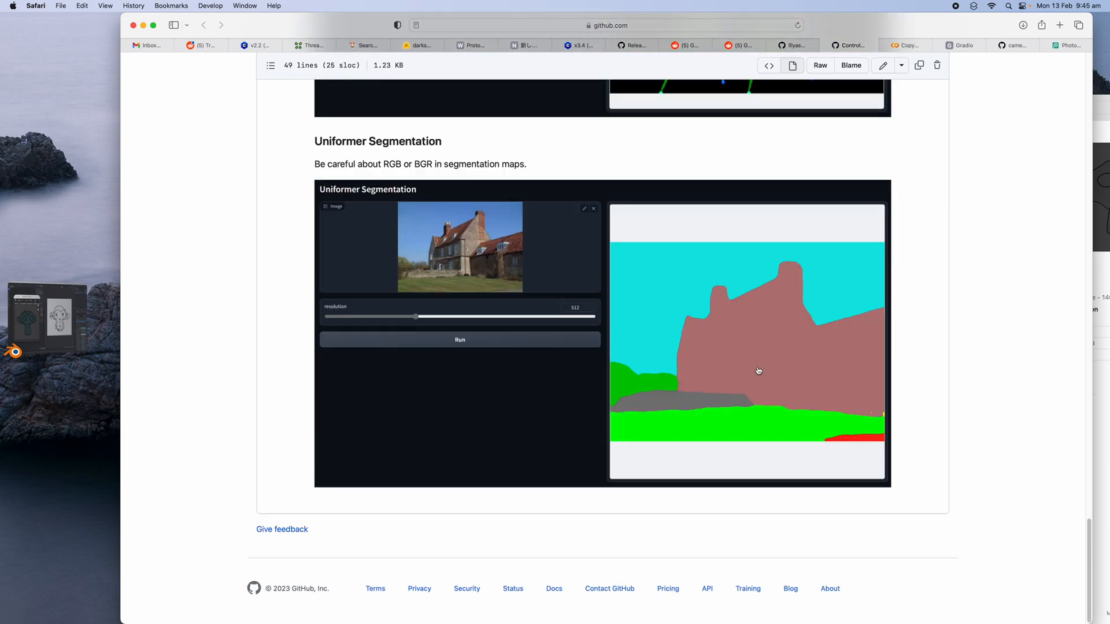
pyautogui.scroll(-3)
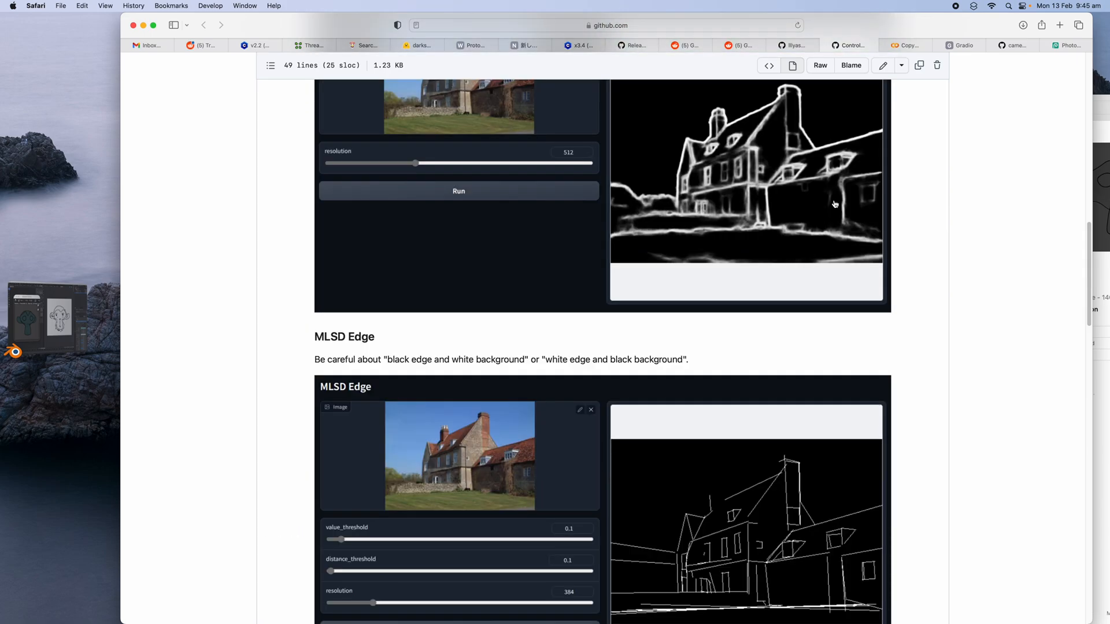
pyautogui.click(904, 45)
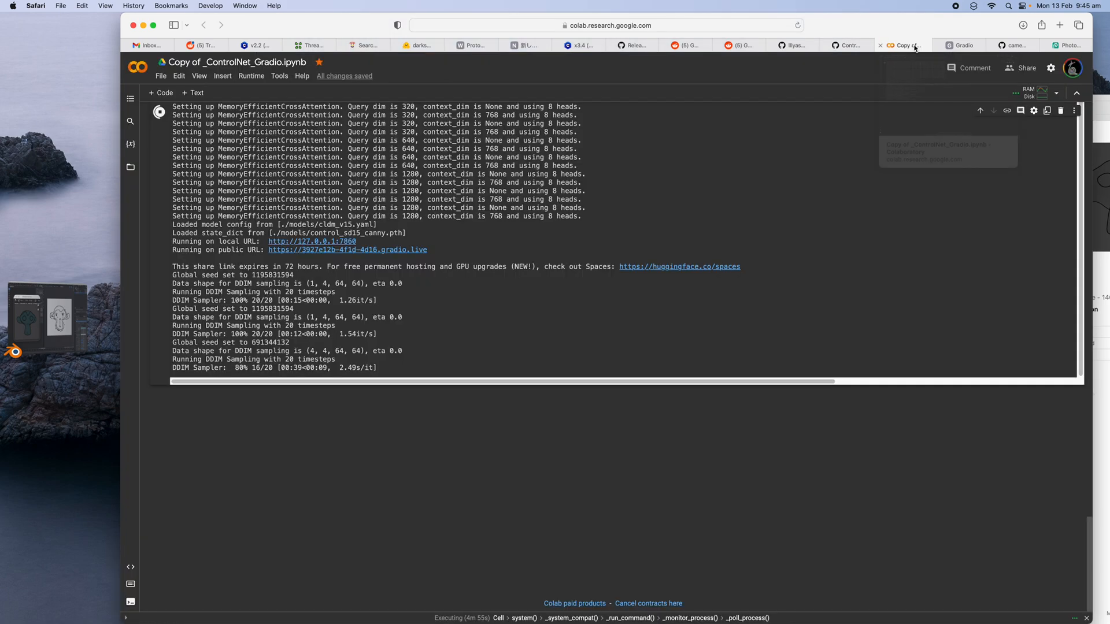
# Confirm the four-image batch reached 95% sampling, then go via Reddit to the ControlNet README.
pyautogui.click(958, 45)
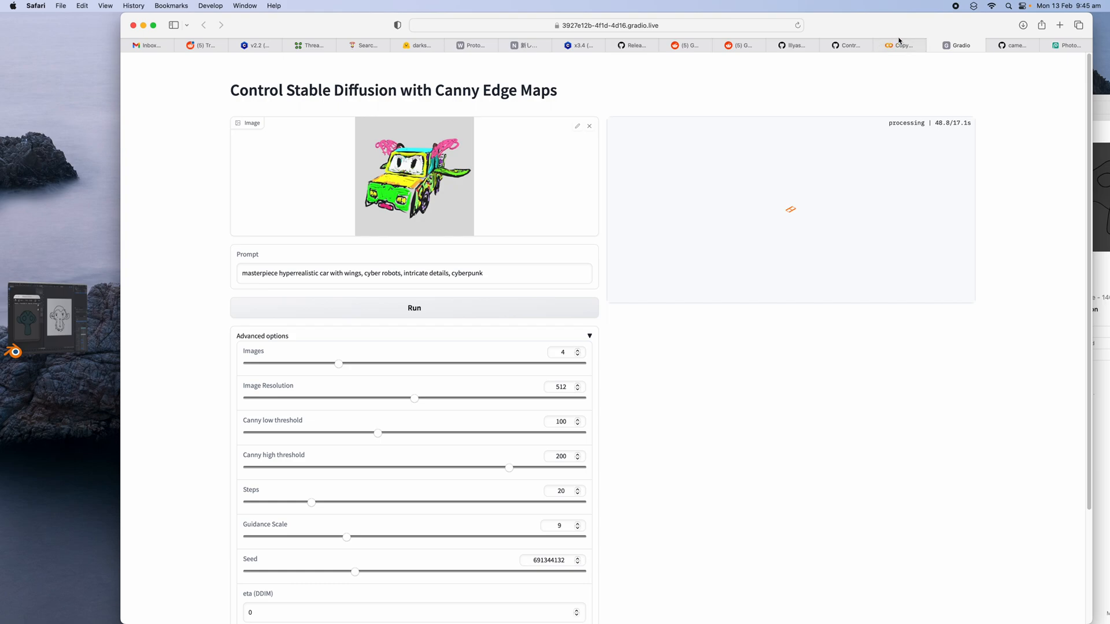
pyautogui.click(904, 45)
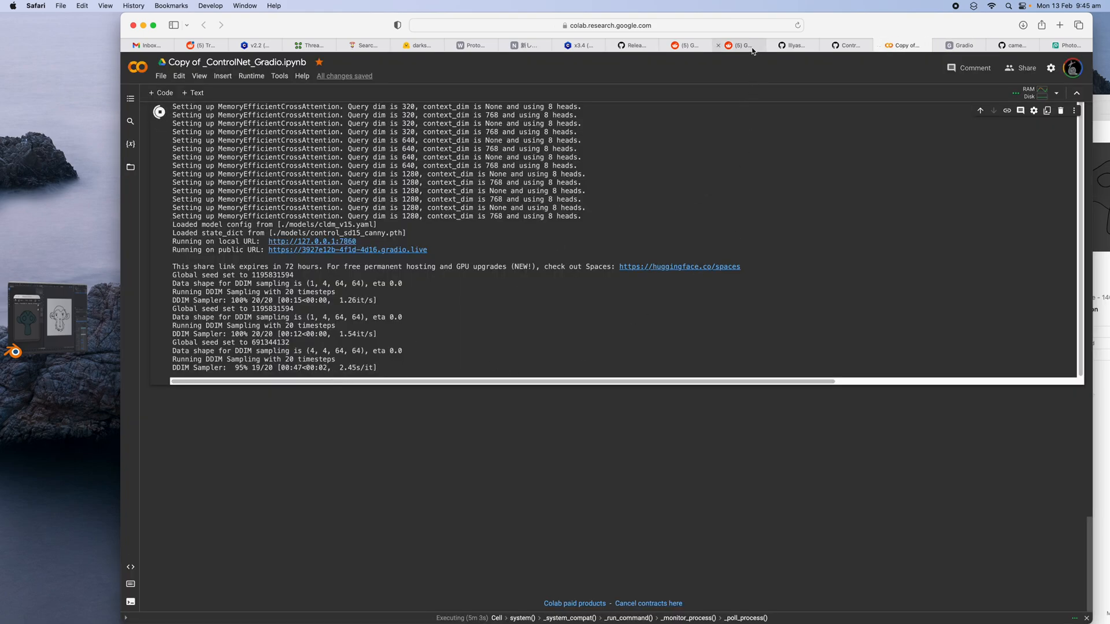
pyautogui.click(796, 45)
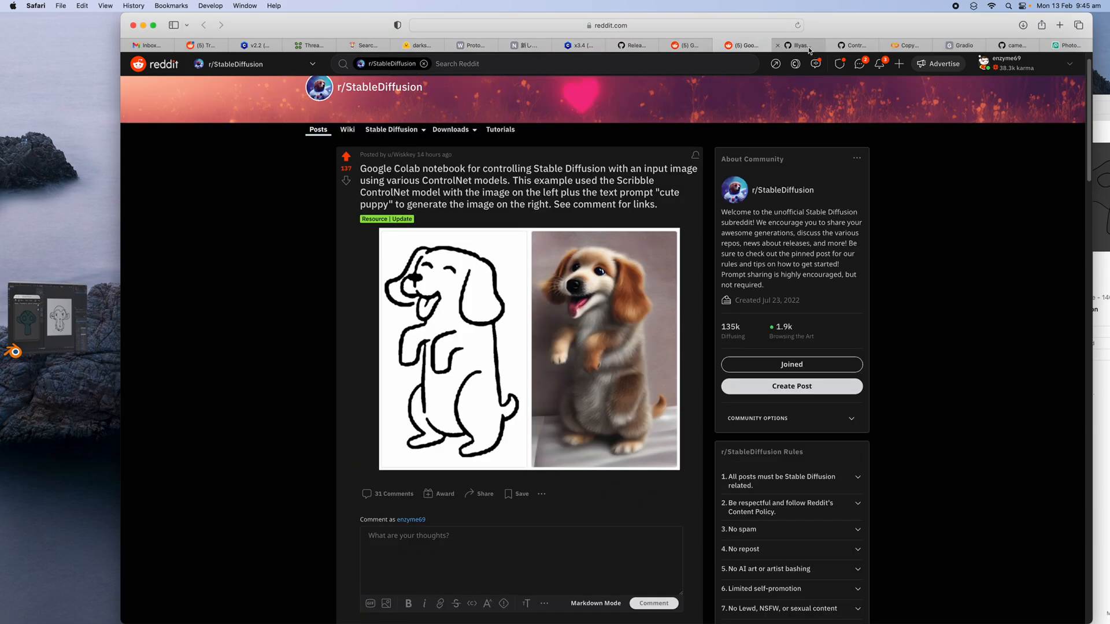
pyautogui.click(795, 45)
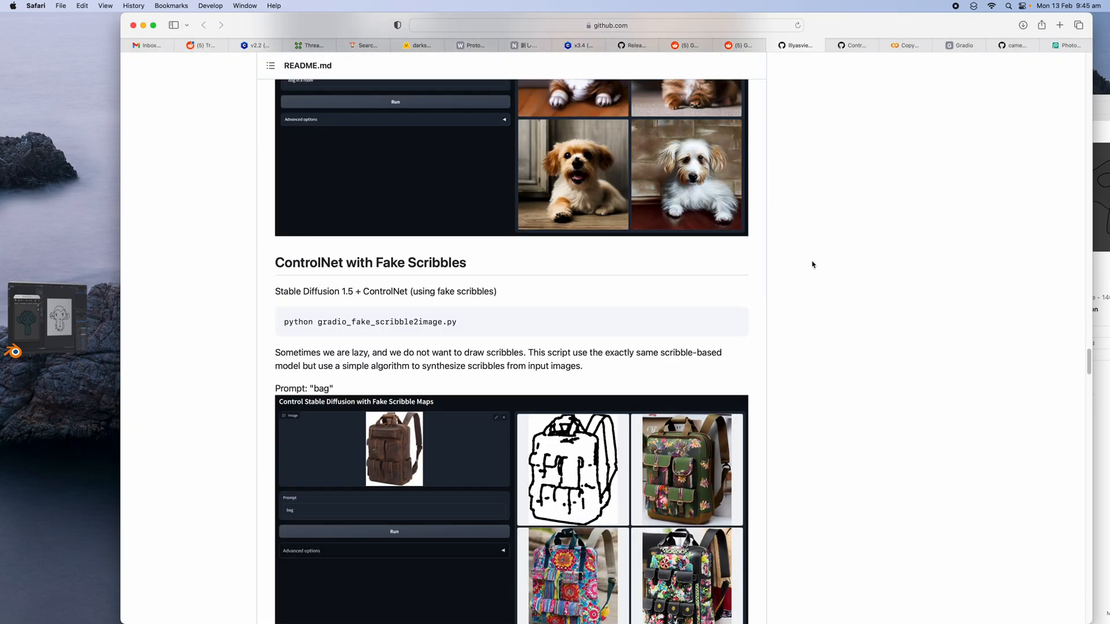
# Scroll the README past the bag and shoe fake-scribble examples down to human pose.
pyautogui.scroll(-3)
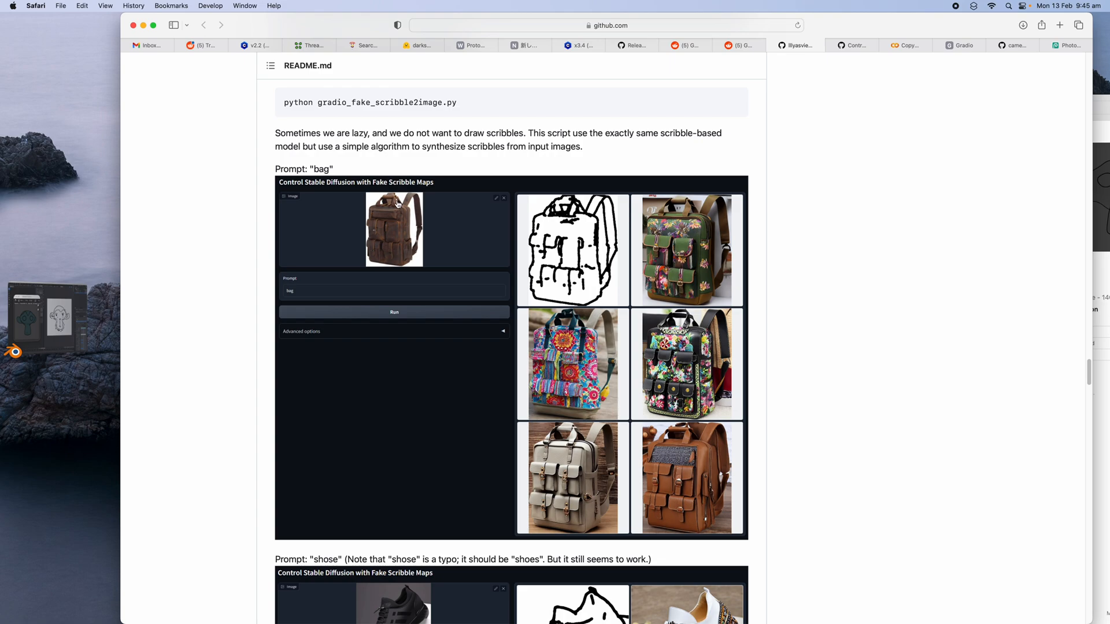
pyautogui.moveTo(585, 271)
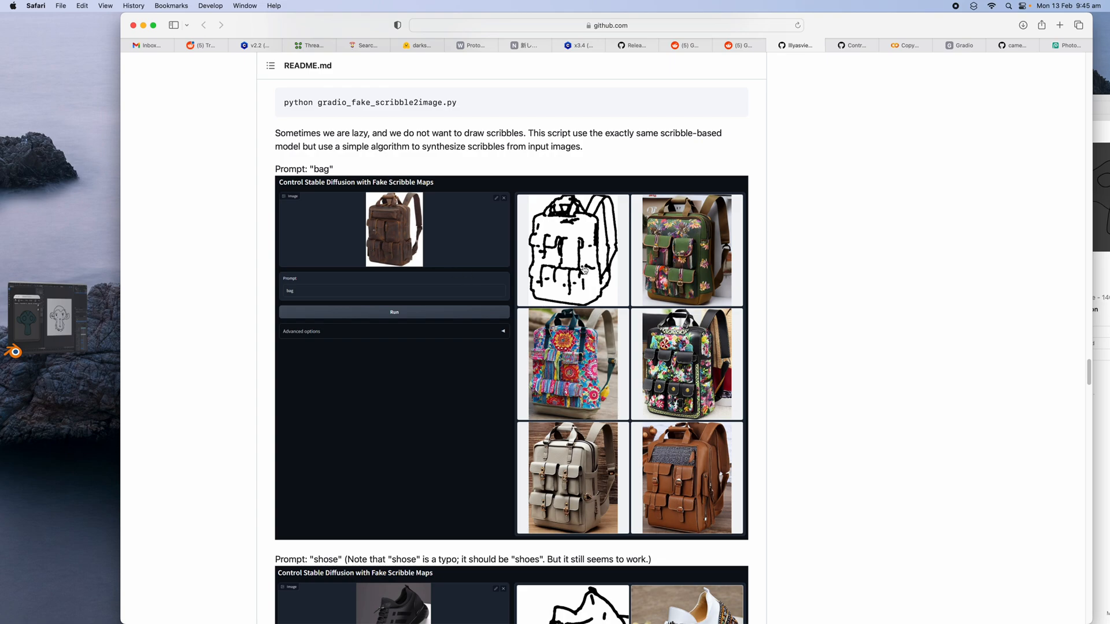
pyautogui.moveTo(653, 461)
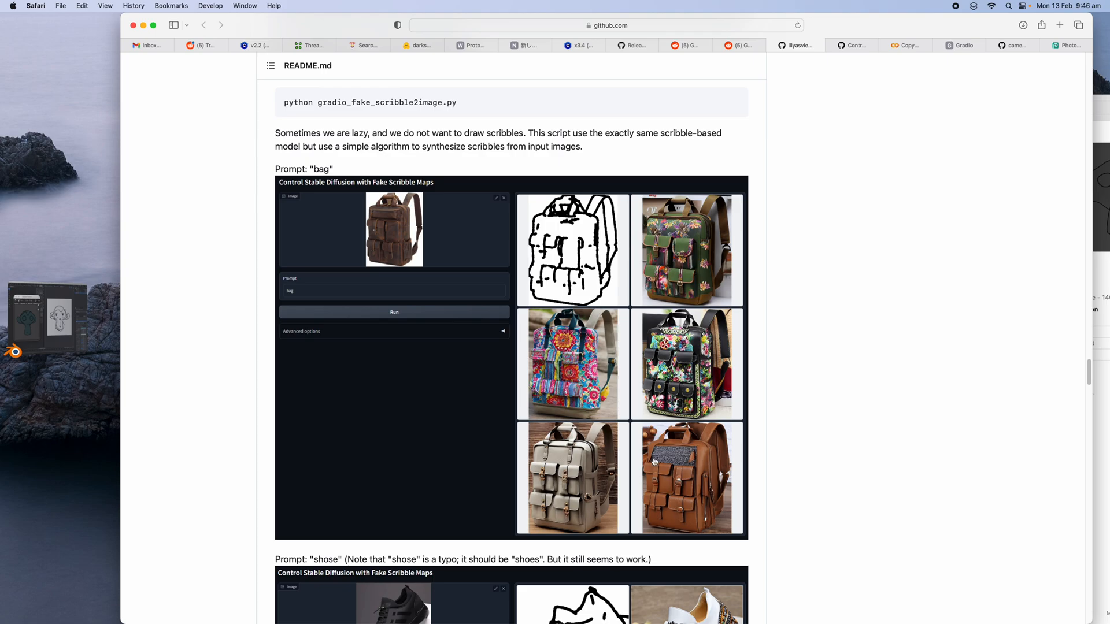
pyautogui.scroll(-3)
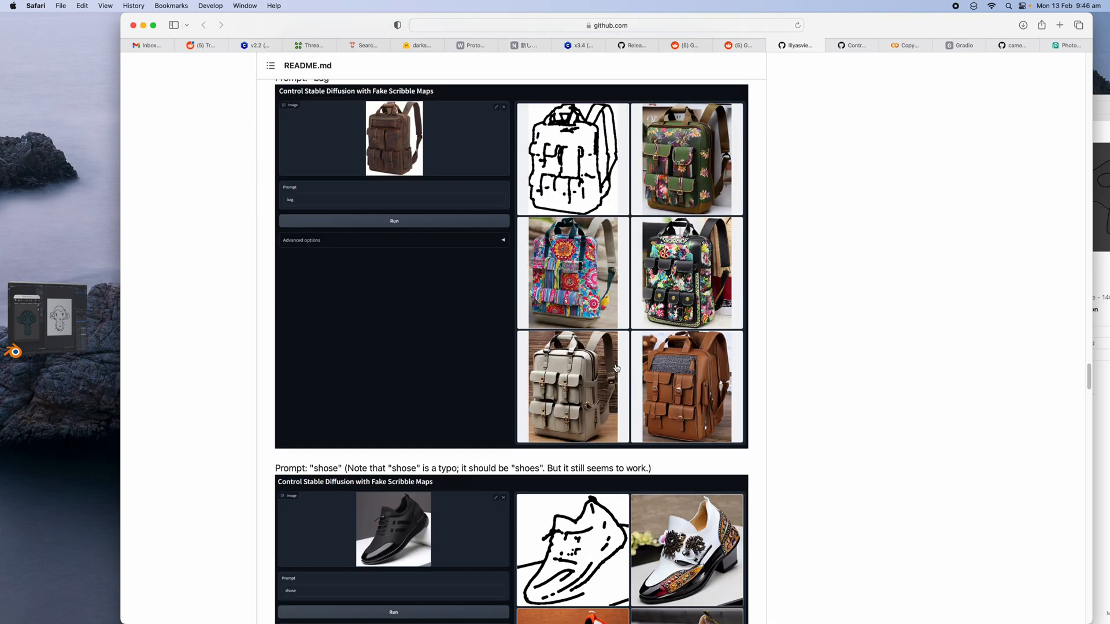
pyautogui.scroll(-3)
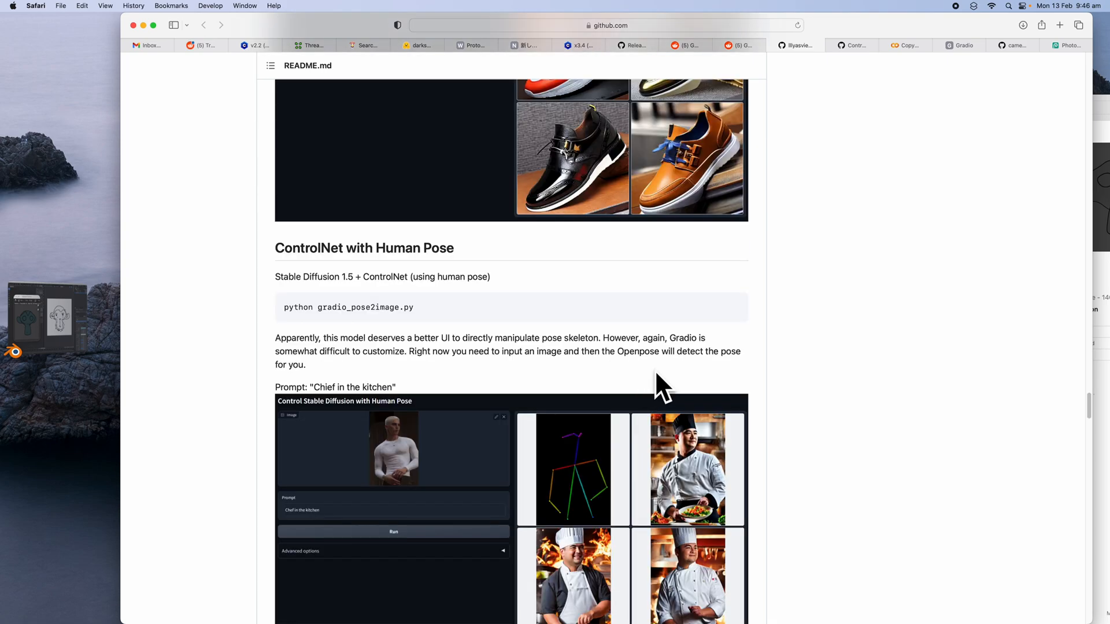
pyautogui.scroll(-3)
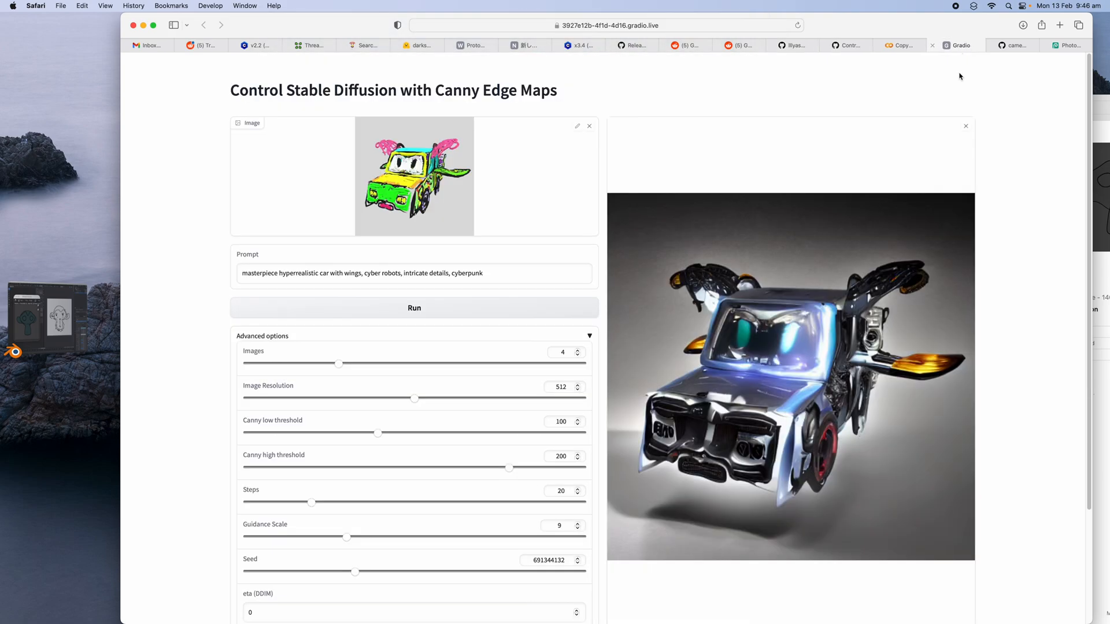
pyautogui.moveTo(957, 133)
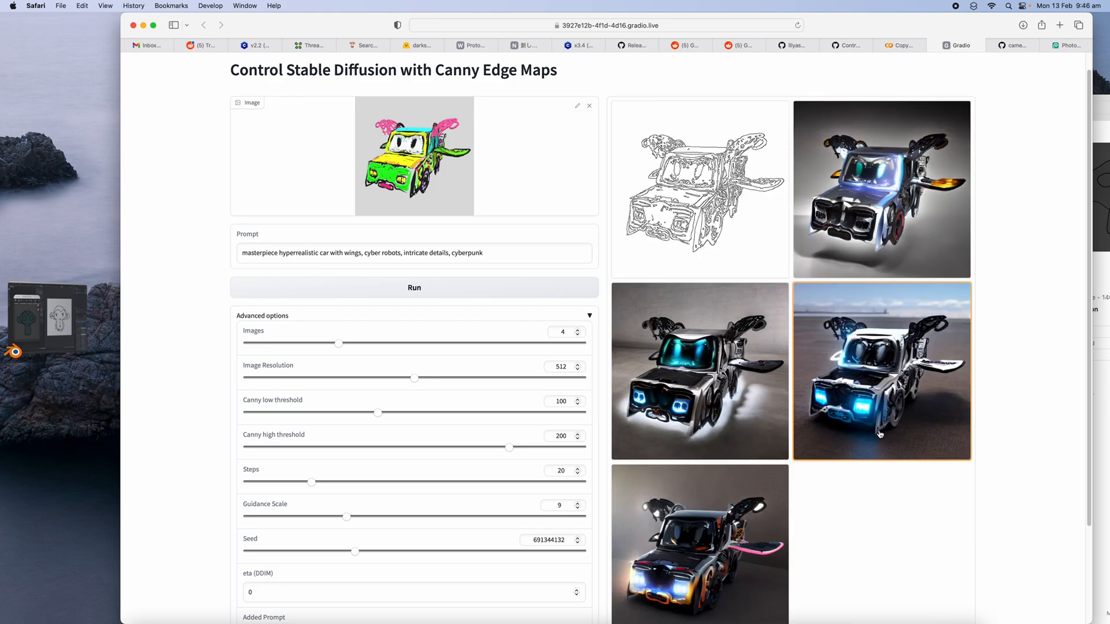
# Inspect a car variation, add 'colorful, machine' after cyber robots, and set Images to 1.
pyautogui.click(881, 370)
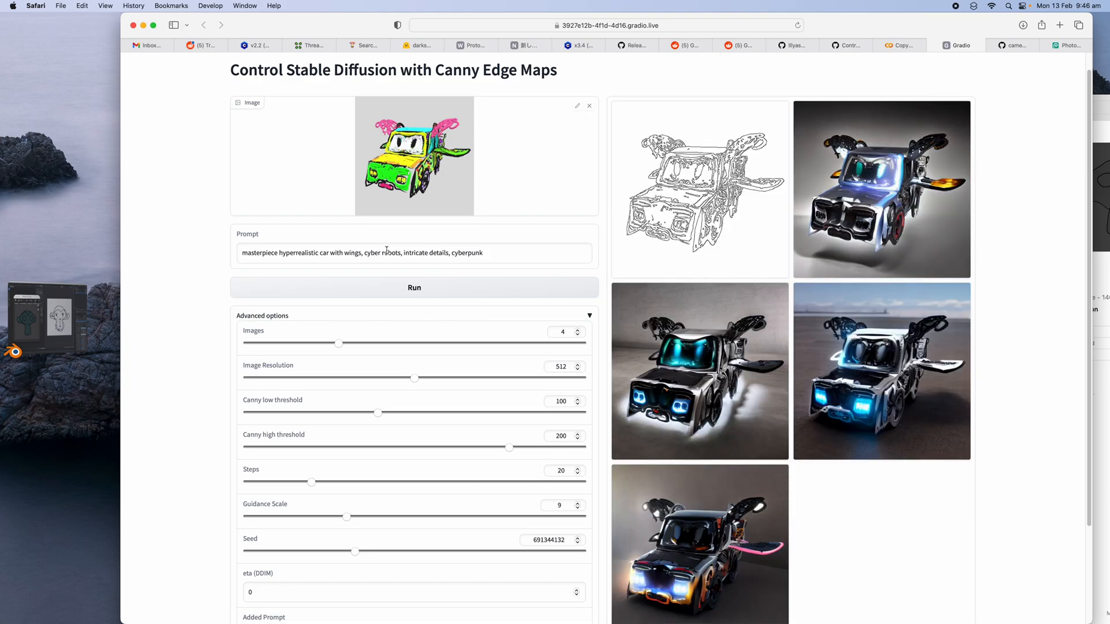
pyautogui.click(414, 252)
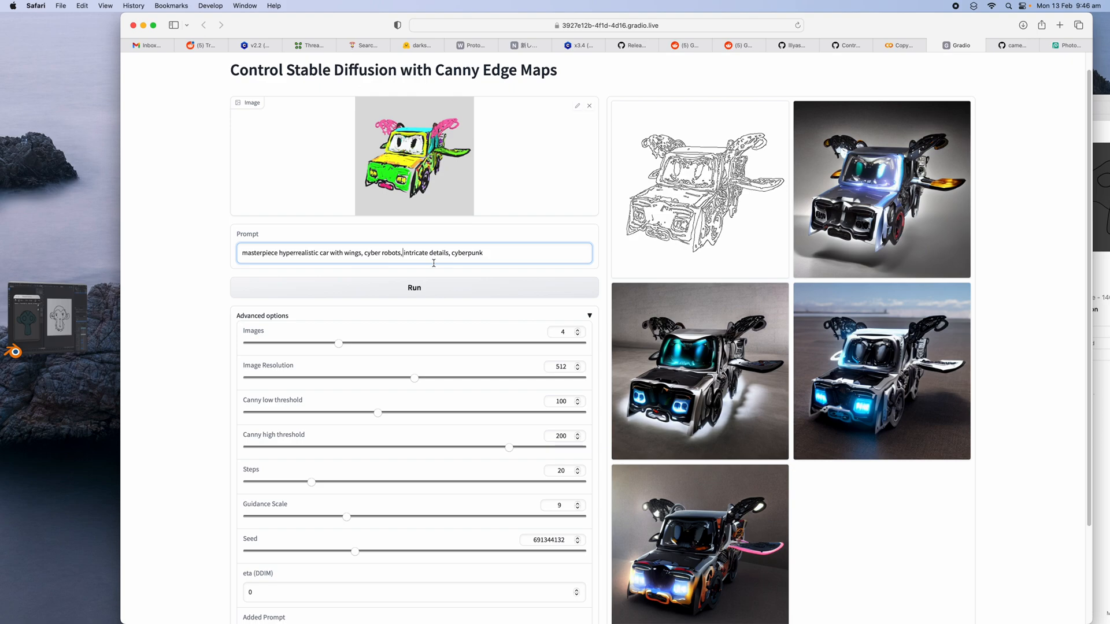
pyautogui.write('colorful,')
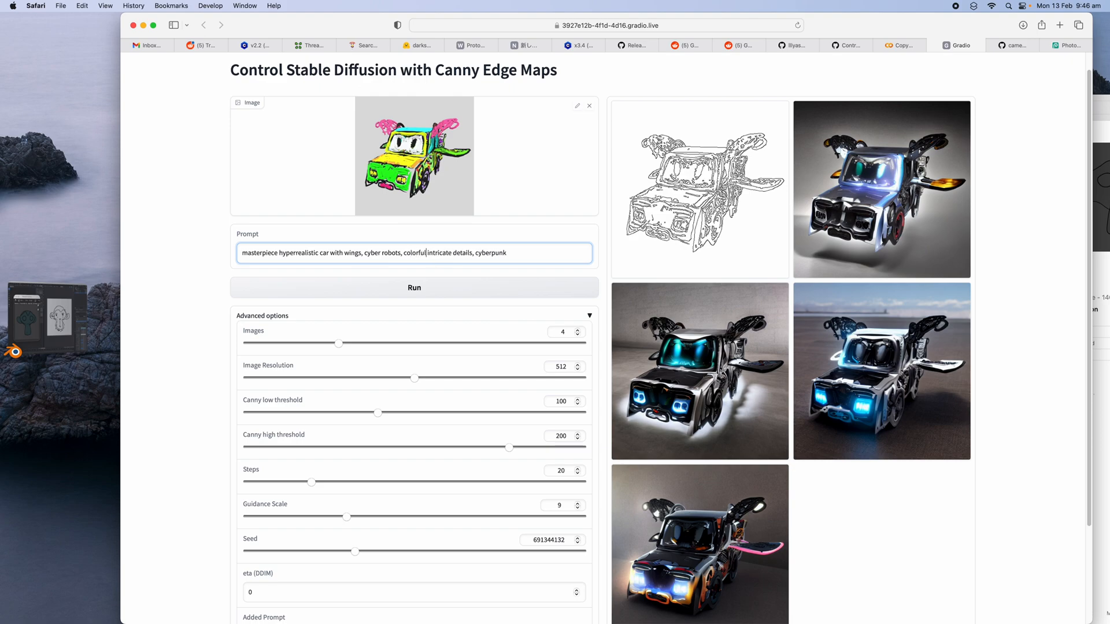
pyautogui.write('machine, modern design')
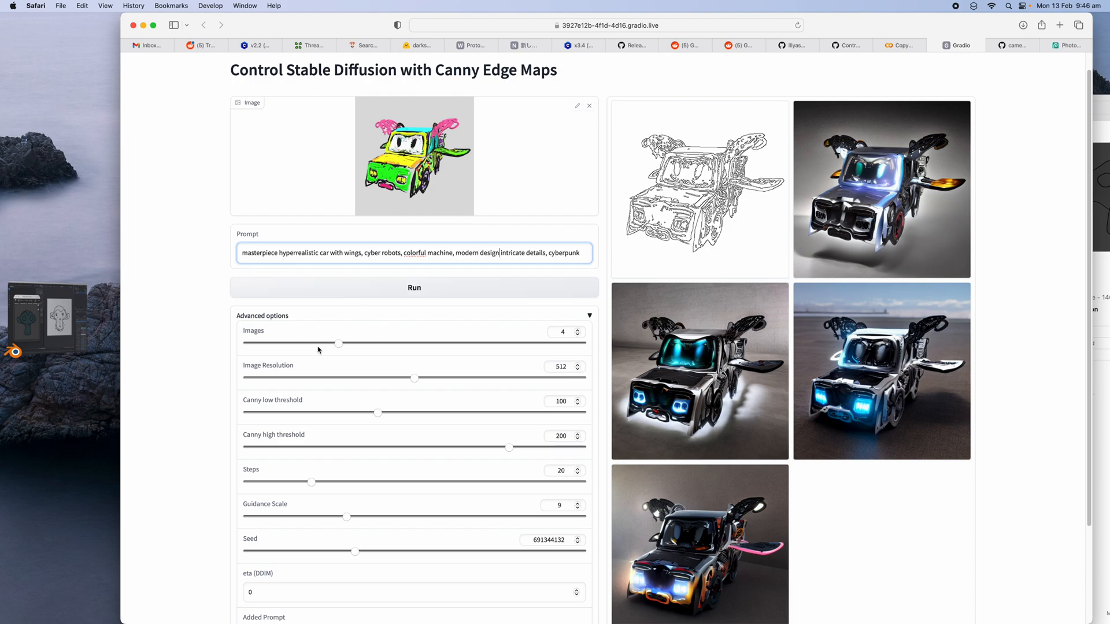
pyautogui.click(414, 287)
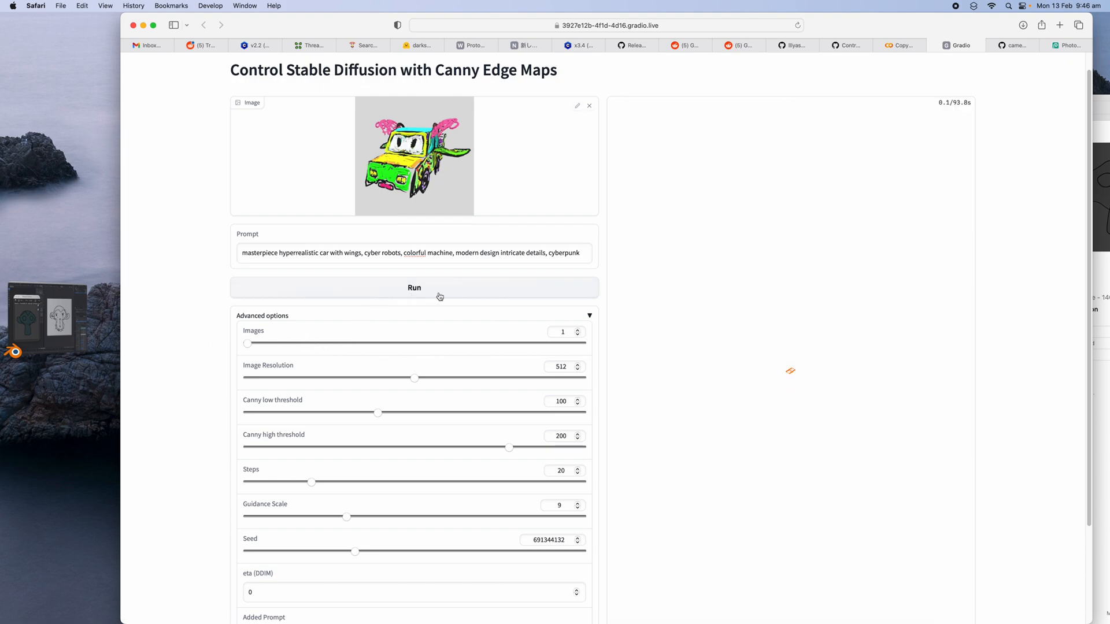
# Run the single winged-car generation, close Photopea, and check Colab while the run errors.
pyautogui.click(414, 287)
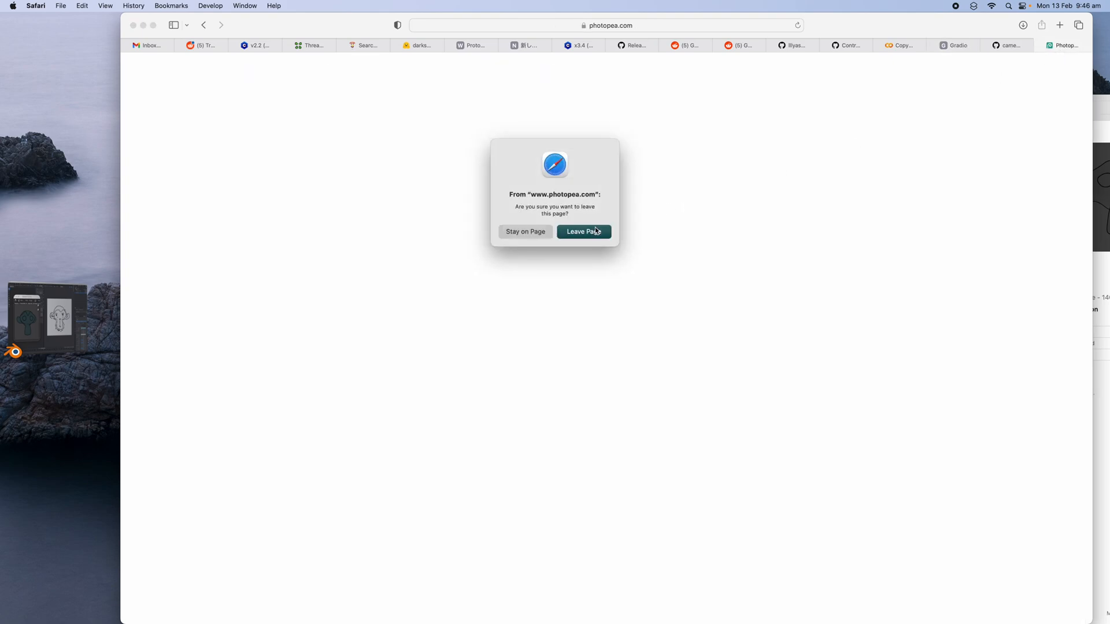
pyautogui.click(582, 231)
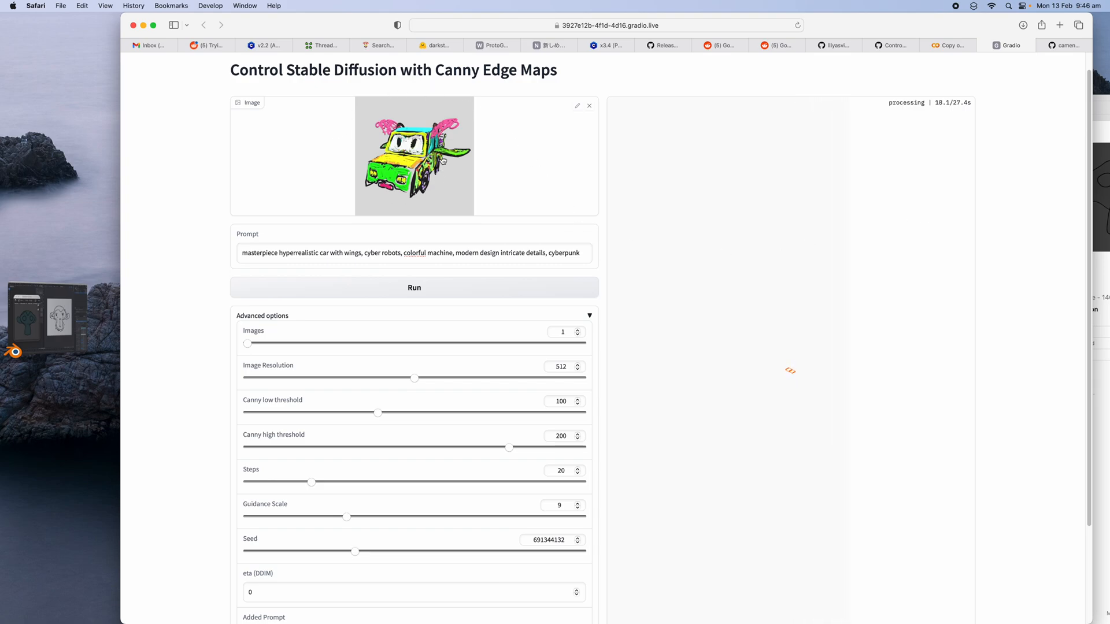
pyautogui.moveTo(781, 206)
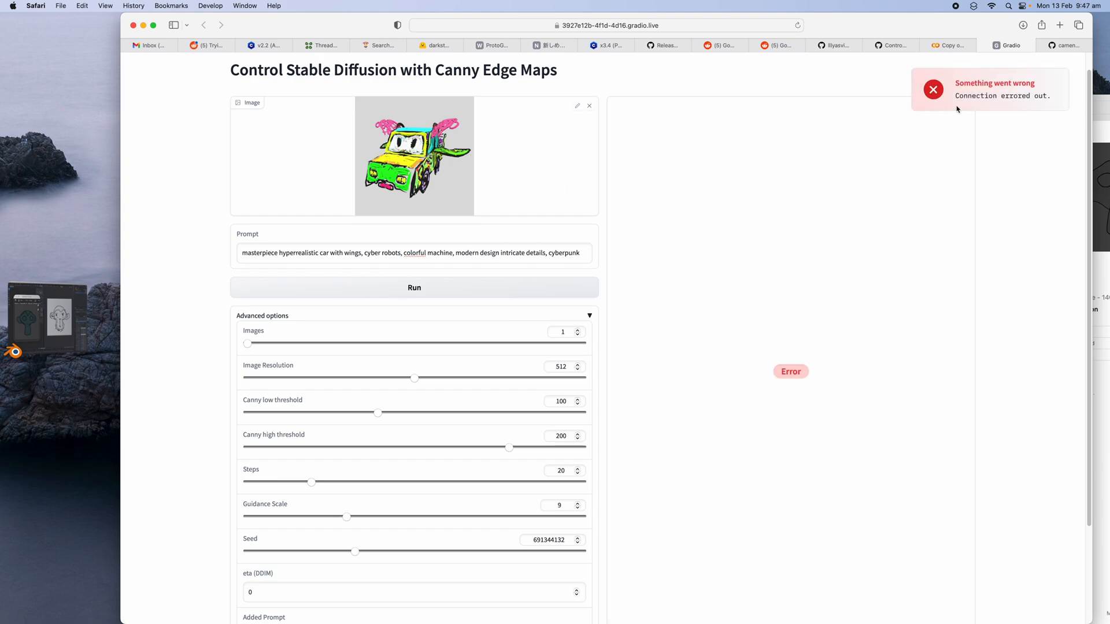
pyautogui.click(948, 46)
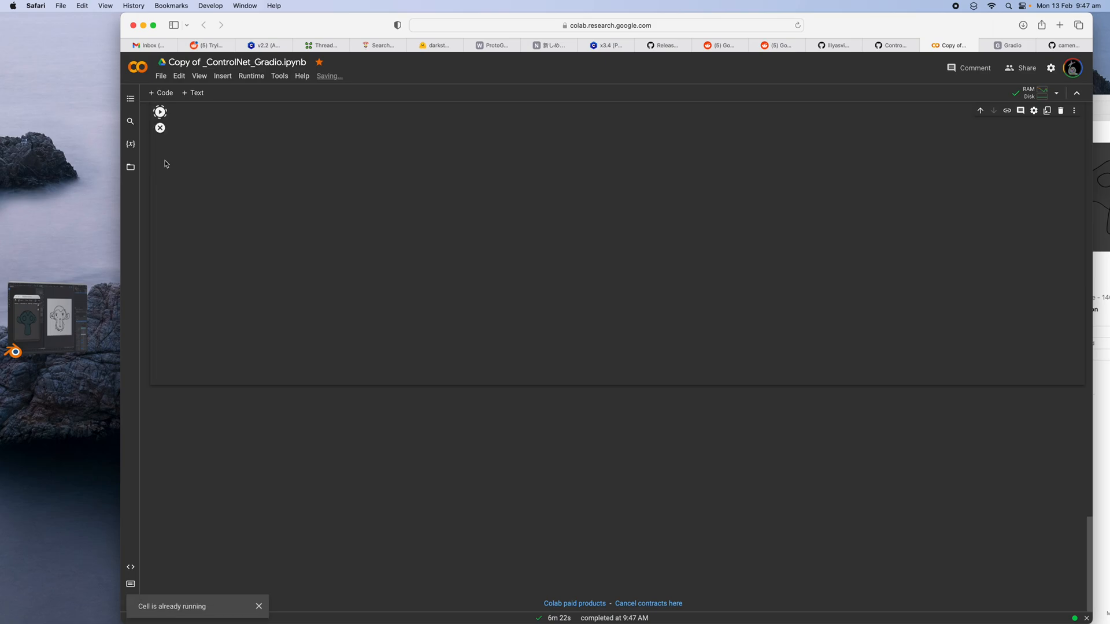
pyautogui.click(1011, 45)
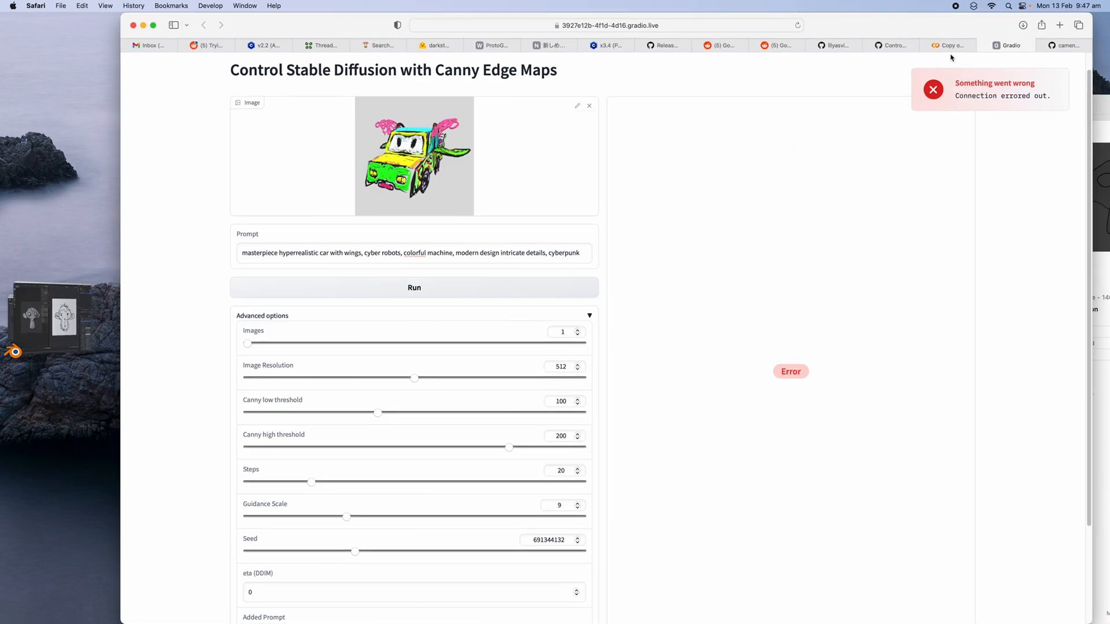
pyautogui.click(892, 45)
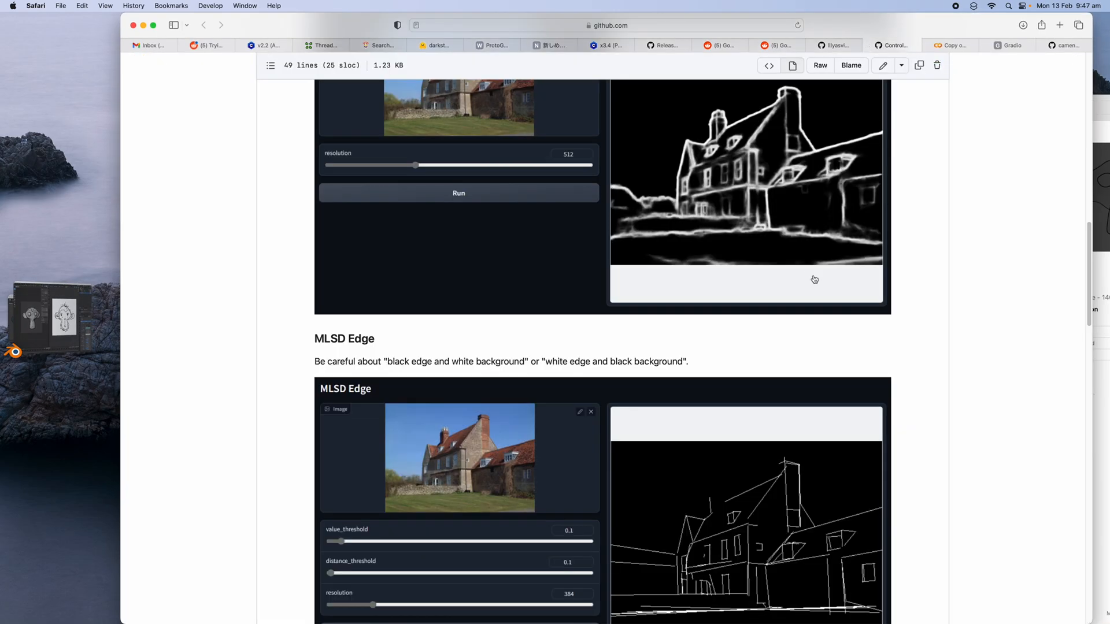
# Scroll the ControlNet README past the segmentation, depth, normal-map and anime line-drawing examples.
pyautogui.scroll(-3)
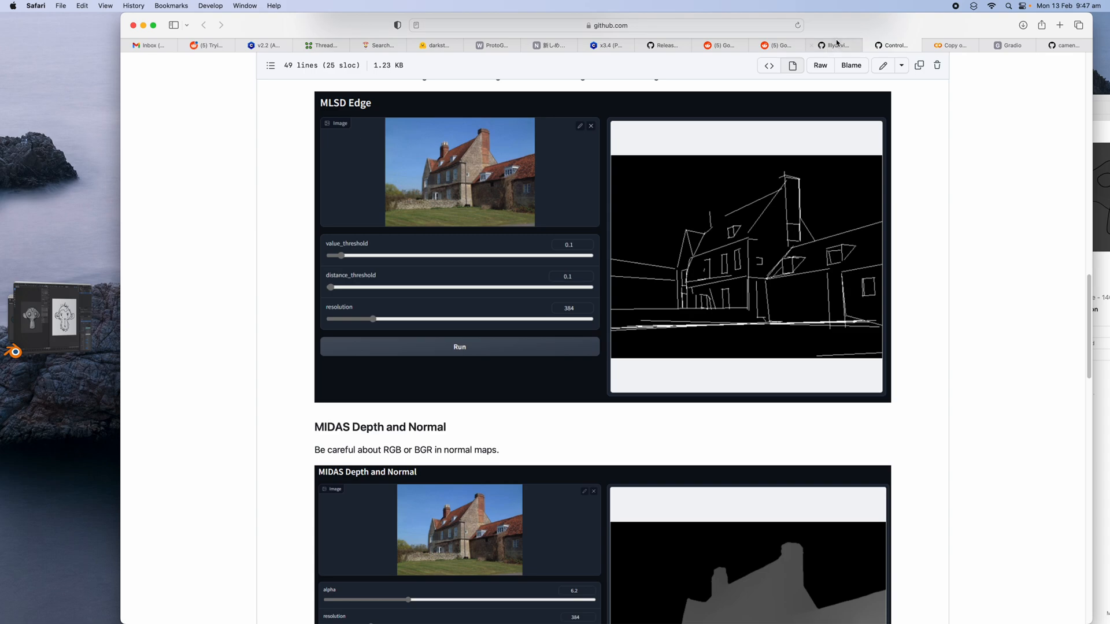
pyautogui.scroll(-3)
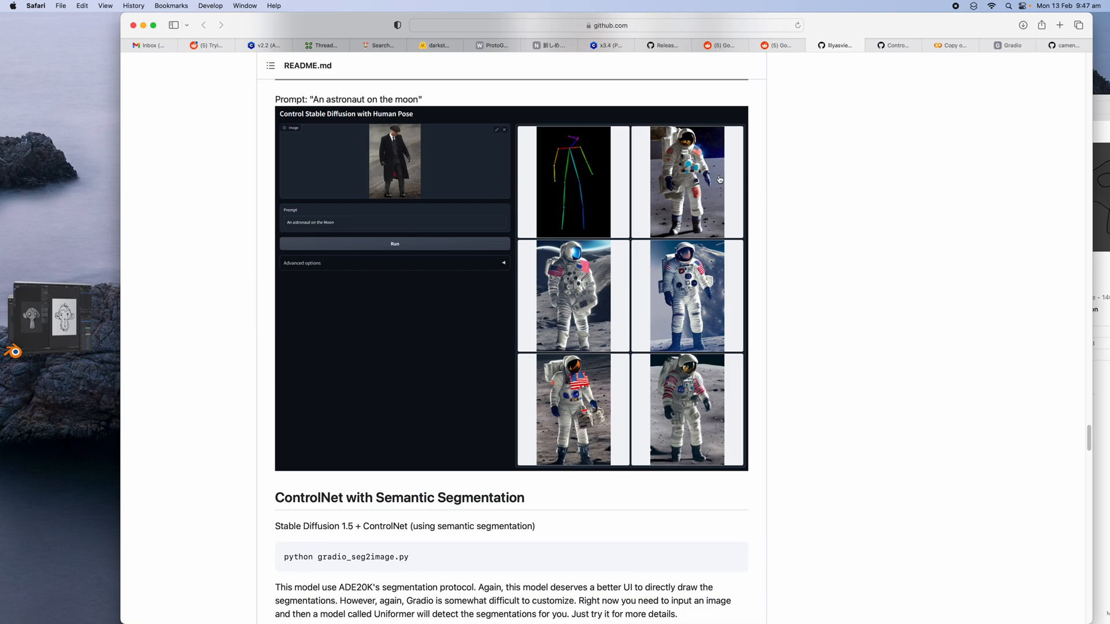
pyautogui.scroll(-3)
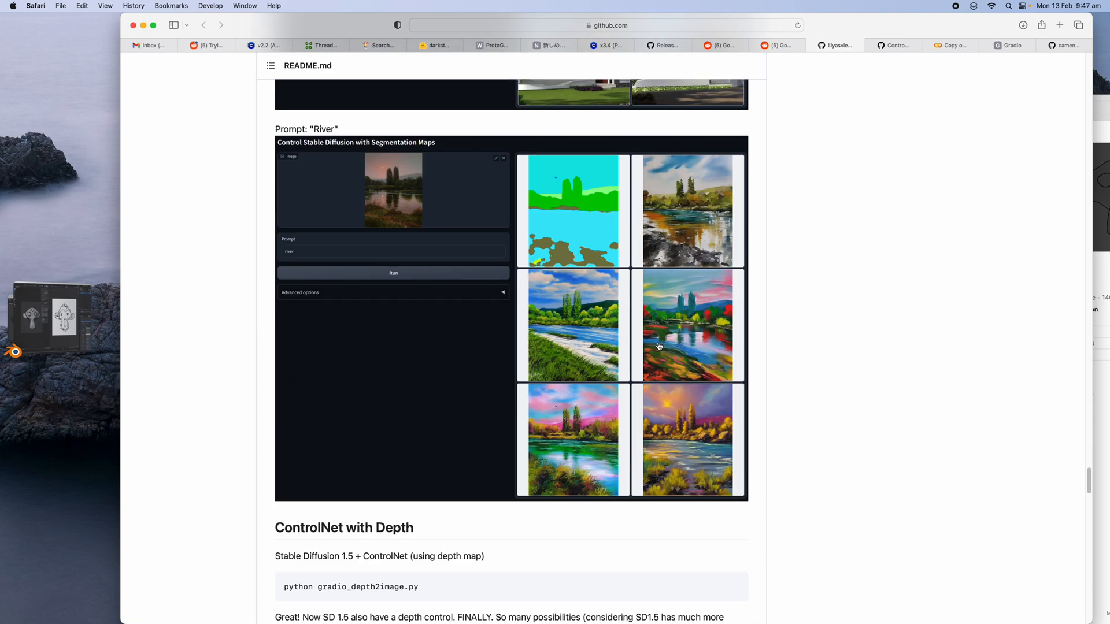
pyautogui.scroll(-3)
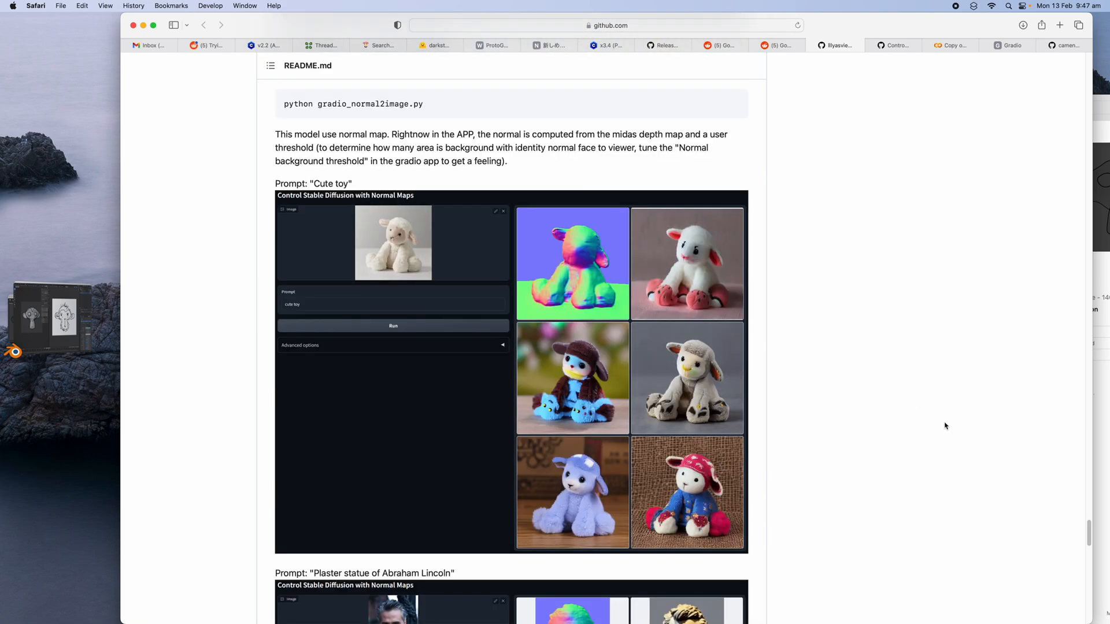
pyautogui.scroll(-3)
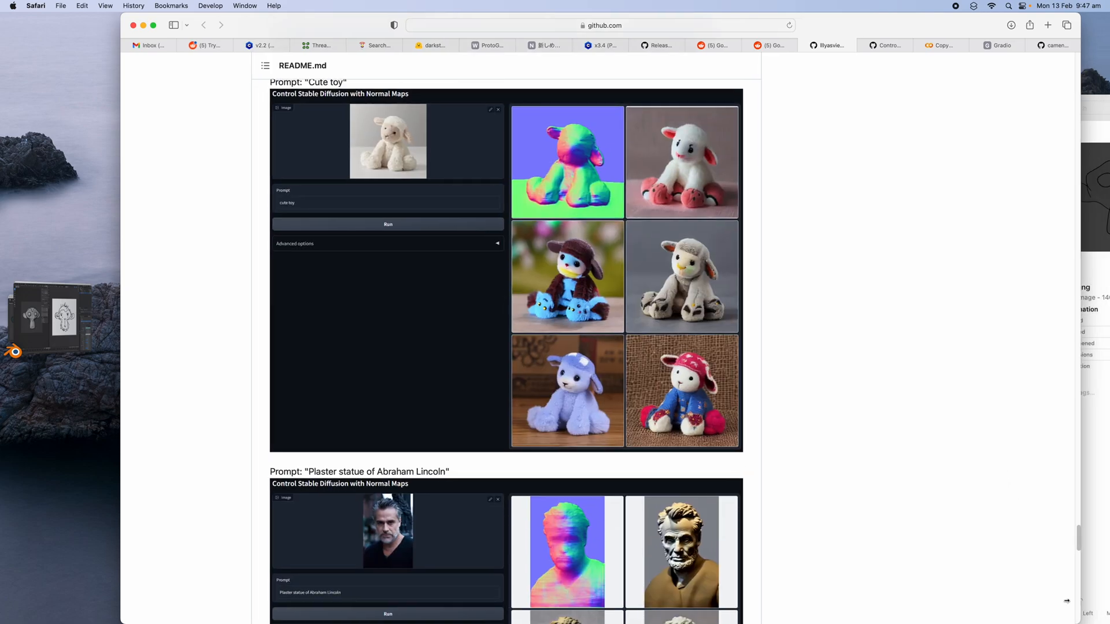
pyautogui.scroll(-3)
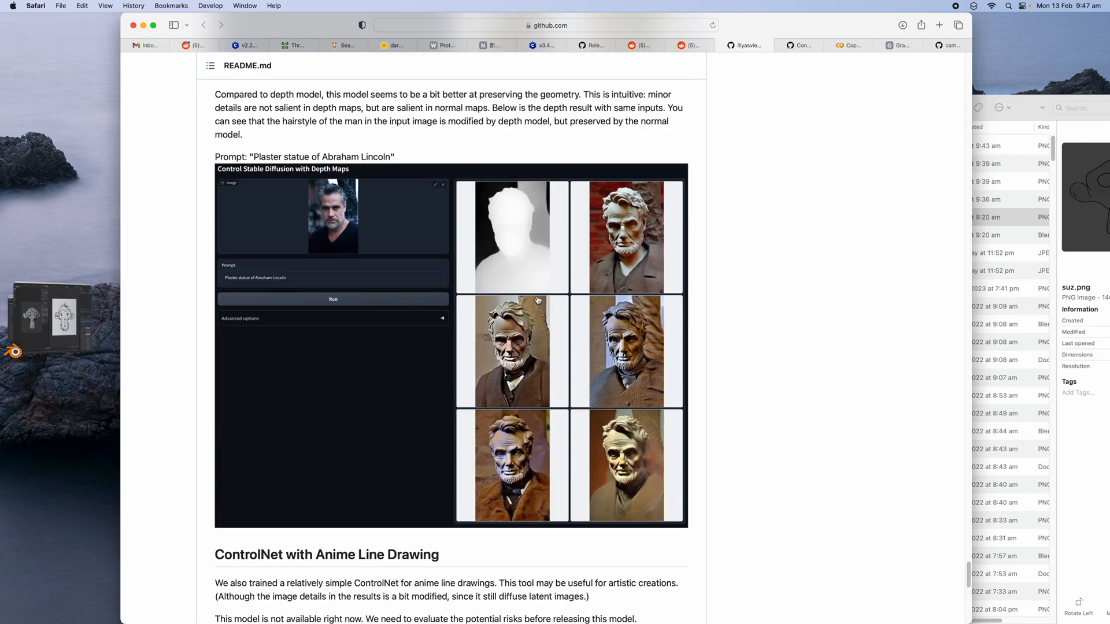
pyautogui.moveTo(592, 326)
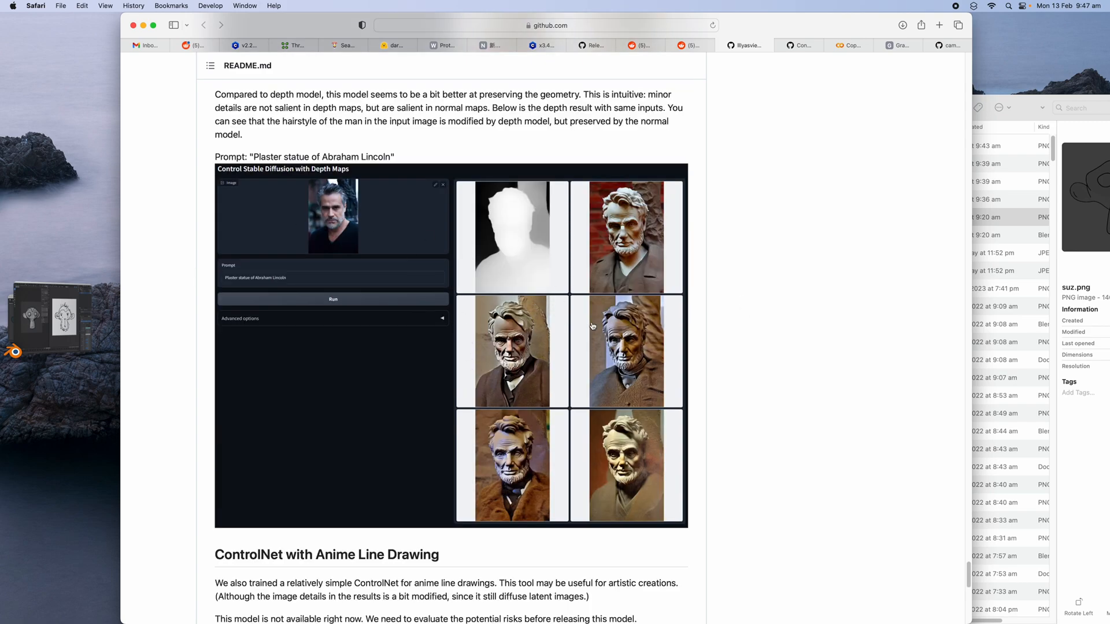
pyautogui.scroll(-3)
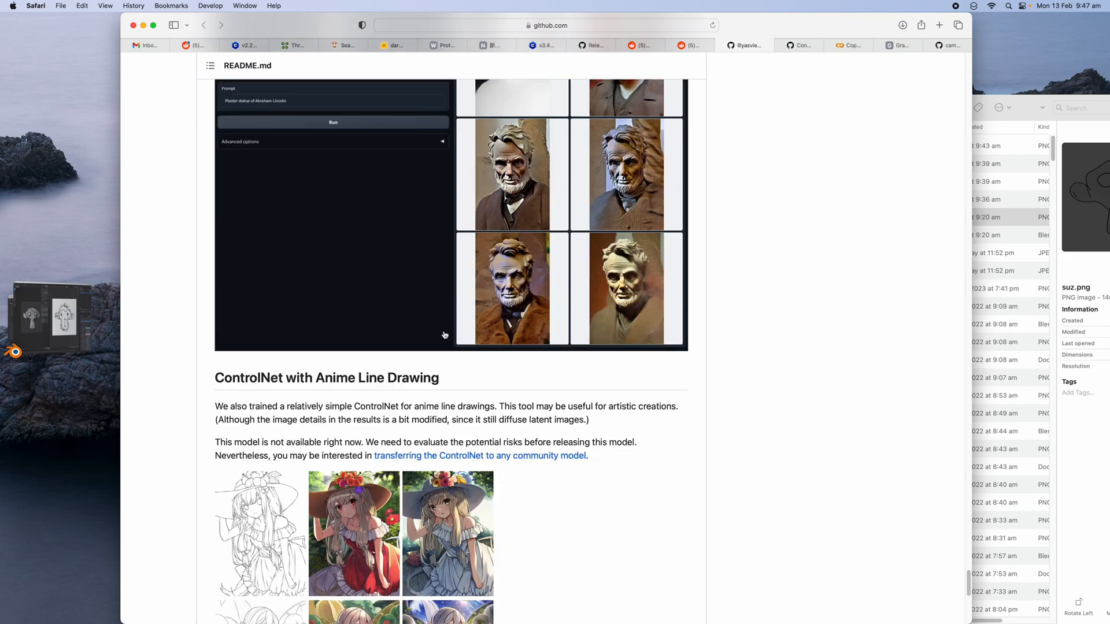
pyautogui.scroll(-3)
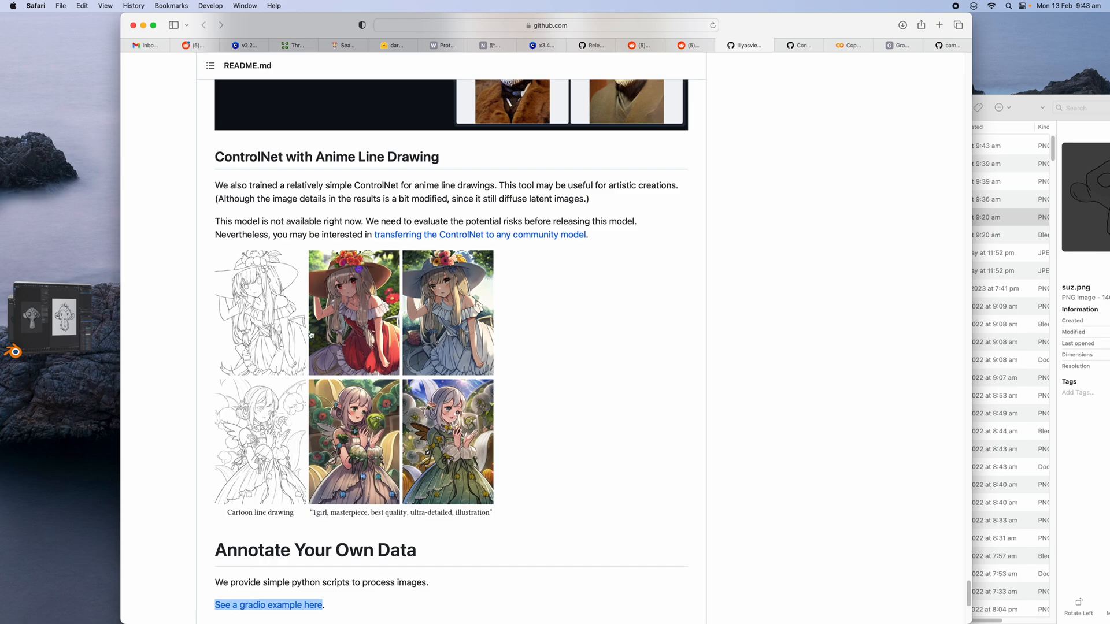
pyautogui.scroll(-3)
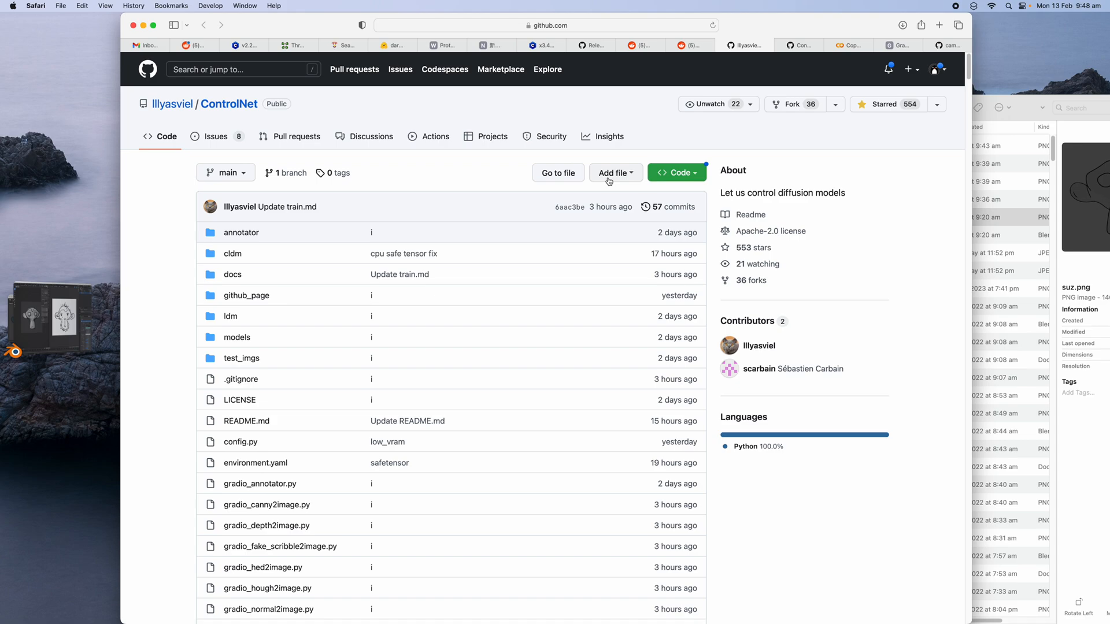
pyautogui.moveTo(614, 174)
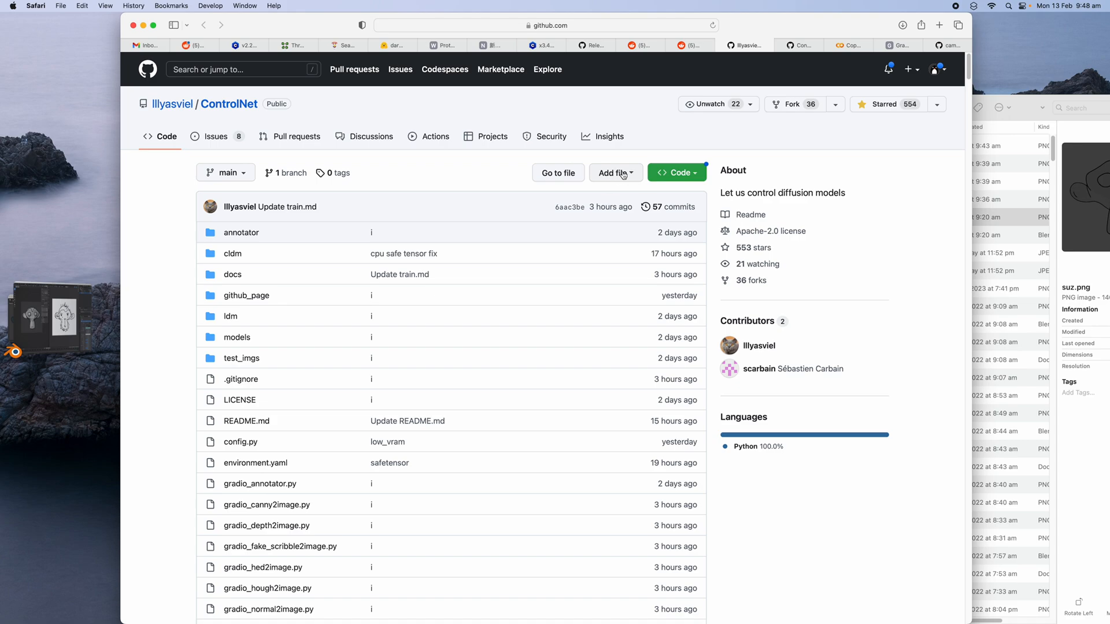
pyautogui.moveTo(663, 176)
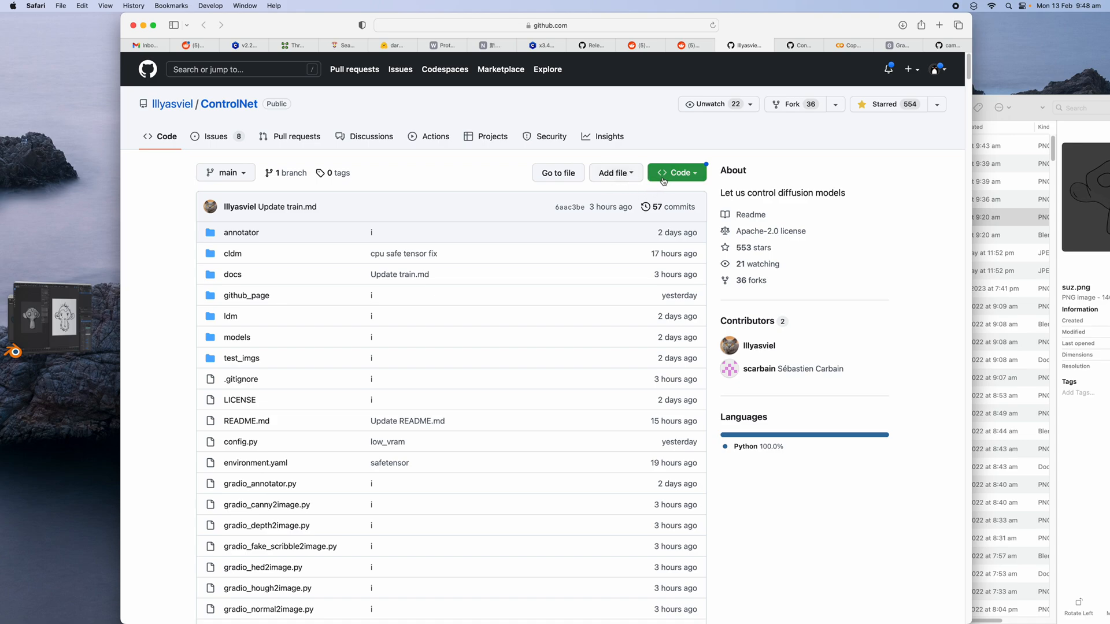
pyautogui.moveTo(697, 238)
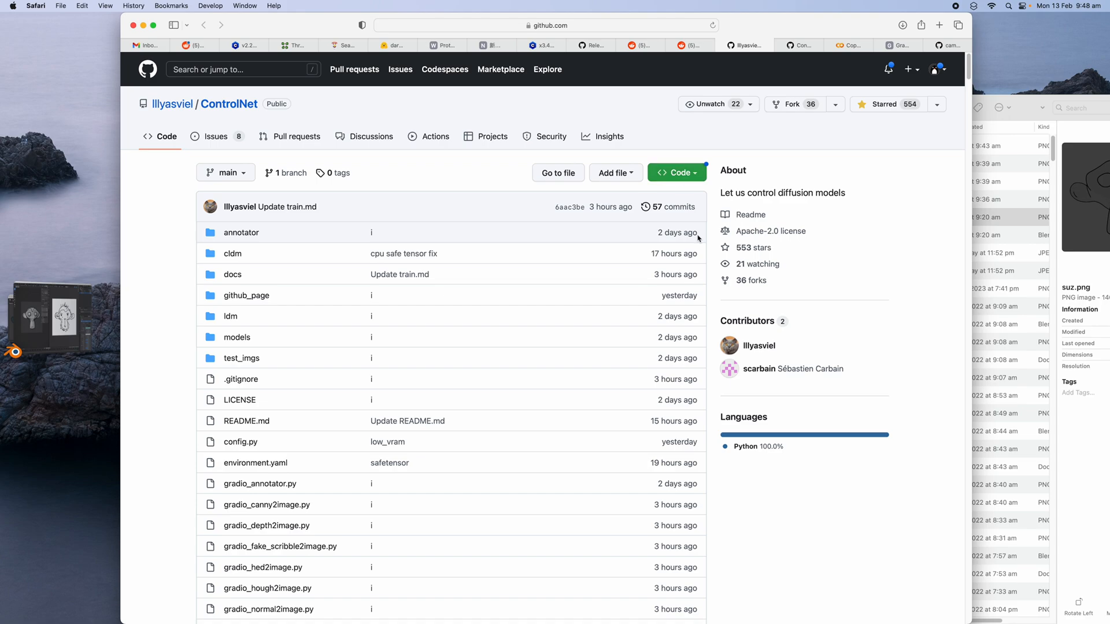
pyautogui.moveTo(955, 22)
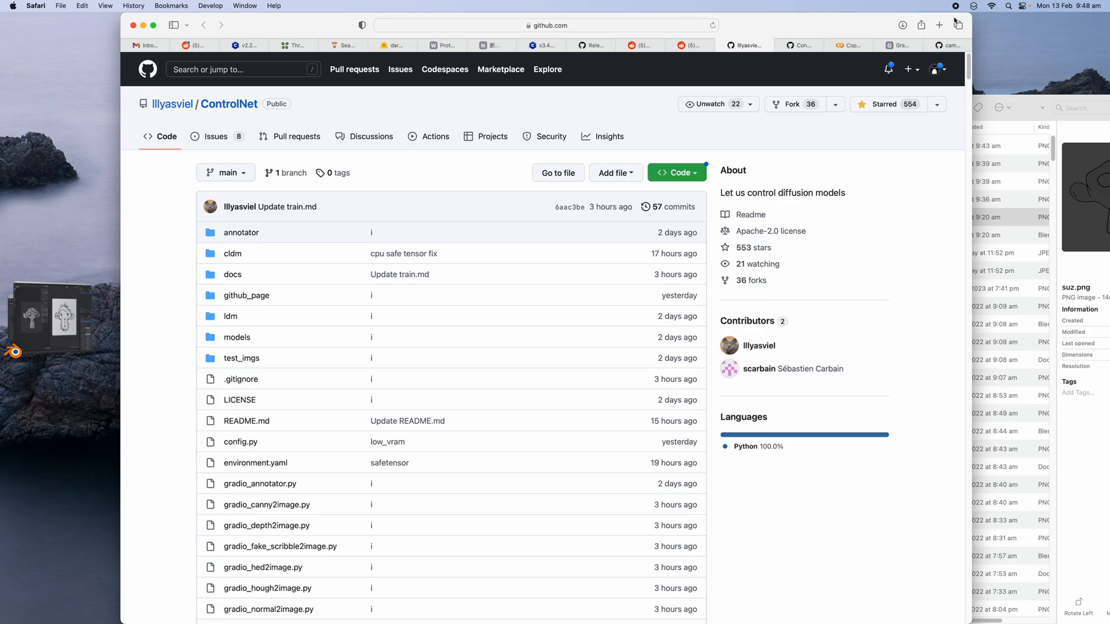